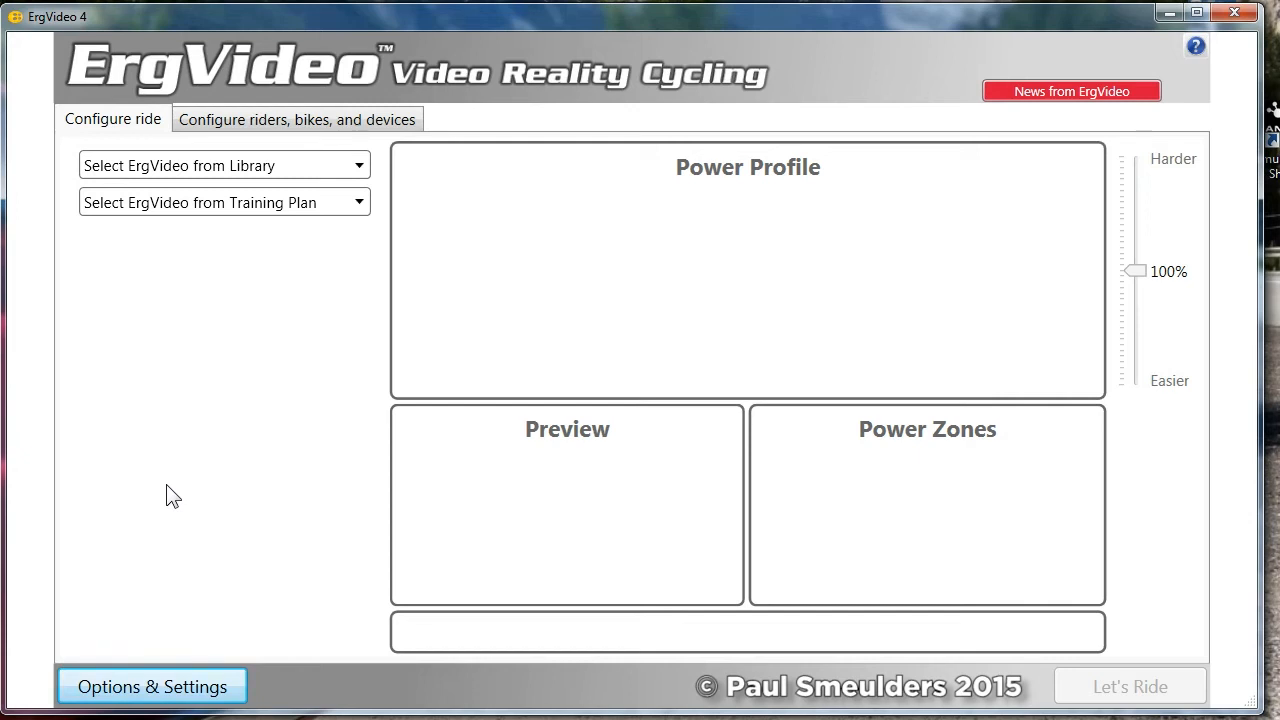
mouse_move(315, 130)
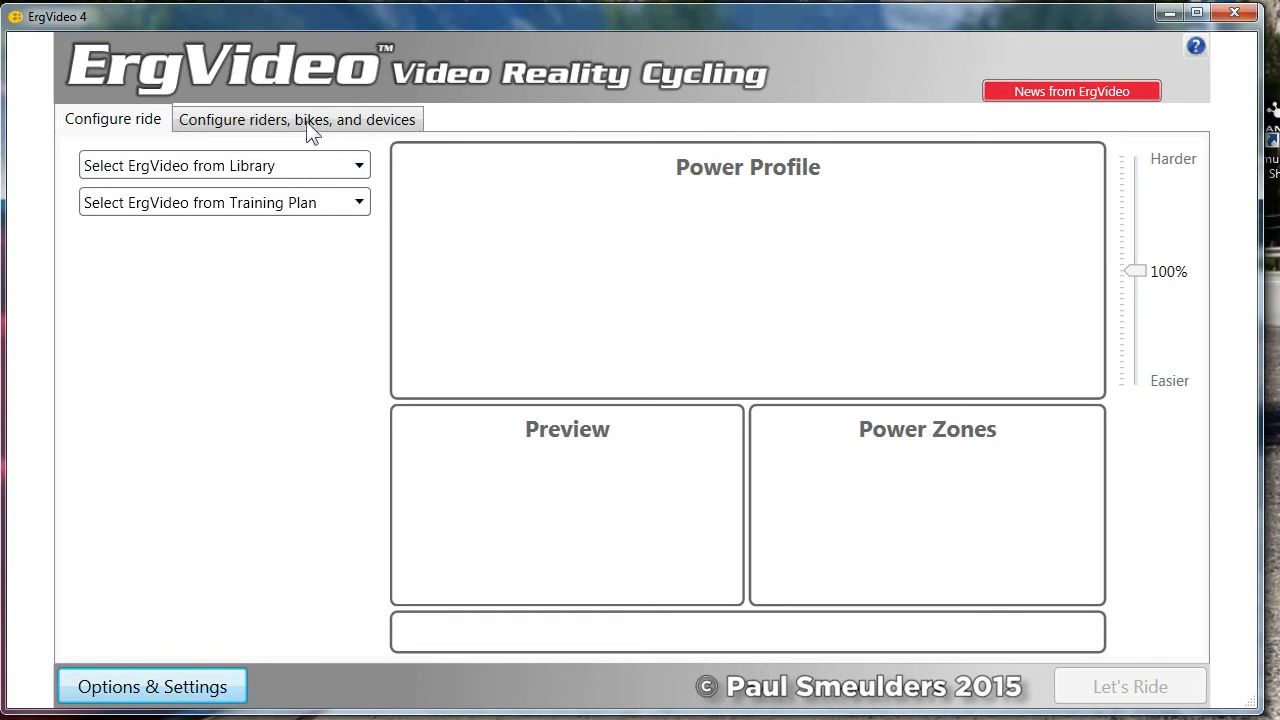
- Compare the riders layout with the ride configuration, then bring up Options & Settings
click(300, 119)
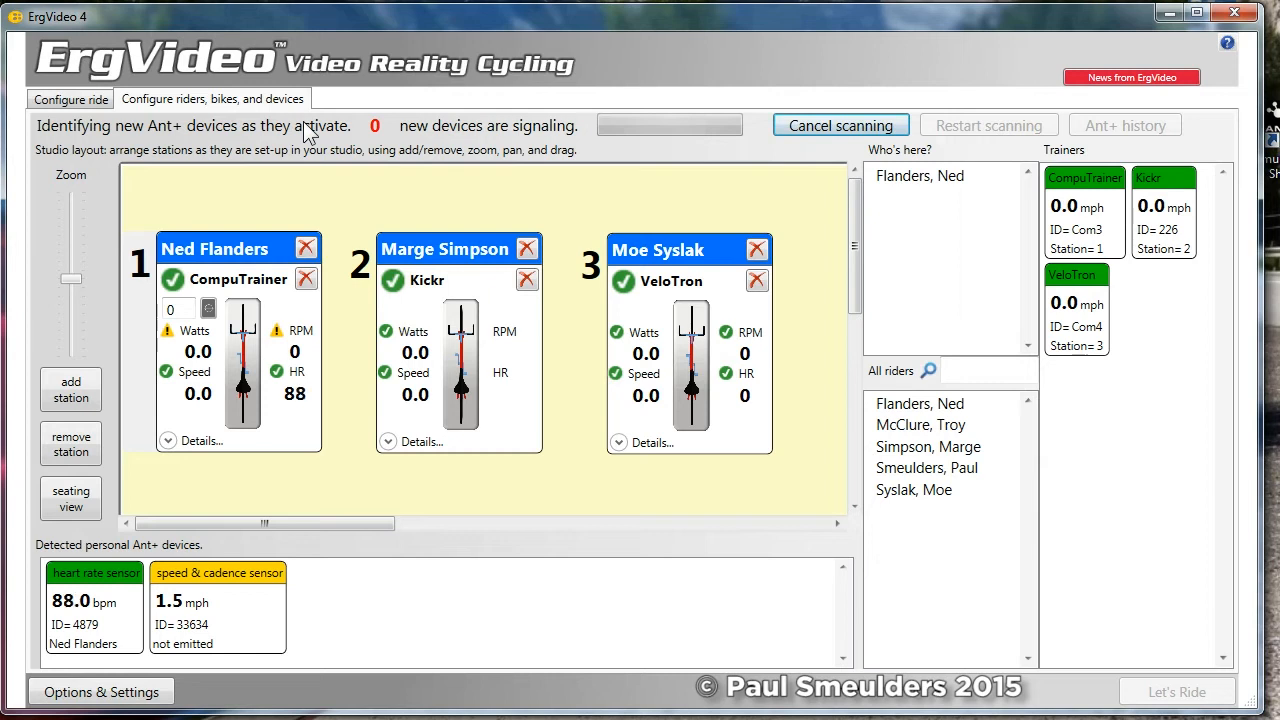
click(67, 98)
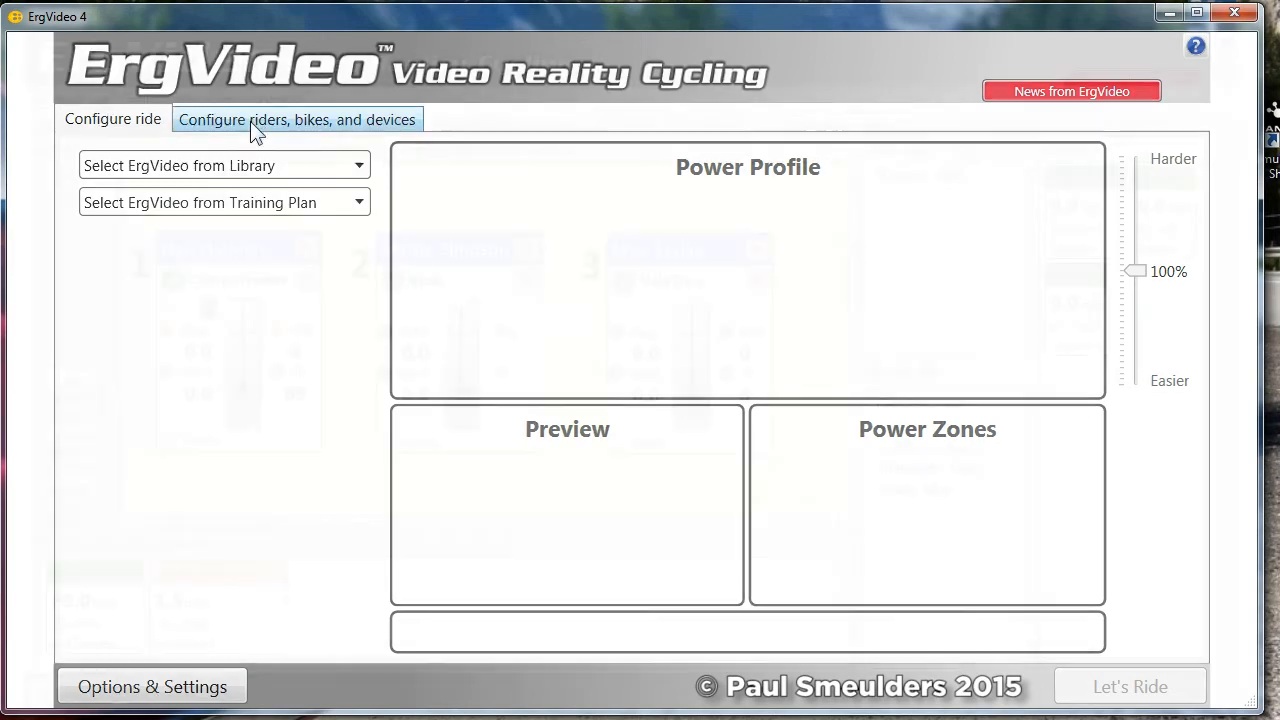
click(296, 119)
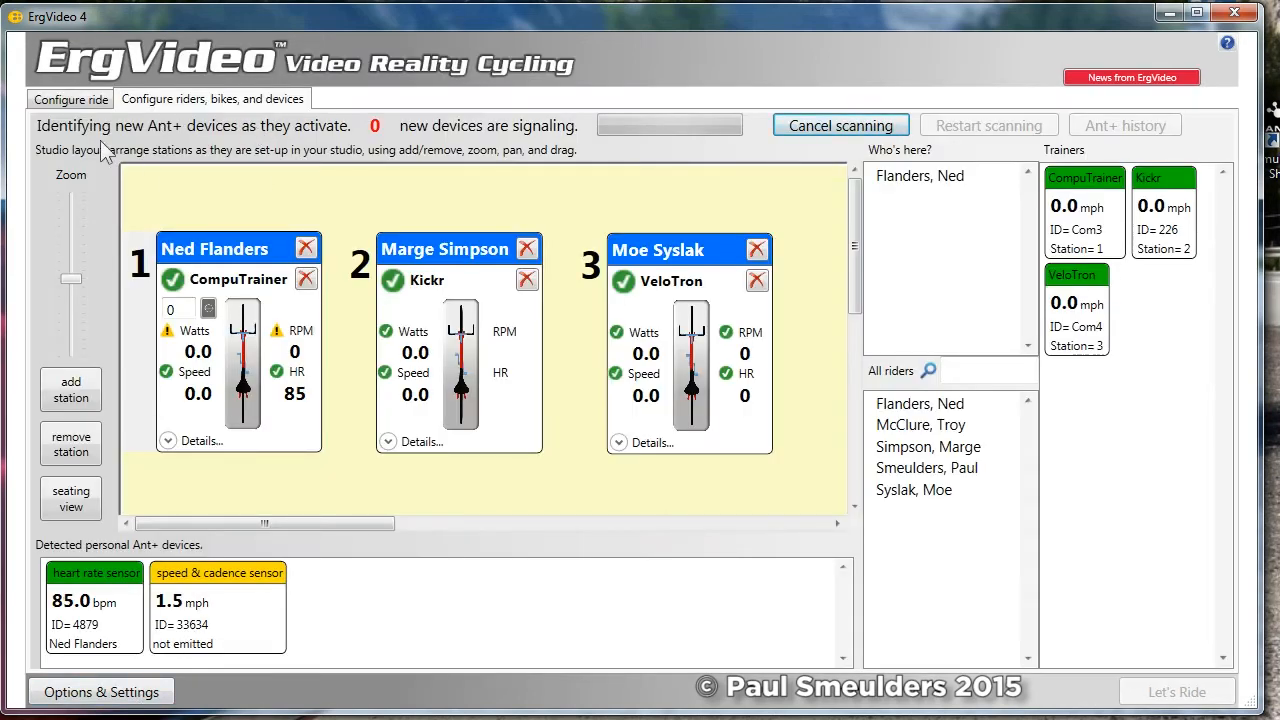
click(75, 99)
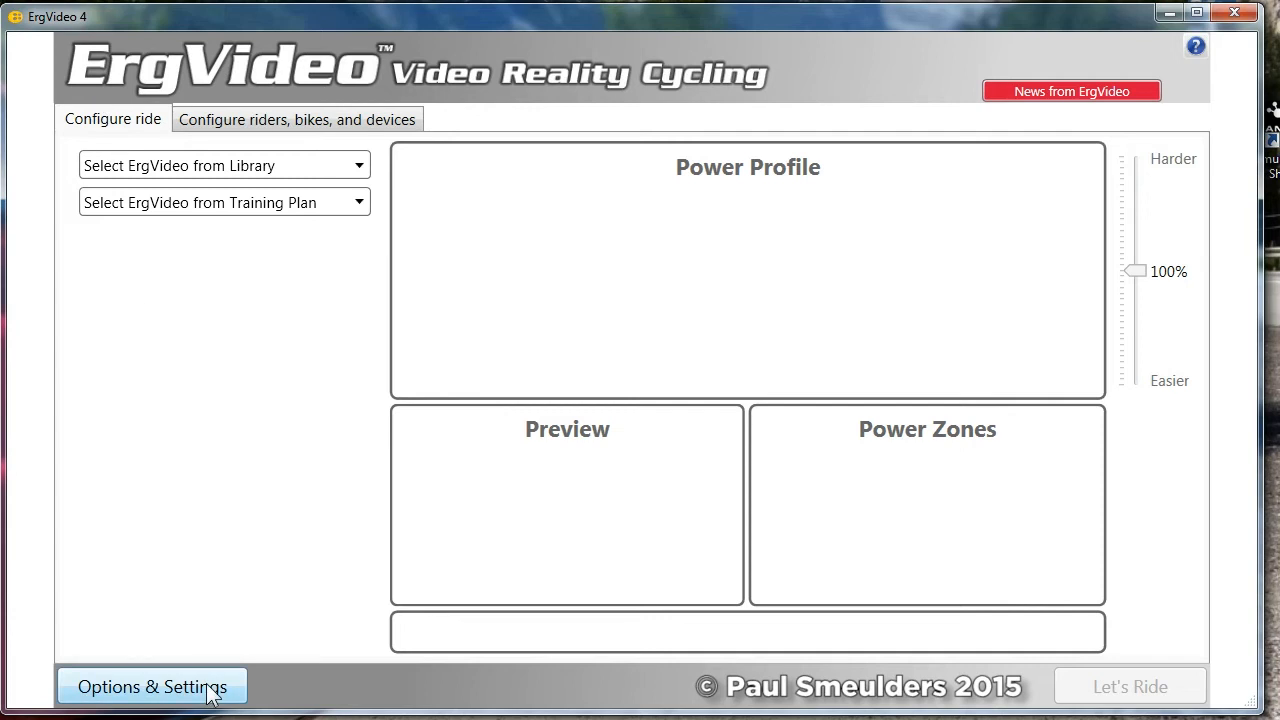
click(152, 685)
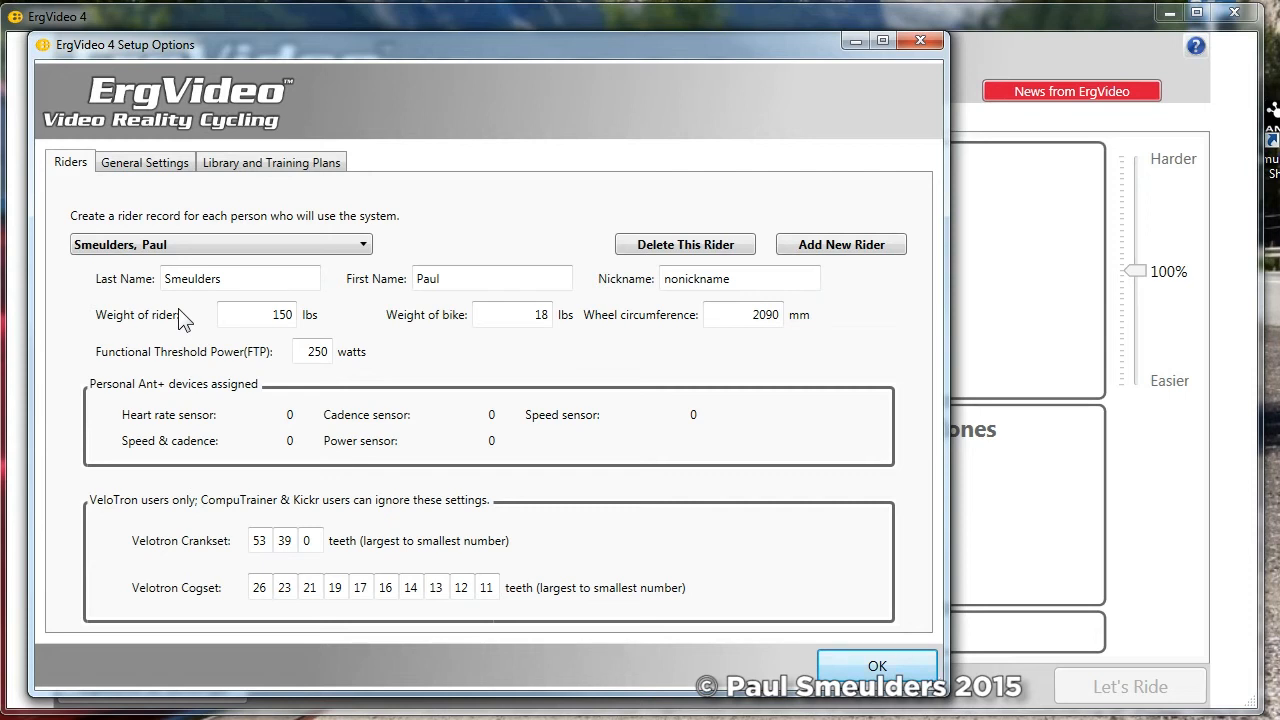
- Add rider Homer Simpson, nicknamed Jebediah, weighing 250 lbs with FTP 230 watts
click(840, 244)
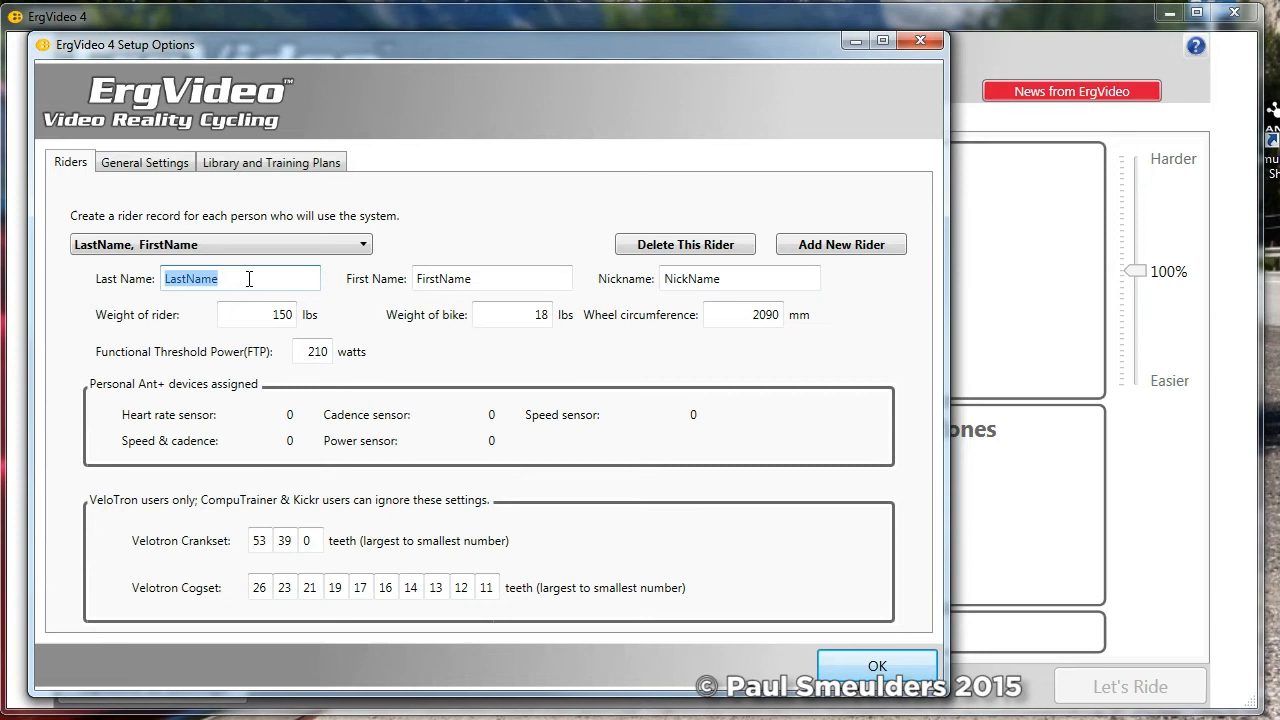
text(Simpson)
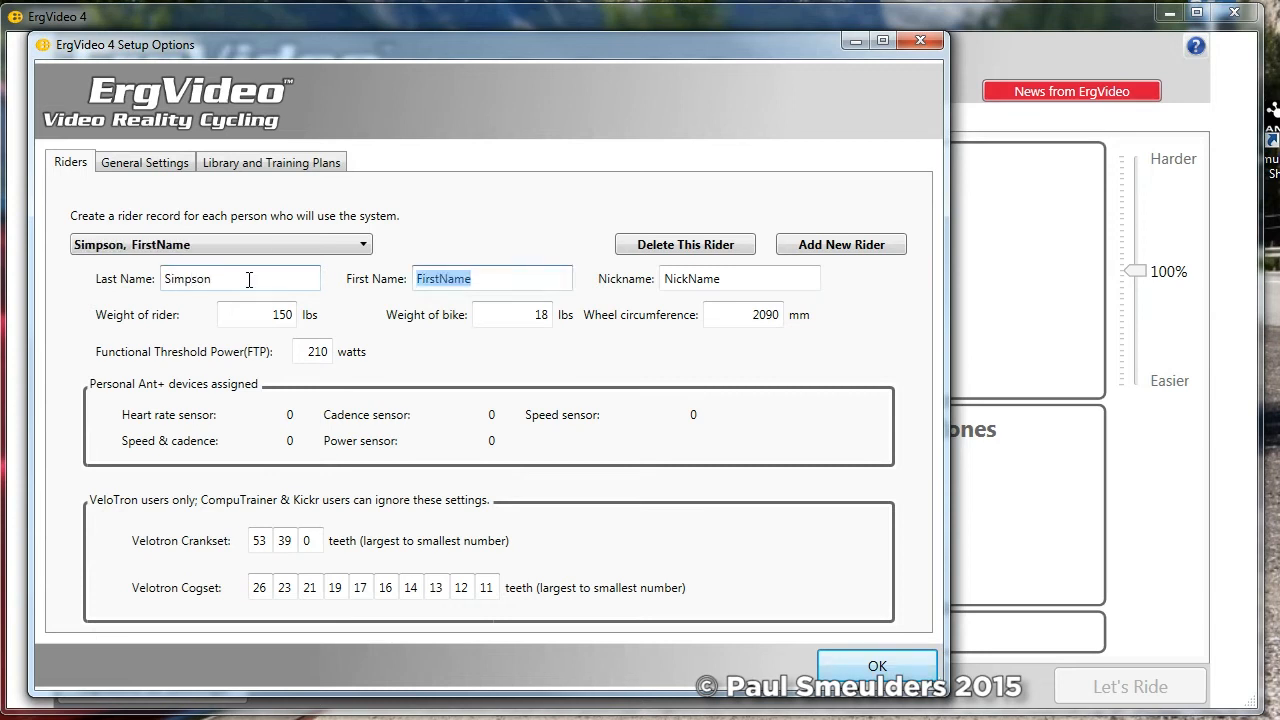
text(Homer)
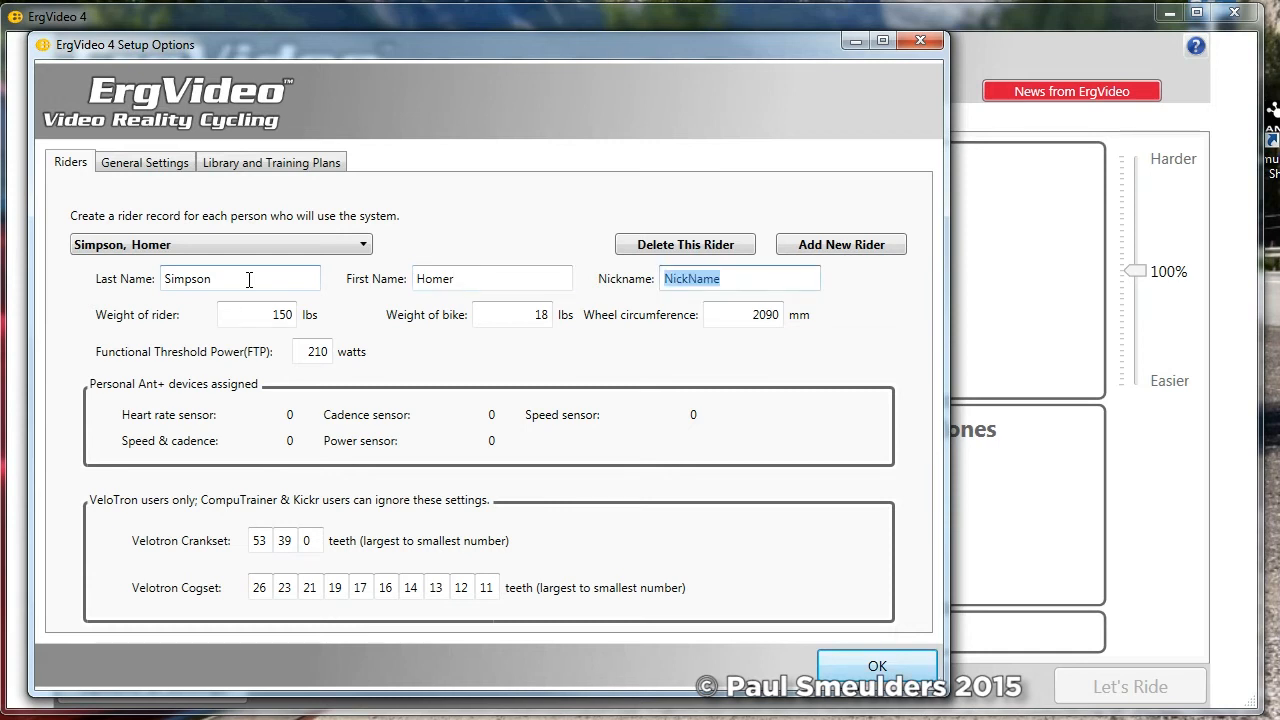
text(Jebediah)
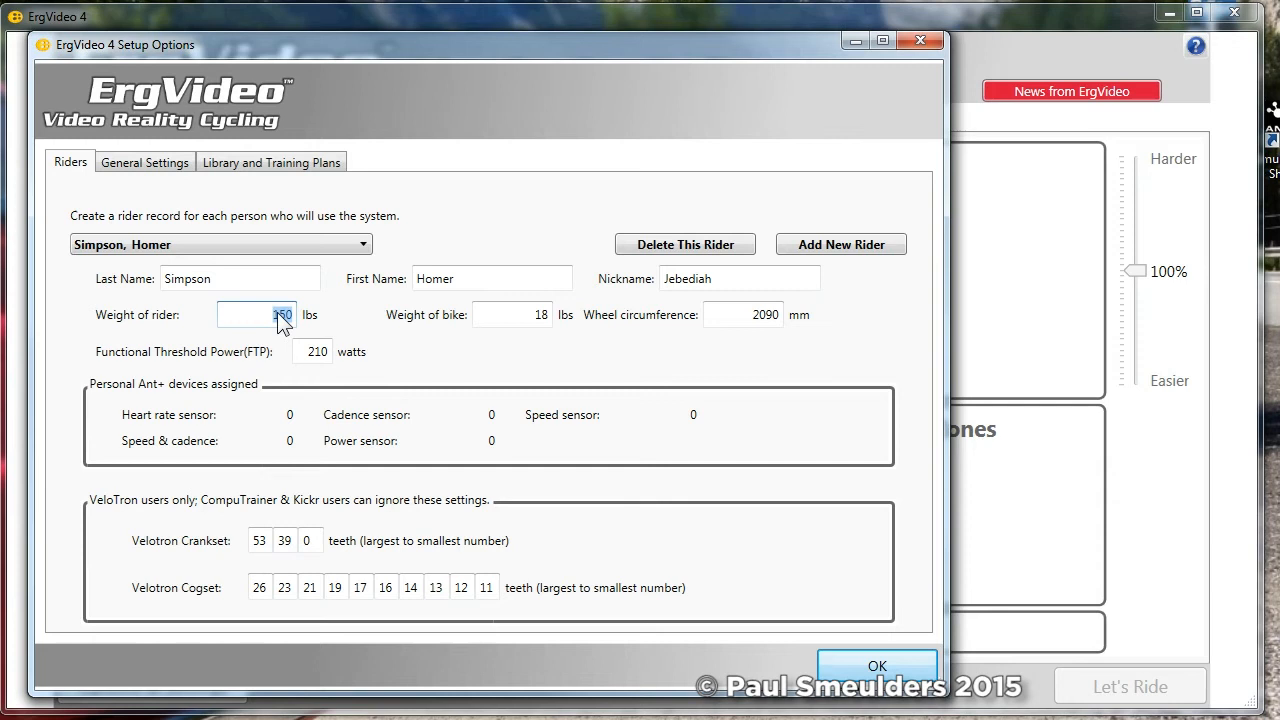
text(250)
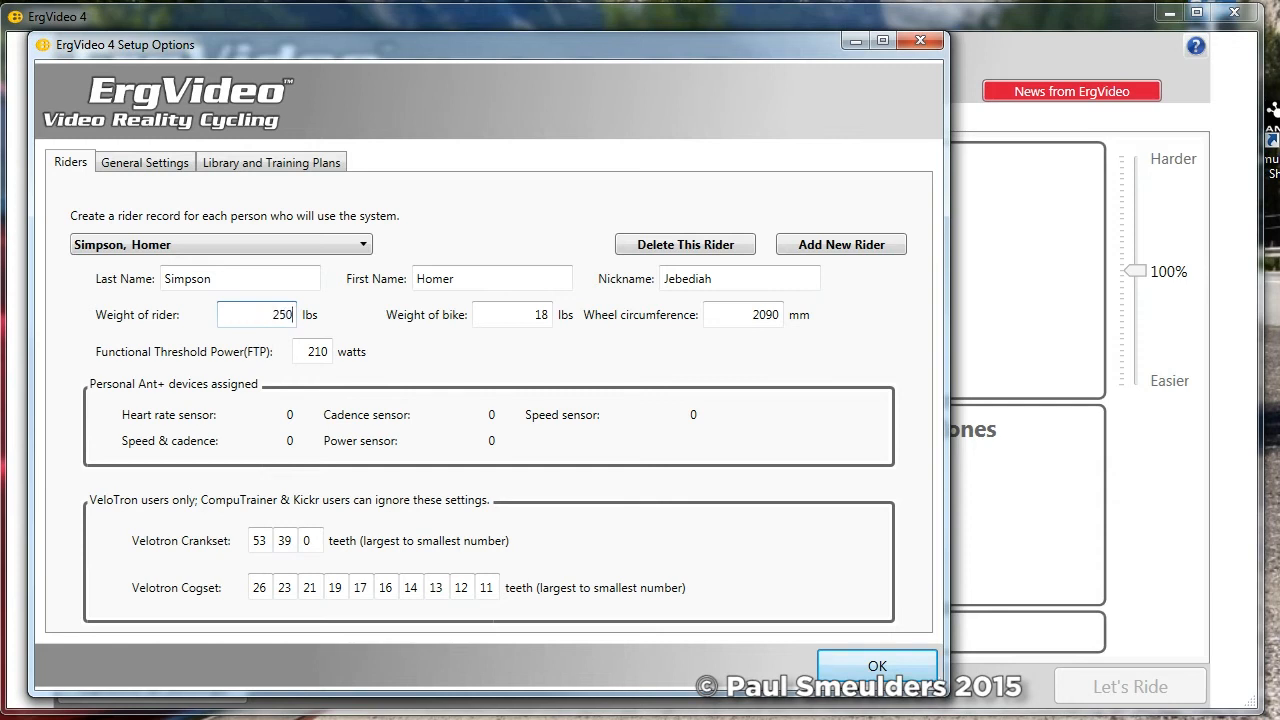
click(314, 351)
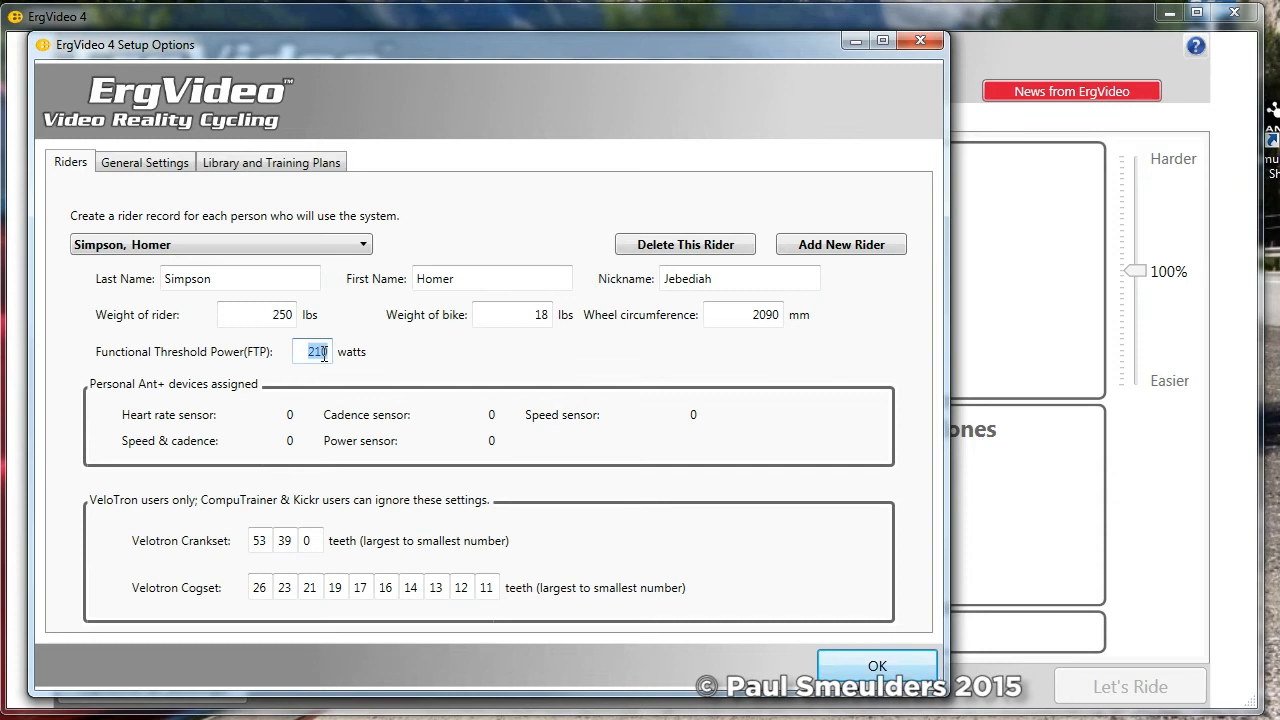
text(230)
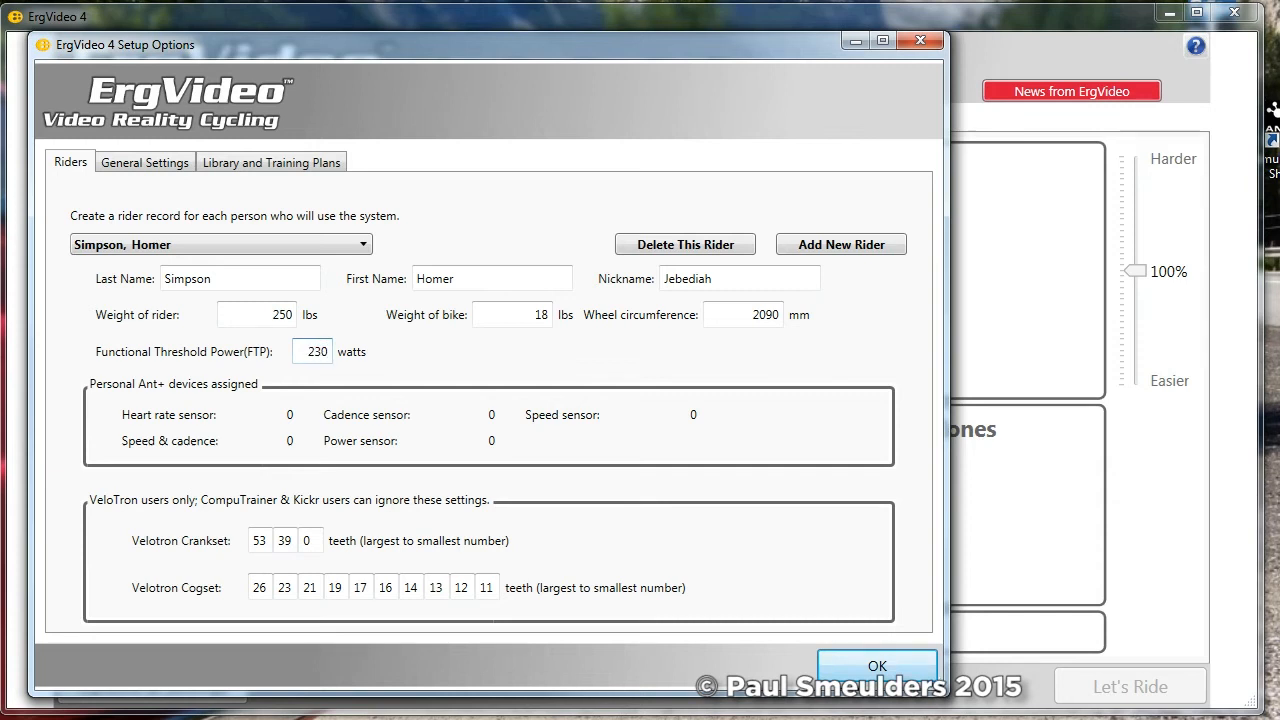
mouse_move(392, 392)
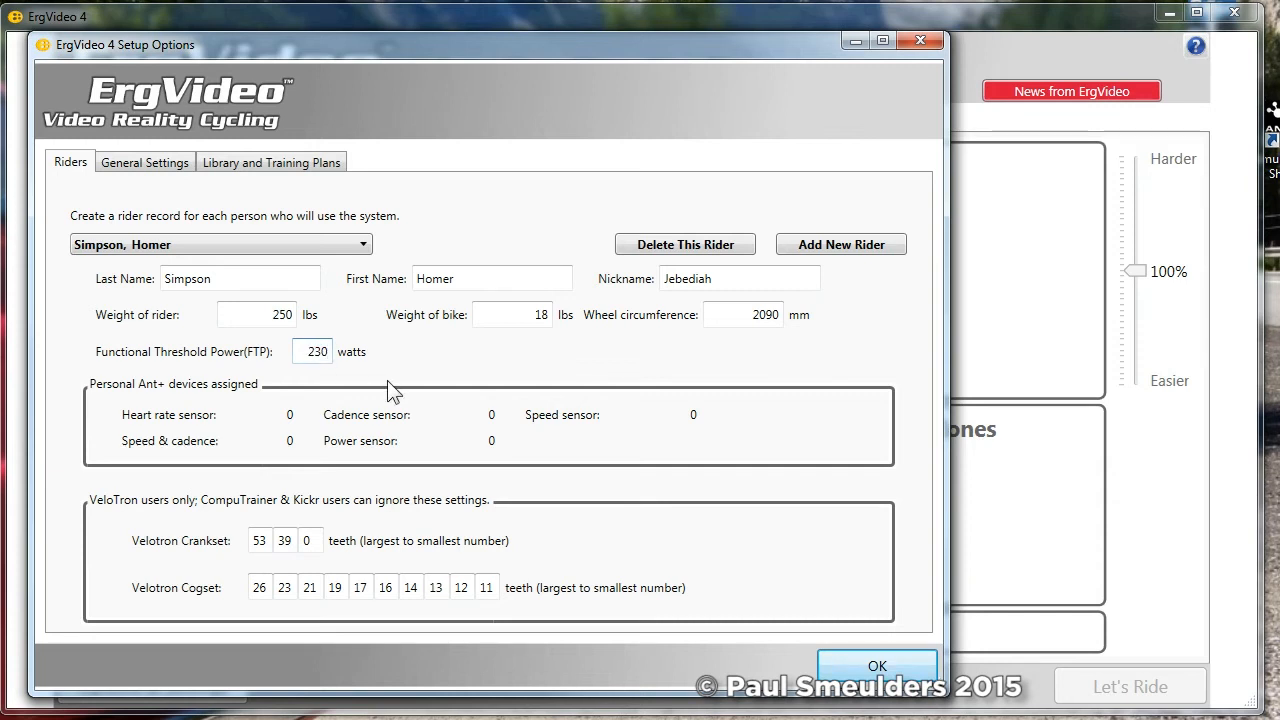
click(316, 351)
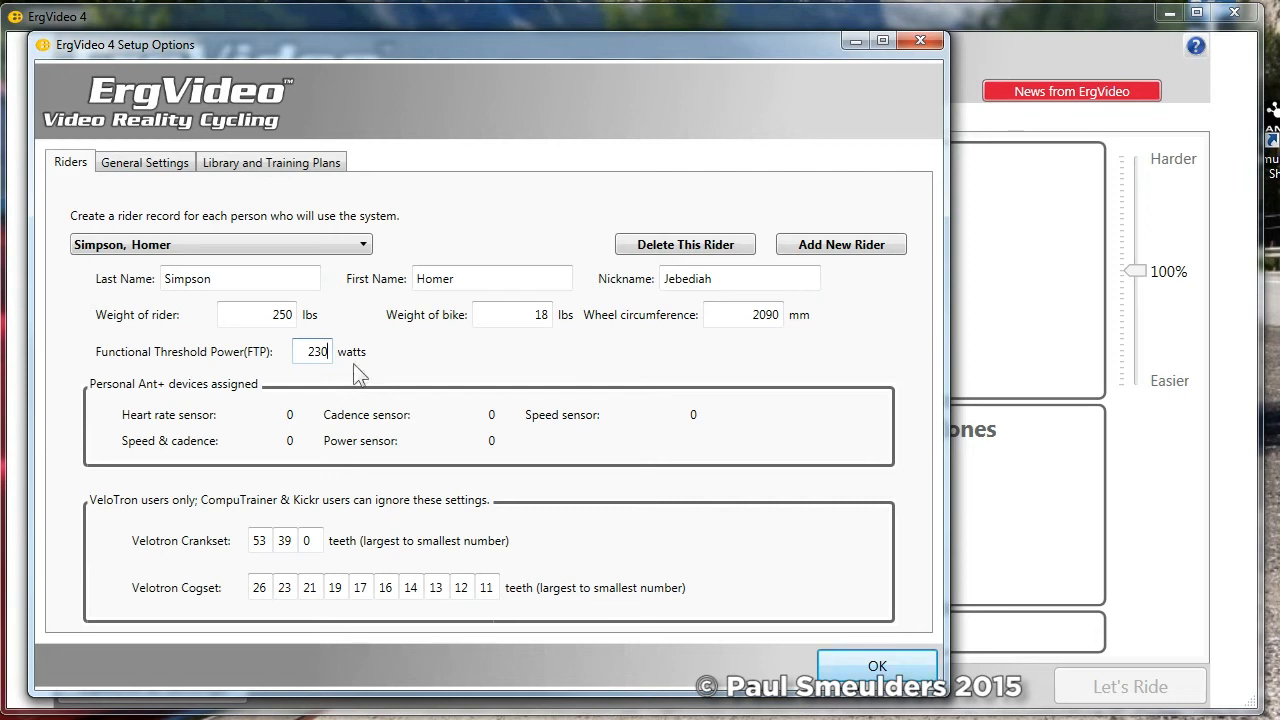
mouse_move(334, 351)
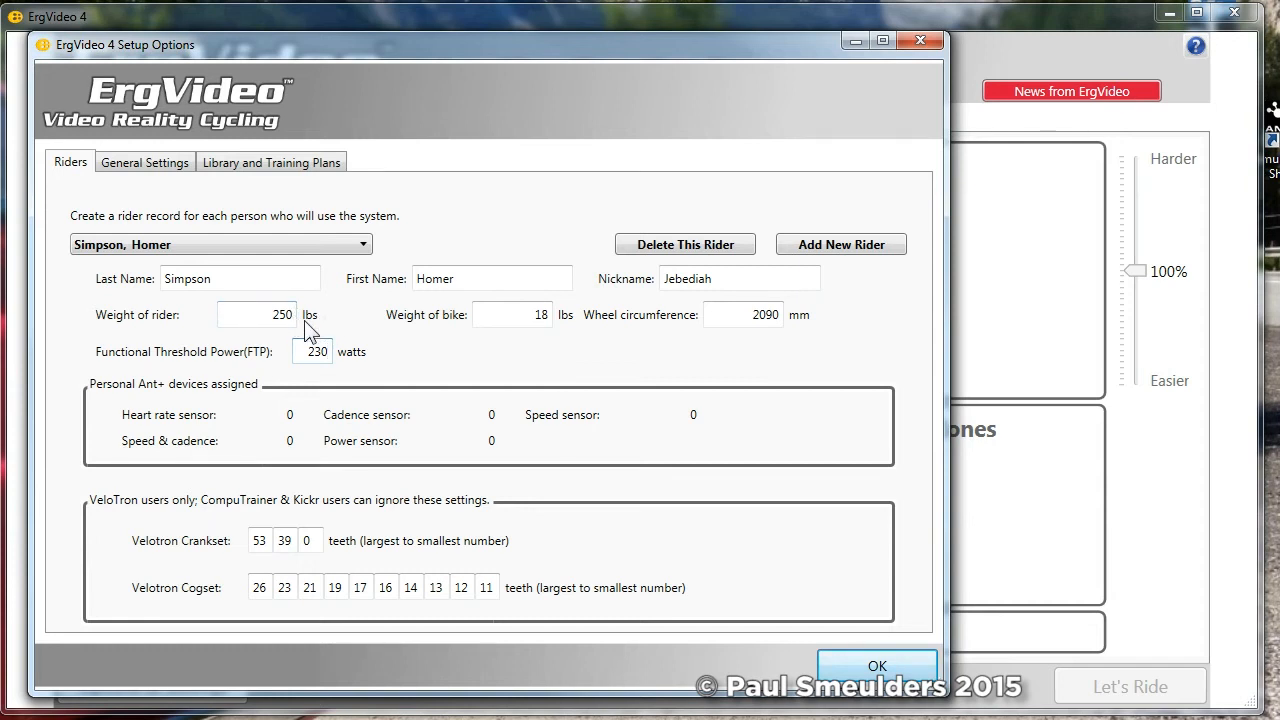
mouse_move(512, 356)
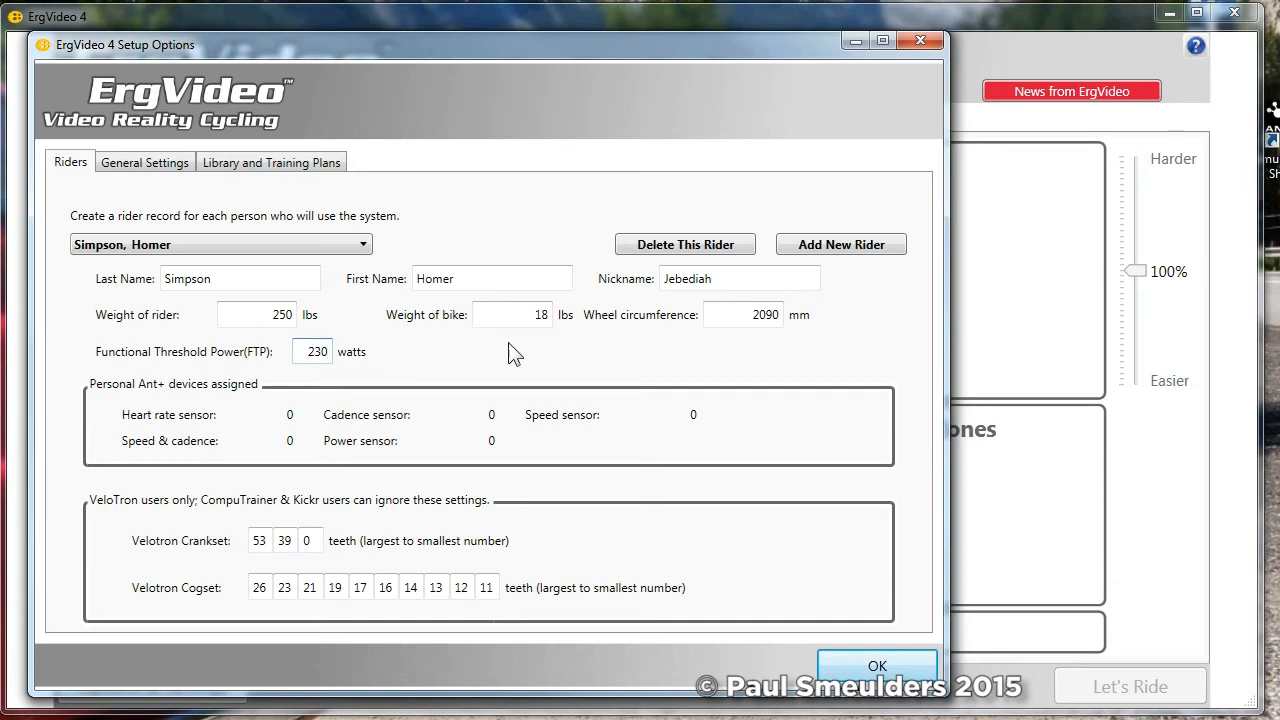
mouse_move(727, 338)
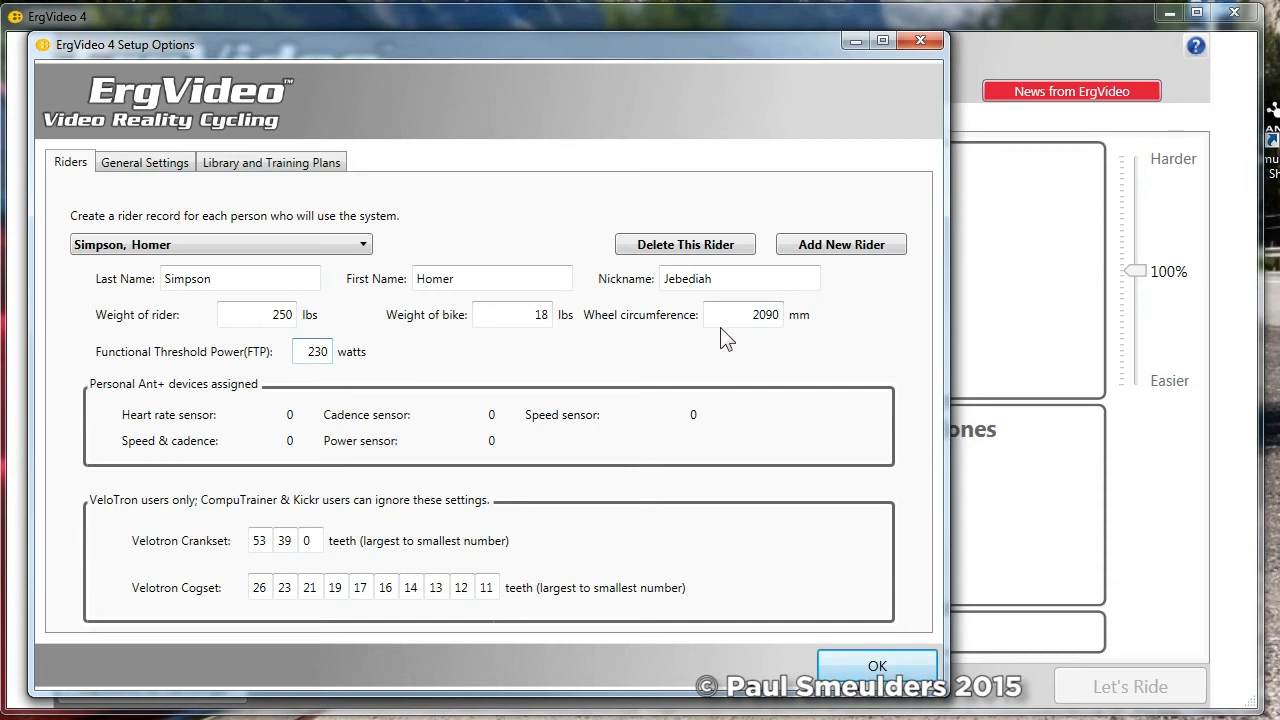
mouse_move(732, 332)
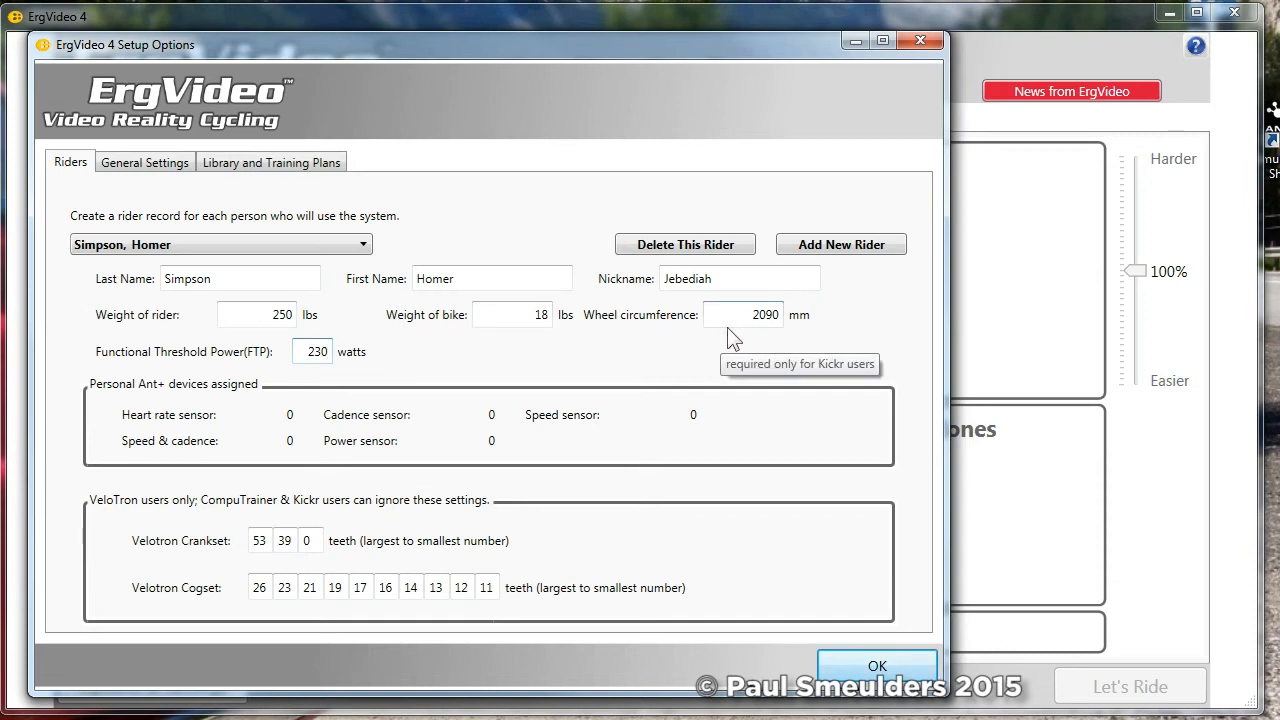
mouse_move(400, 355)
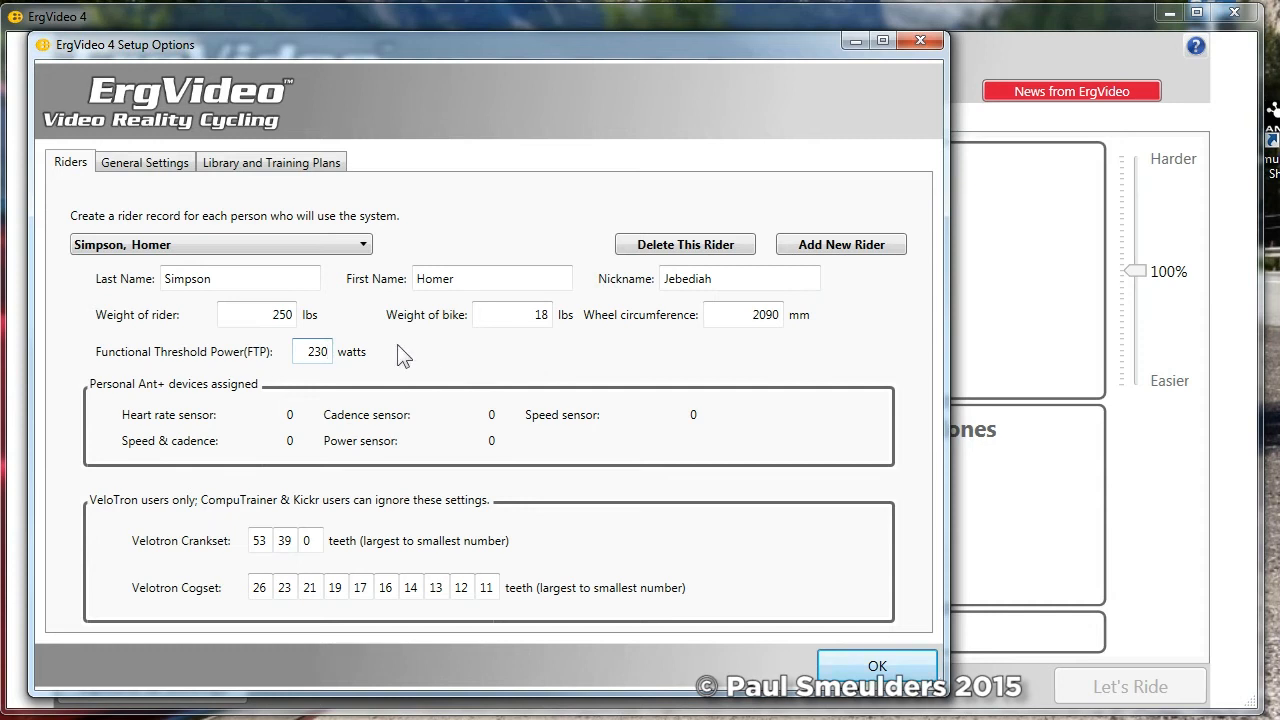
click(312, 351)
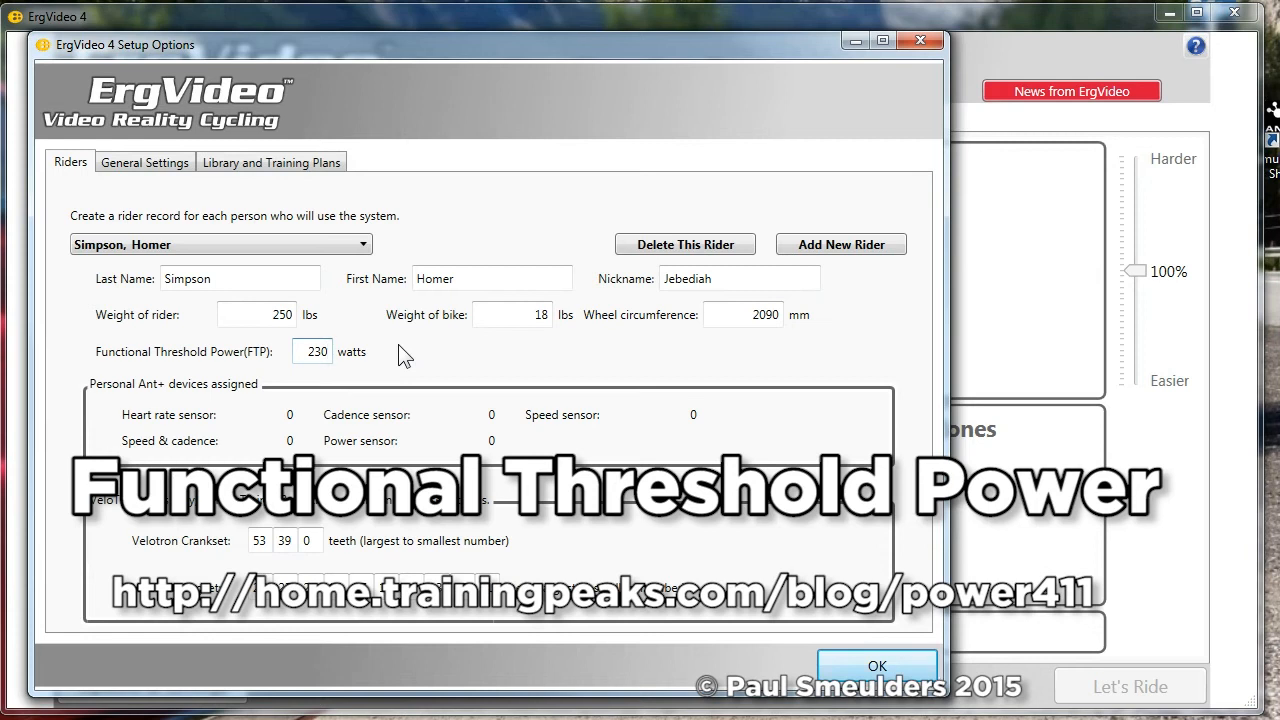
click(314, 351)
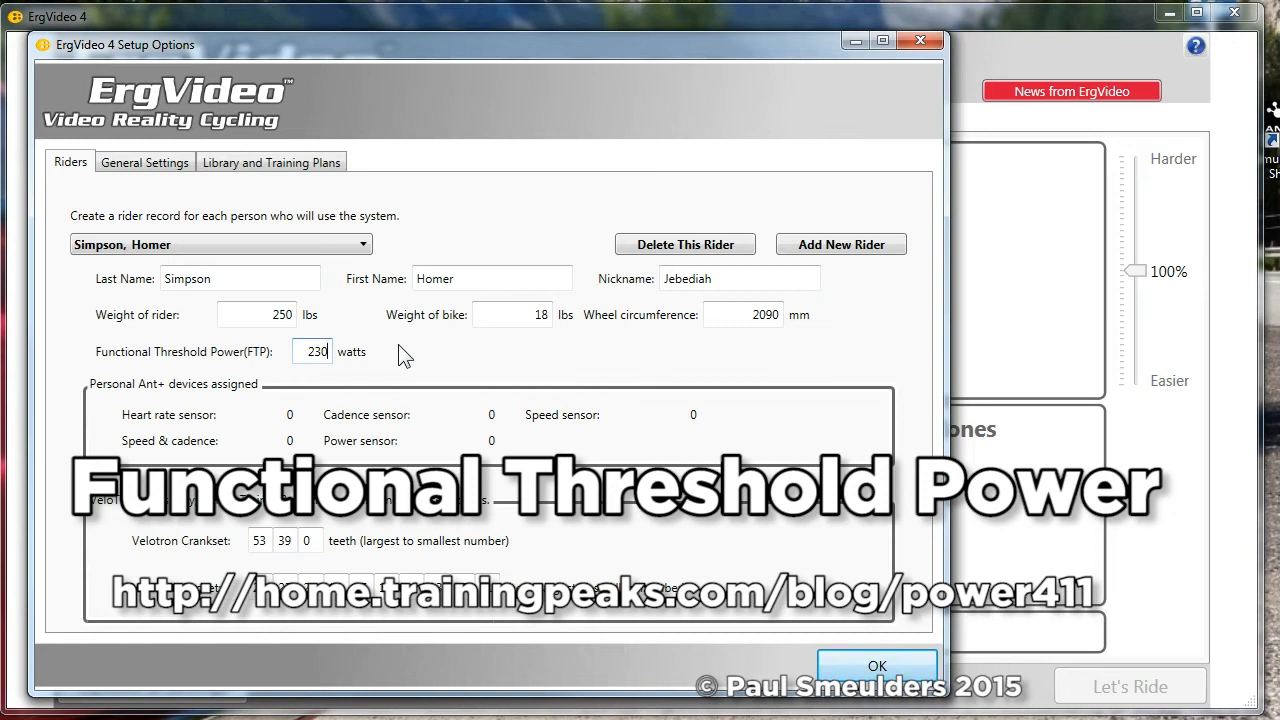
mouse_move(237, 379)
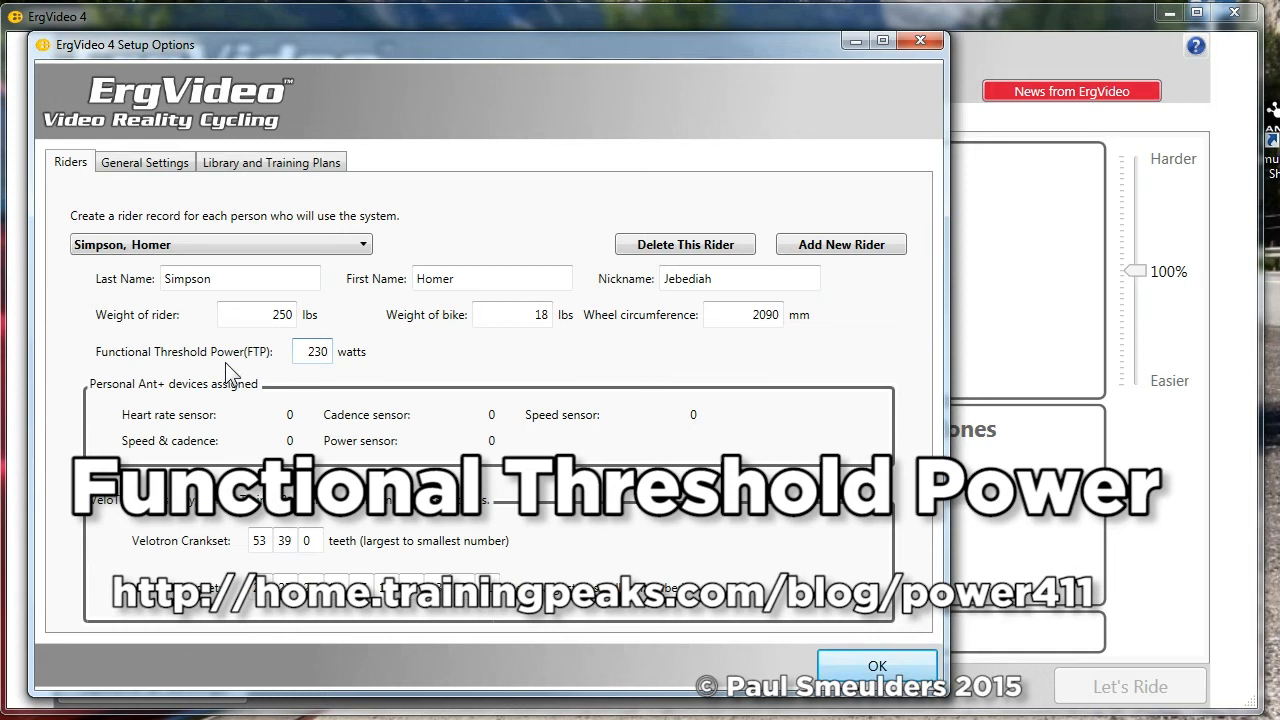
mouse_move(218, 362)
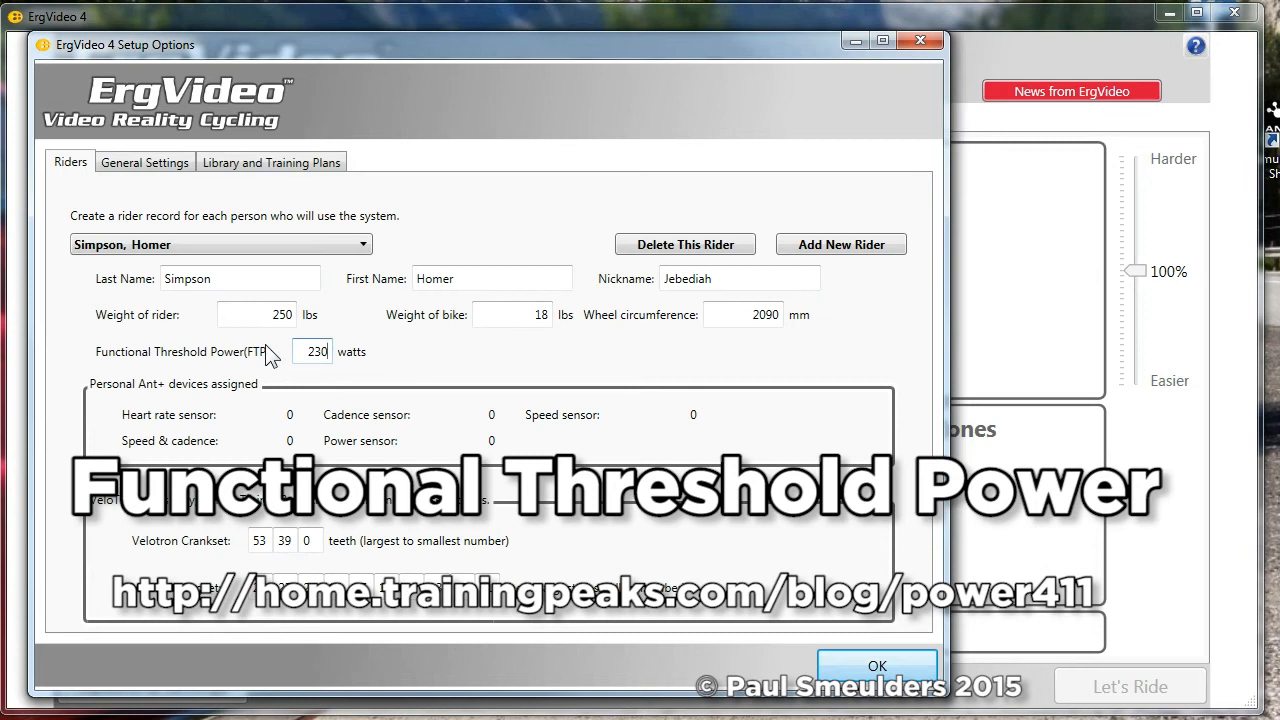
mouse_move(278, 380)
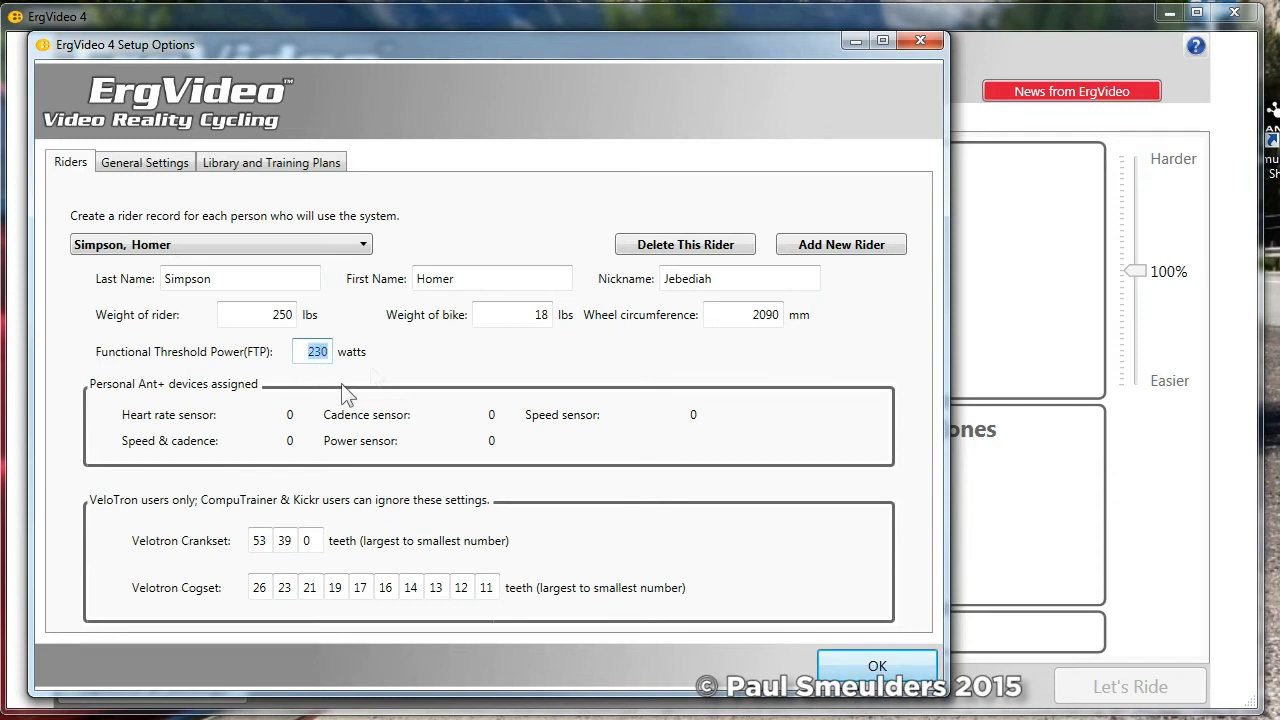
mouse_move(400, 368)
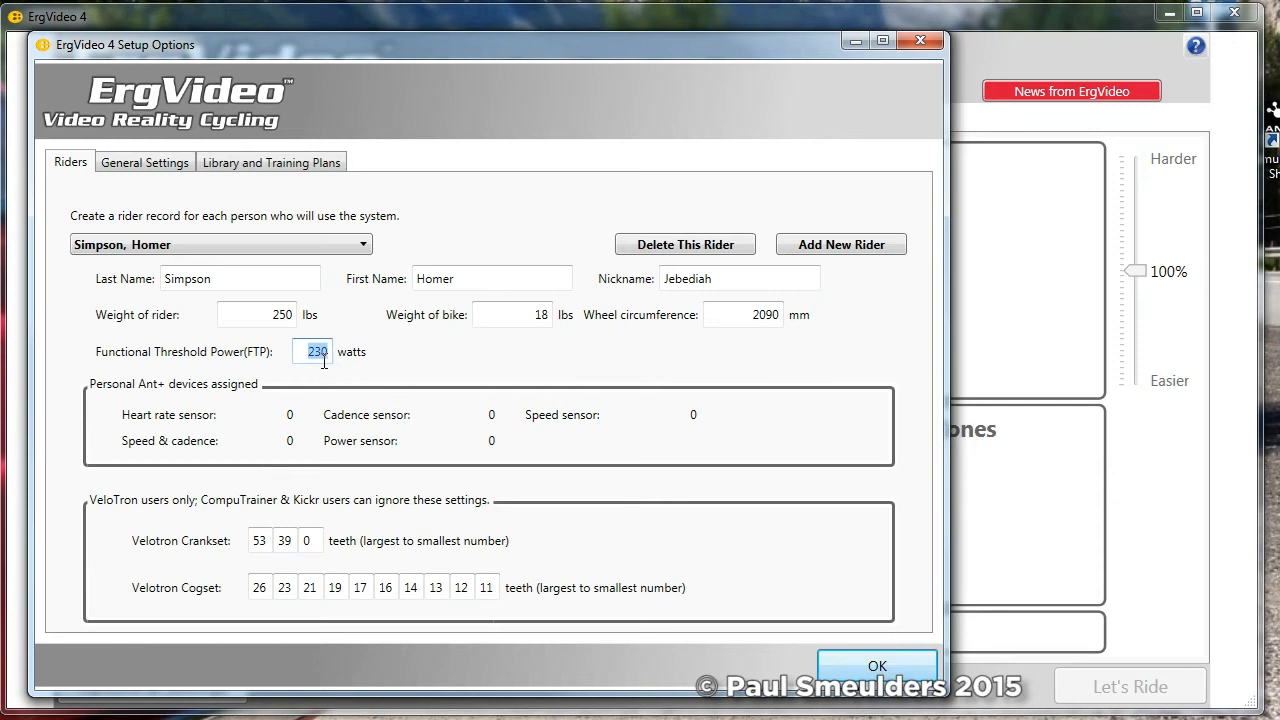
mouse_move(357, 366)
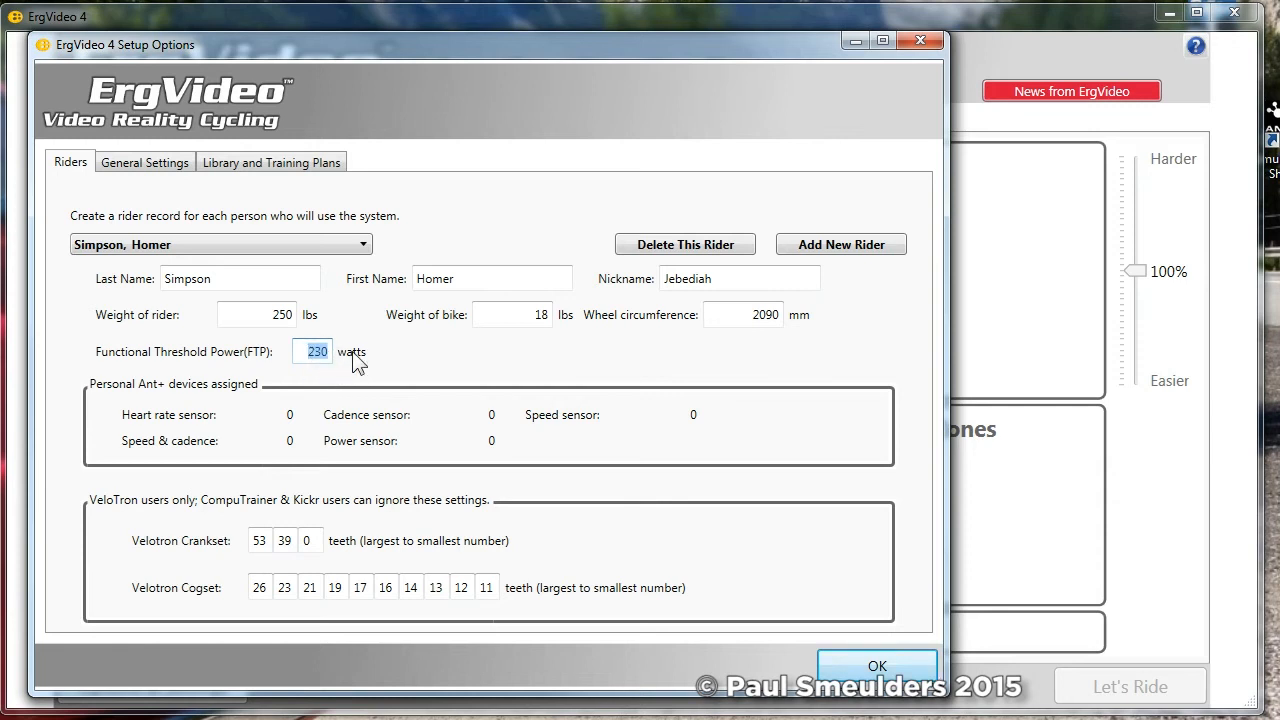
mouse_move(372, 377)
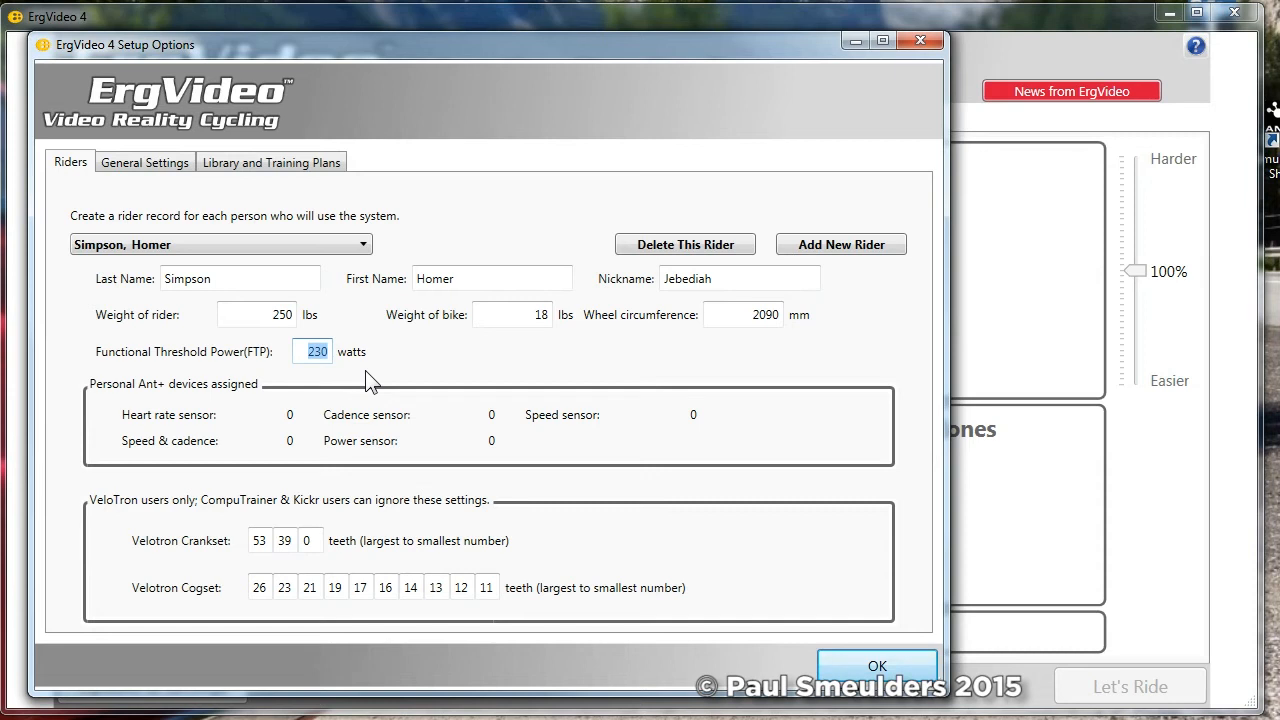
mouse_move(205, 442)
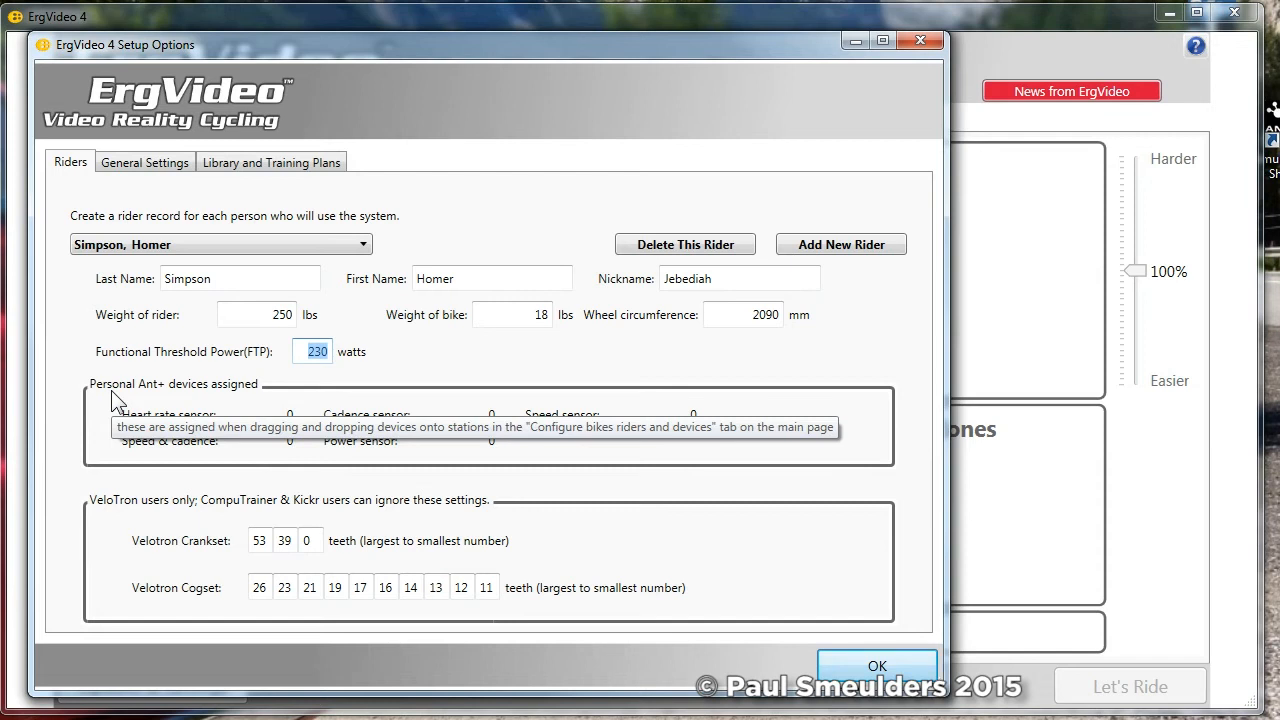
mouse_move(314, 476)
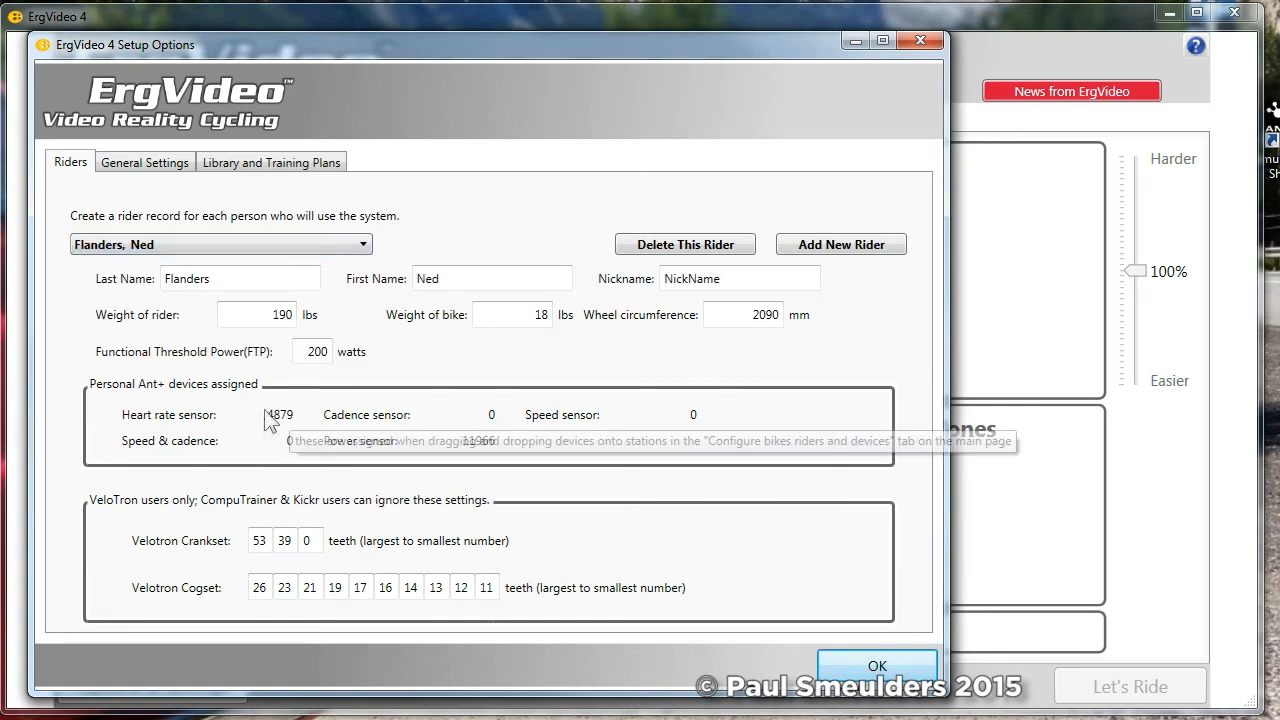
mouse_move(496, 464)
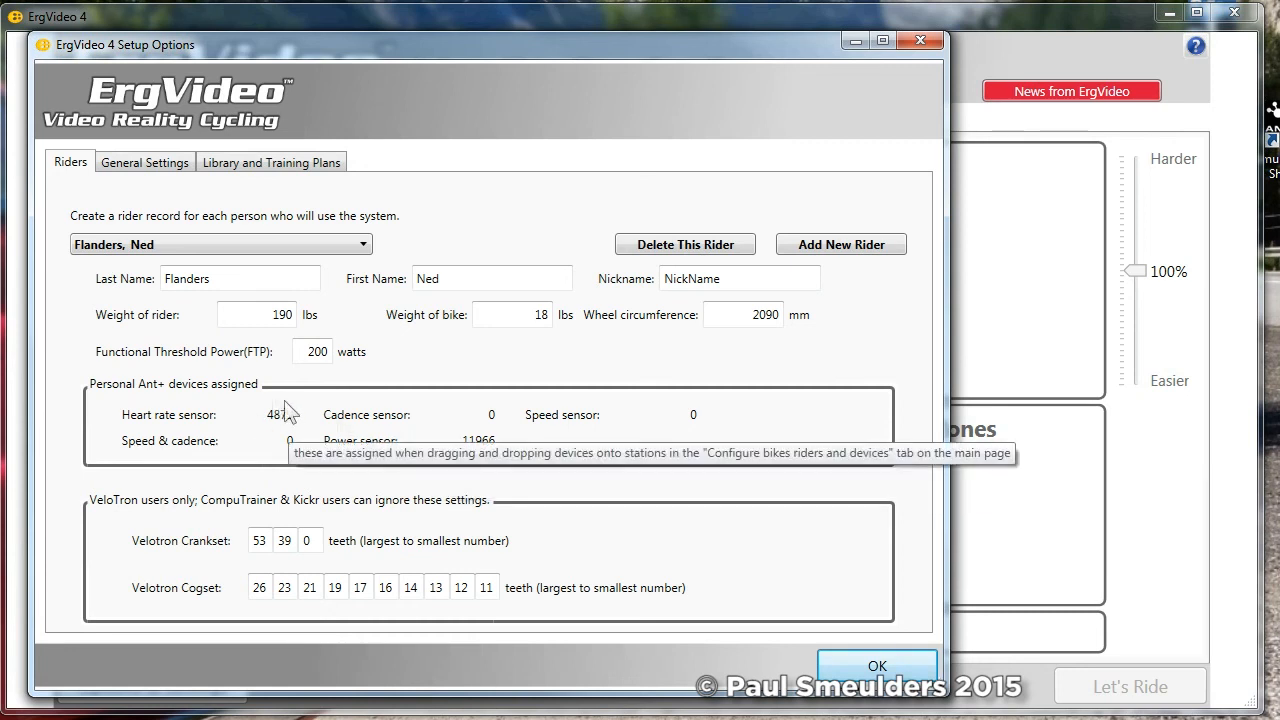
mouse_move(437, 451)
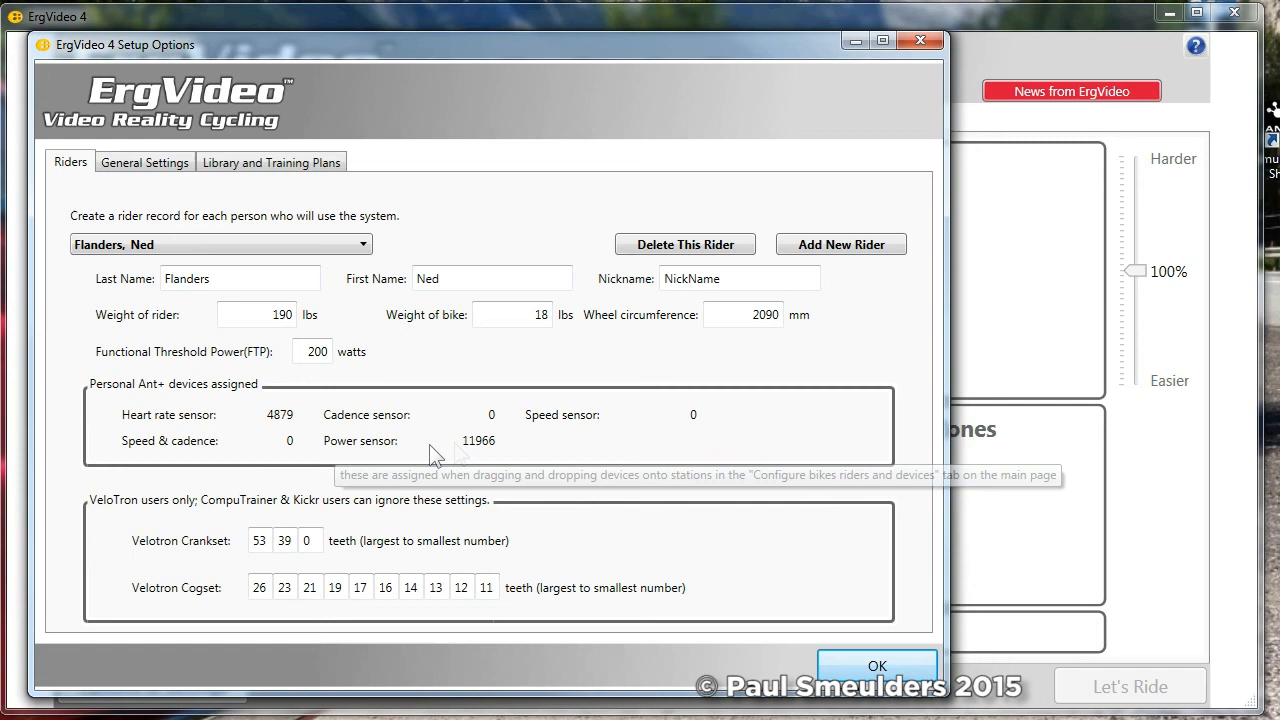
mouse_move(512, 456)
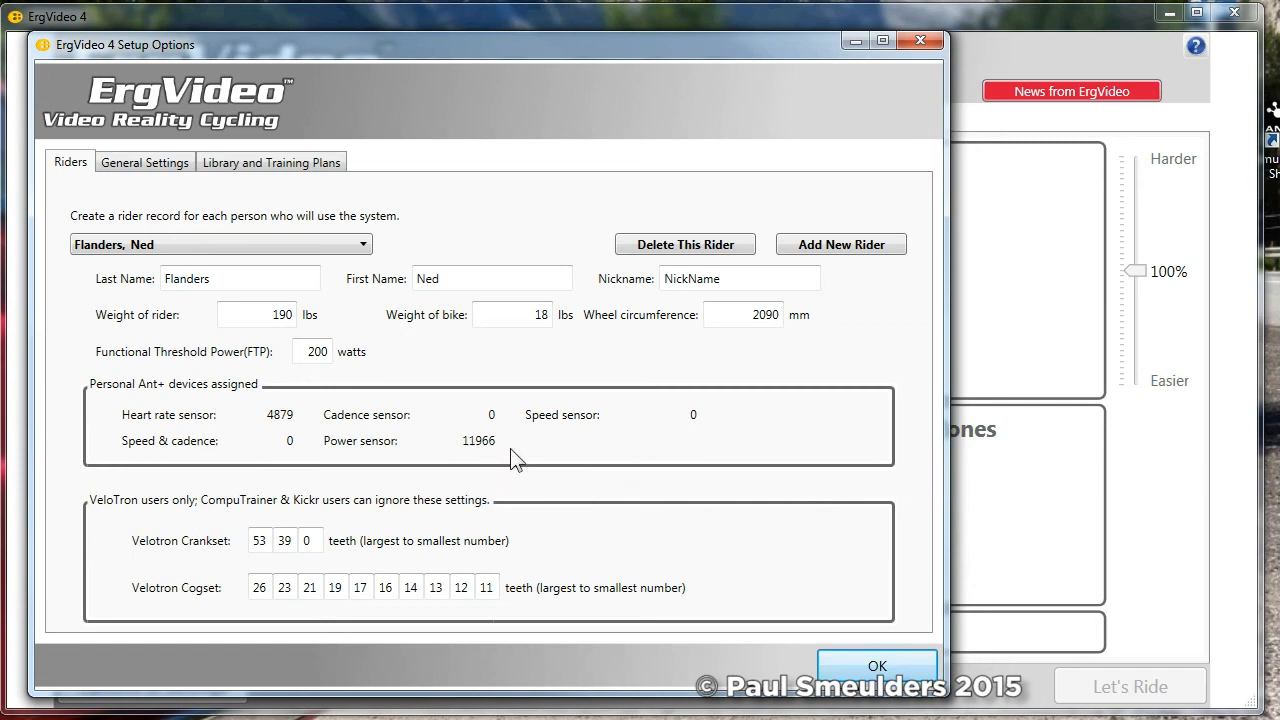
mouse_move(335, 568)
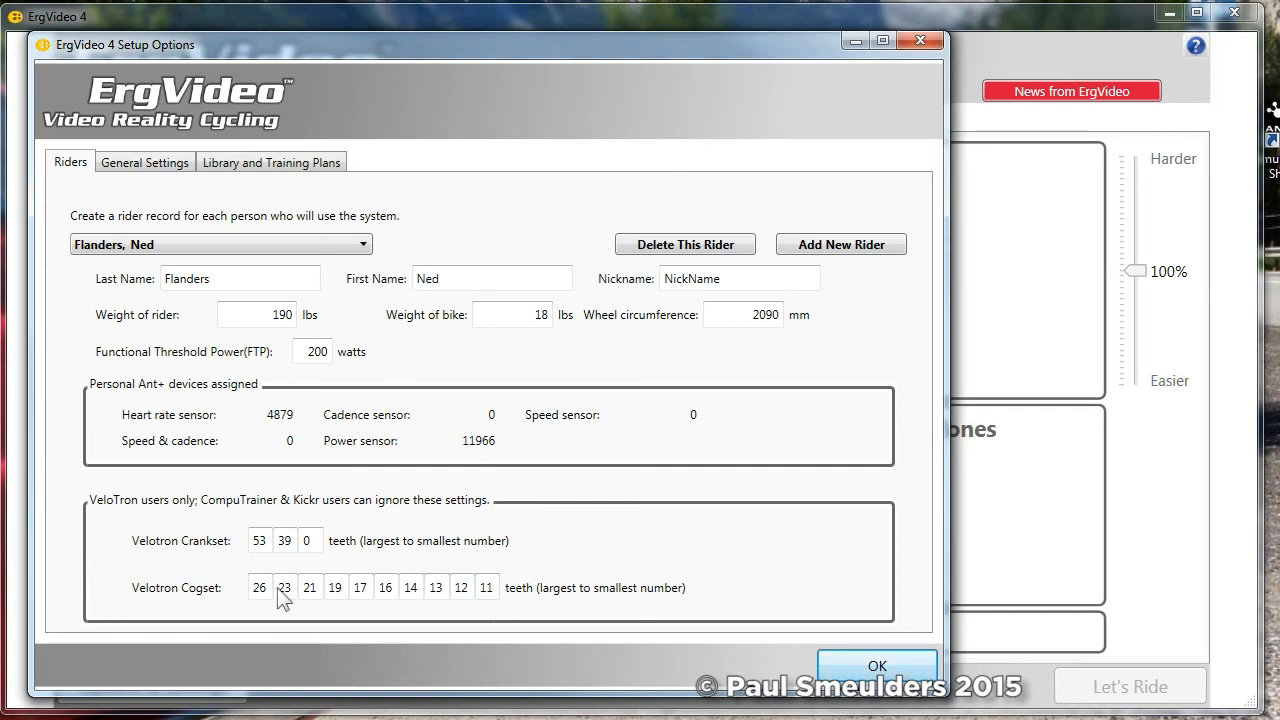
mouse_move(400, 614)
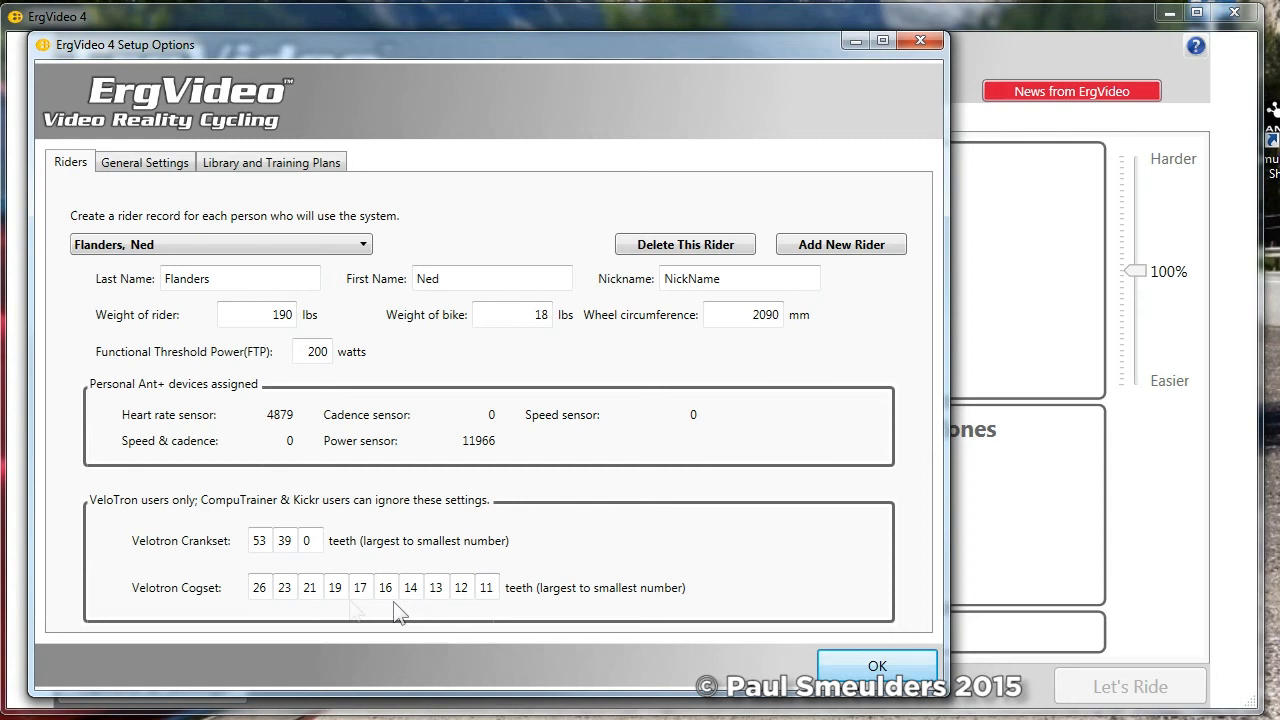
mouse_move(527, 551)
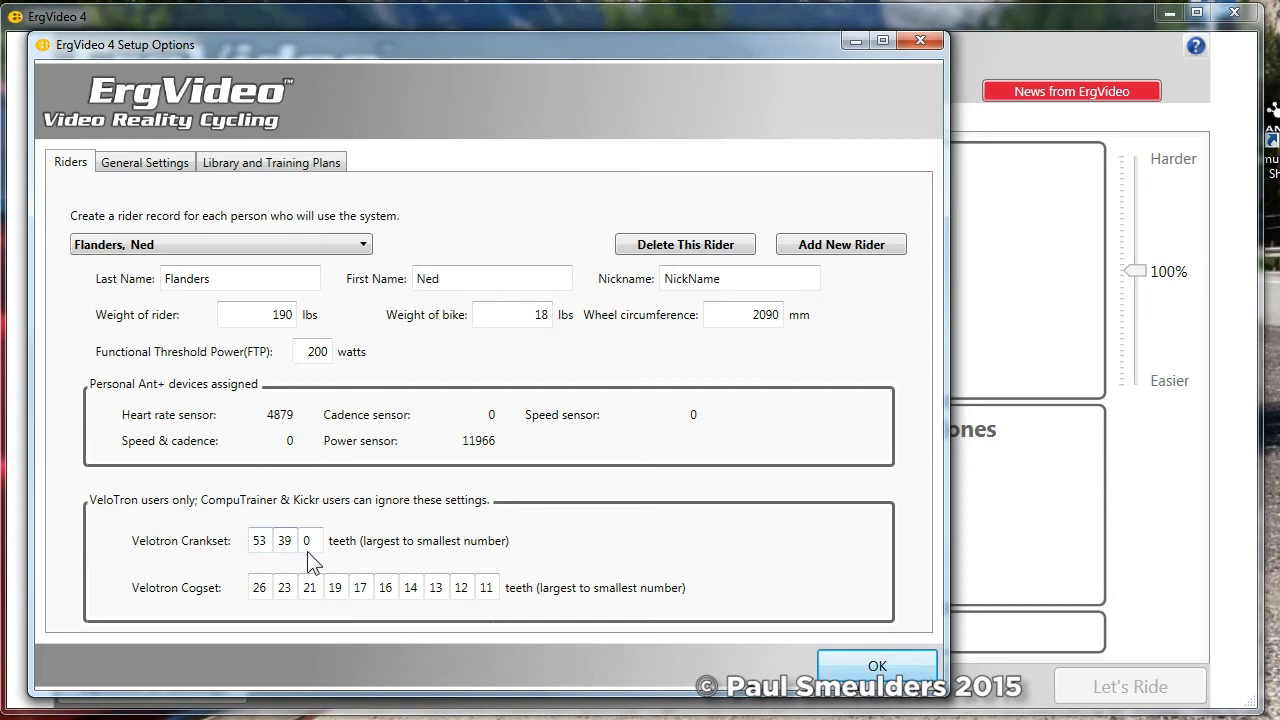
mouse_move(487, 618)
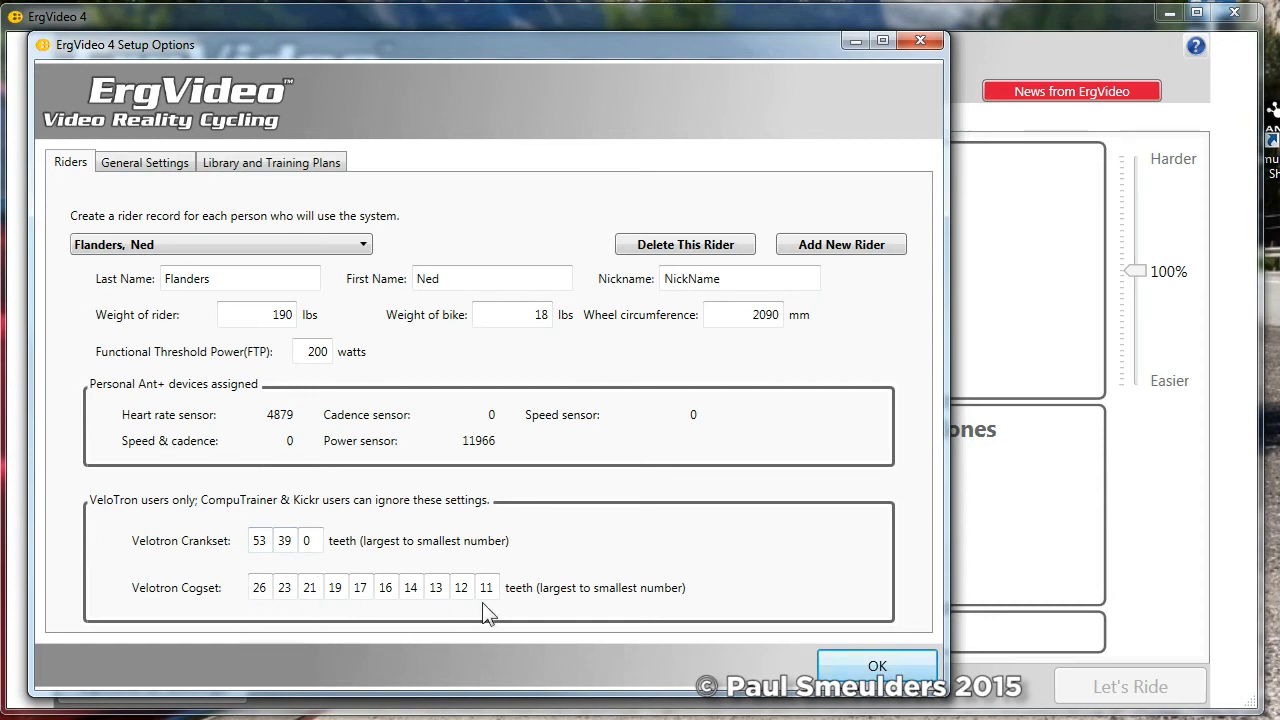
mouse_move(462, 517)
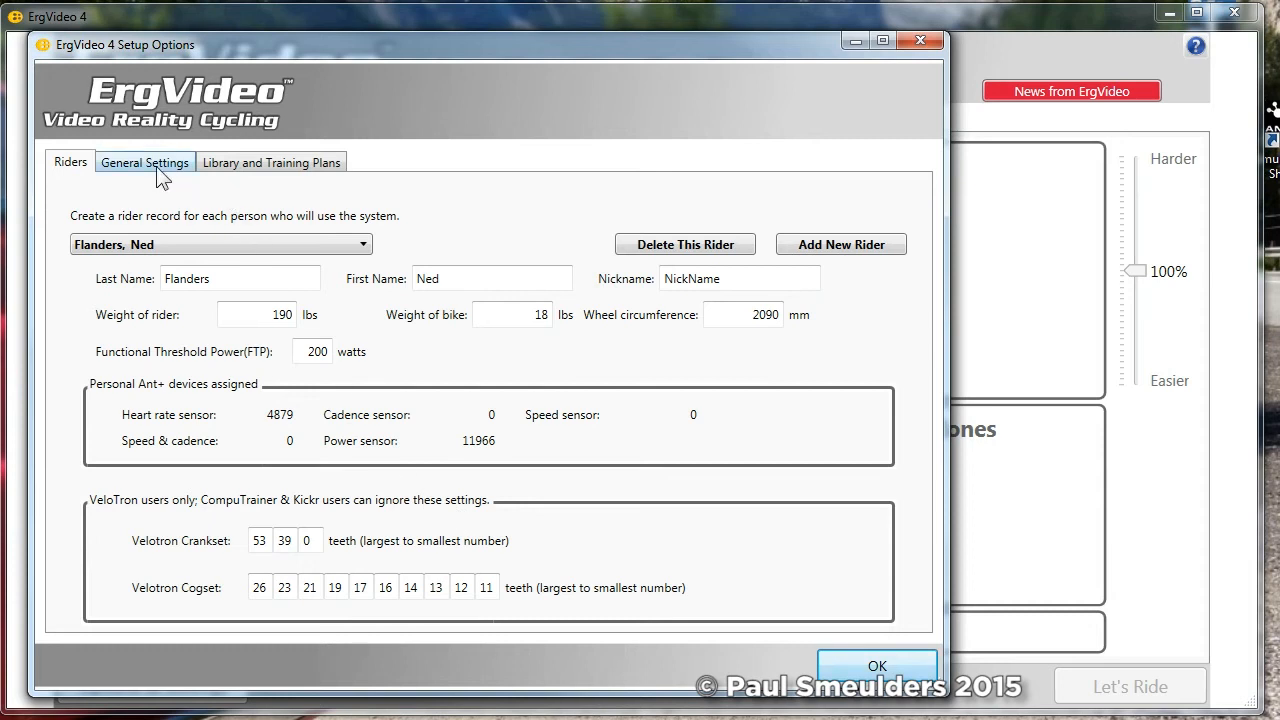
- In General Settings, review the Music Player choices and pick Windows MediaPlayer
click(145, 162)
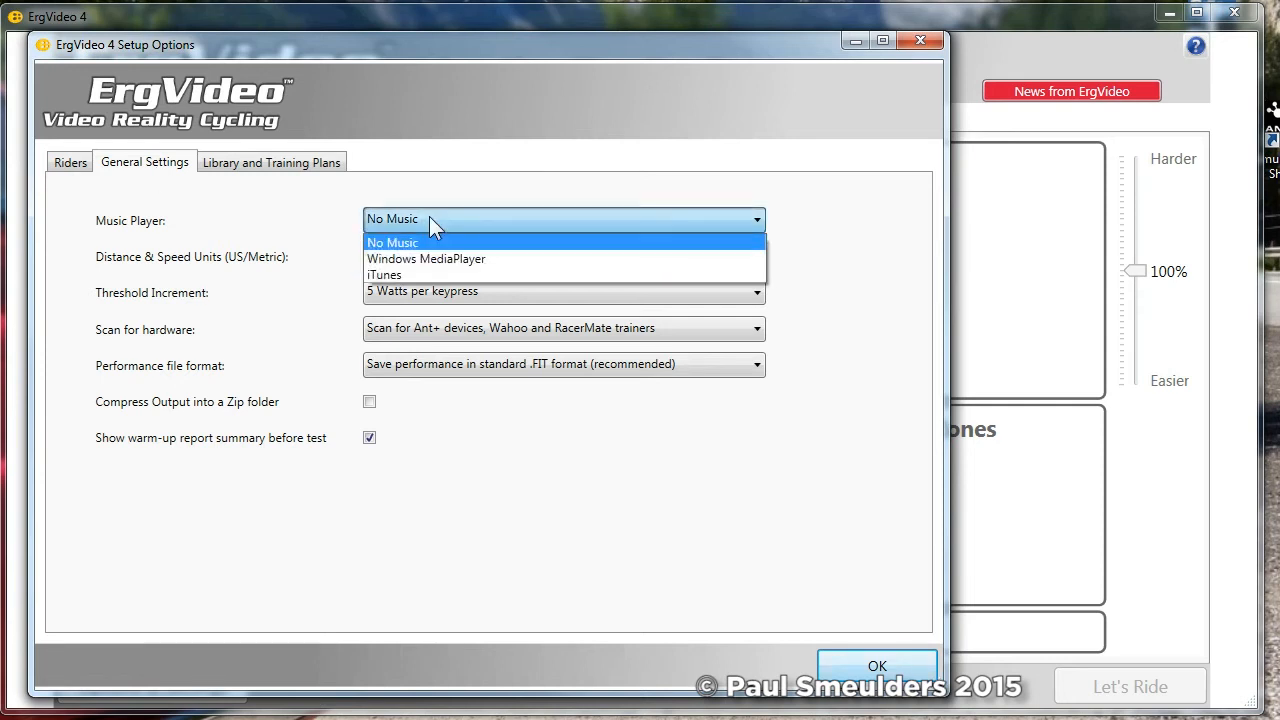
click(425, 259)
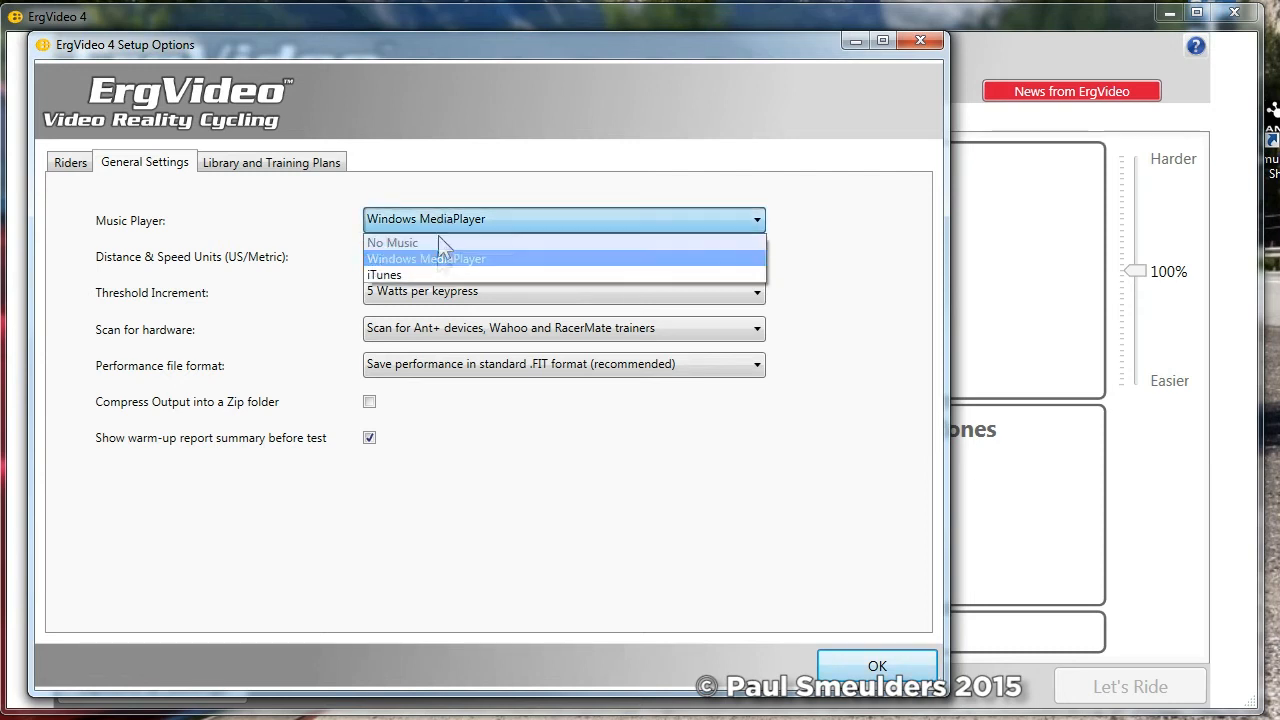
click(384, 274)
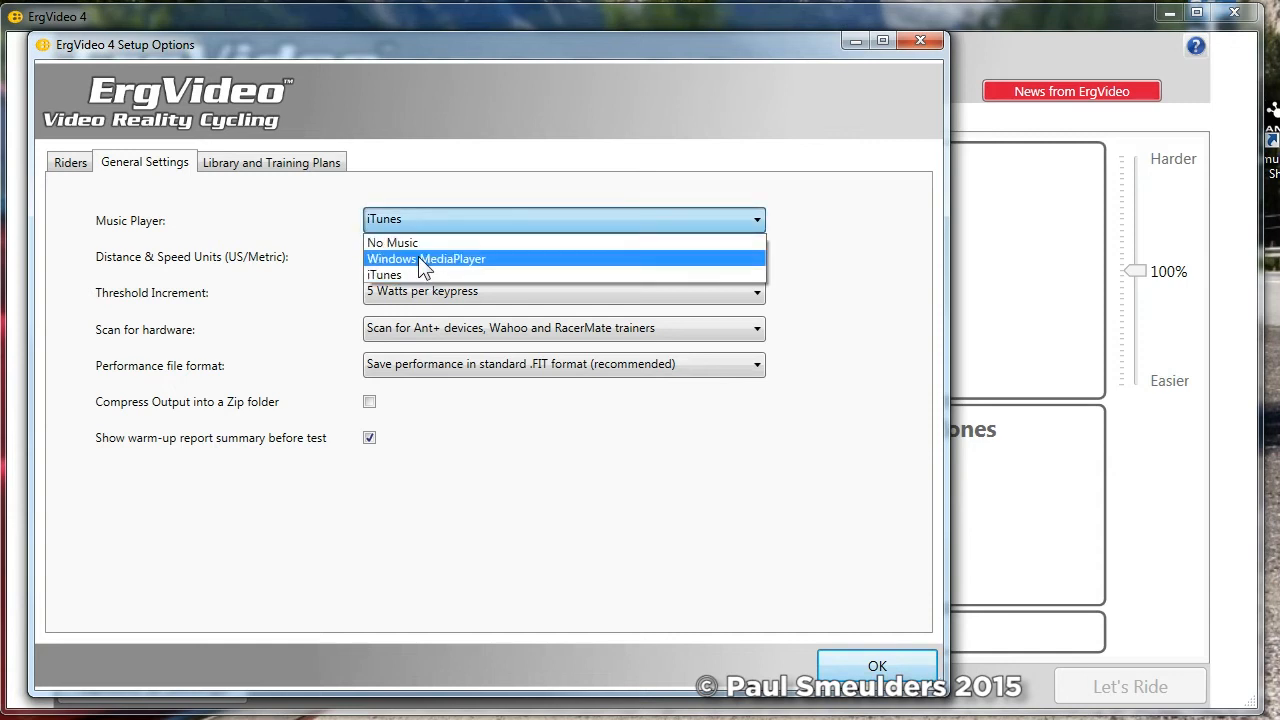
click(425, 258)
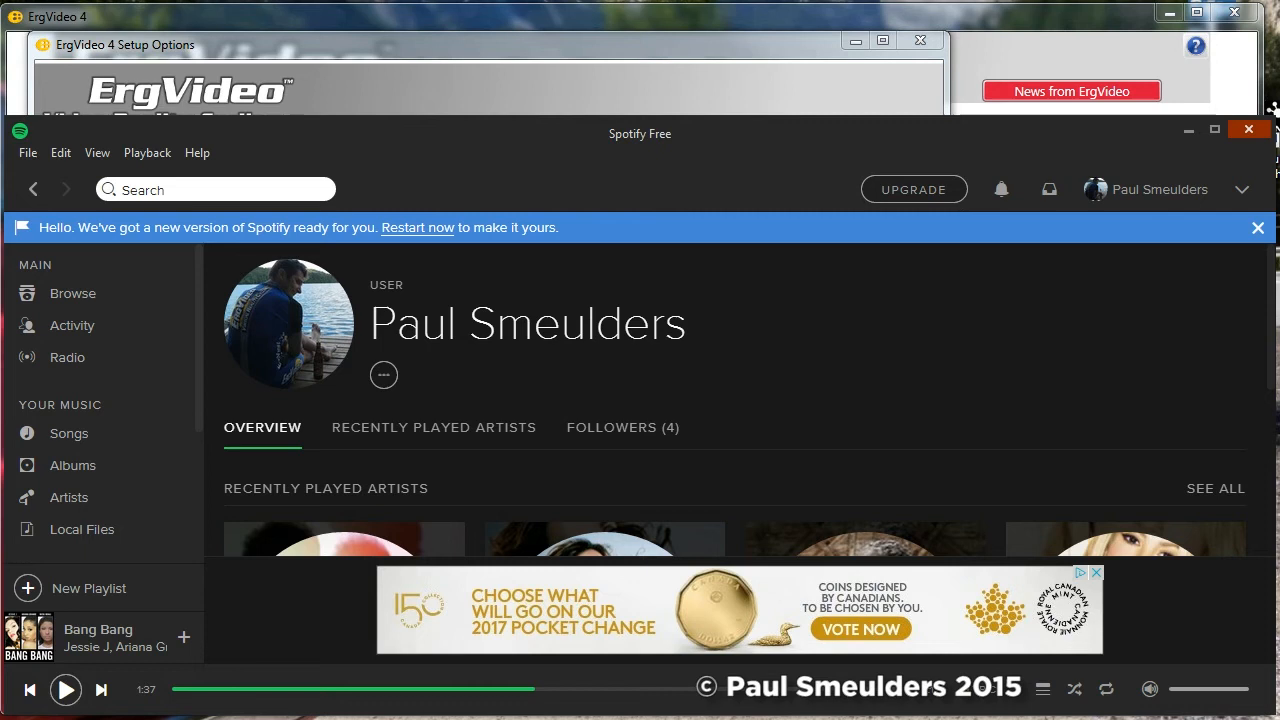
mouse_move(987, 283)
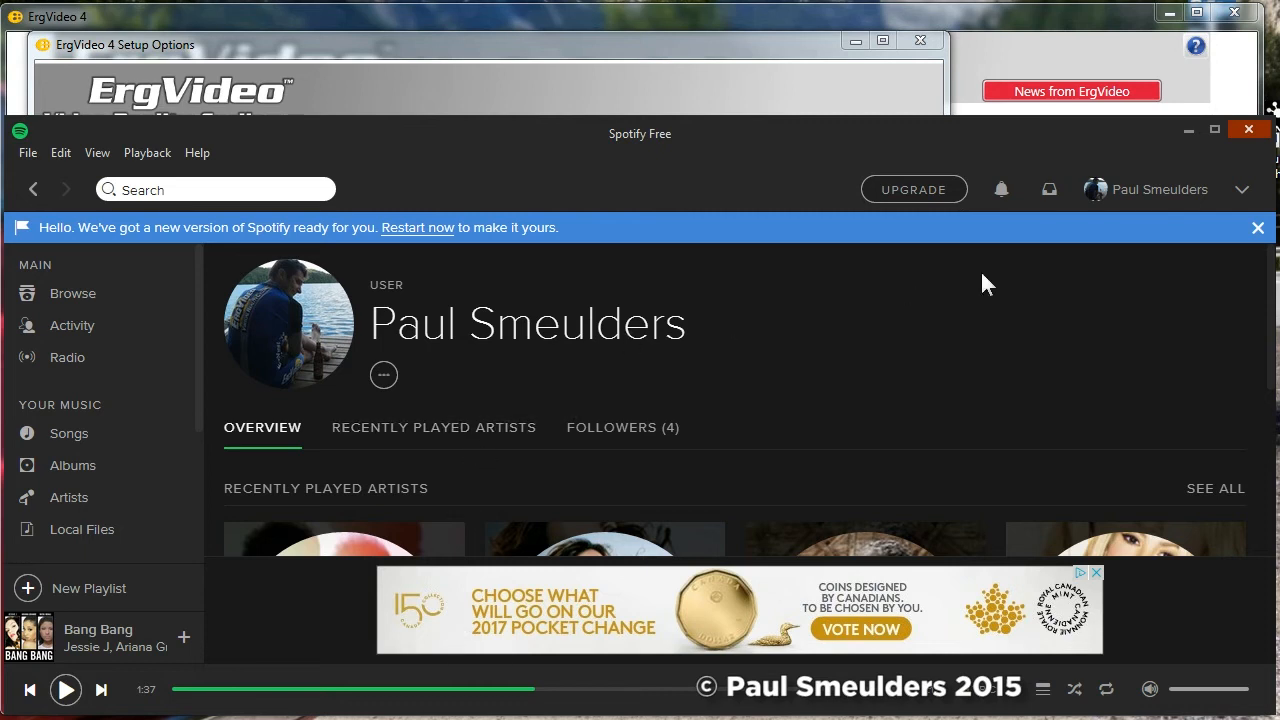
mouse_move(864, 360)
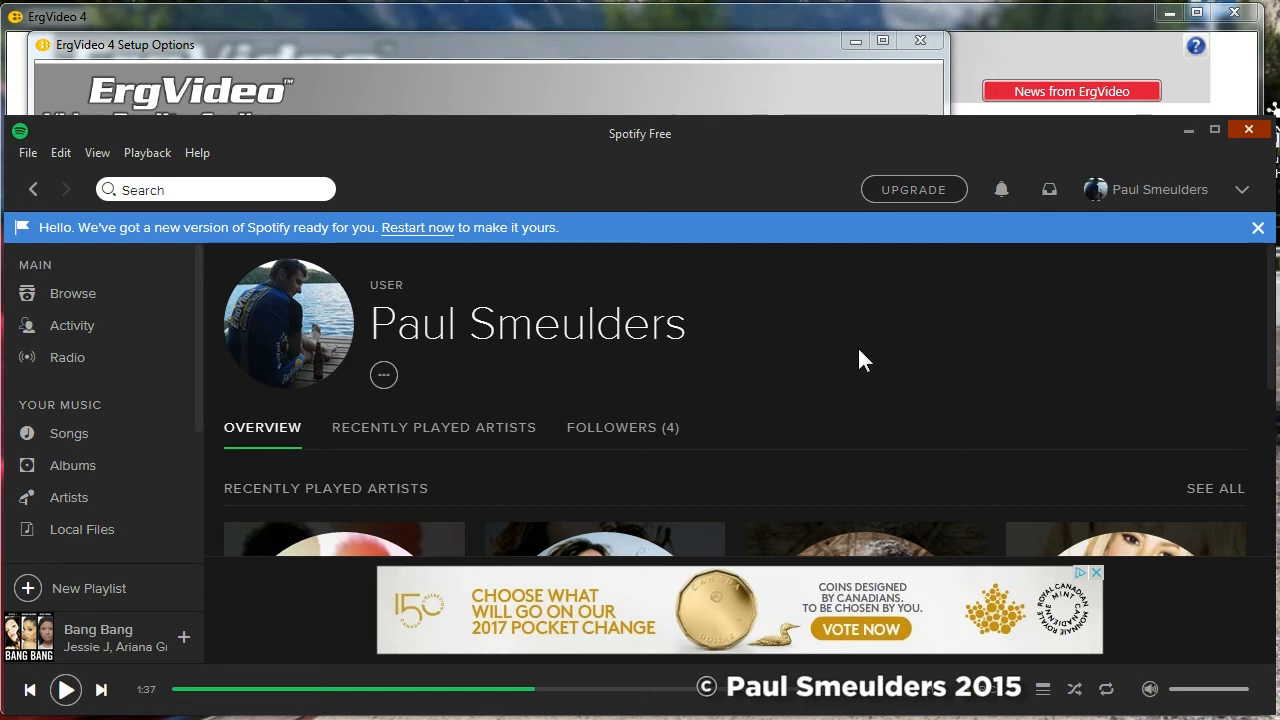
mouse_move(924, 271)
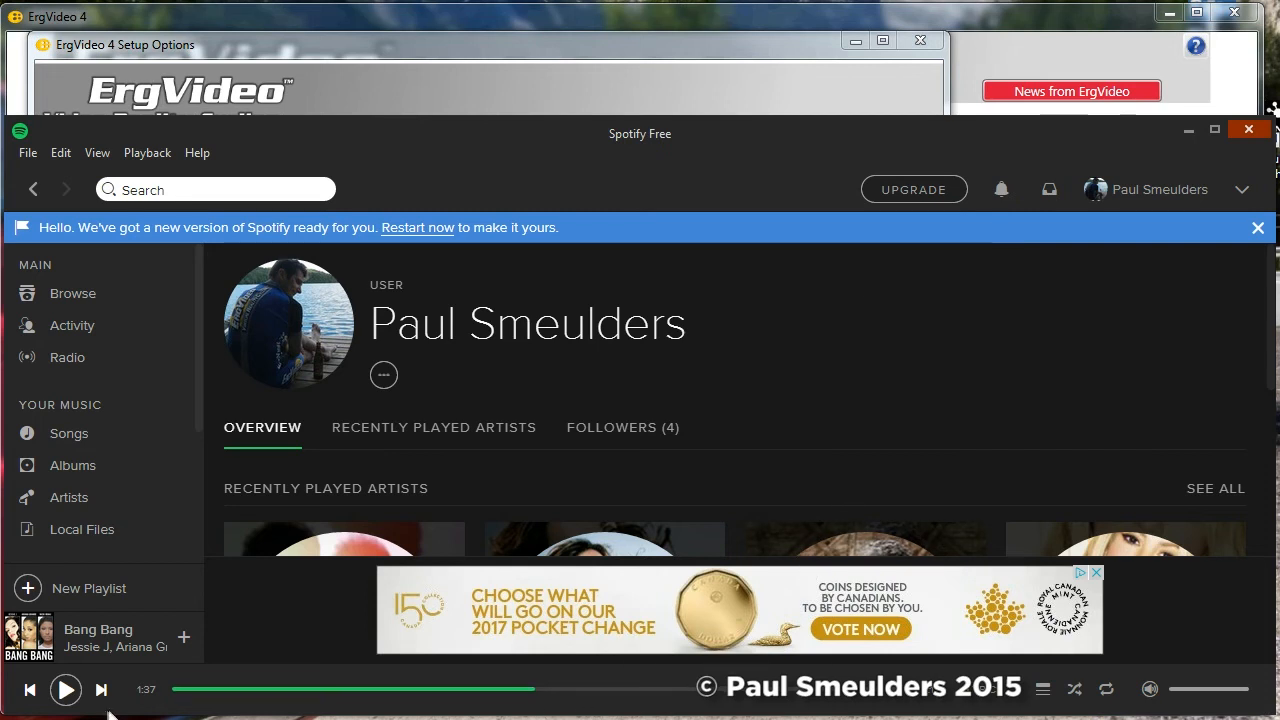
click(65, 689)
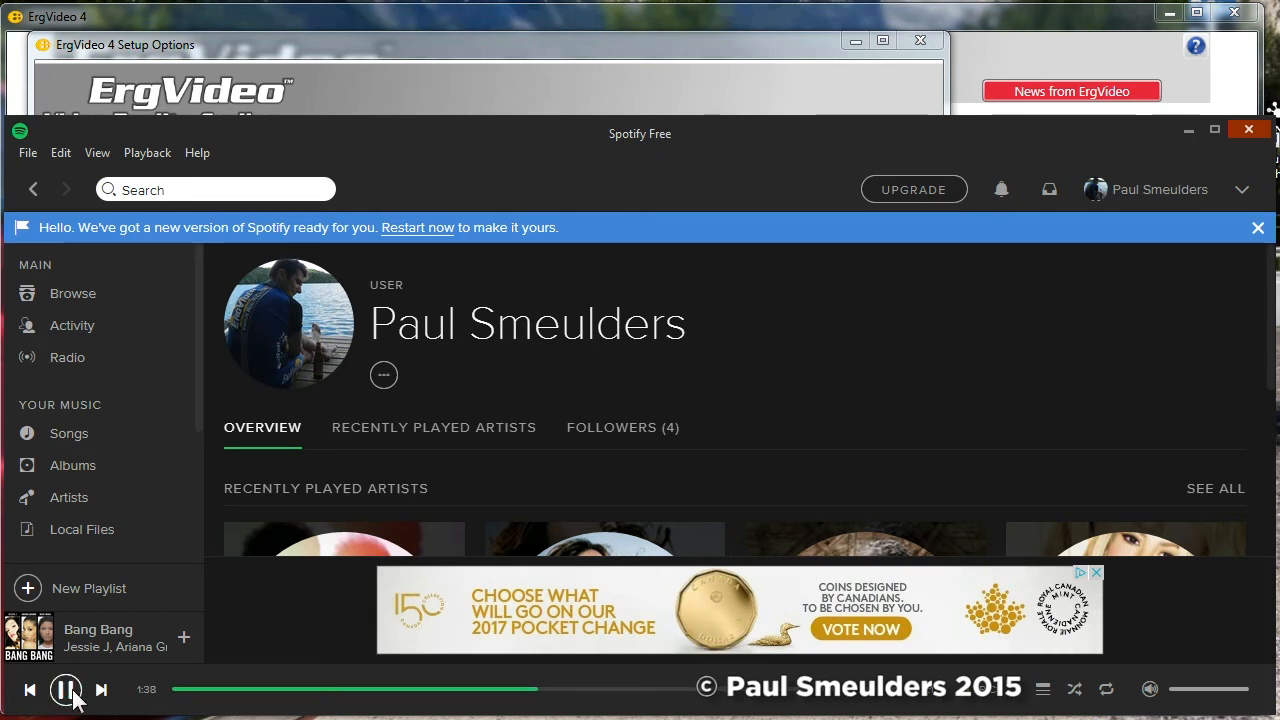
click(65, 690)
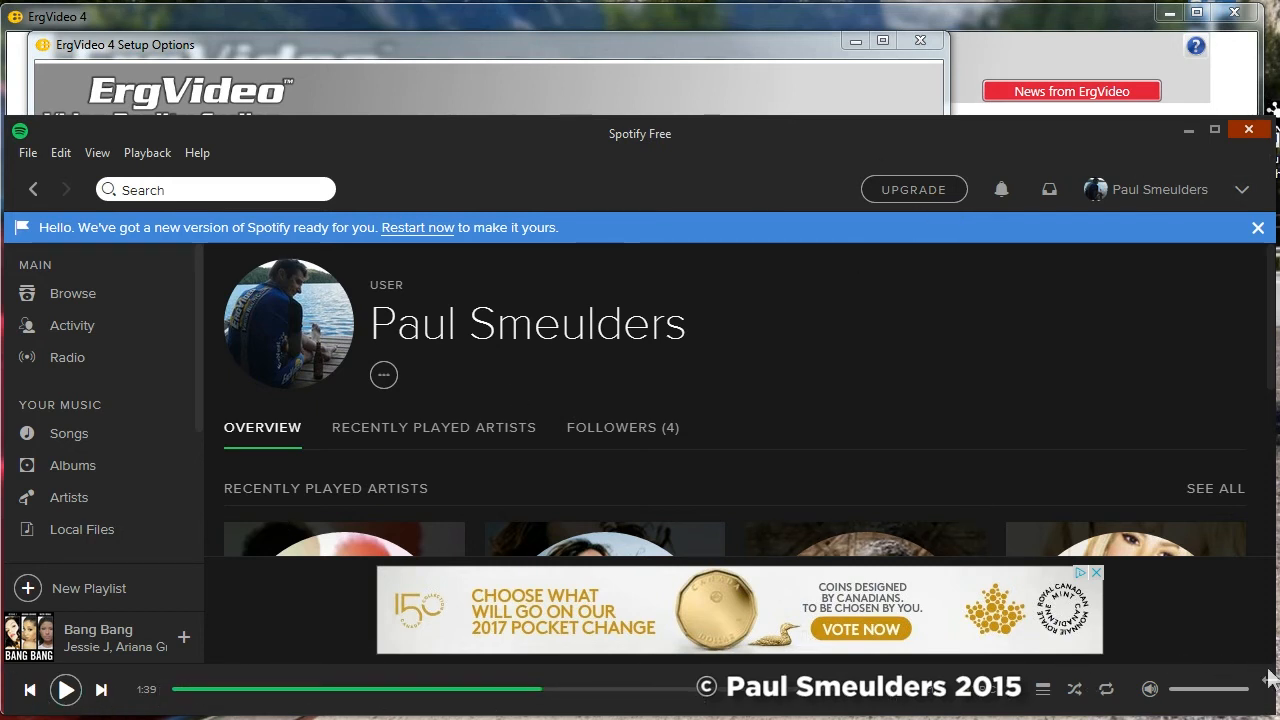
mouse_move(1189, 130)
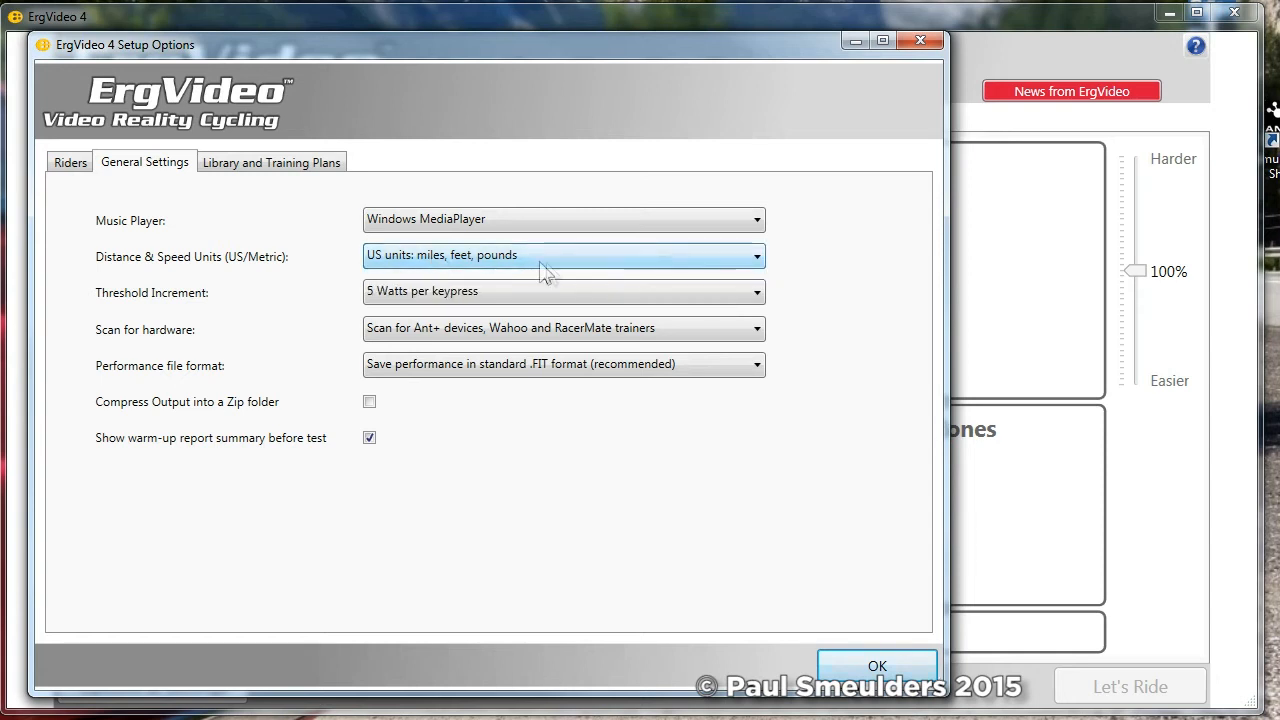
mouse_move(570, 277)
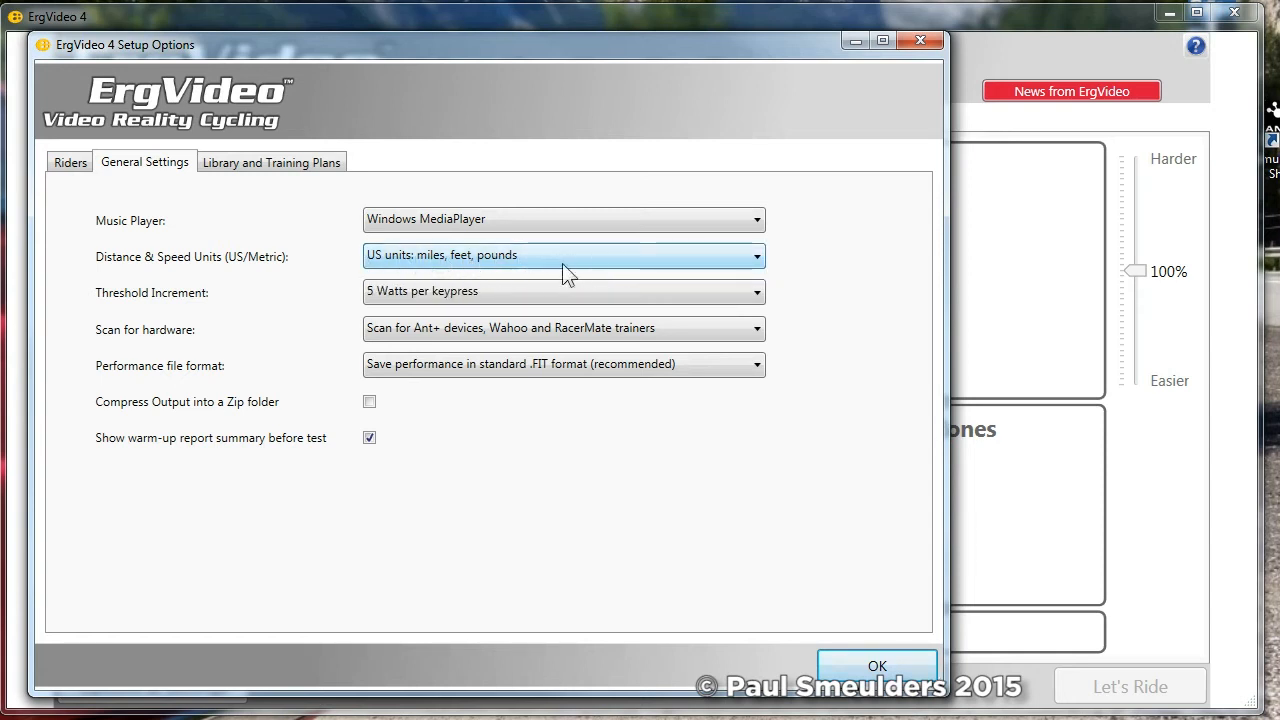
mouse_move(477, 268)
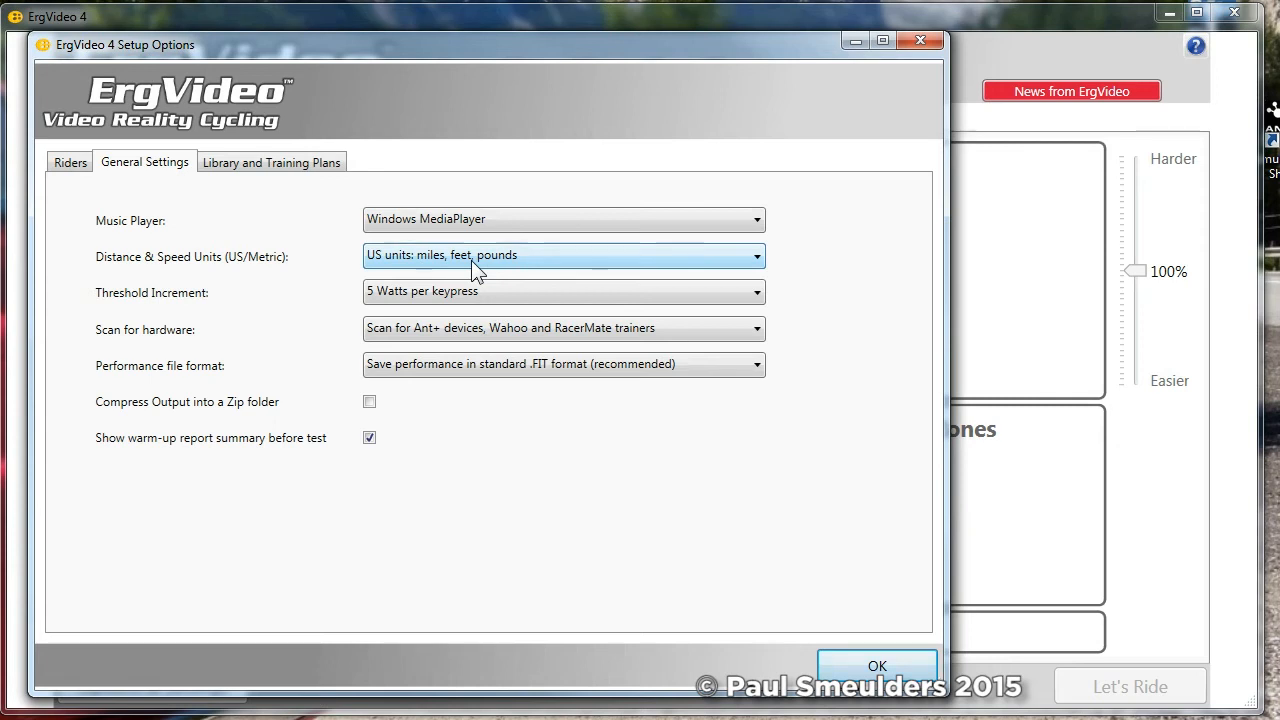
mouse_move(500, 278)
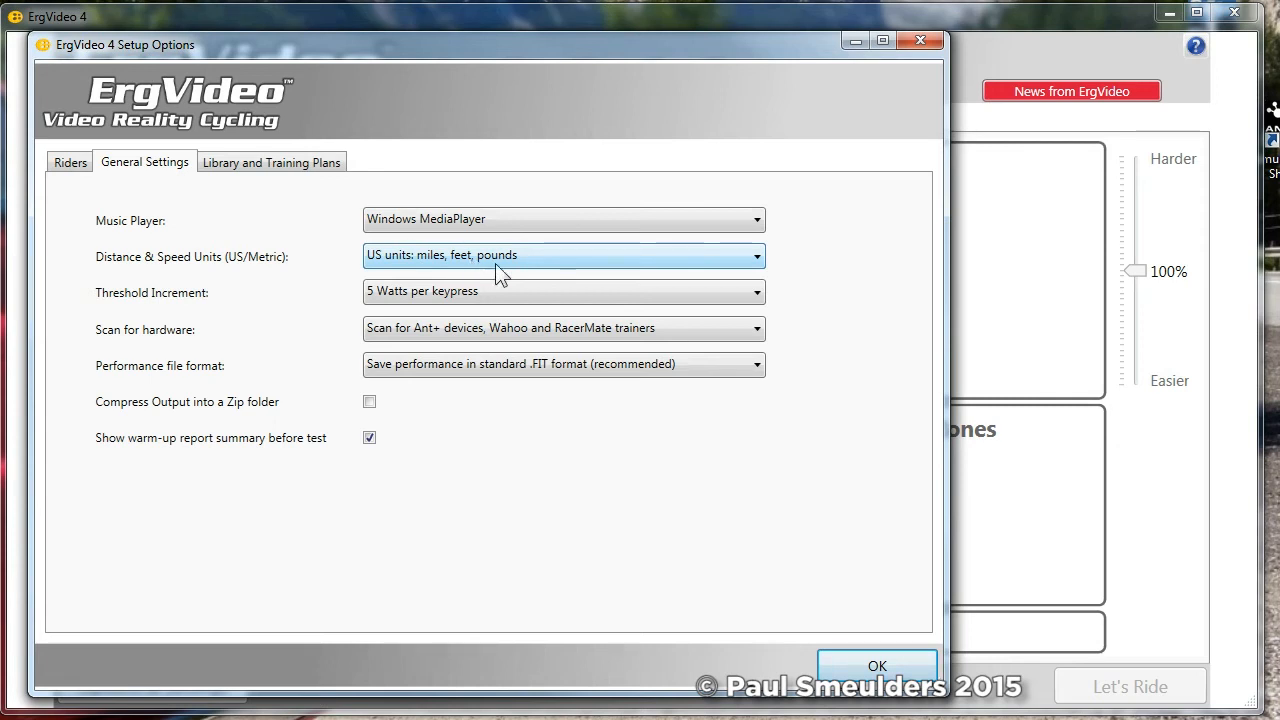
mouse_move(193, 303)
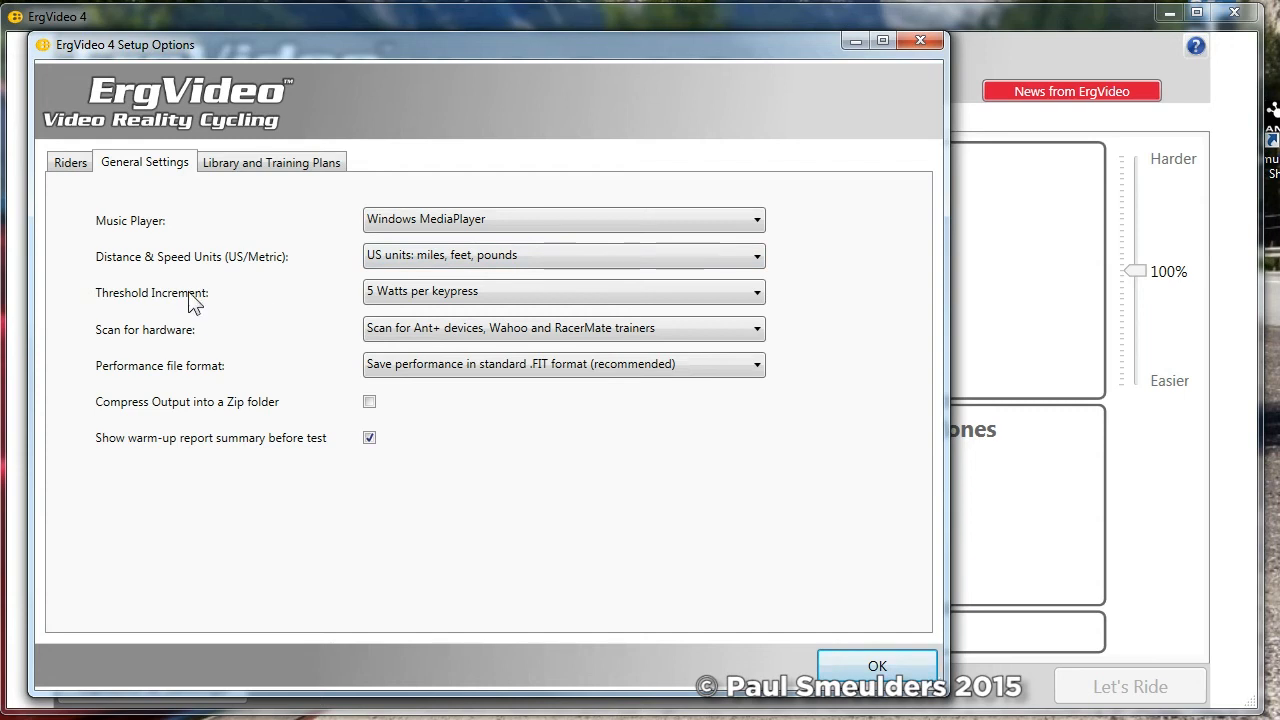
click(561, 291)
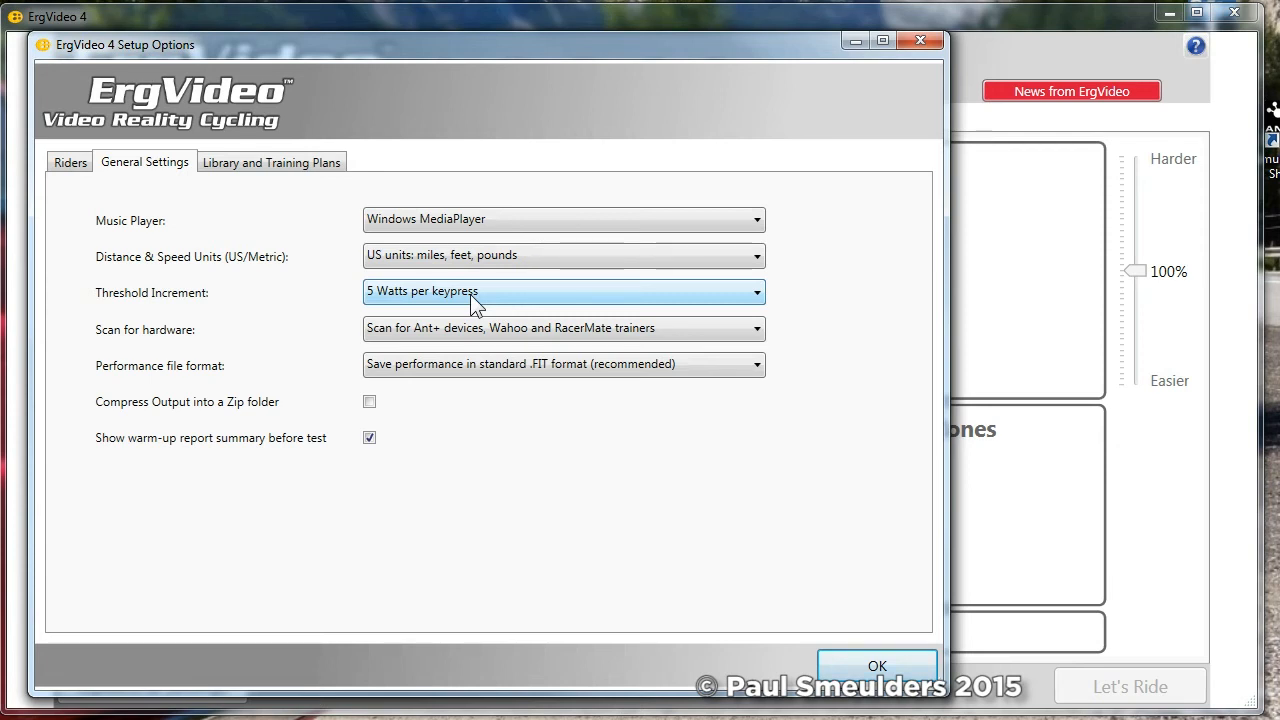
click(70, 162)
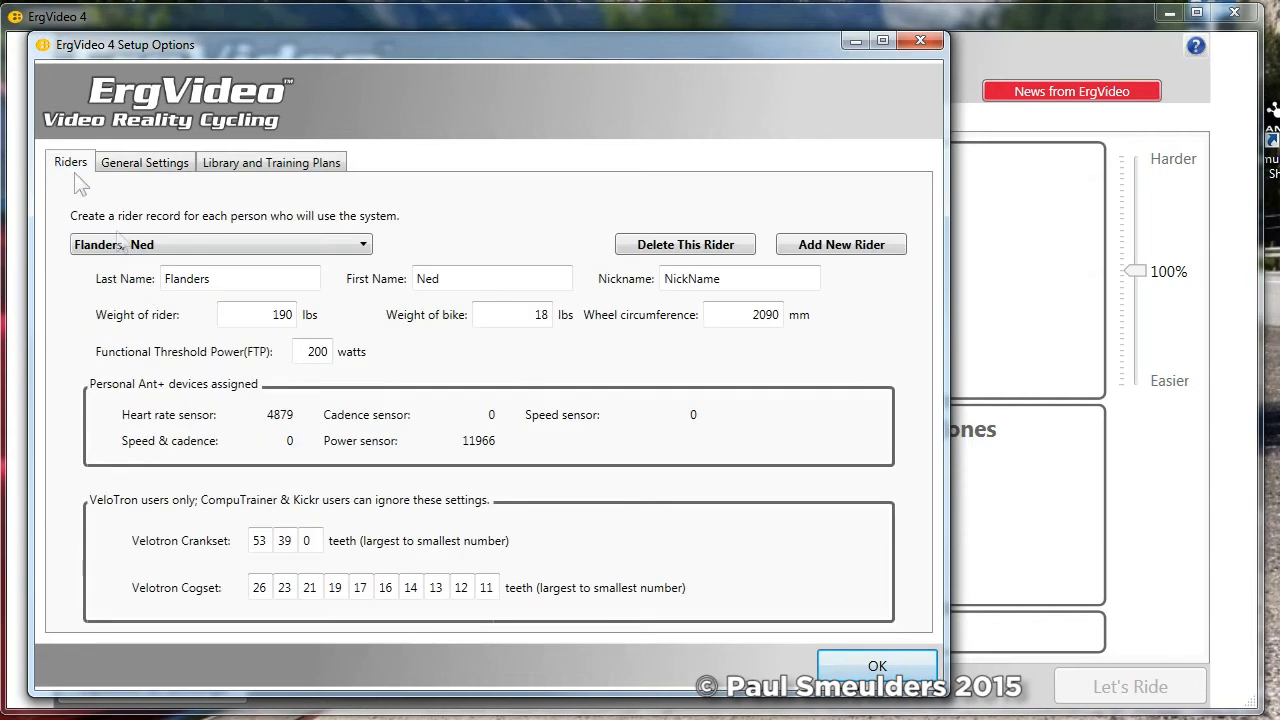
mouse_move(269, 165)
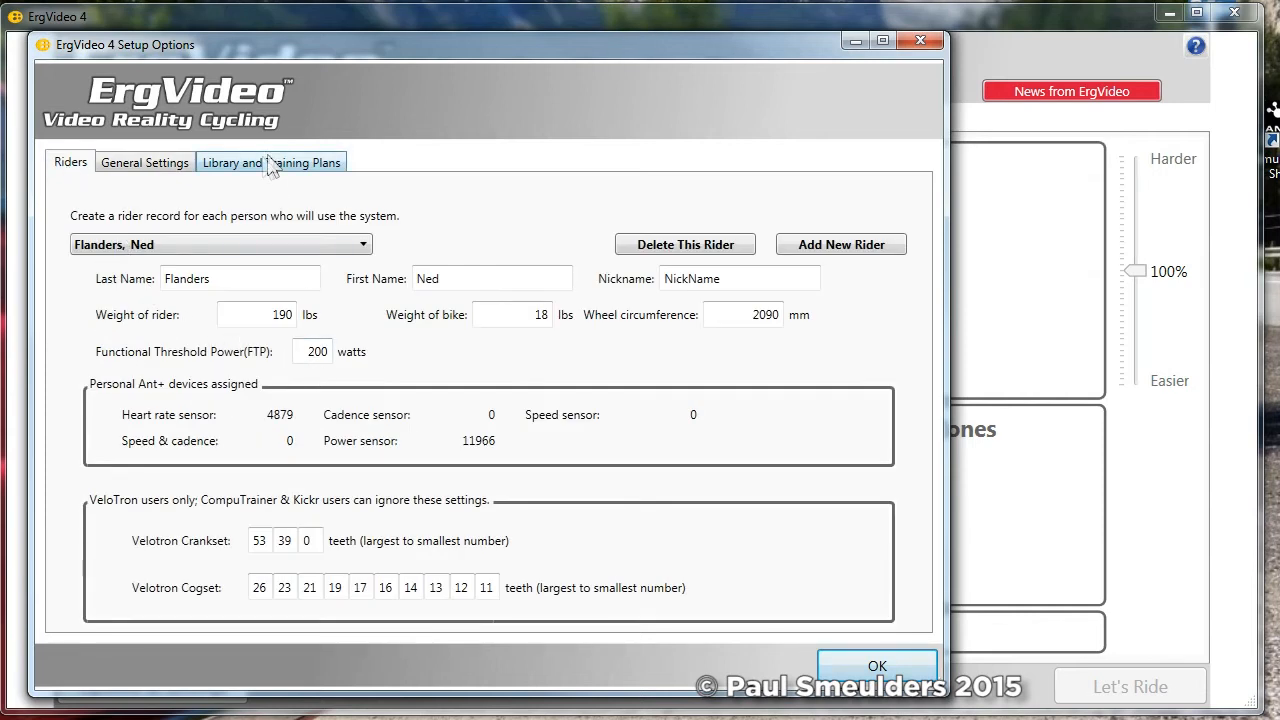
click(144, 162)
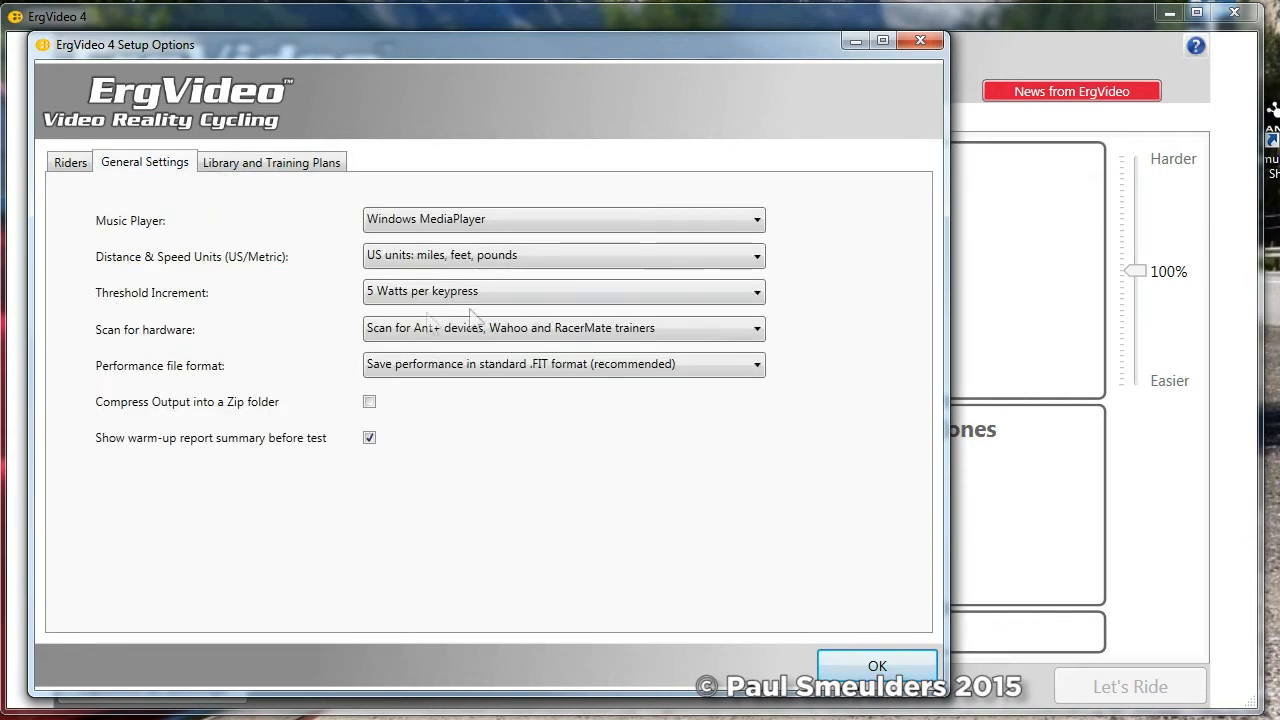
click(563, 291)
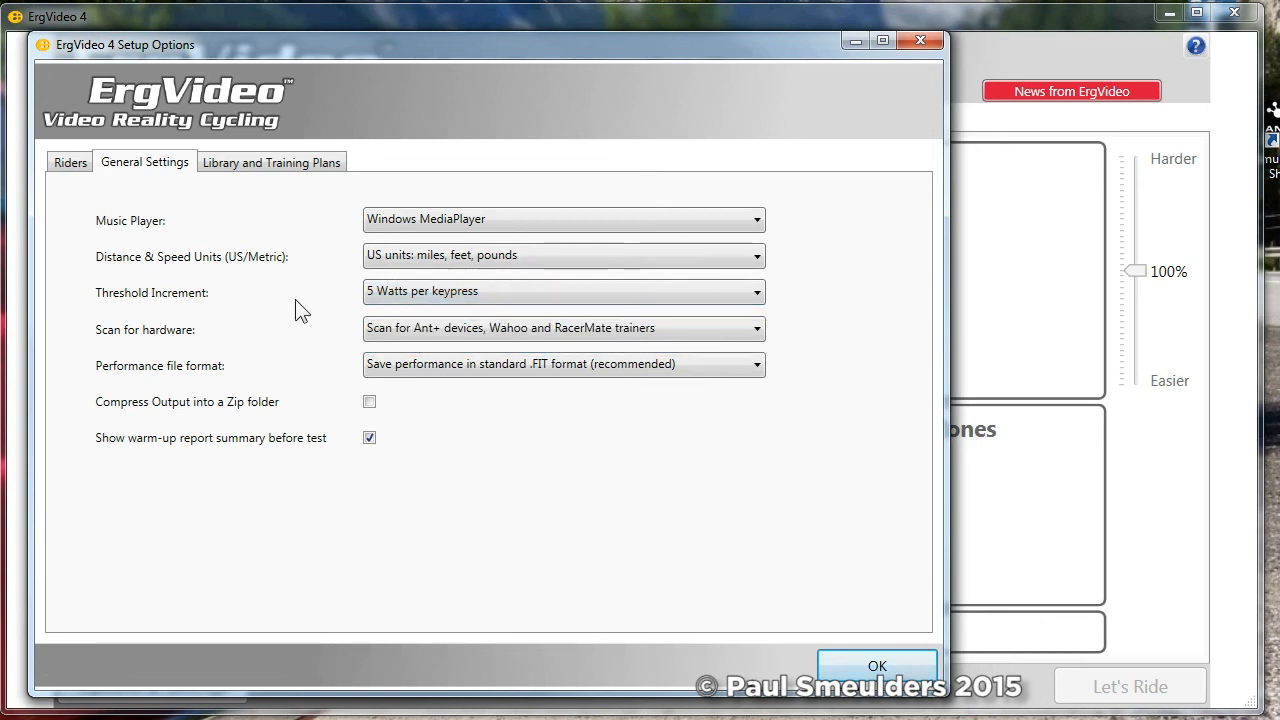
mouse_move(262, 318)
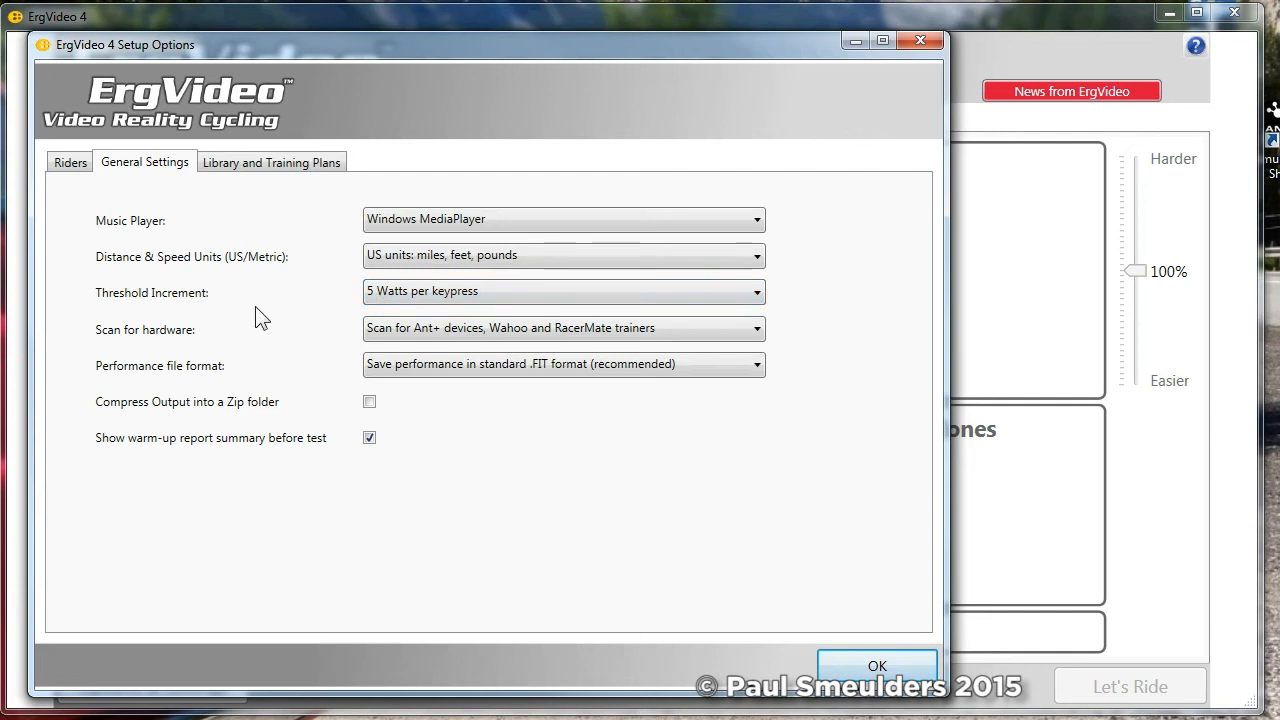
mouse_move(170, 338)
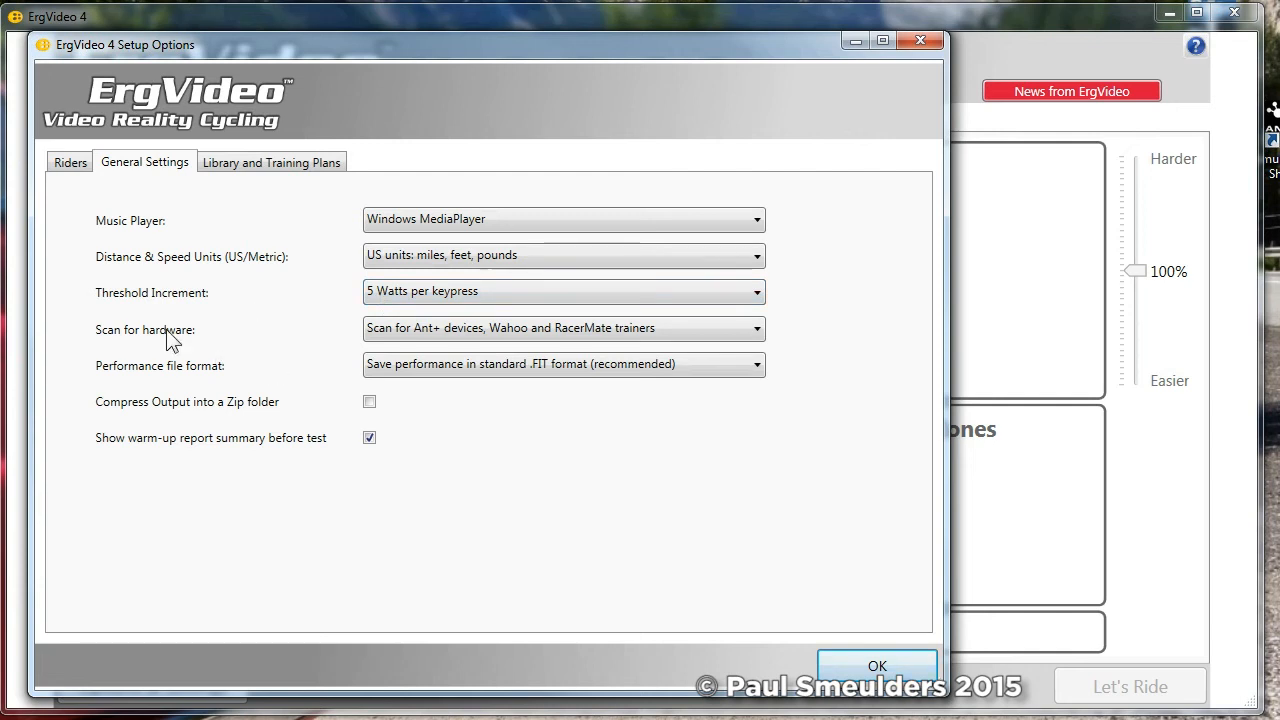
mouse_move(110, 352)
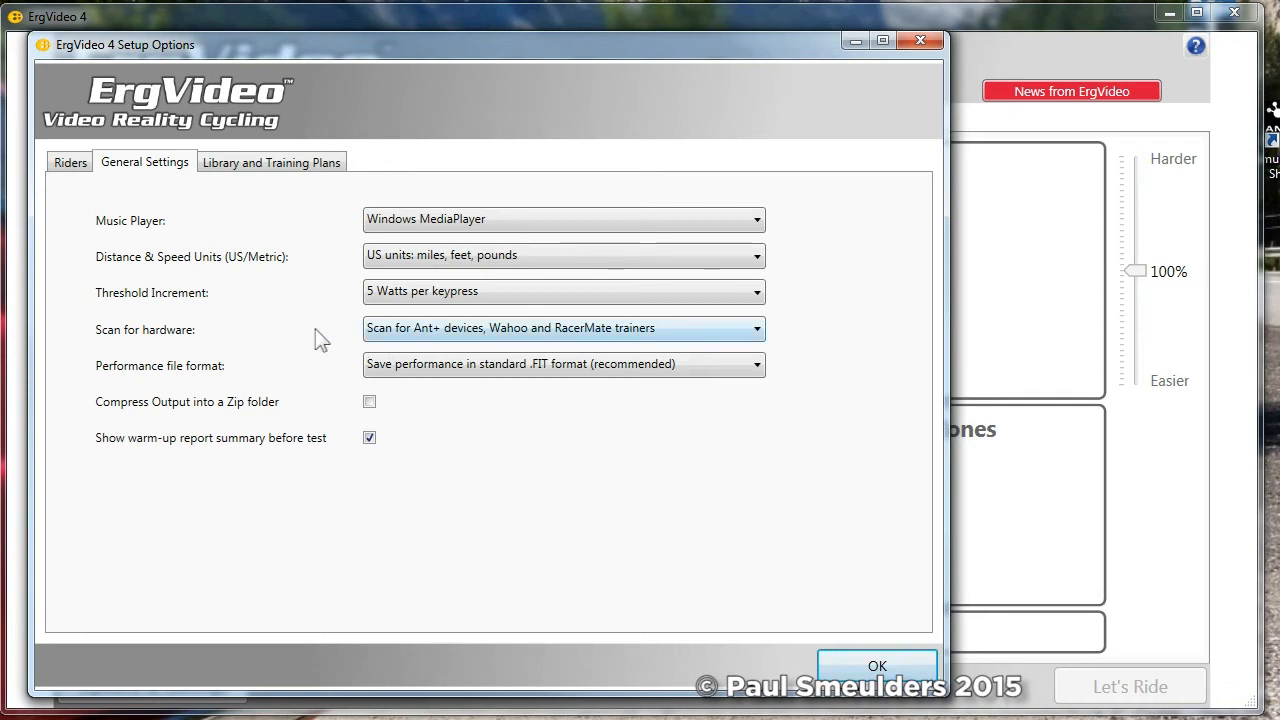
mouse_move(210, 347)
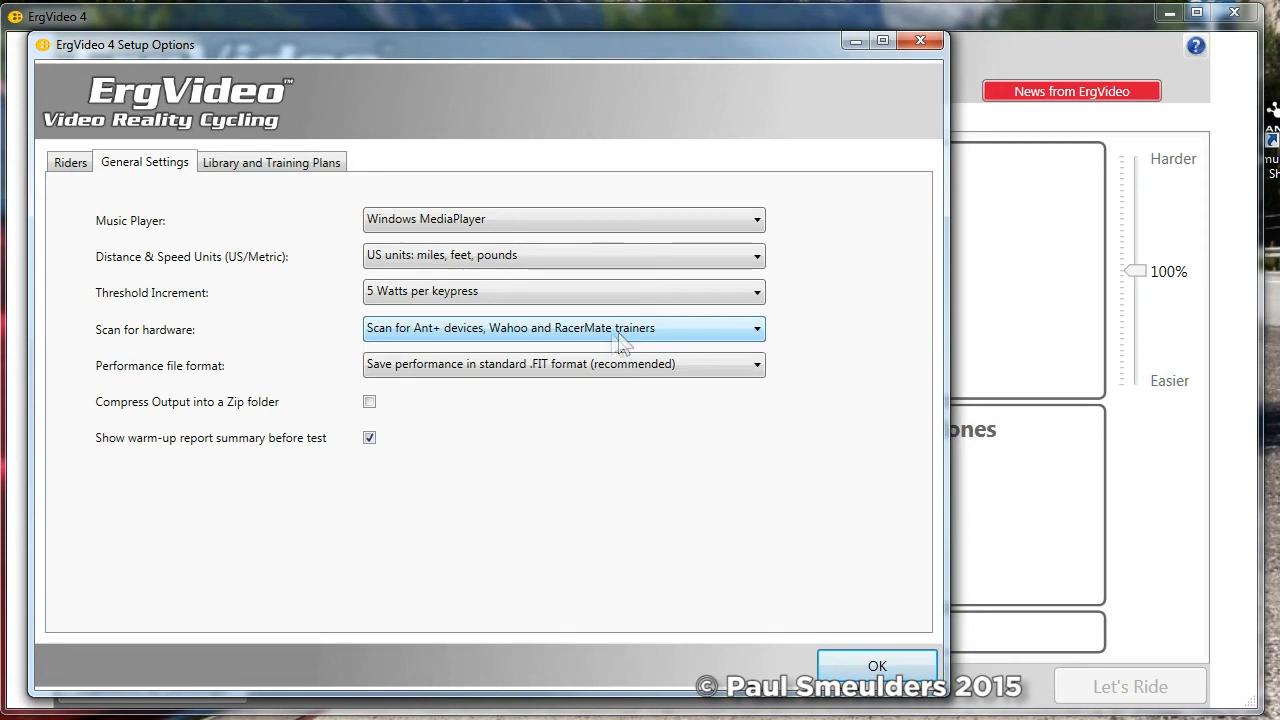
mouse_move(513, 343)
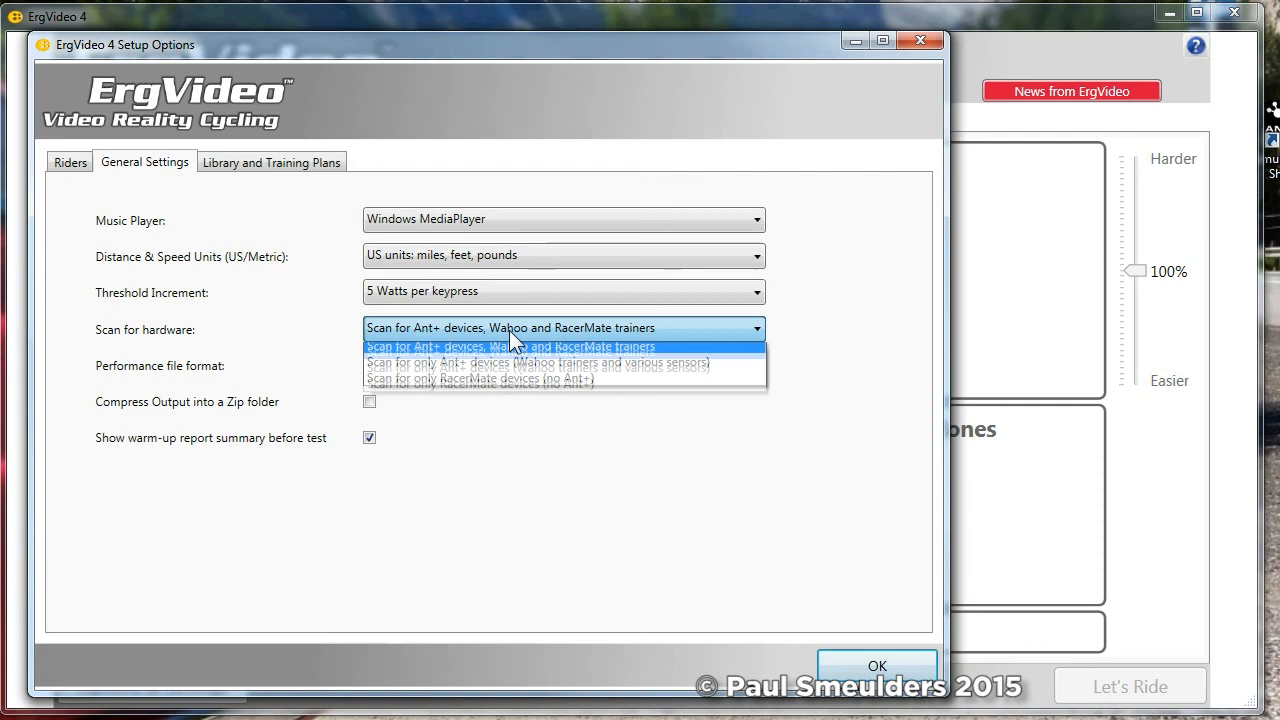
mouse_move(495, 374)
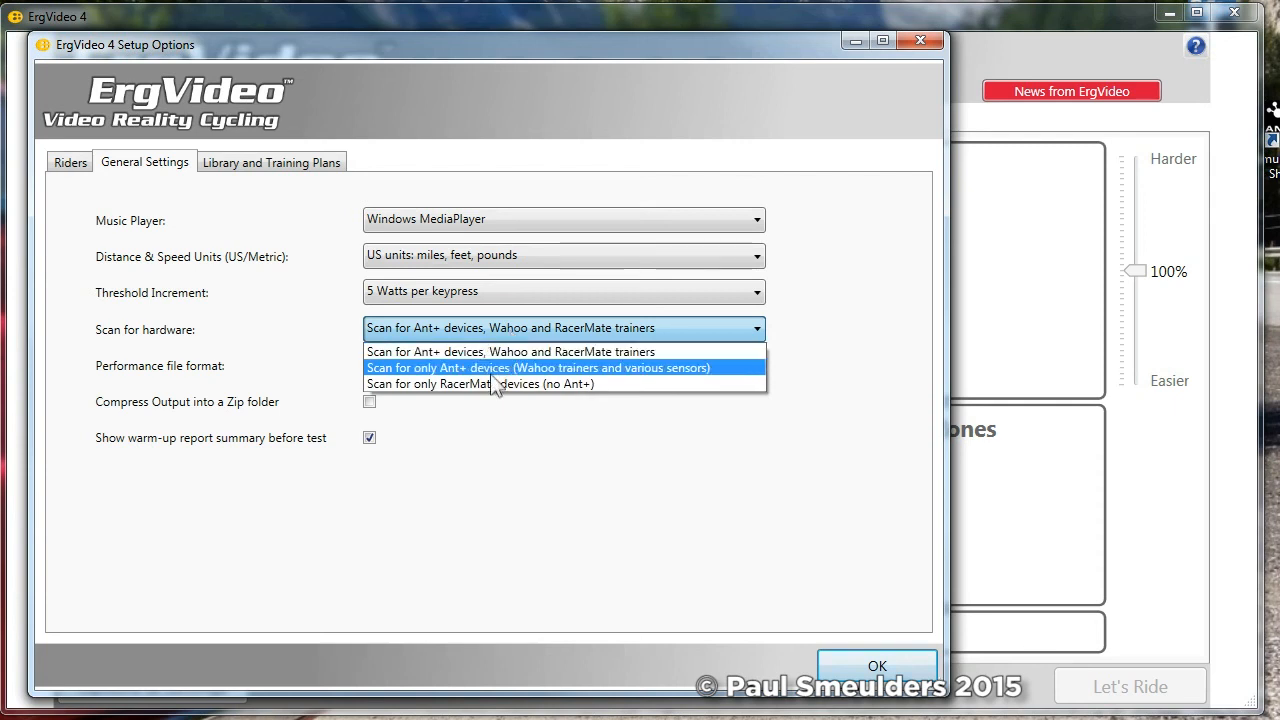
- Briefly set hardware scanning to RacerMate only, then reopen the scanning choices
click(459, 383)
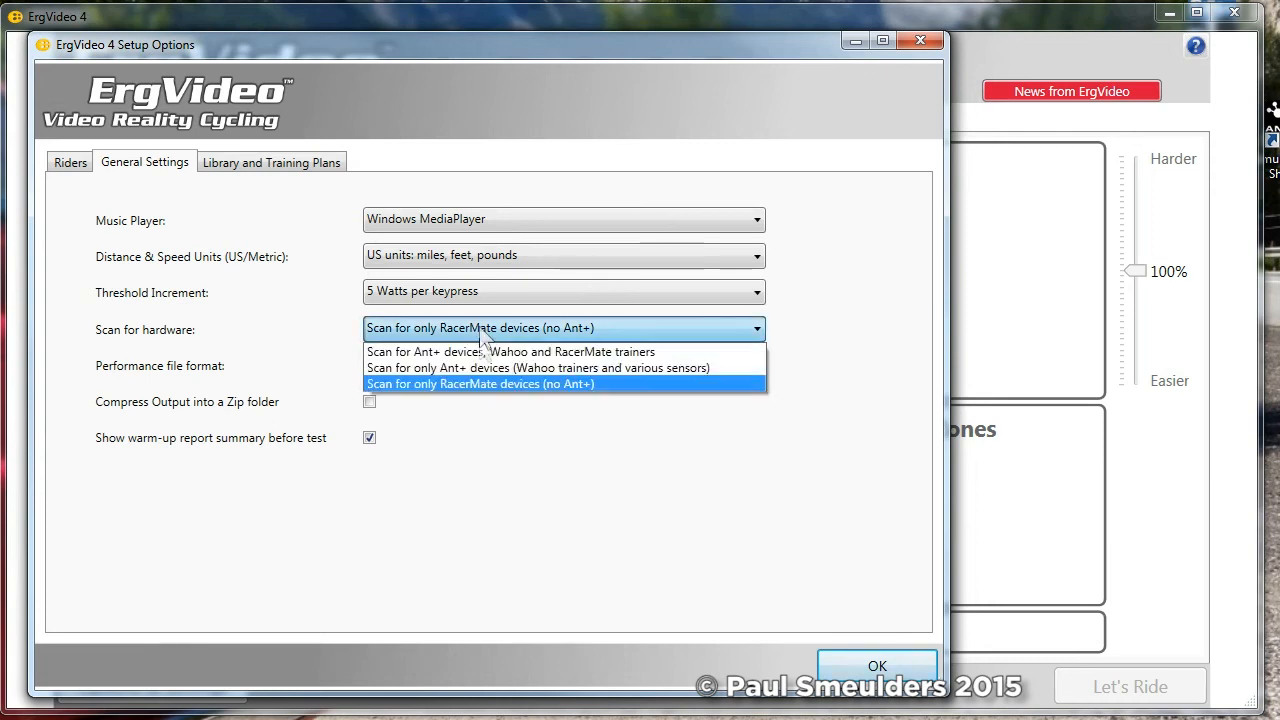
click(480, 384)
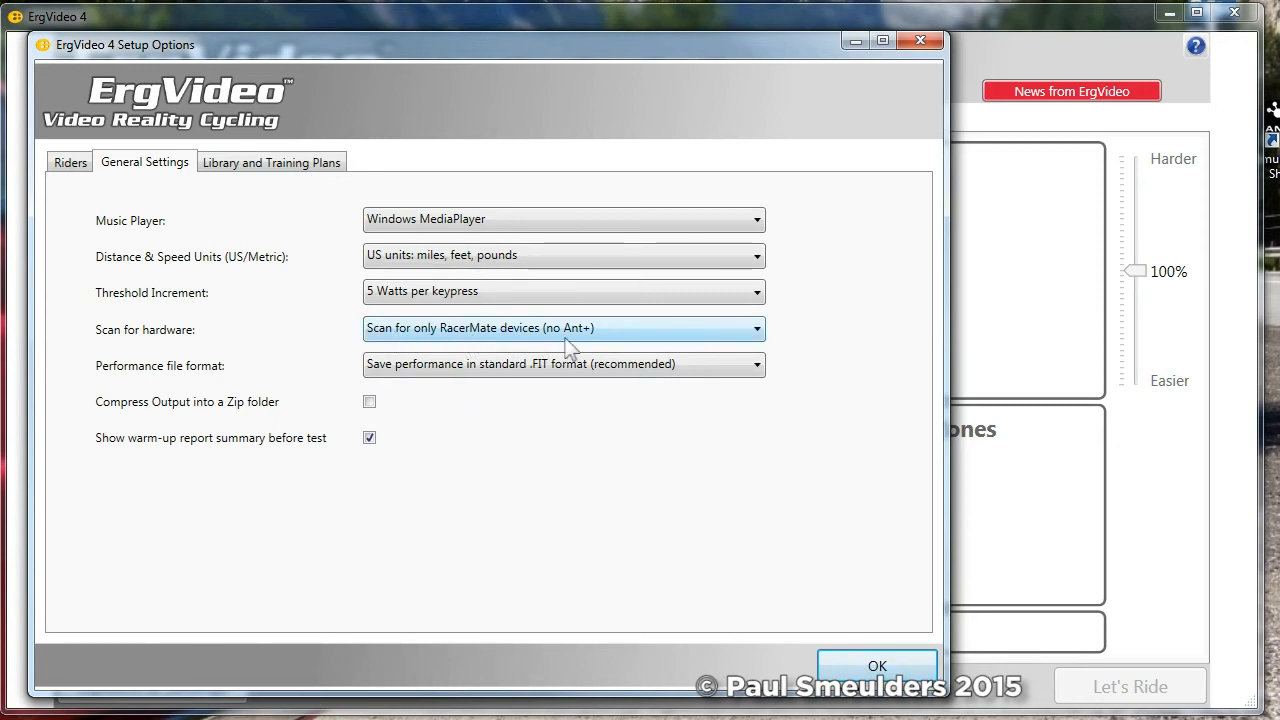
mouse_move(332, 340)
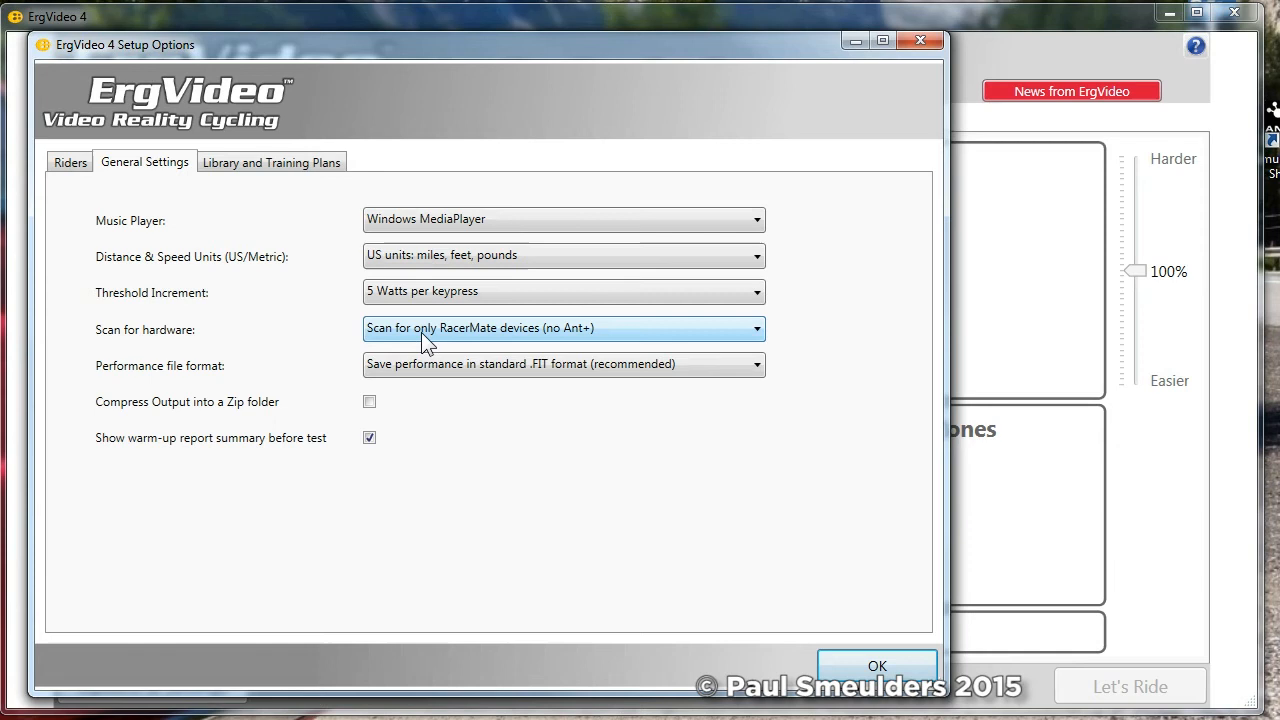
click(564, 328)
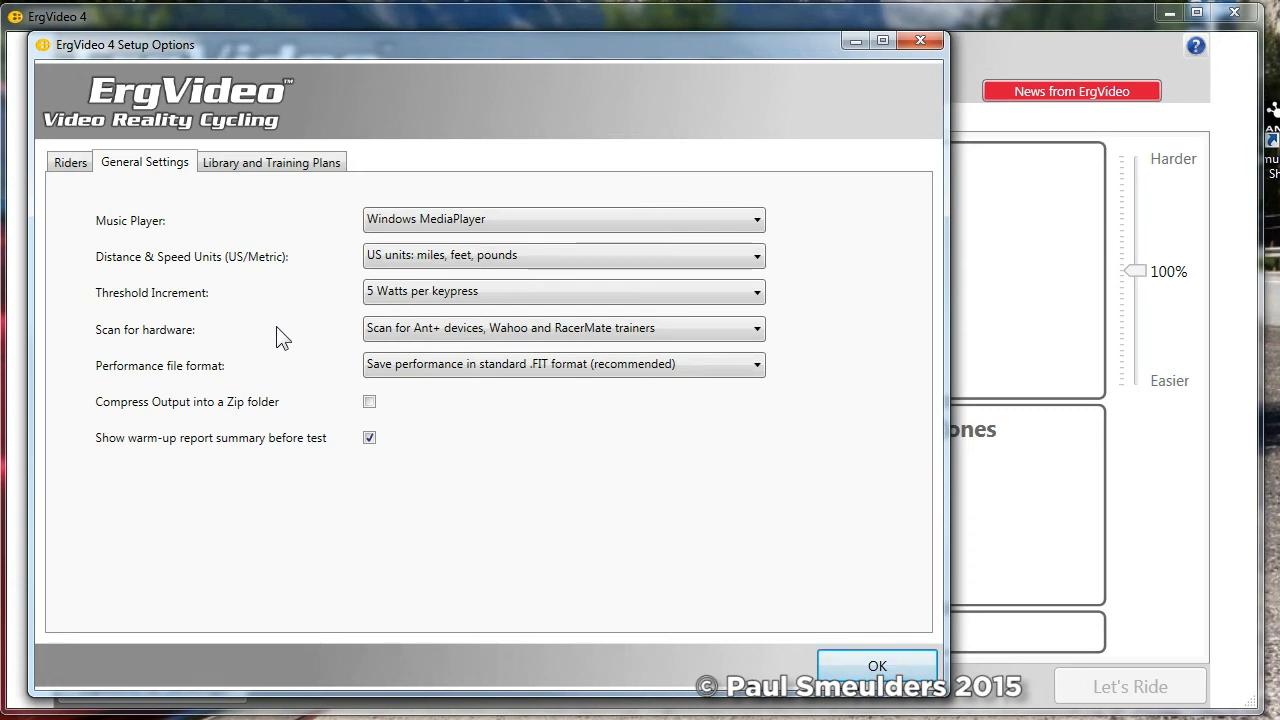
mouse_move(190, 380)
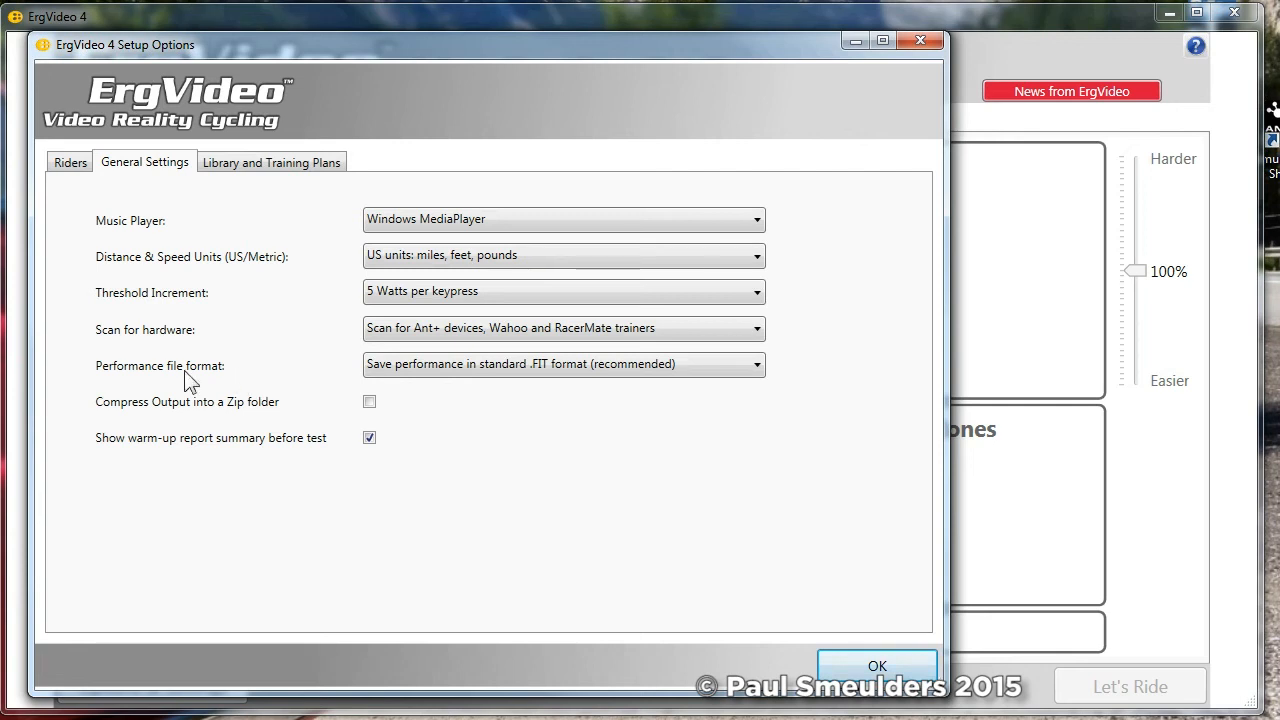
mouse_move(423, 391)
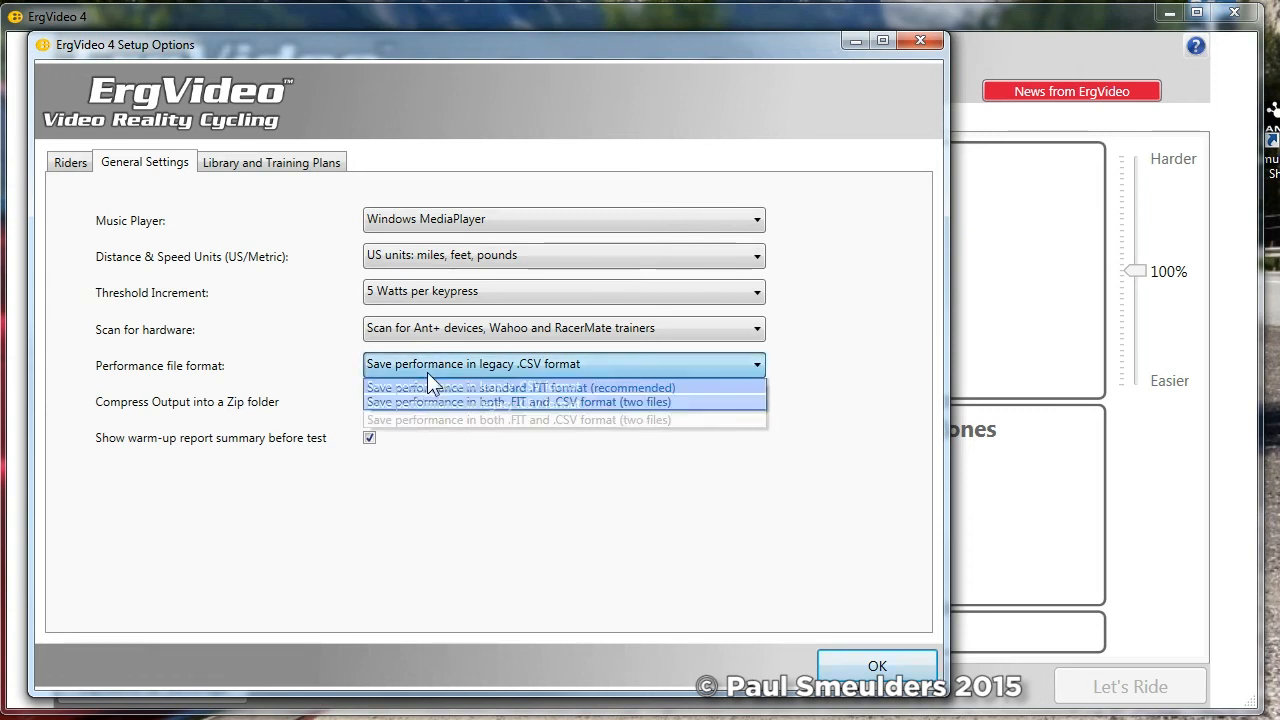
click(521, 387)
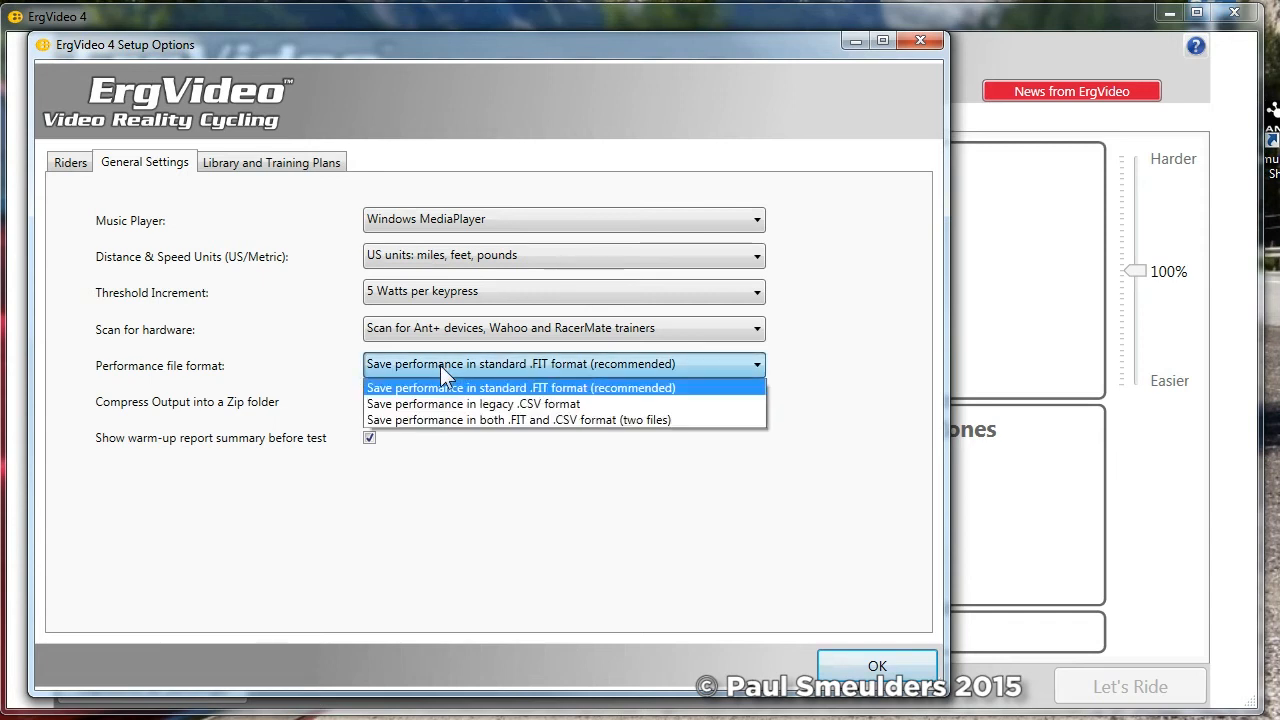
mouse_move(447, 413)
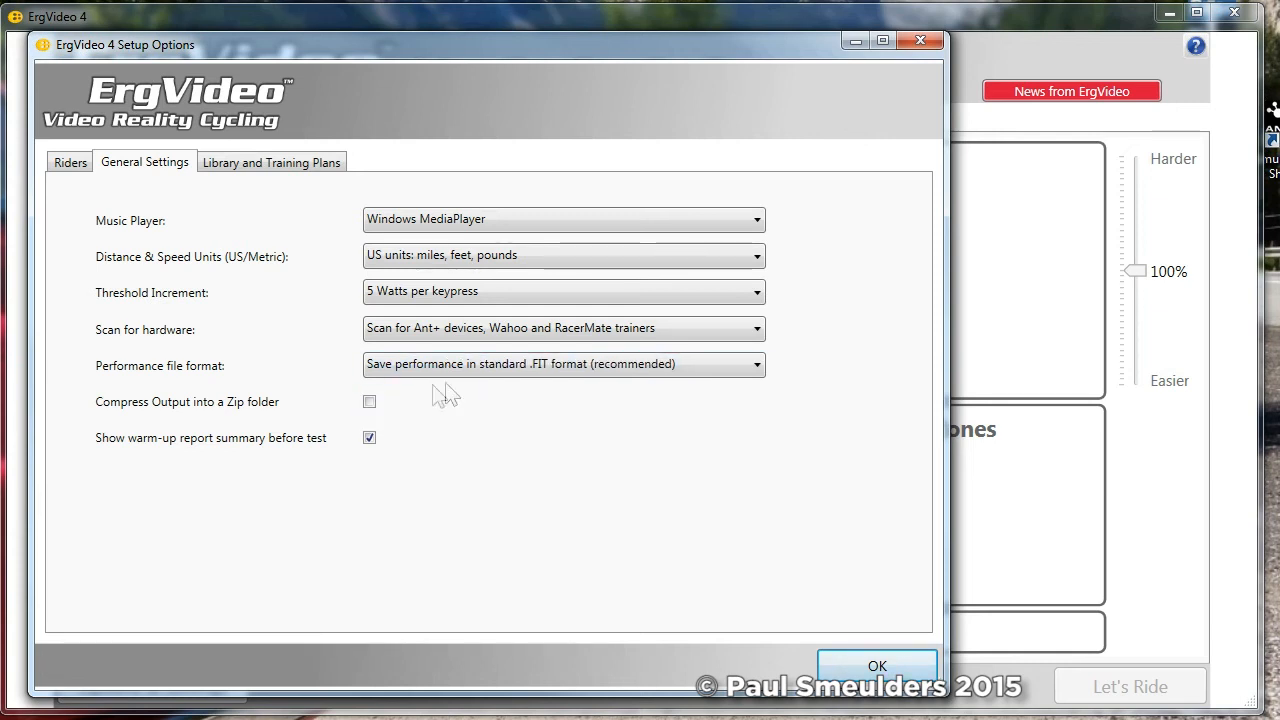
mouse_move(328, 379)
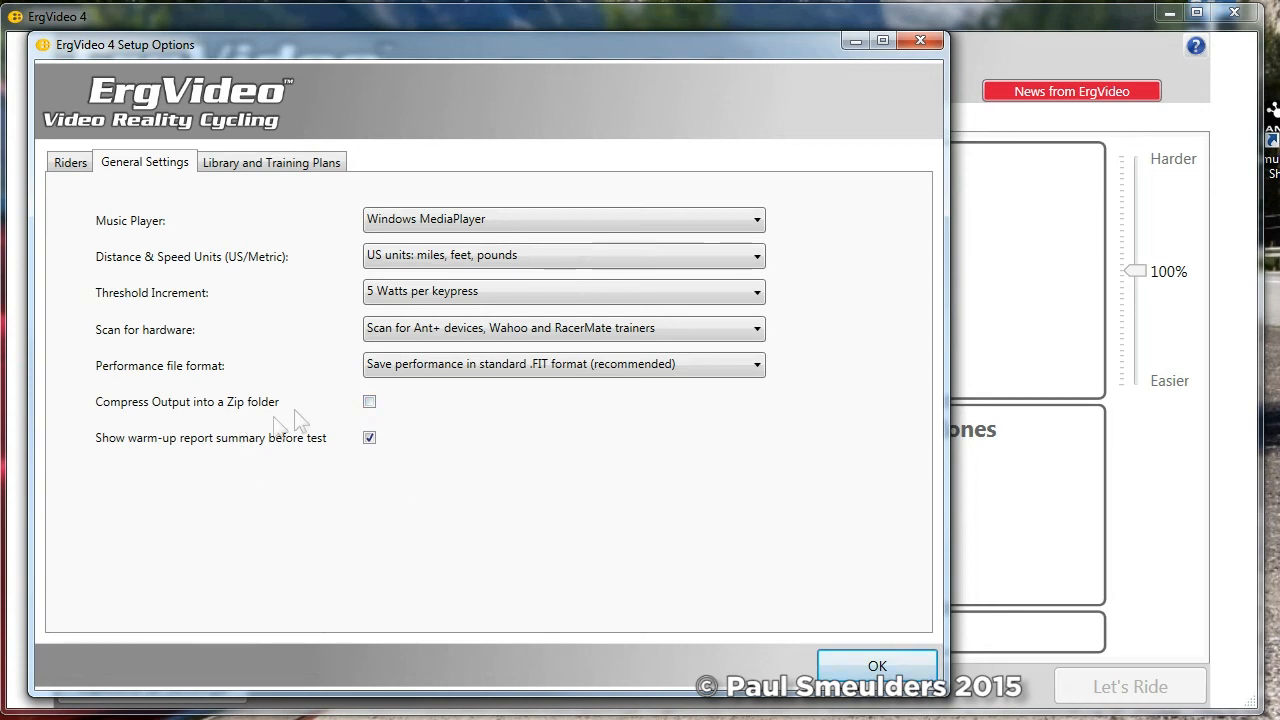
mouse_move(251, 430)
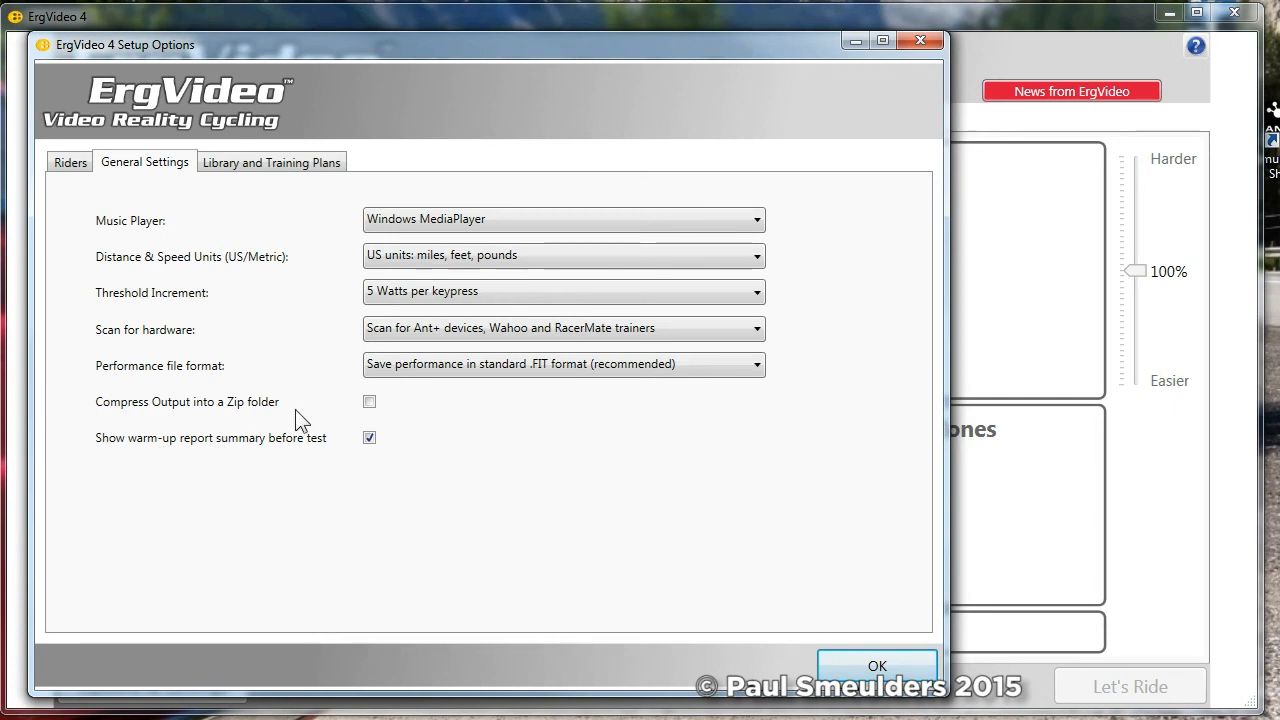
mouse_move(323, 406)
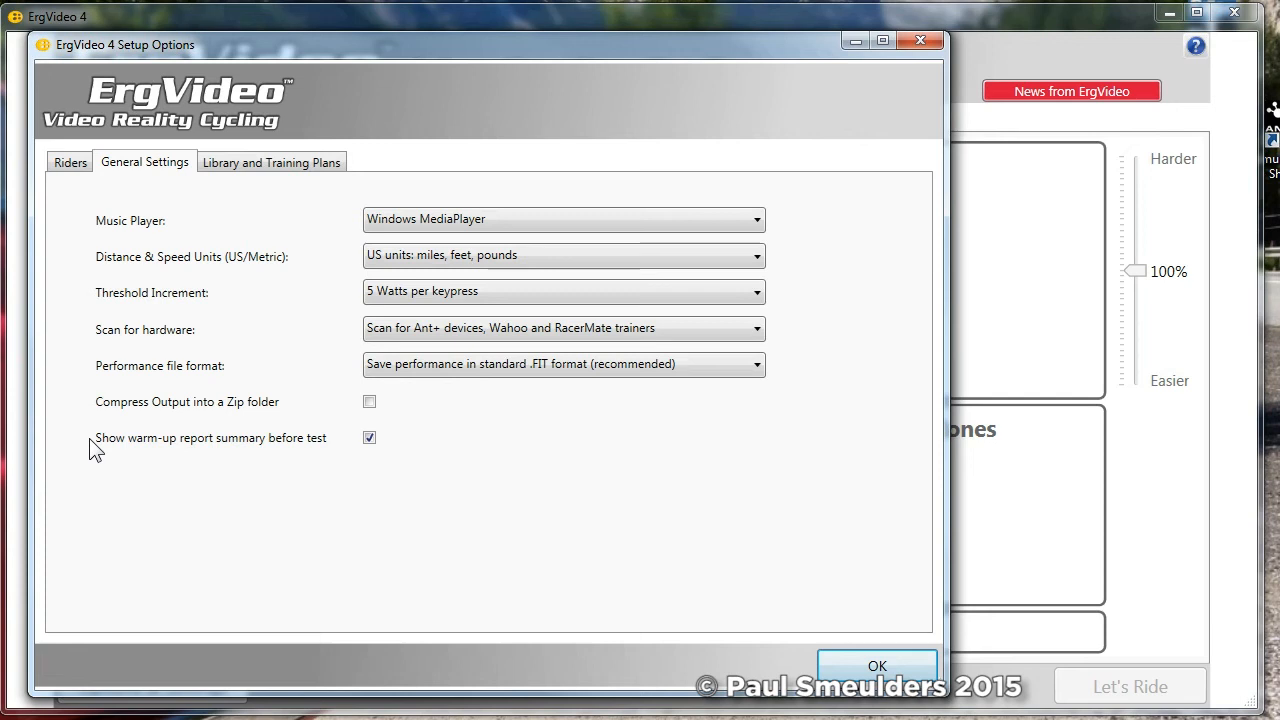
mouse_move(213, 454)
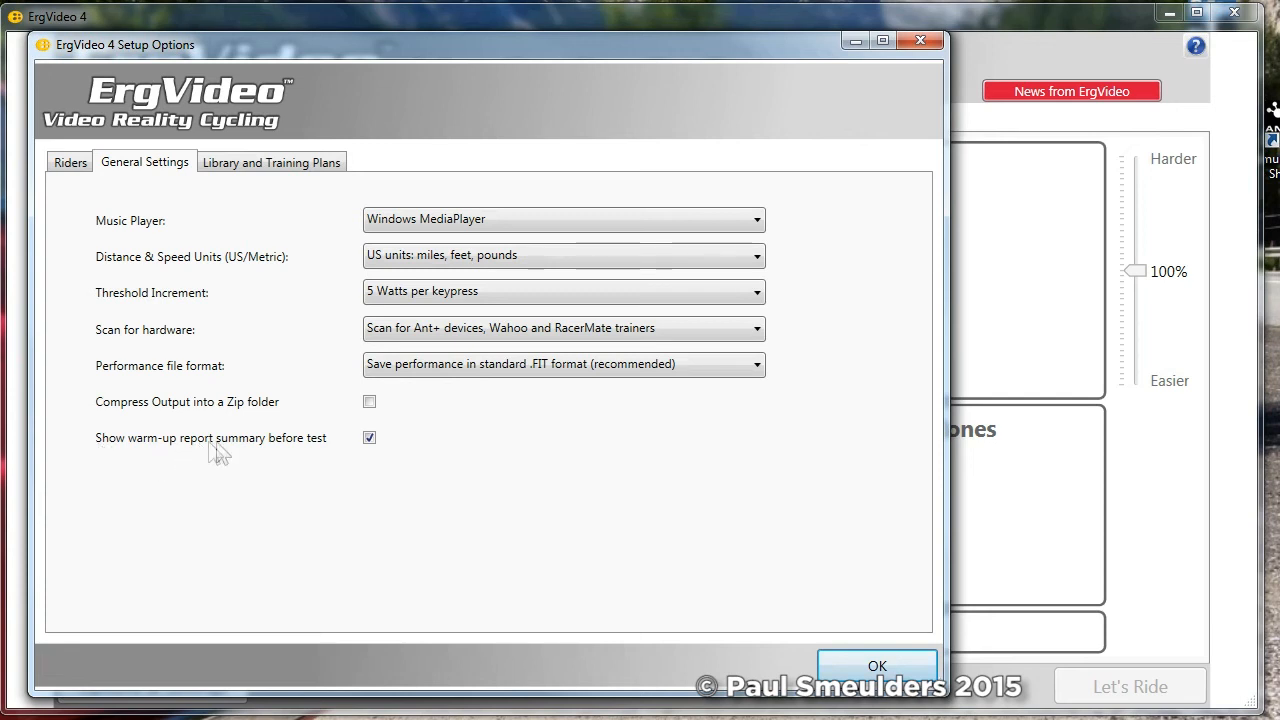
mouse_move(331, 455)
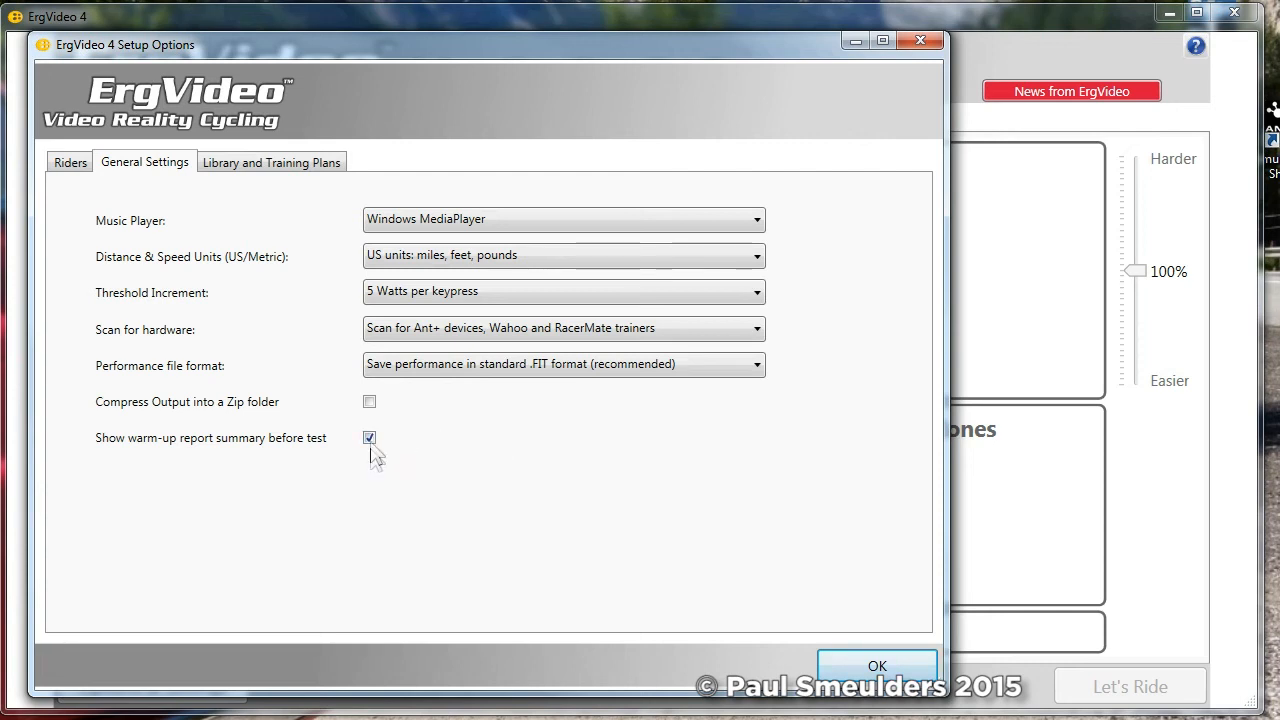
- Toggle the warm-up report summary off and back on, then show the Library and Training Plans settings
click(369, 438)
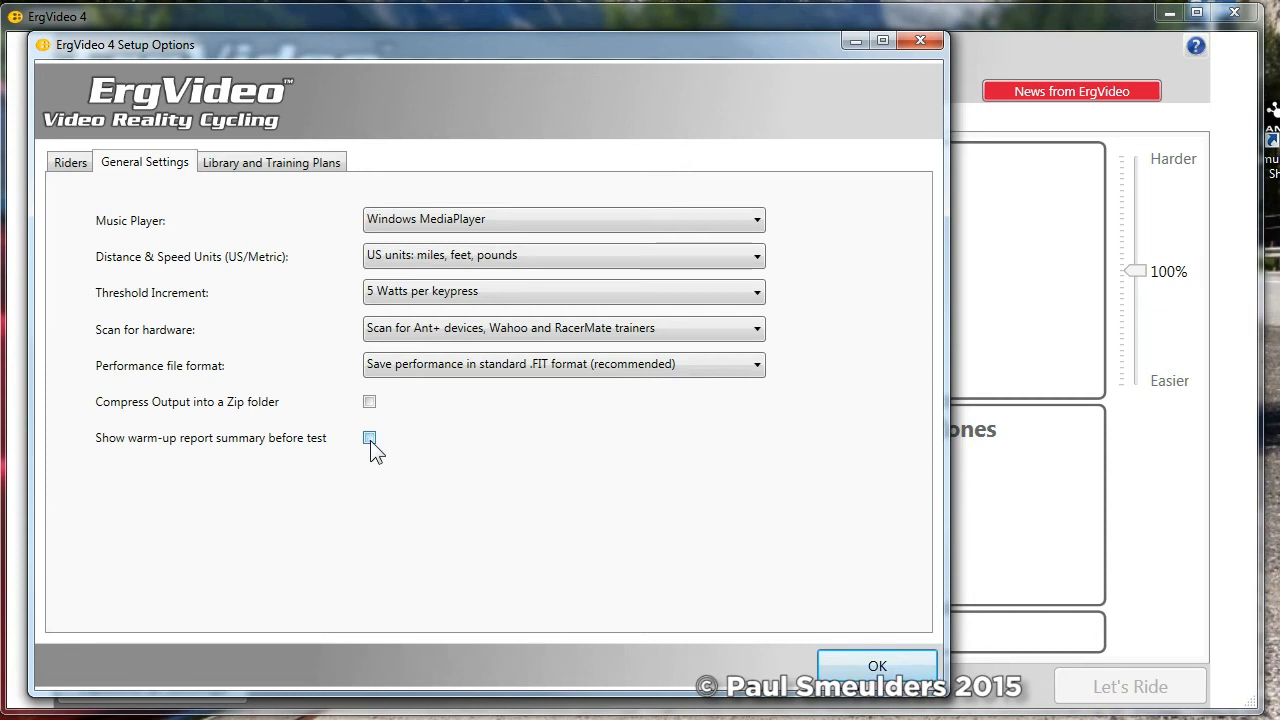
click(368, 438)
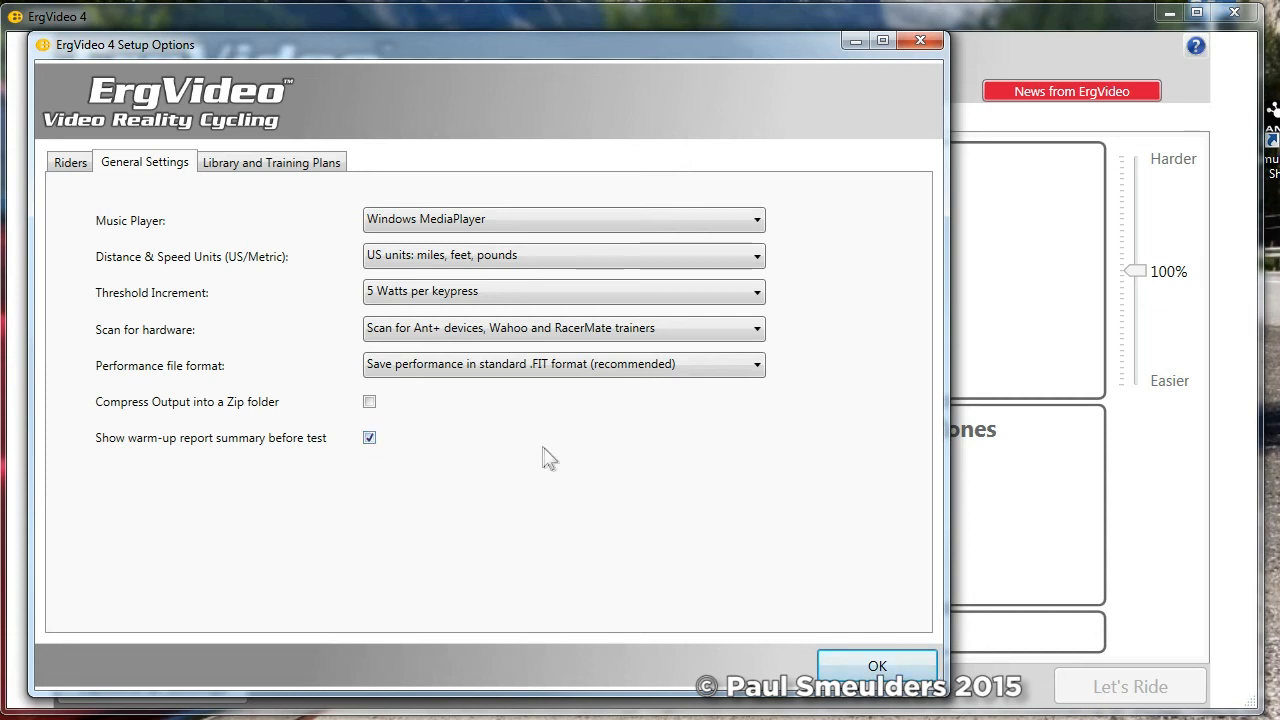
click(271, 162)
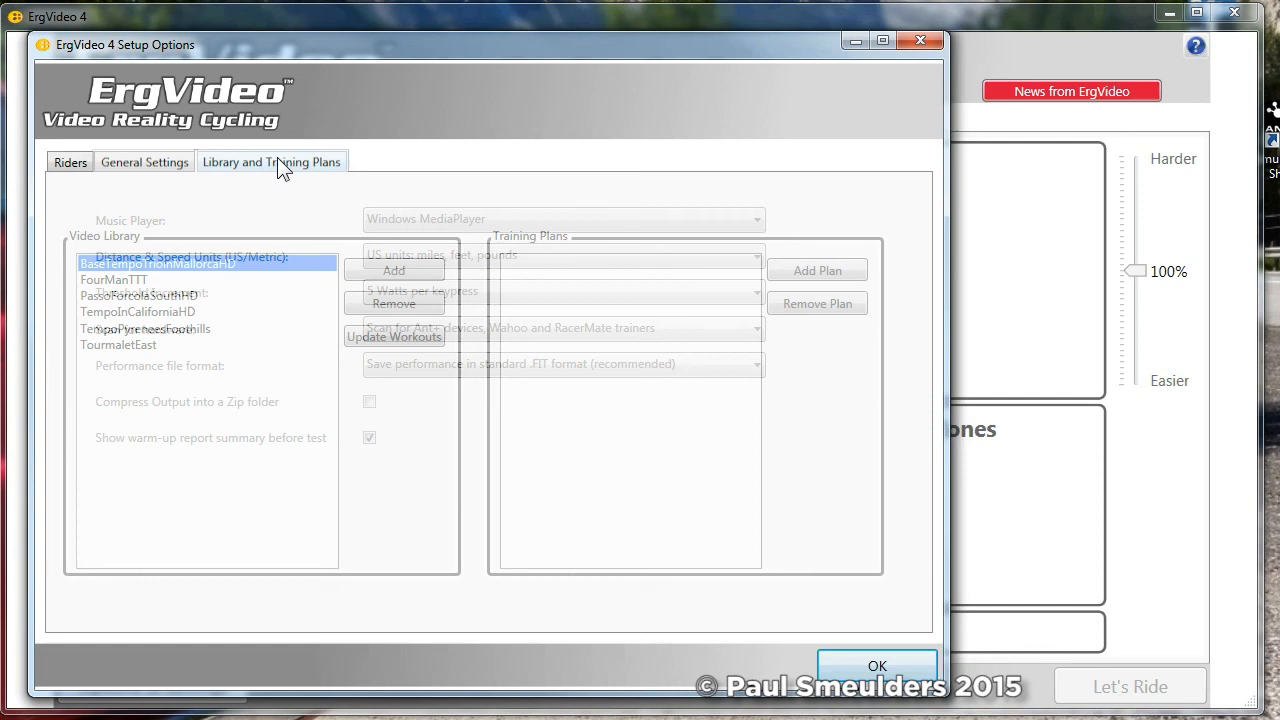
- Remove TourmaletEast from the video library and close setup options with OK
click(271, 162)
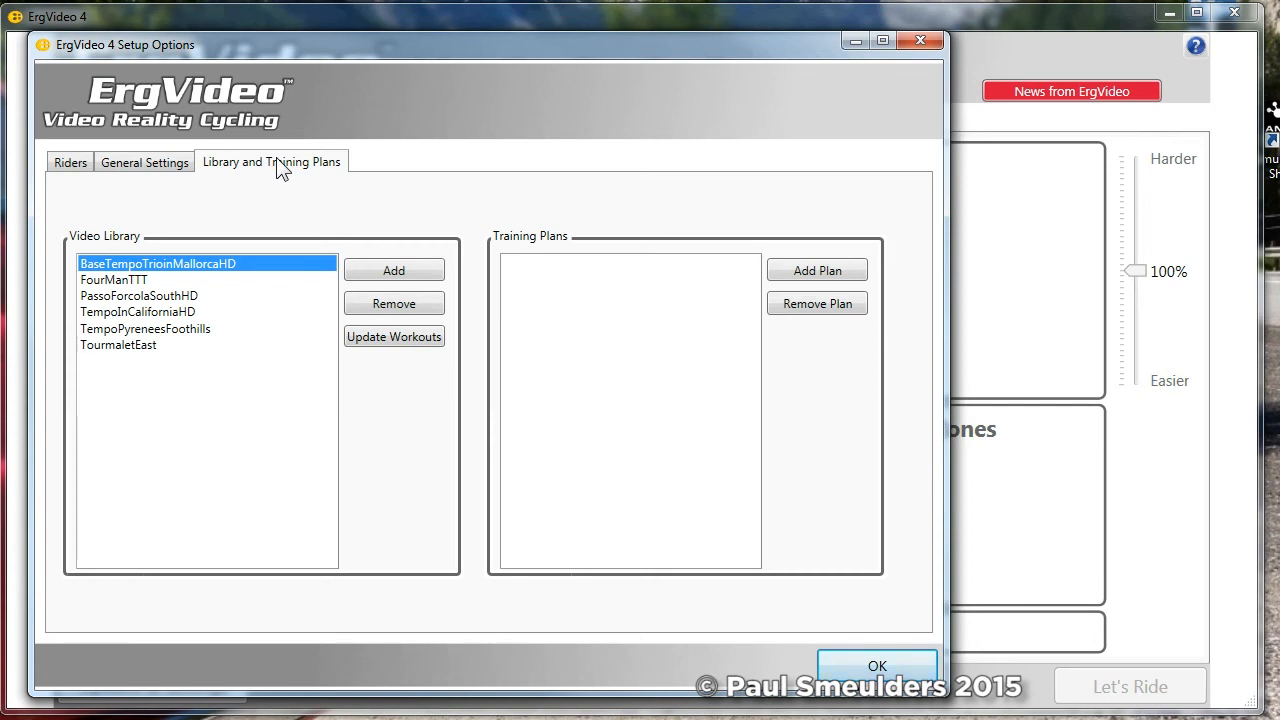
click(118, 344)
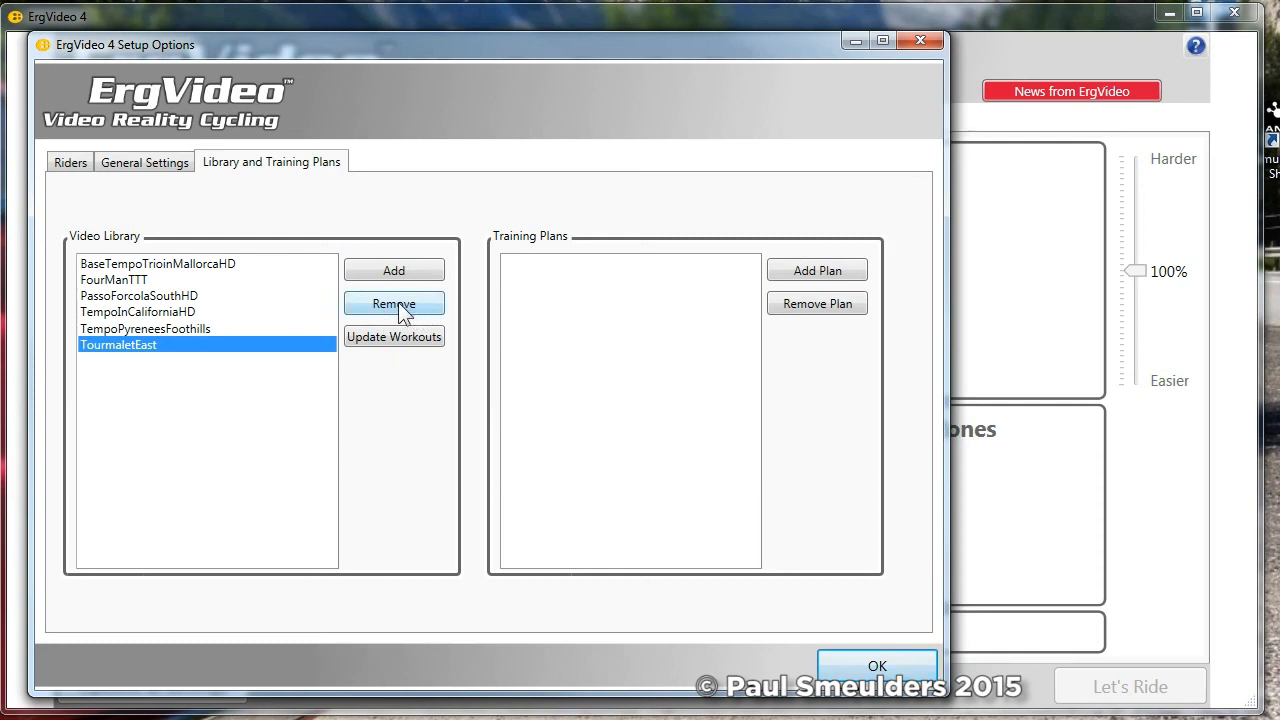
click(393, 303)
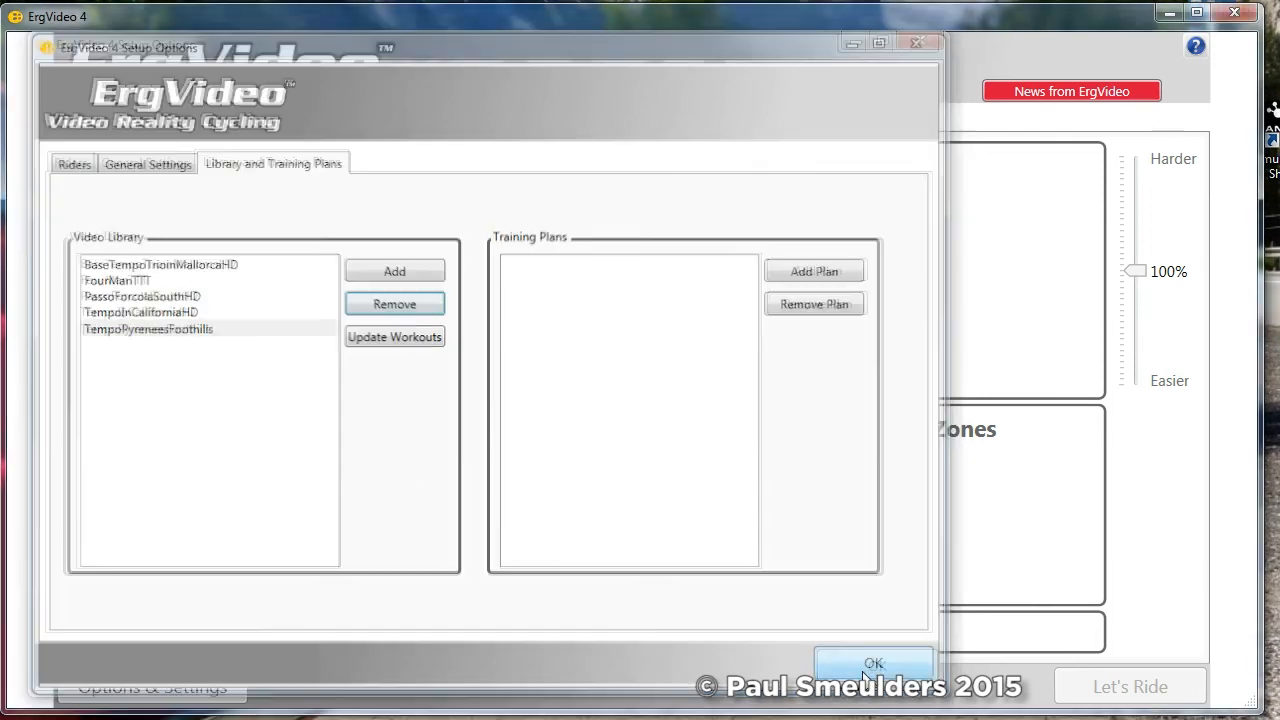
click(872, 662)
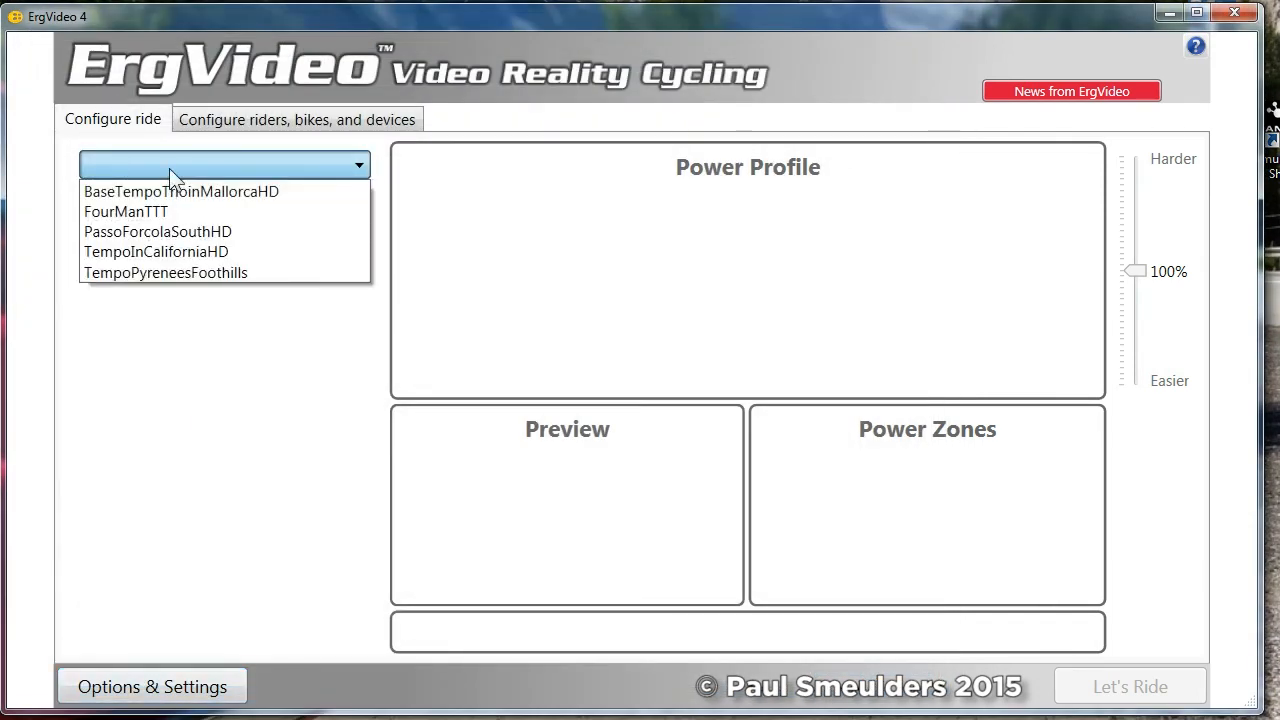
mouse_move(160, 287)
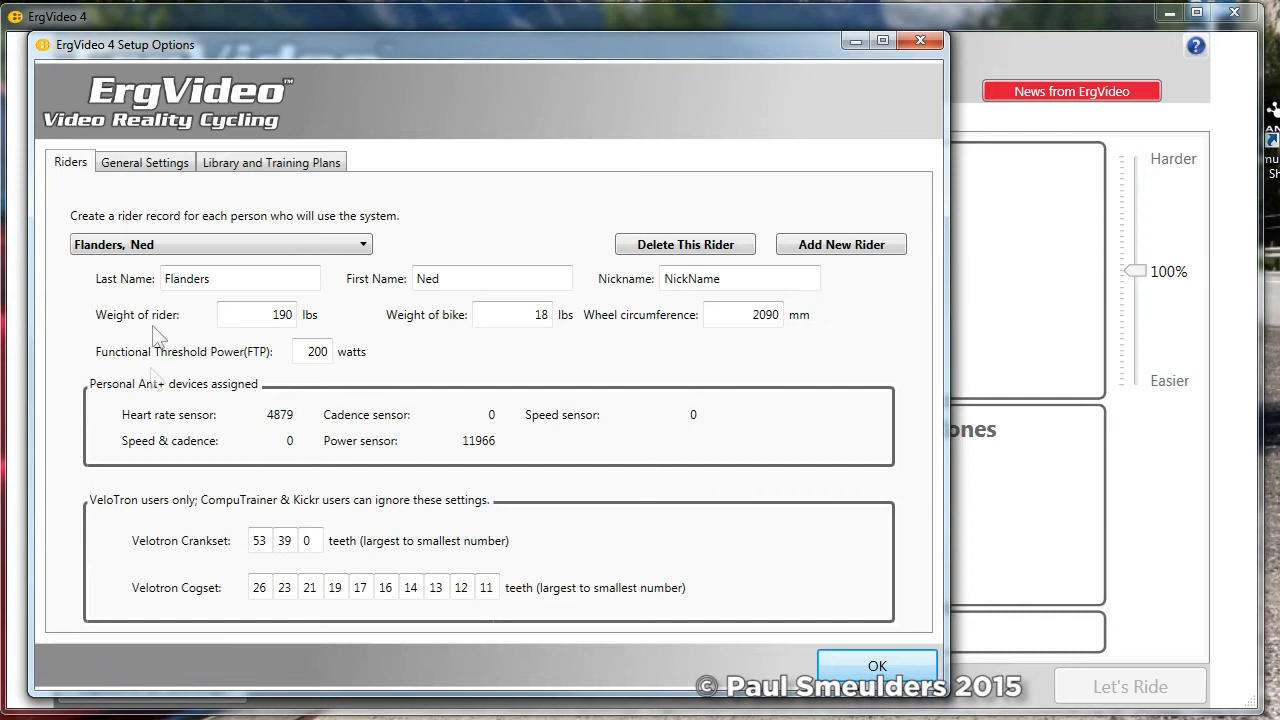
- Show the Library and Training Plans settings and start adding a video
click(271, 161)
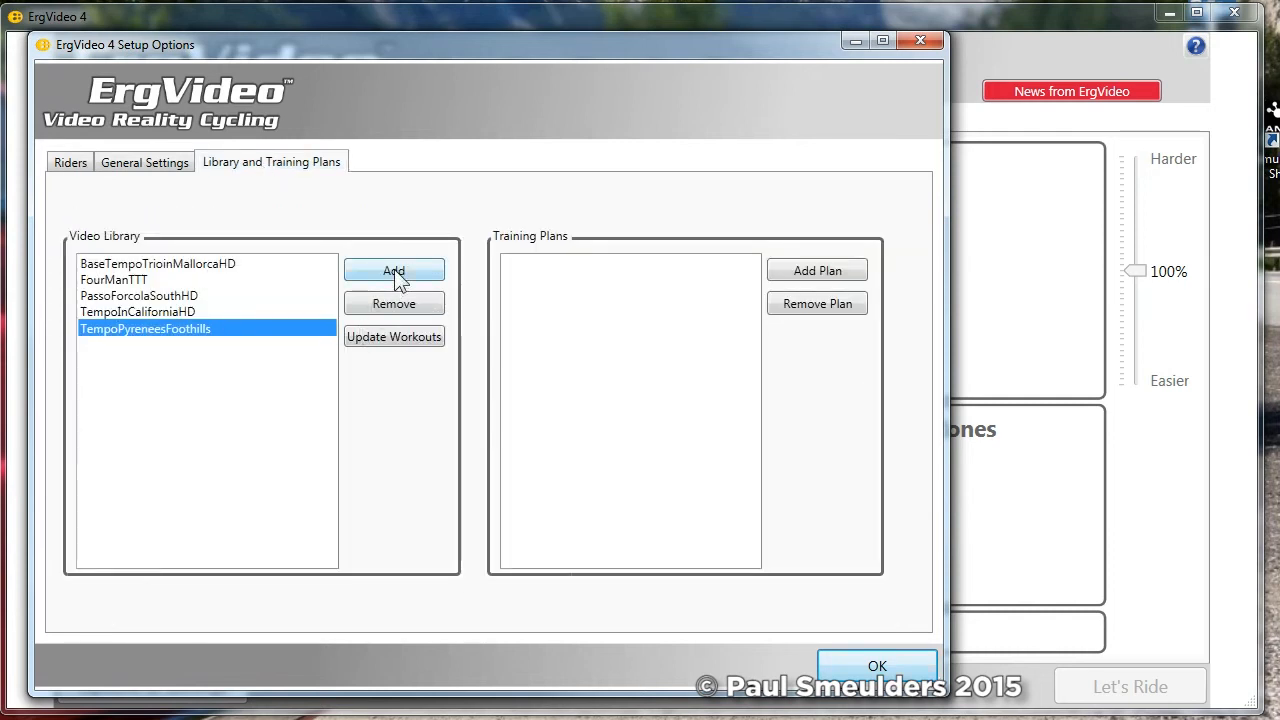
click(393, 270)
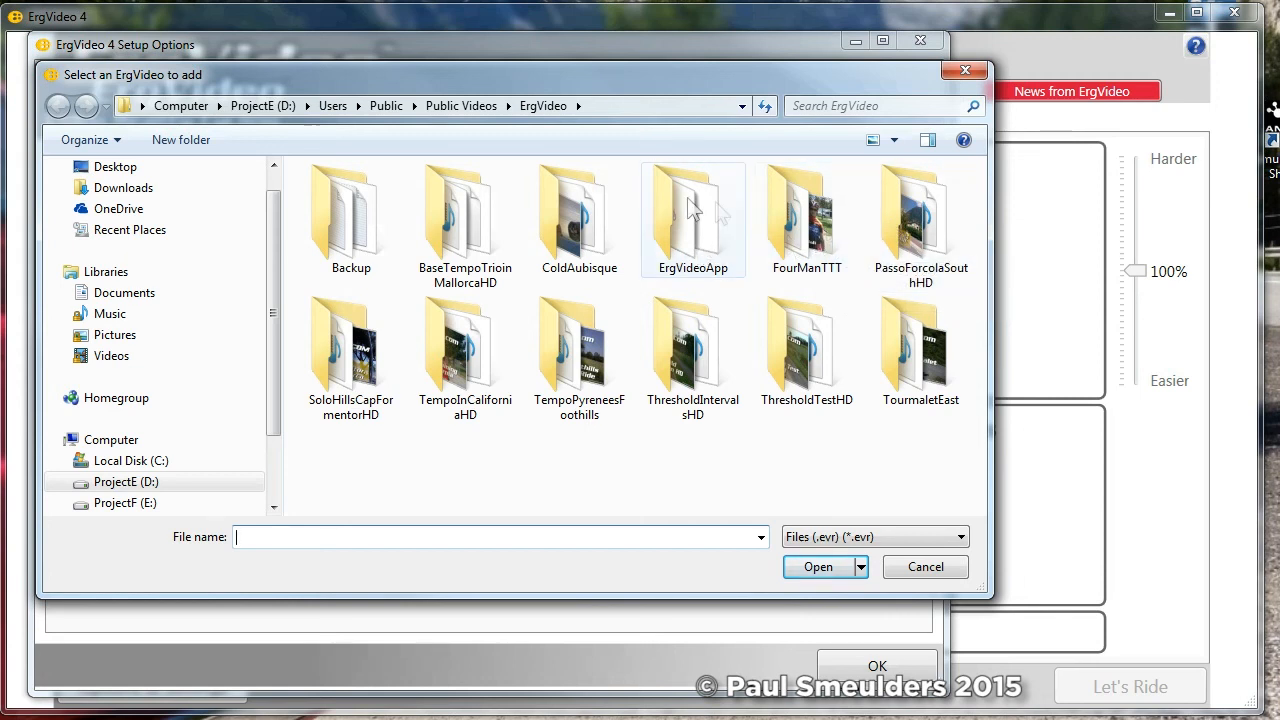
mouse_move(755, 120)
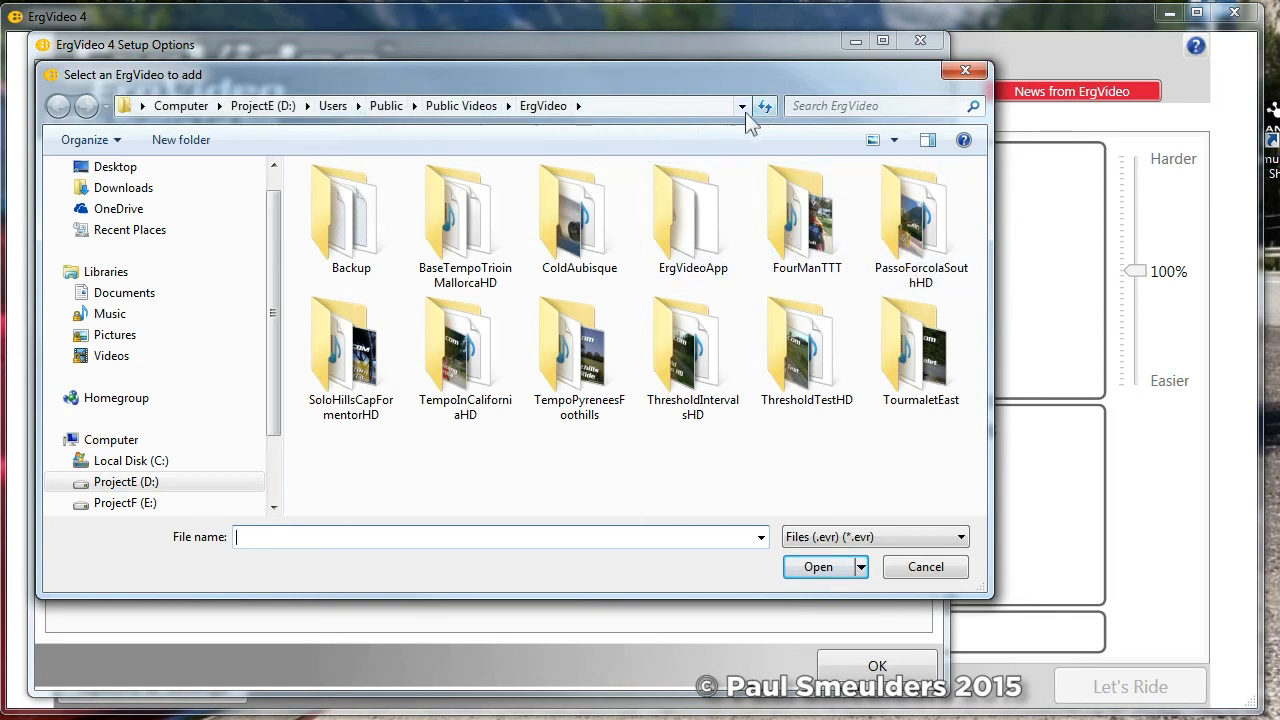
- Add TourmaletEast.evr from the TourmaletEast folder to the video library
click(650, 106)
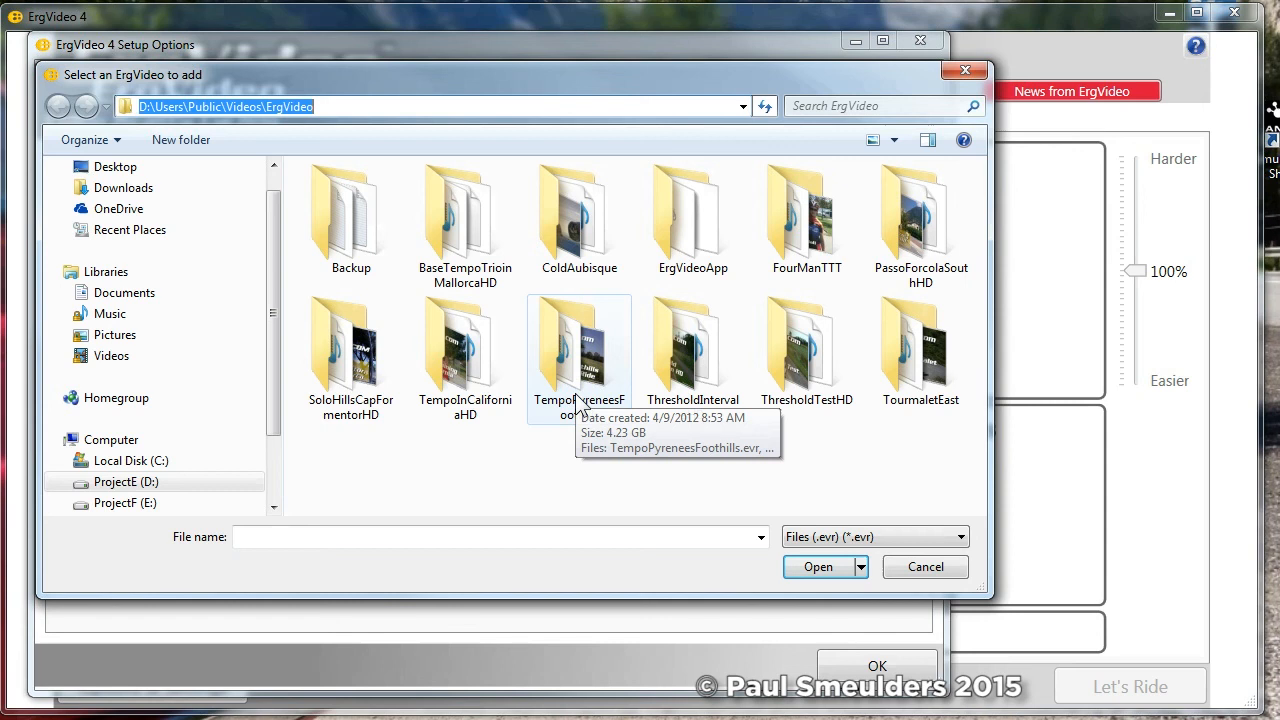
double_click(921, 345)
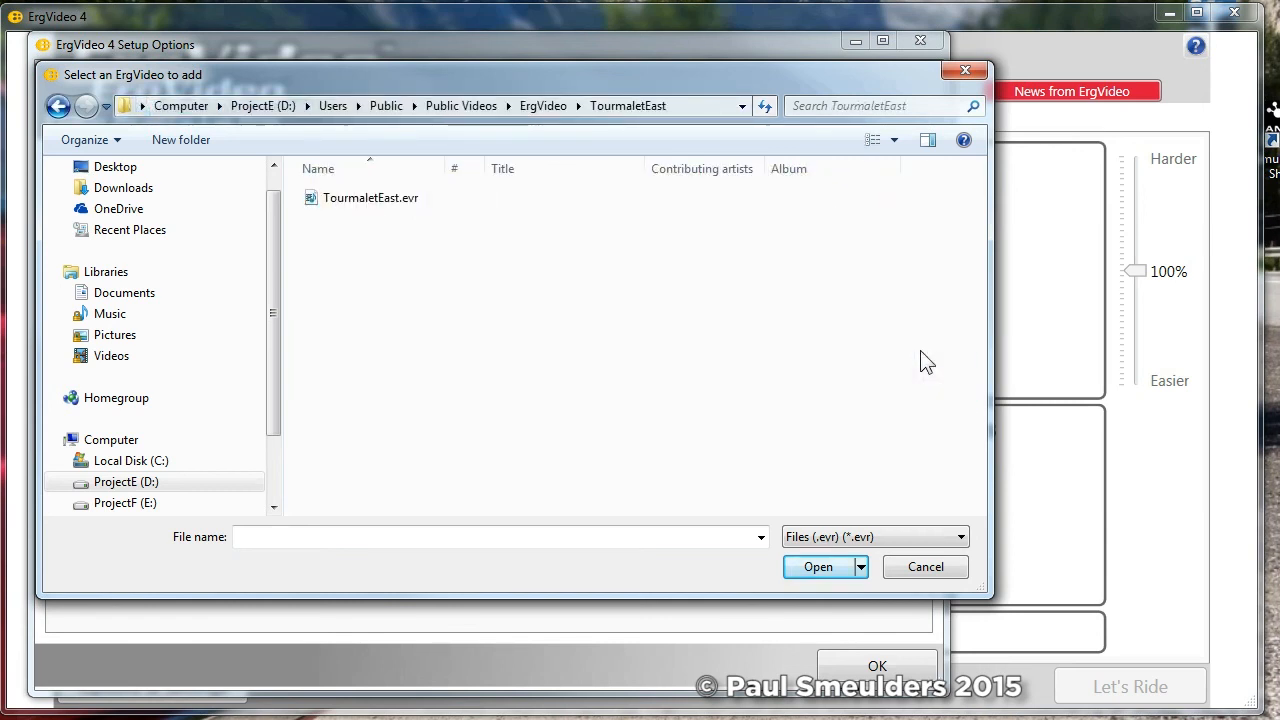
click(371, 197)
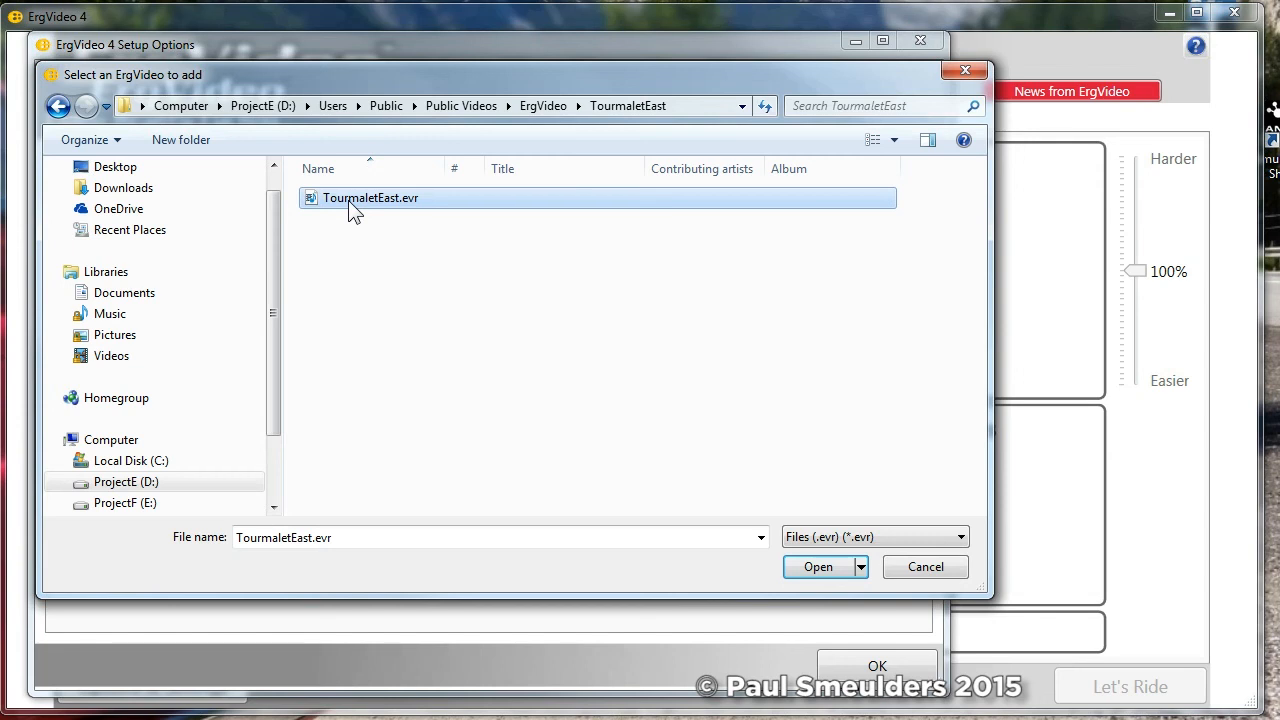
mouse_move(758, 357)
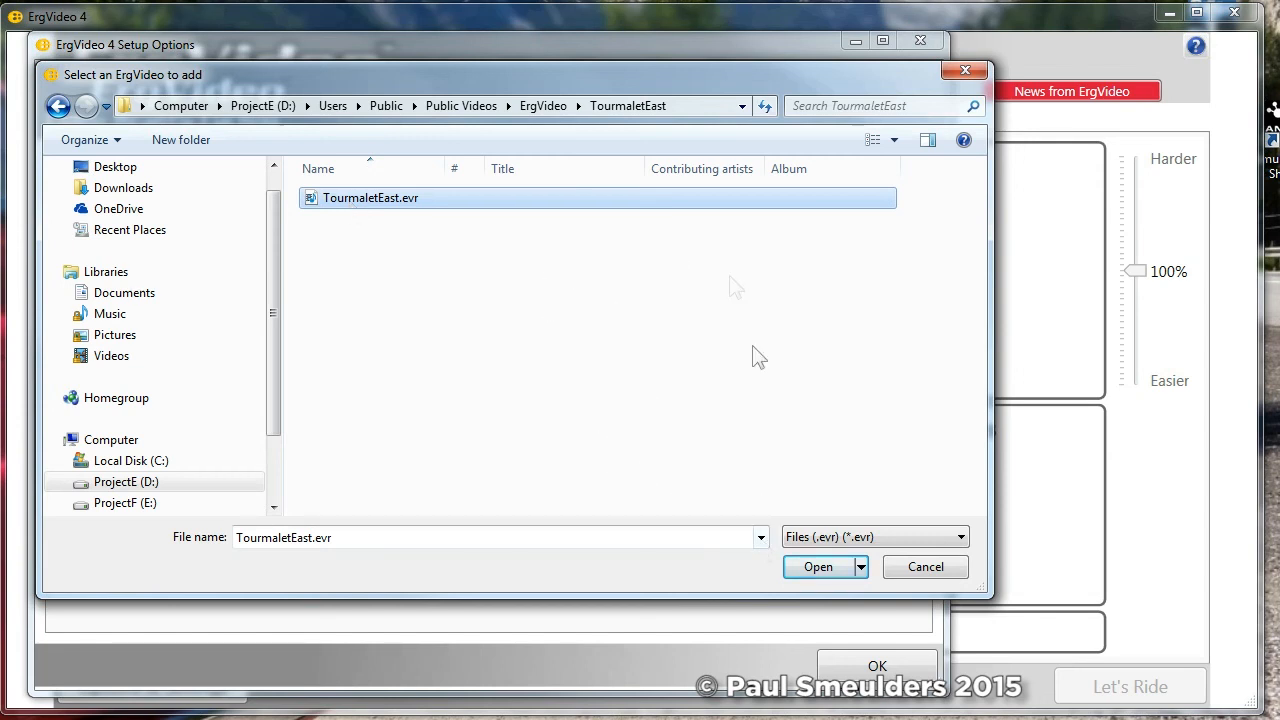
mouse_move(635, 275)
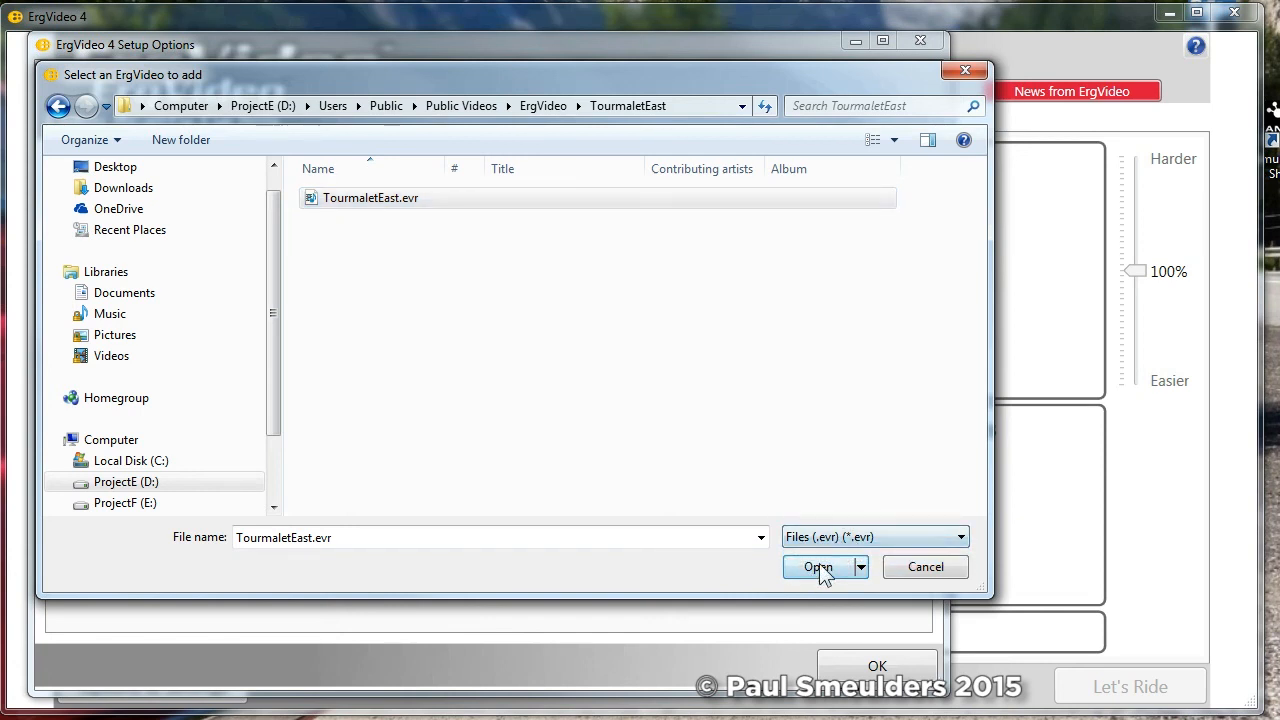
click(815, 566)
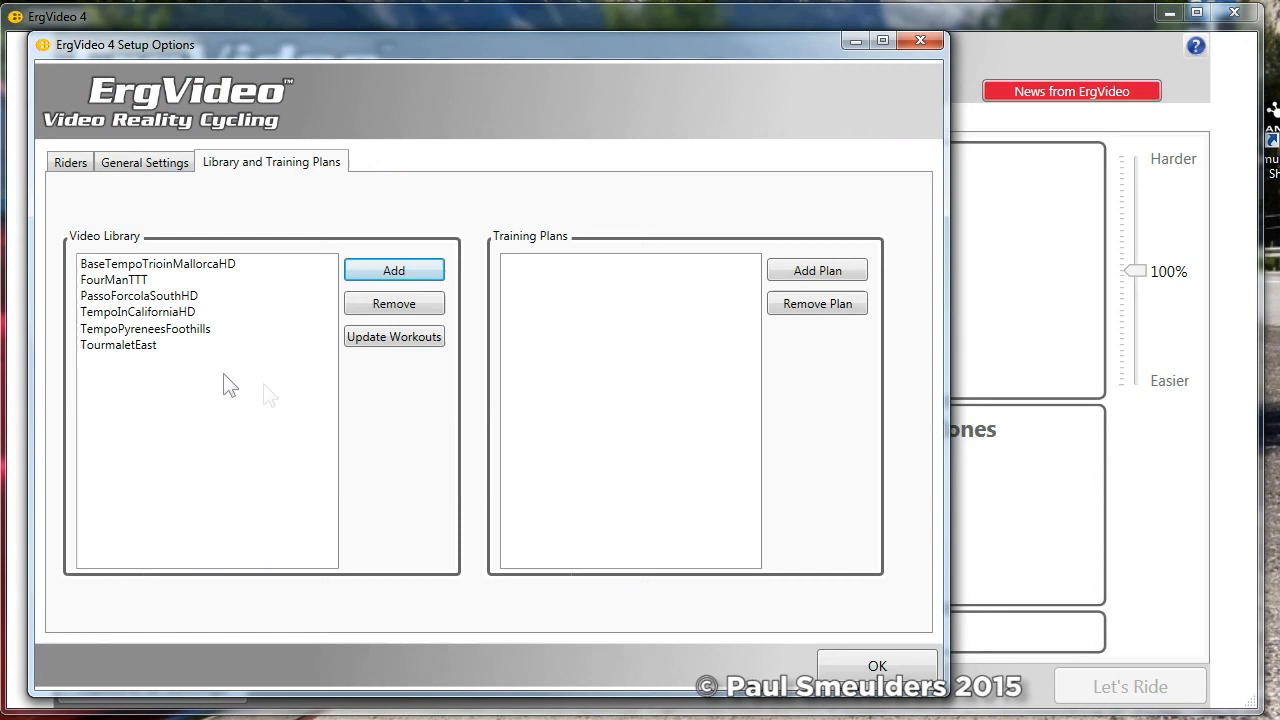
mouse_move(138, 358)
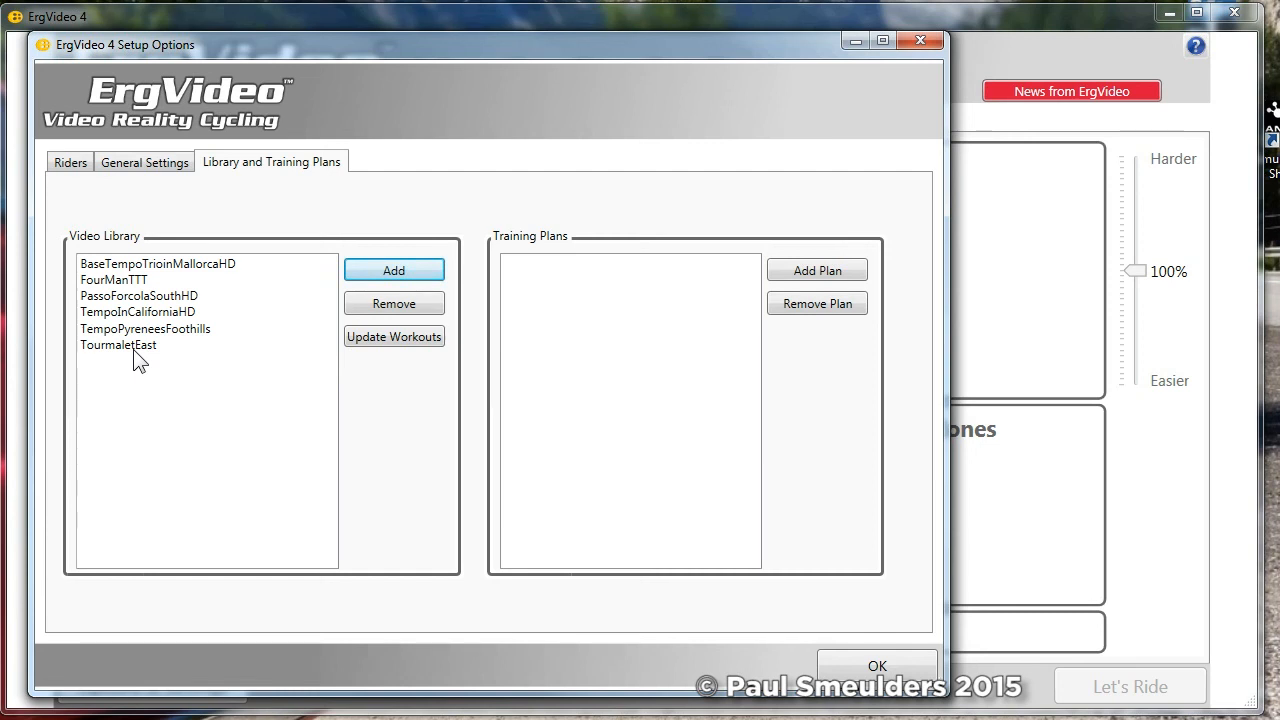
mouse_move(133, 290)
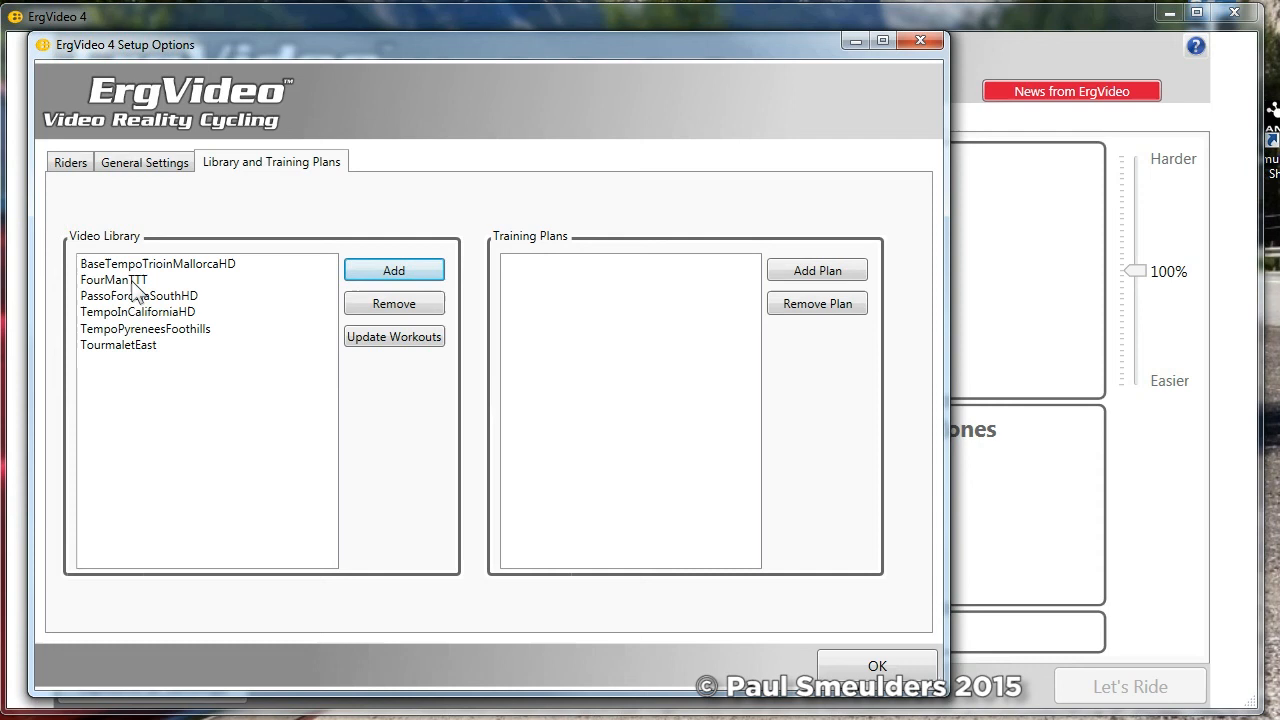
click(113, 279)
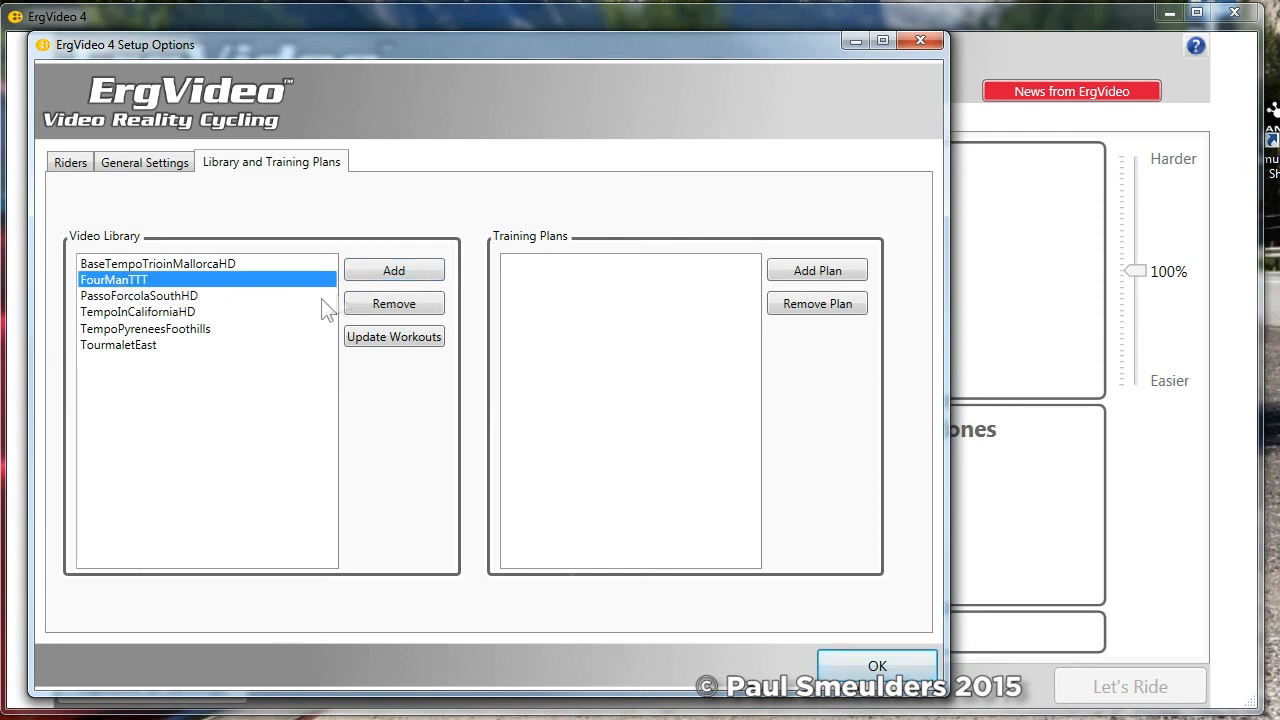
mouse_move(132, 288)
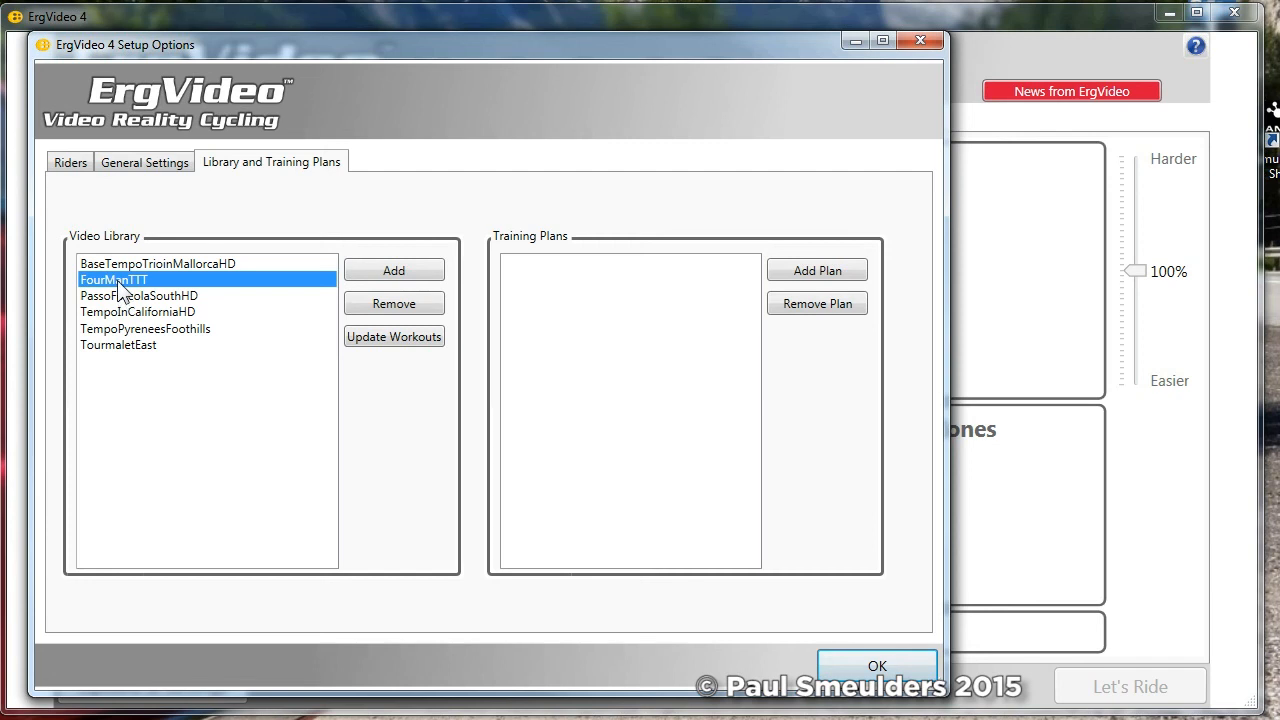
mouse_move(130, 350)
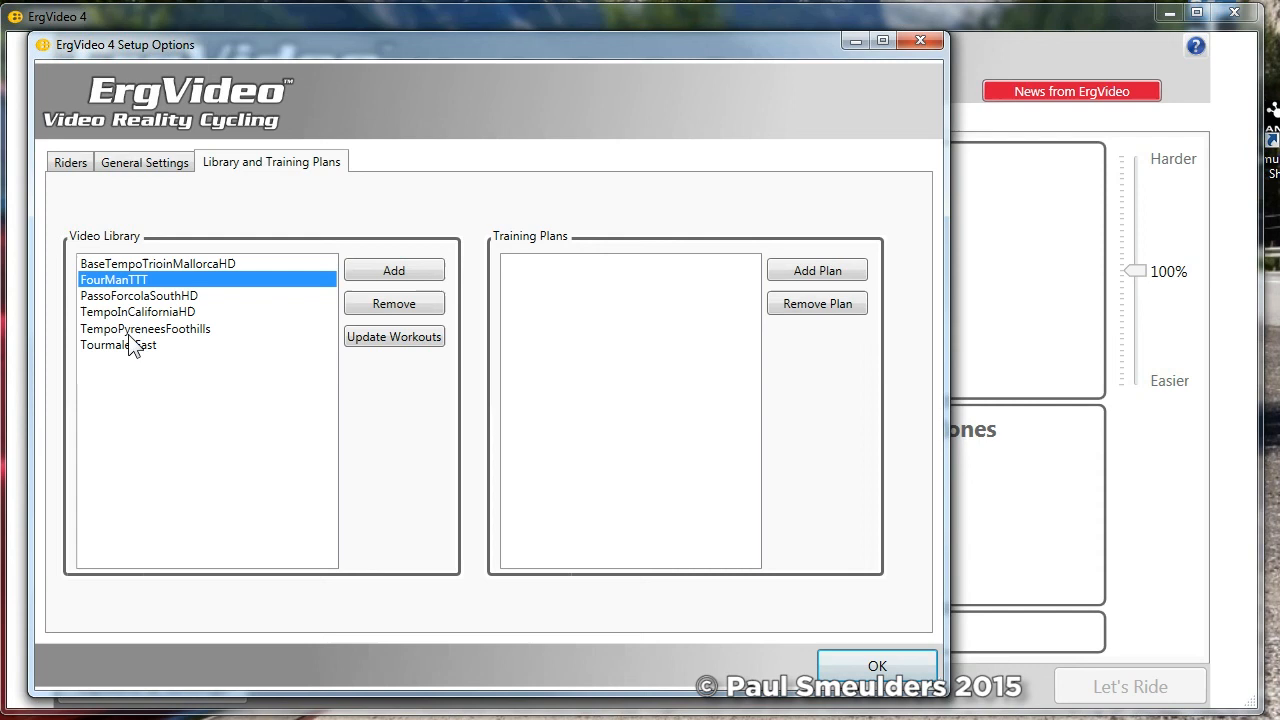
mouse_move(262, 230)
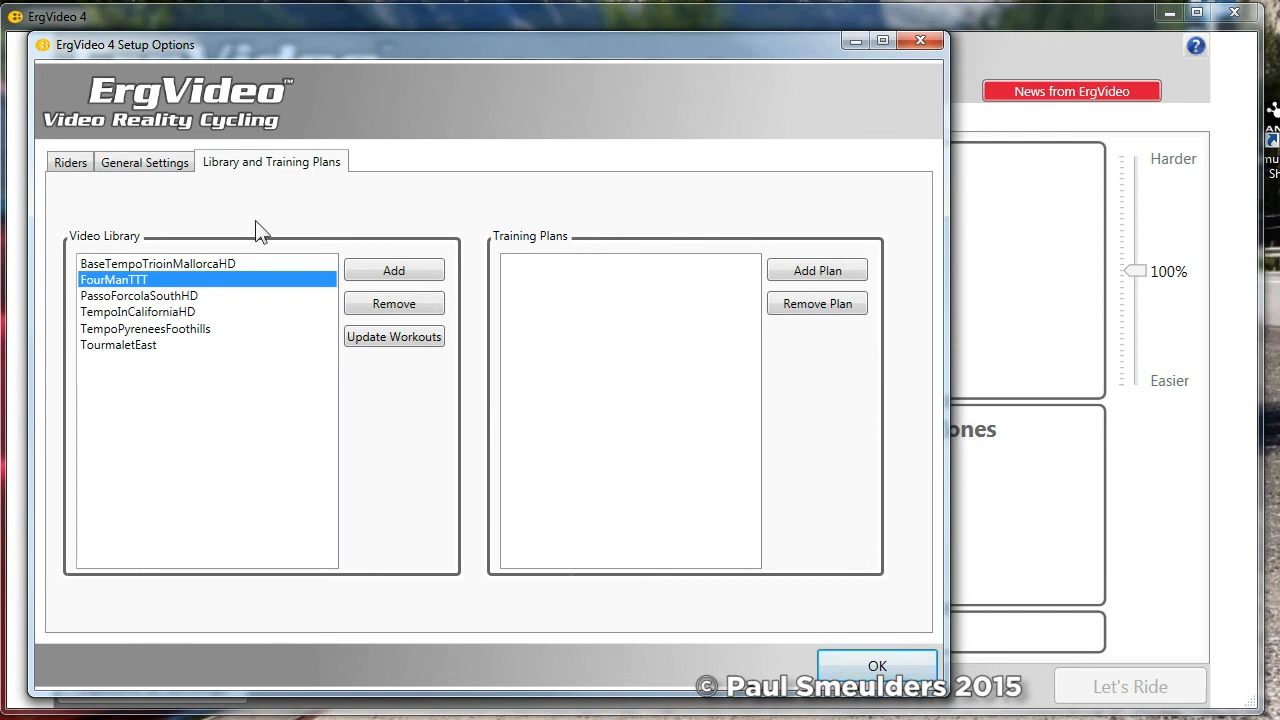
mouse_move(584, 424)
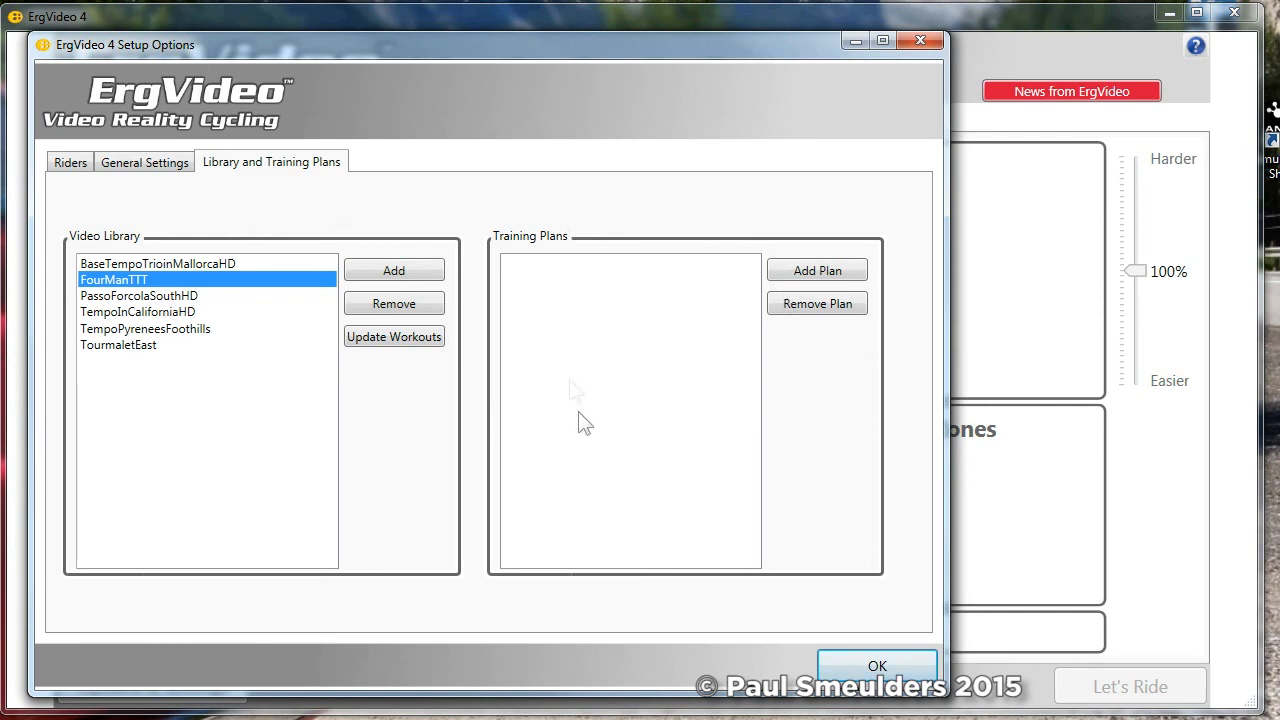
mouse_move(583, 431)
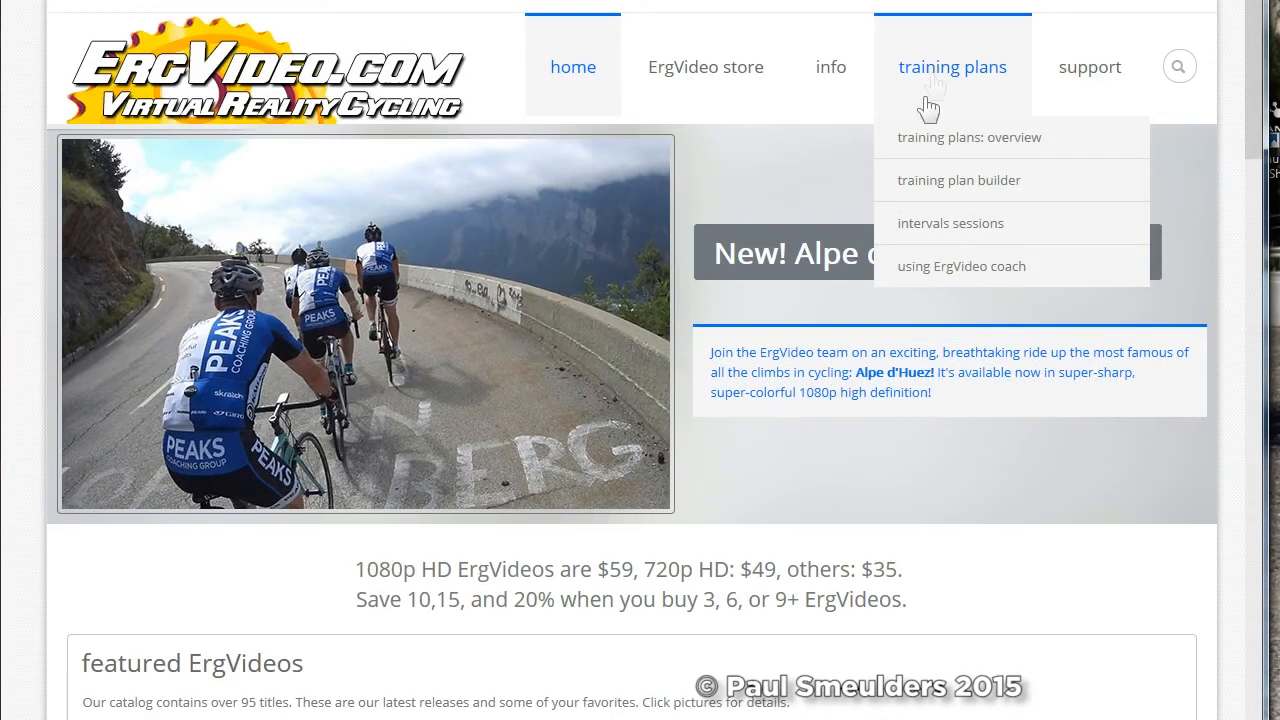
- Go to the training plan builder page on ErgVideo.com
click(969, 137)
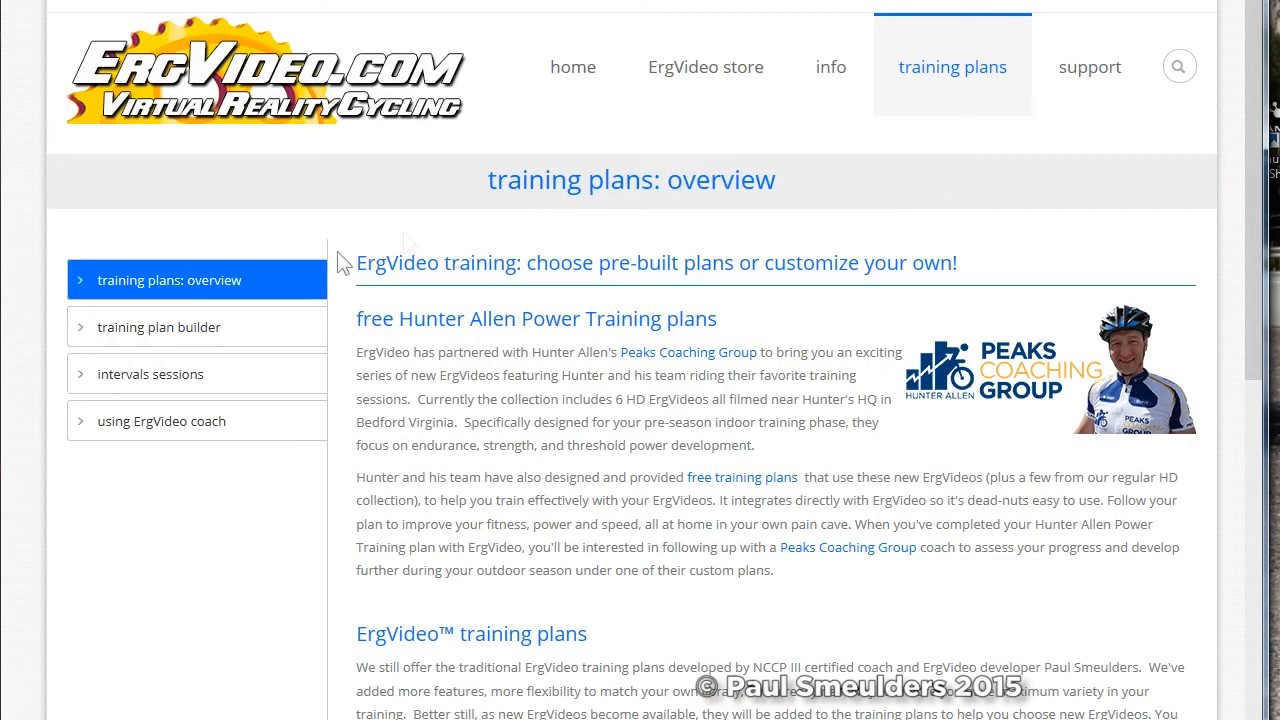
click(158, 327)
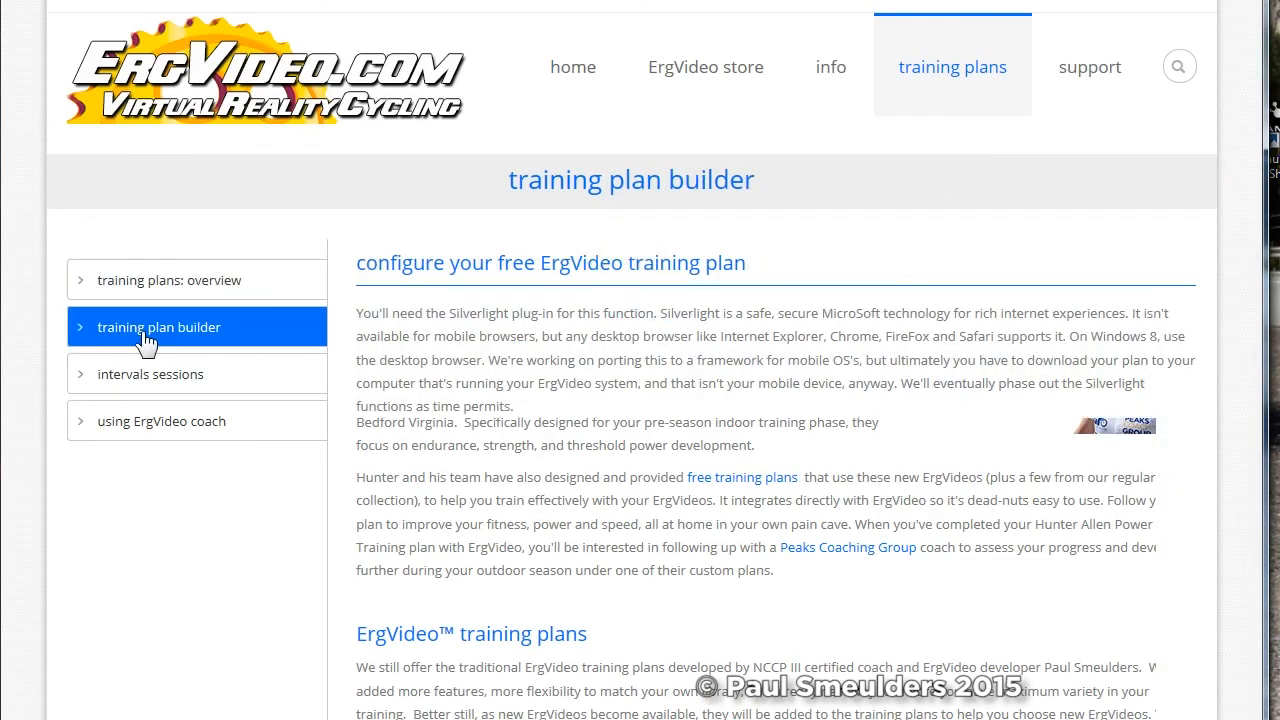
click(159, 327)
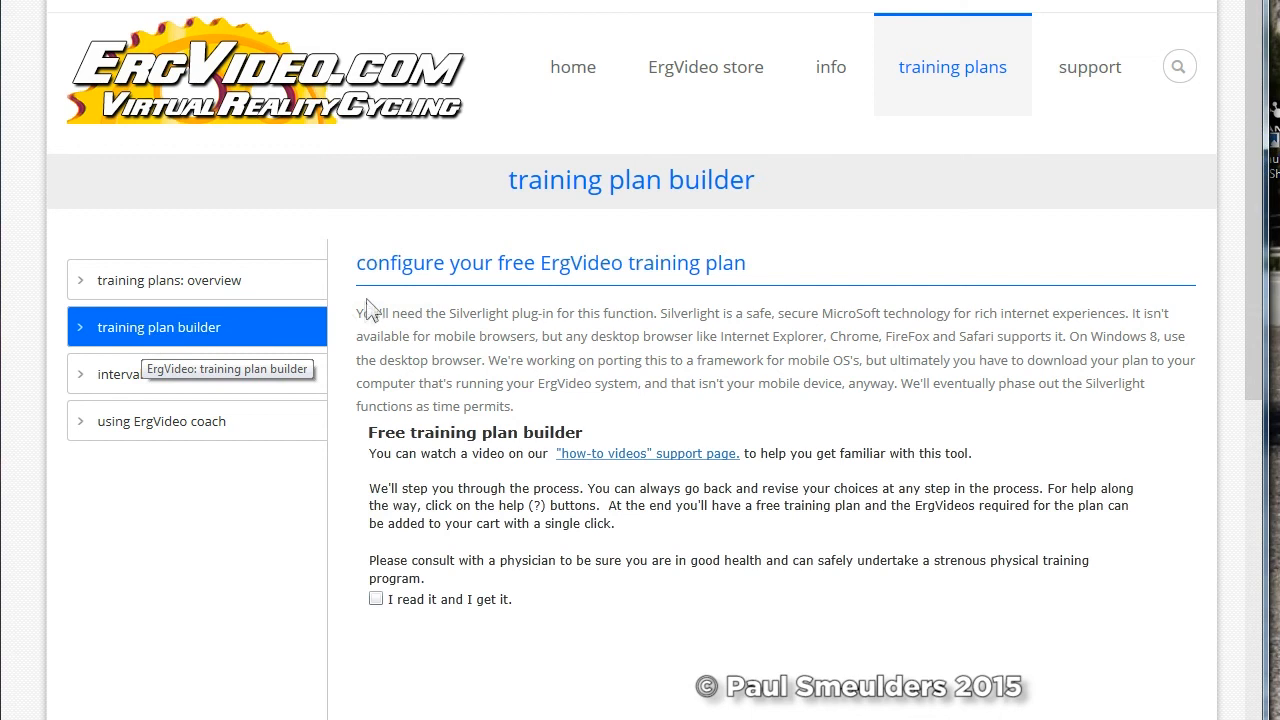
scroll(down, 3)
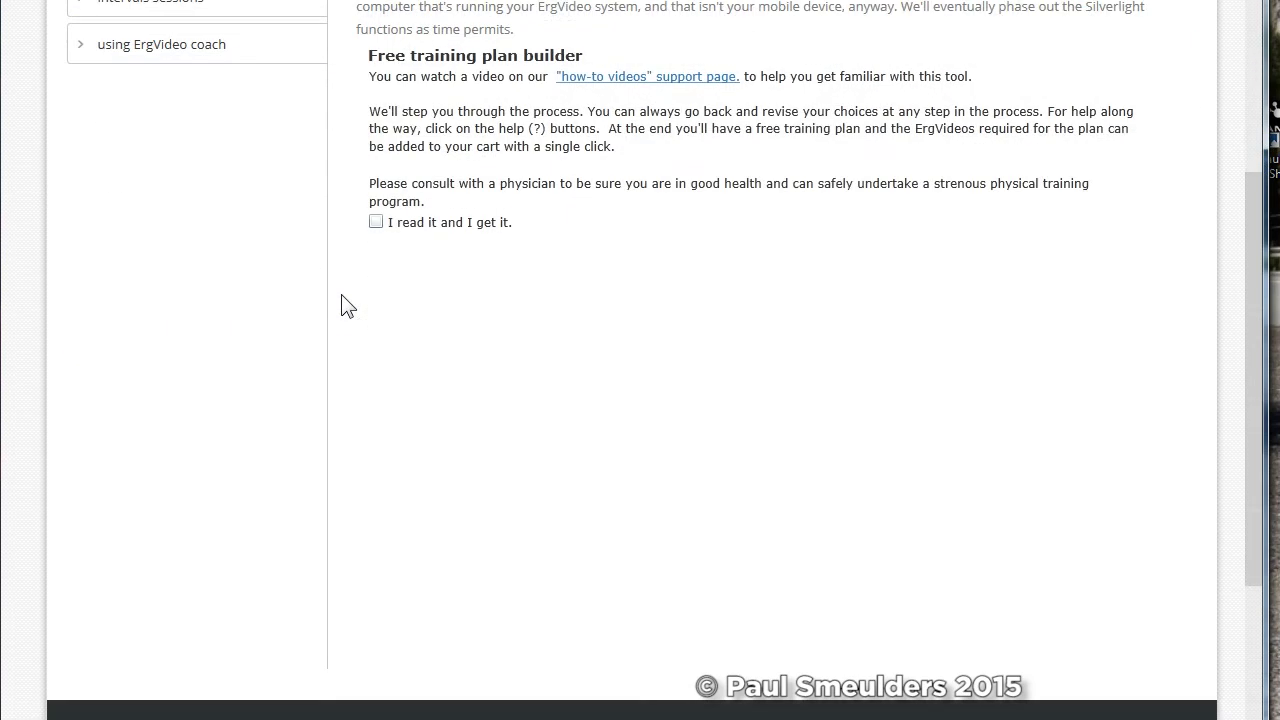
- Accept the health disclaimer and scroll through the generated Hunter Allen Power Training plan
click(376, 221)
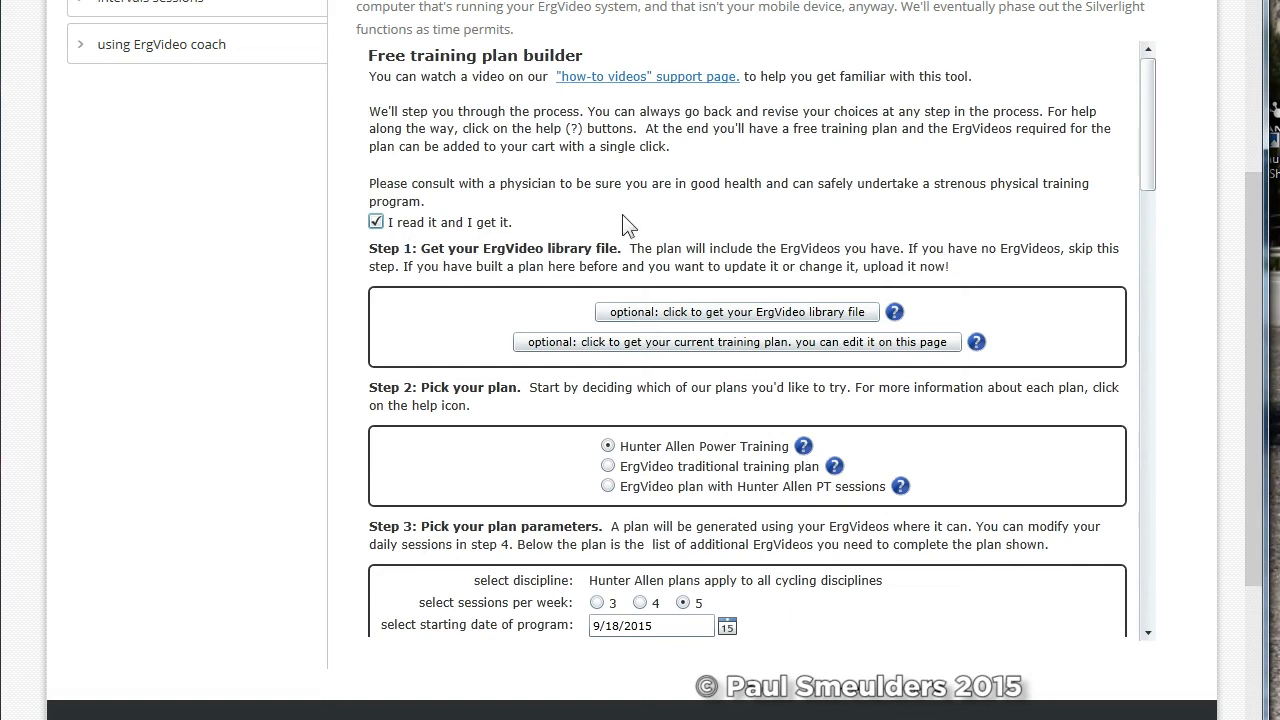
scroll(down, 3)
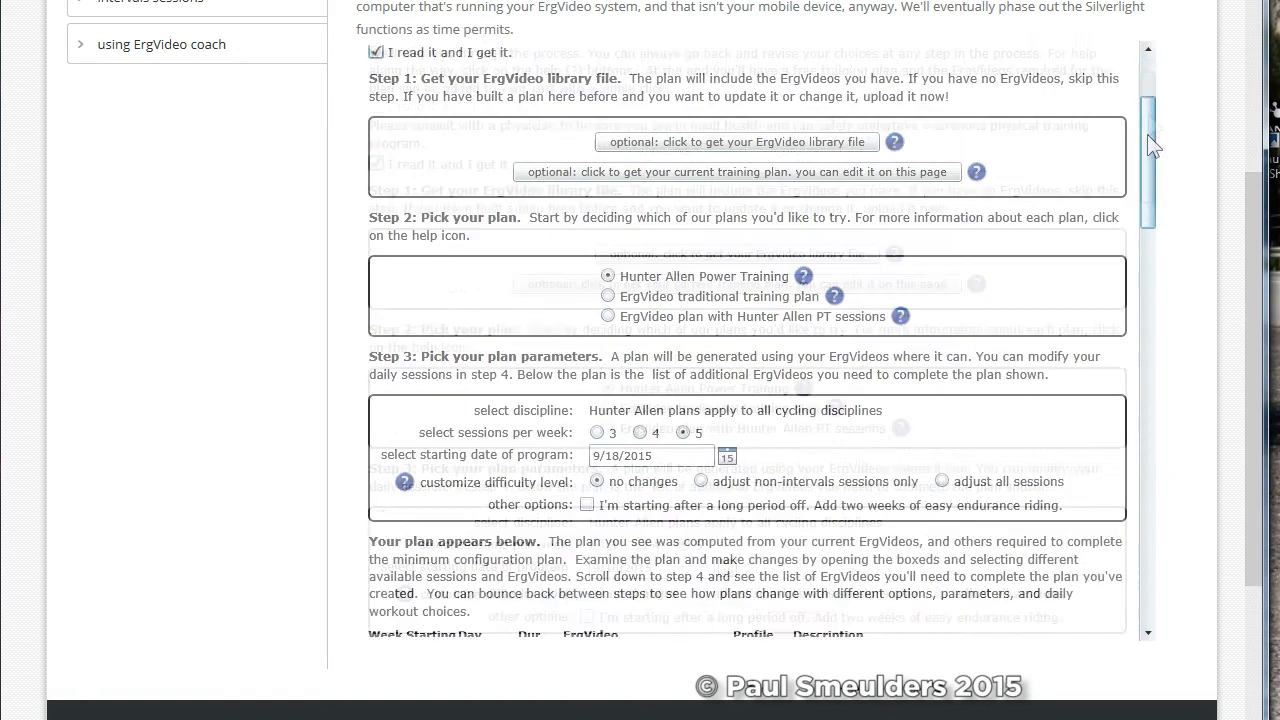
scroll(up, 3)
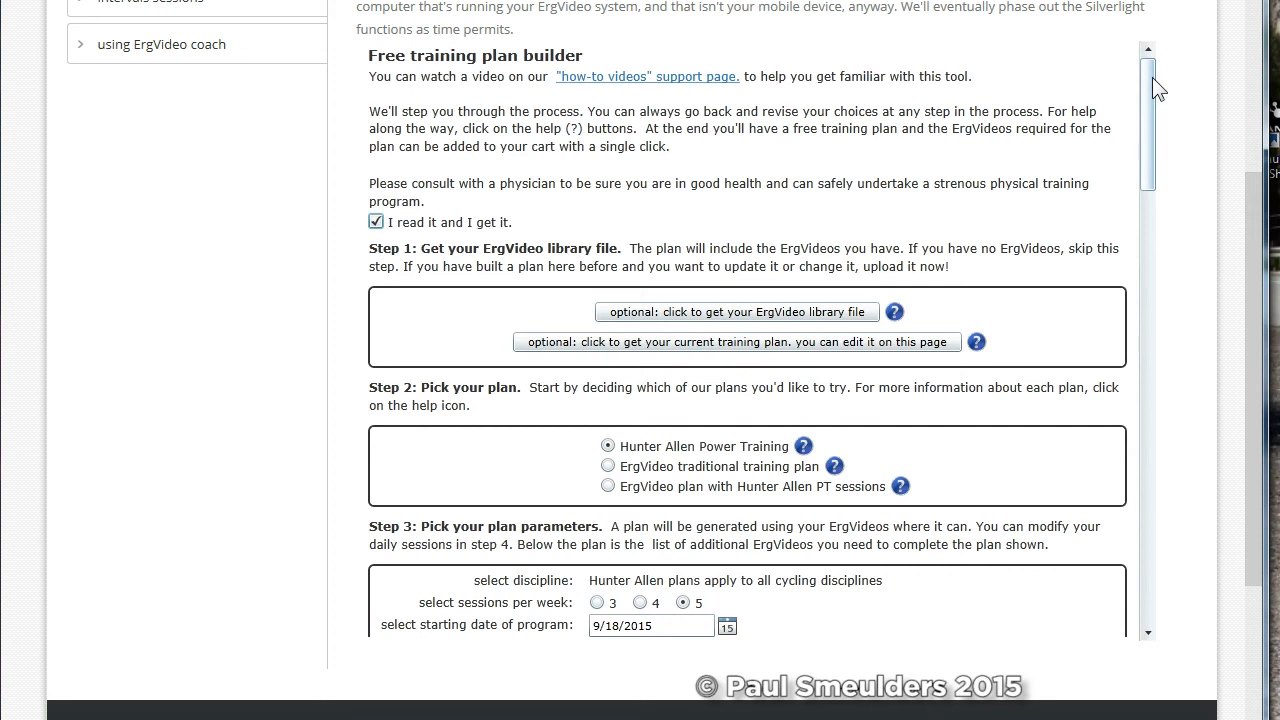
scroll(down, 3)
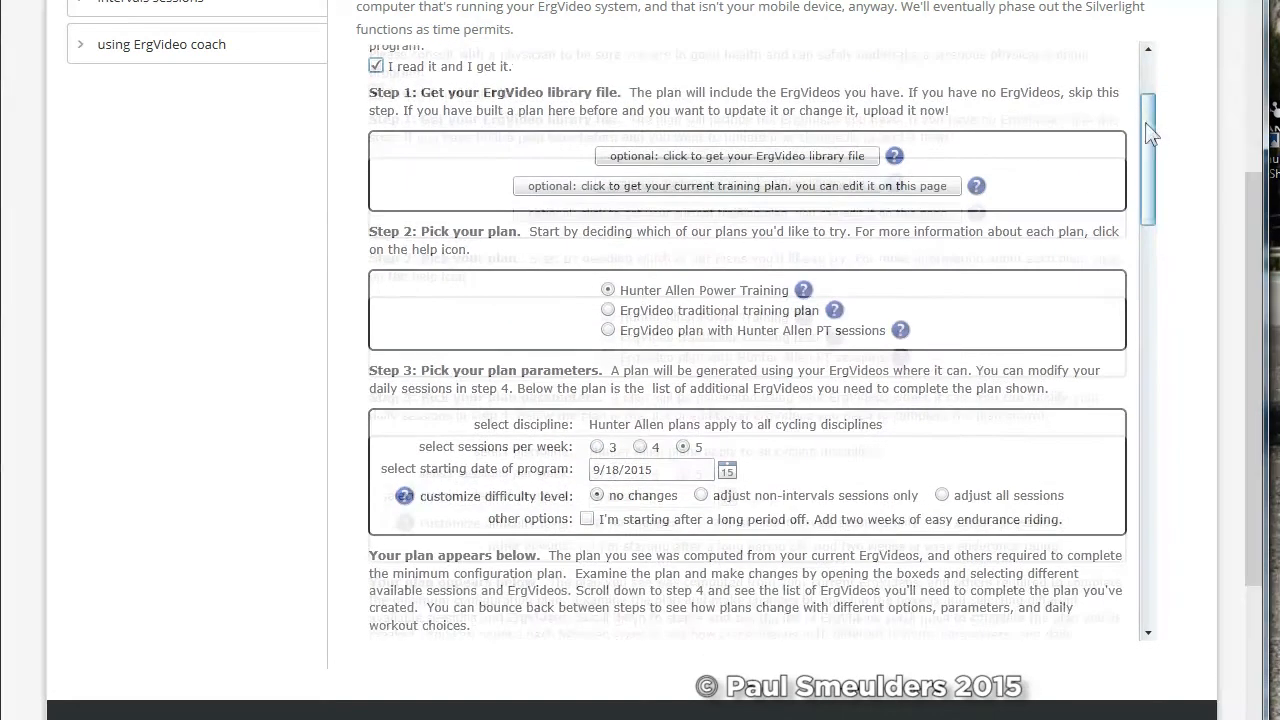
scroll(down, 3)
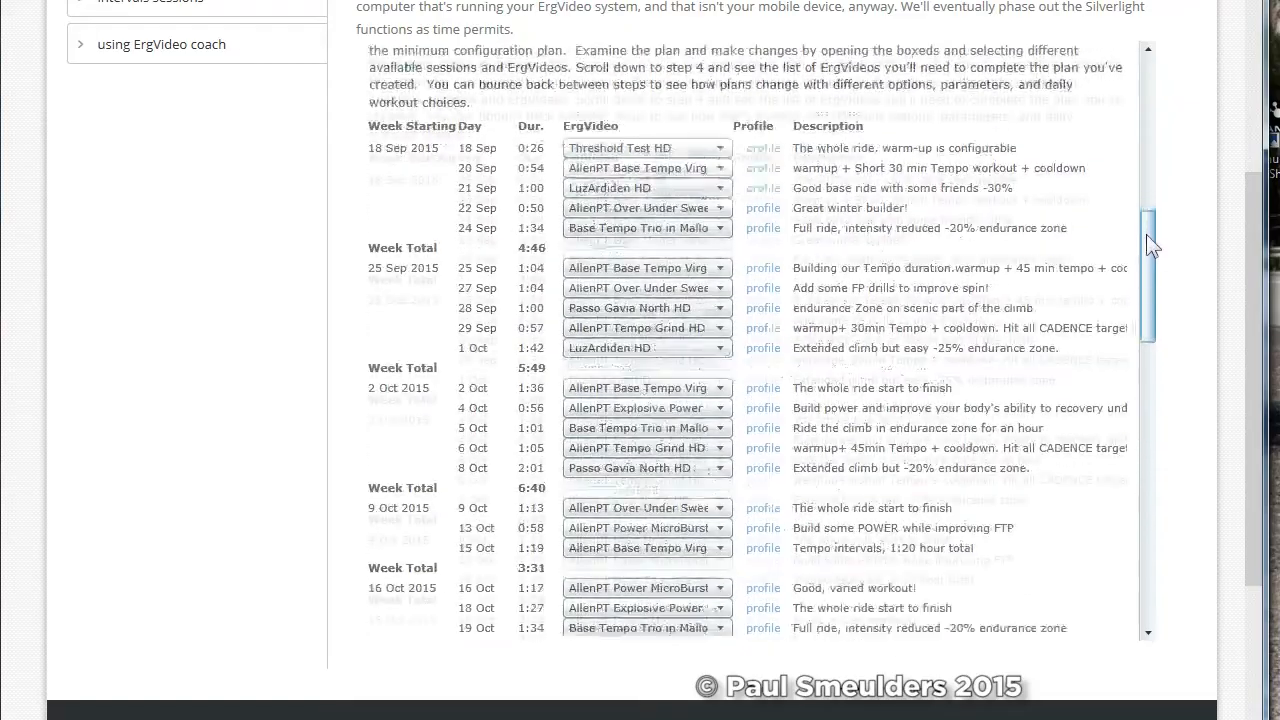
scroll(down, 3)
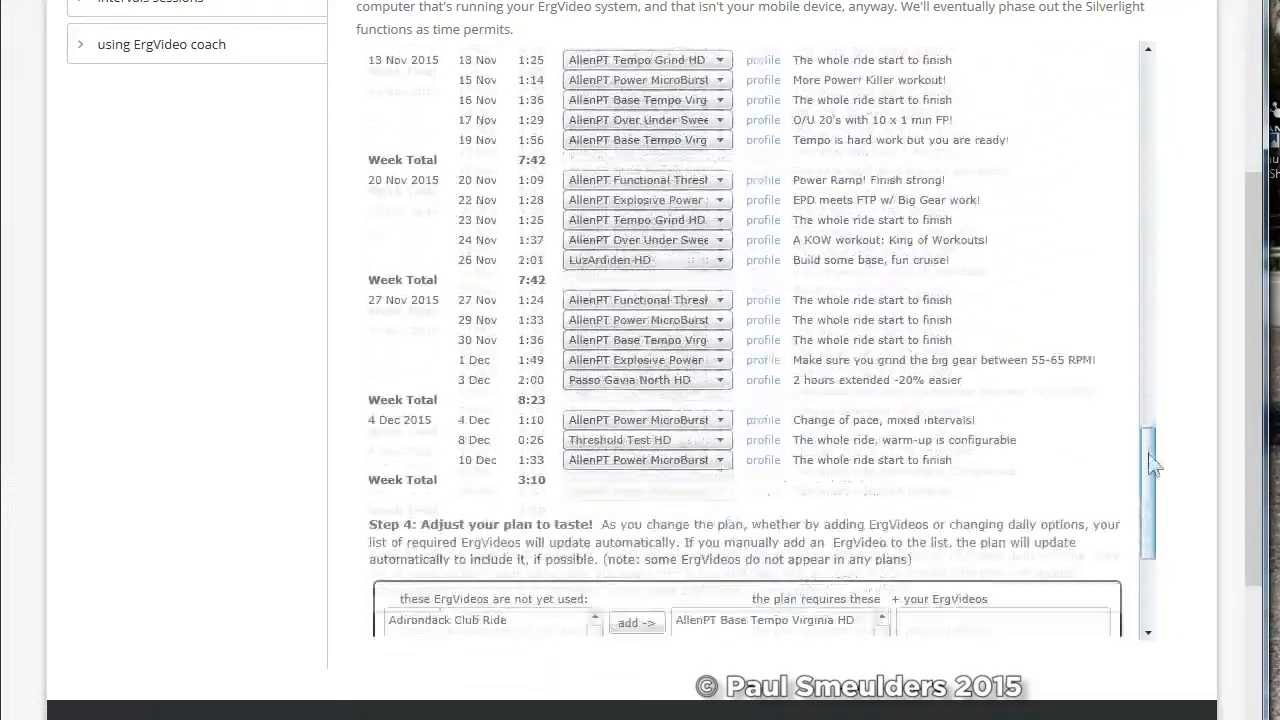
scroll(down, 3)
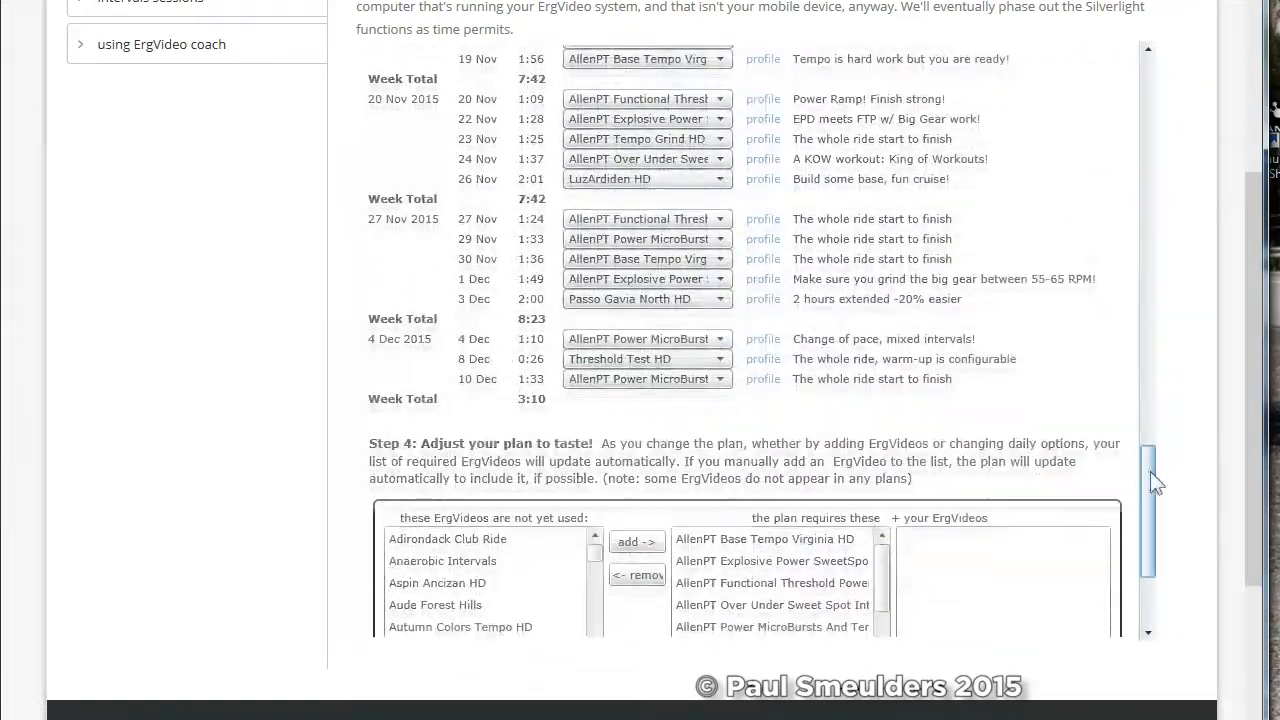
scroll(down, 3)
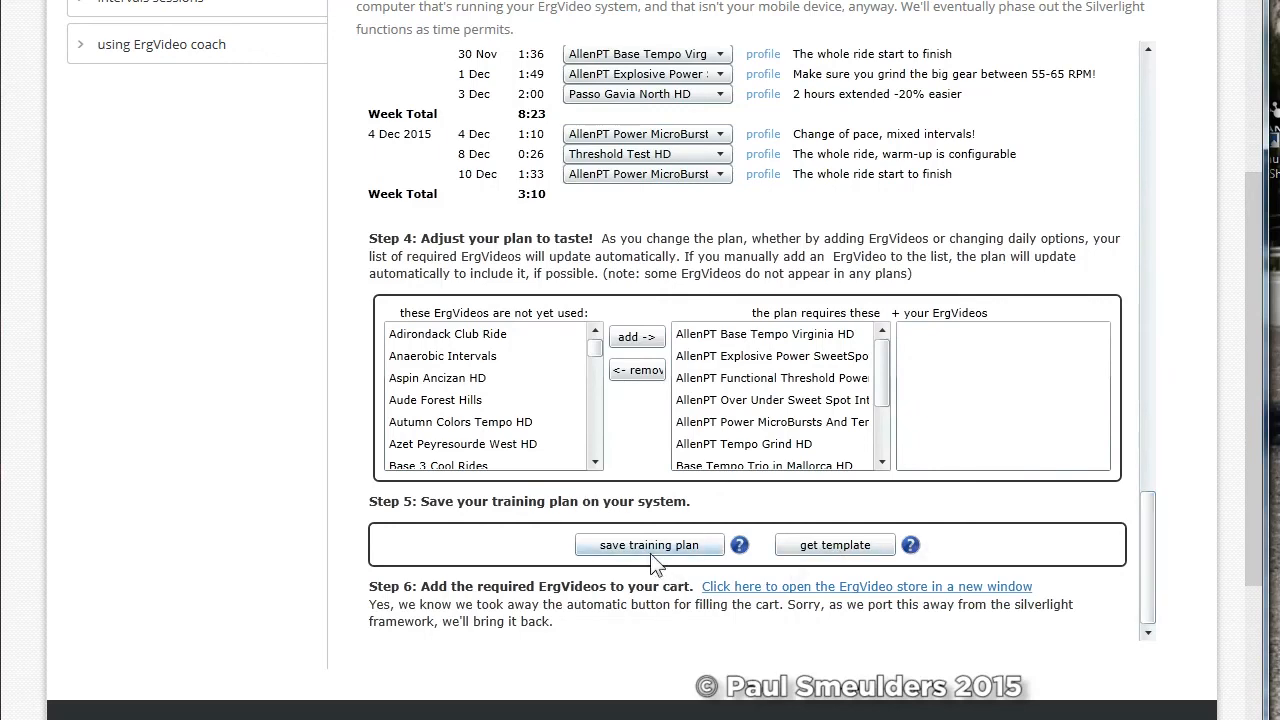
- Download the plan as HunterAllenPowerTraining_18-9-2015.xml, confirming the security warning
click(649, 544)
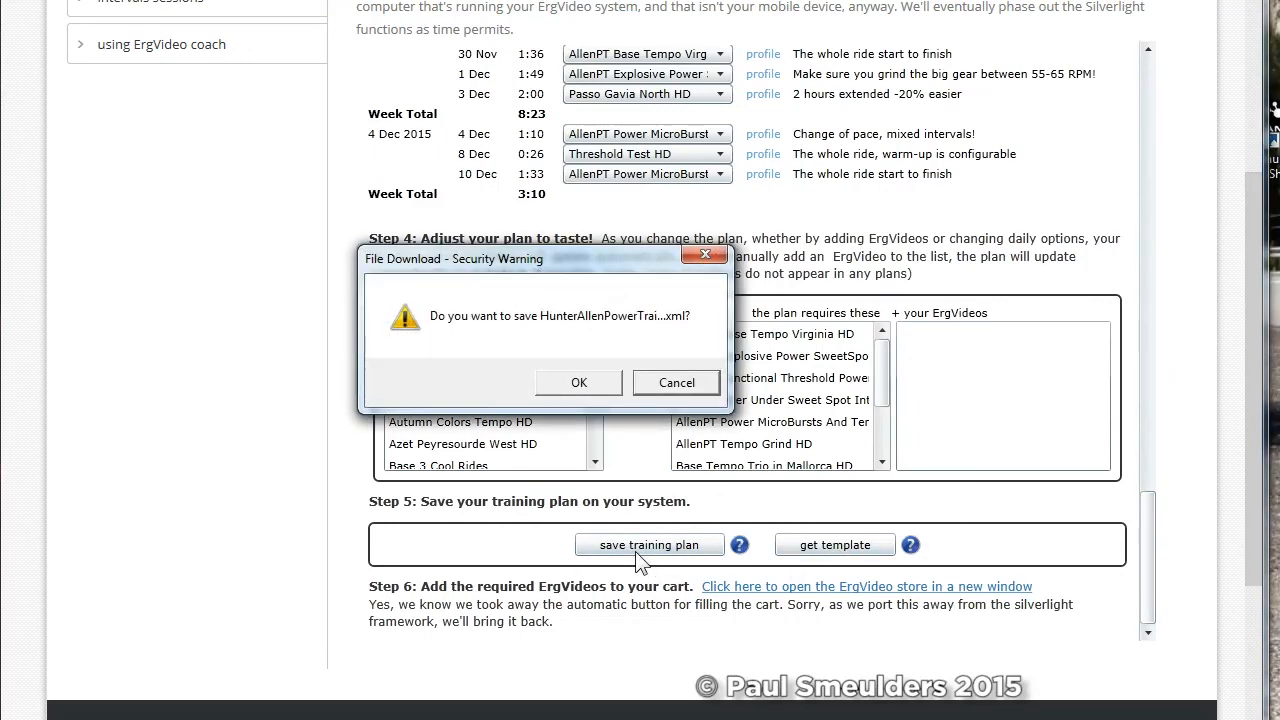
mouse_move(700, 581)
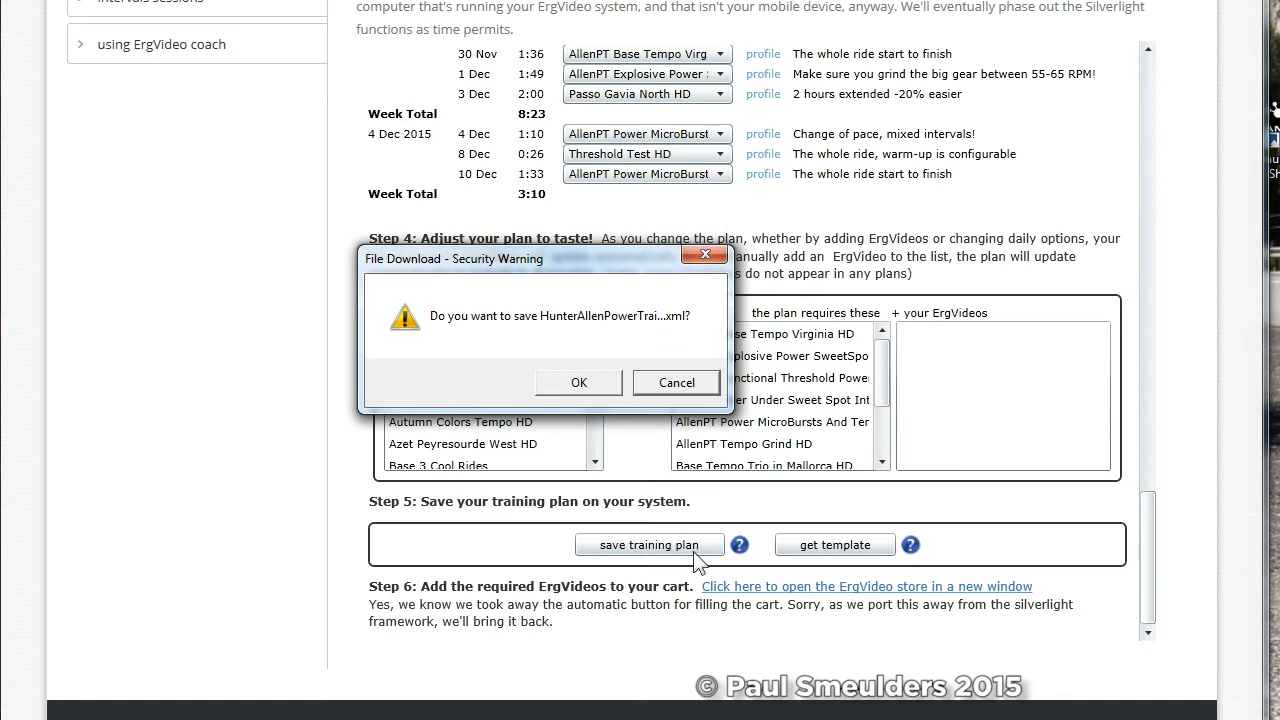
mouse_move(602, 392)
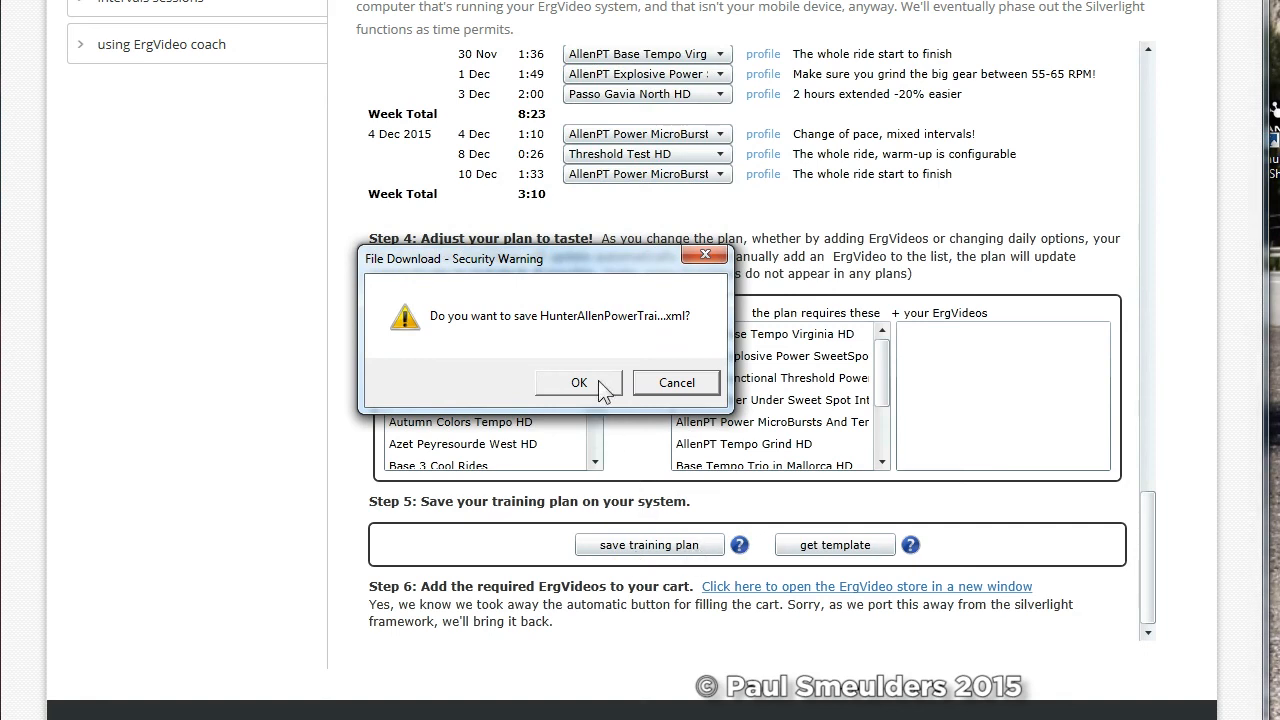
click(579, 382)
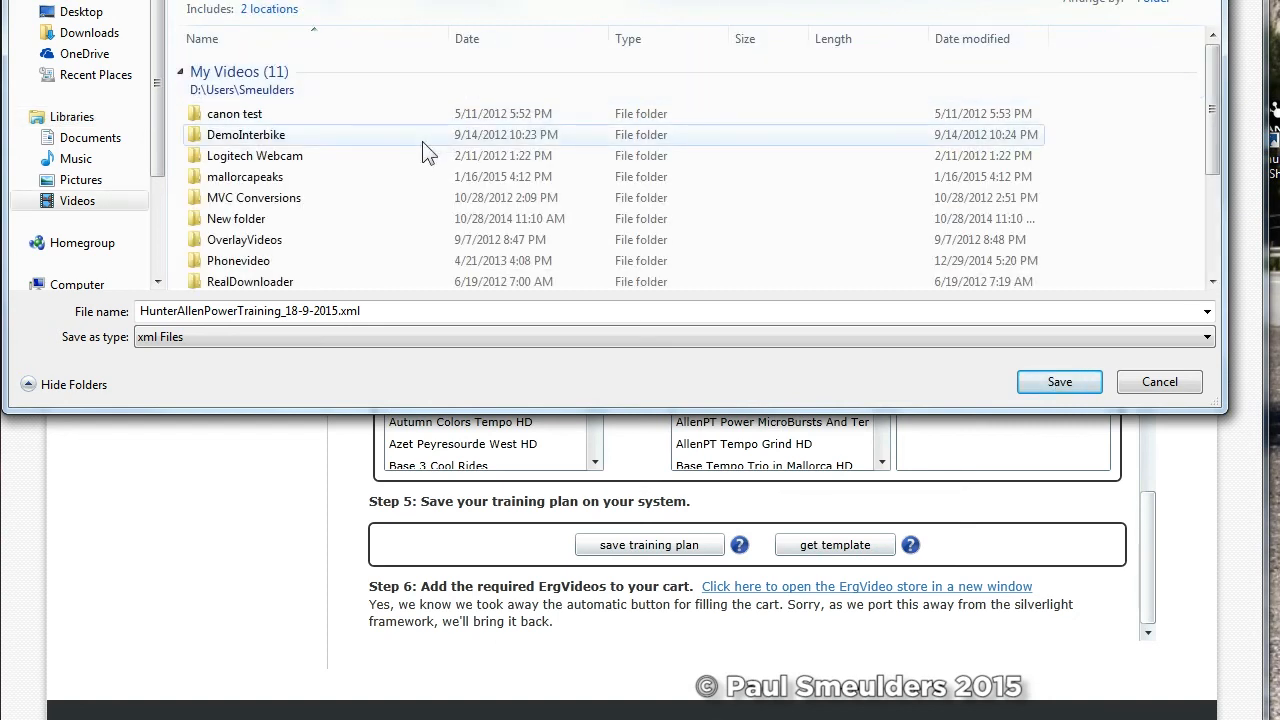
scroll(down, 3)
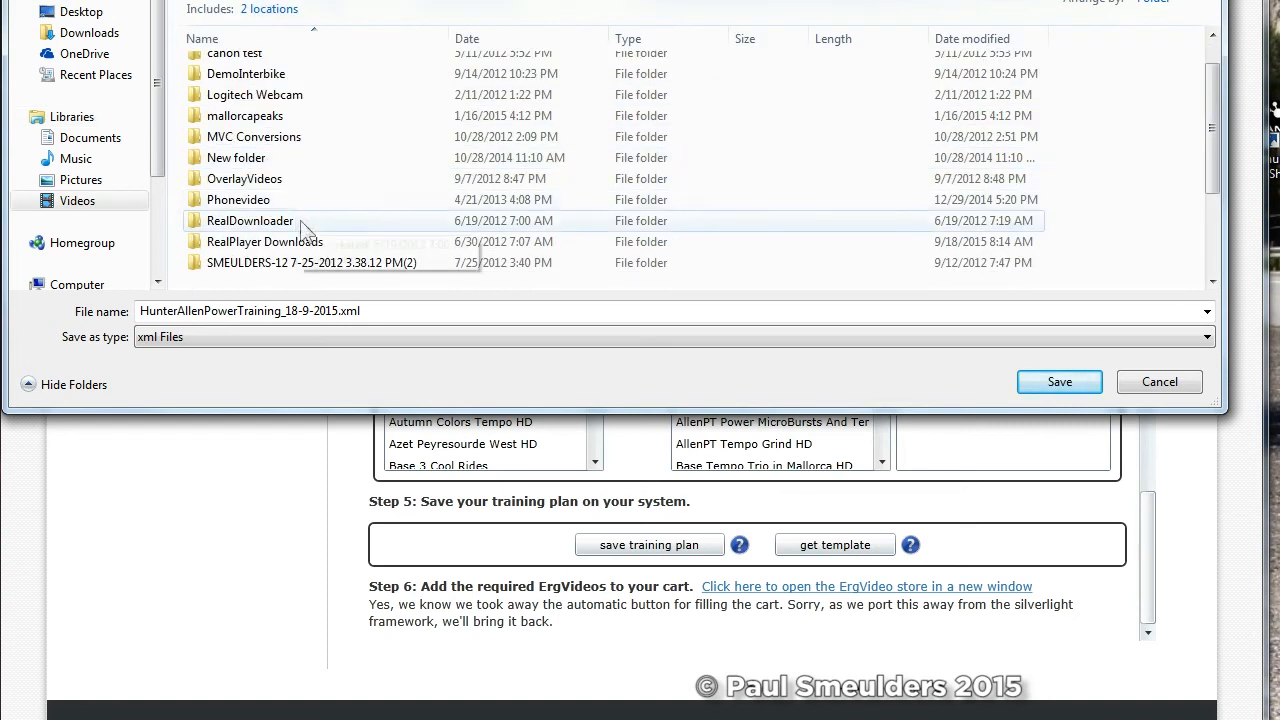
mouse_move(245, 258)
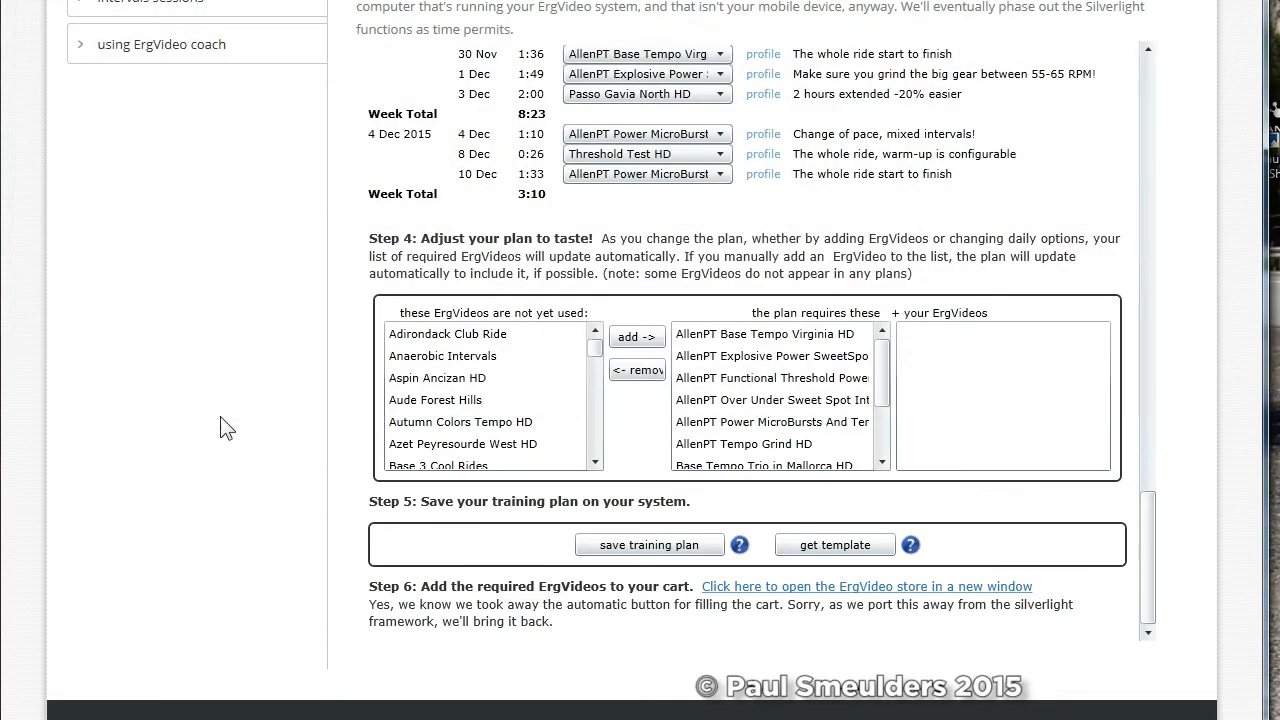
- Save the Hunter Allen Power Training plan file and dismiss the 'Success – Saved!' message
click(650, 544)
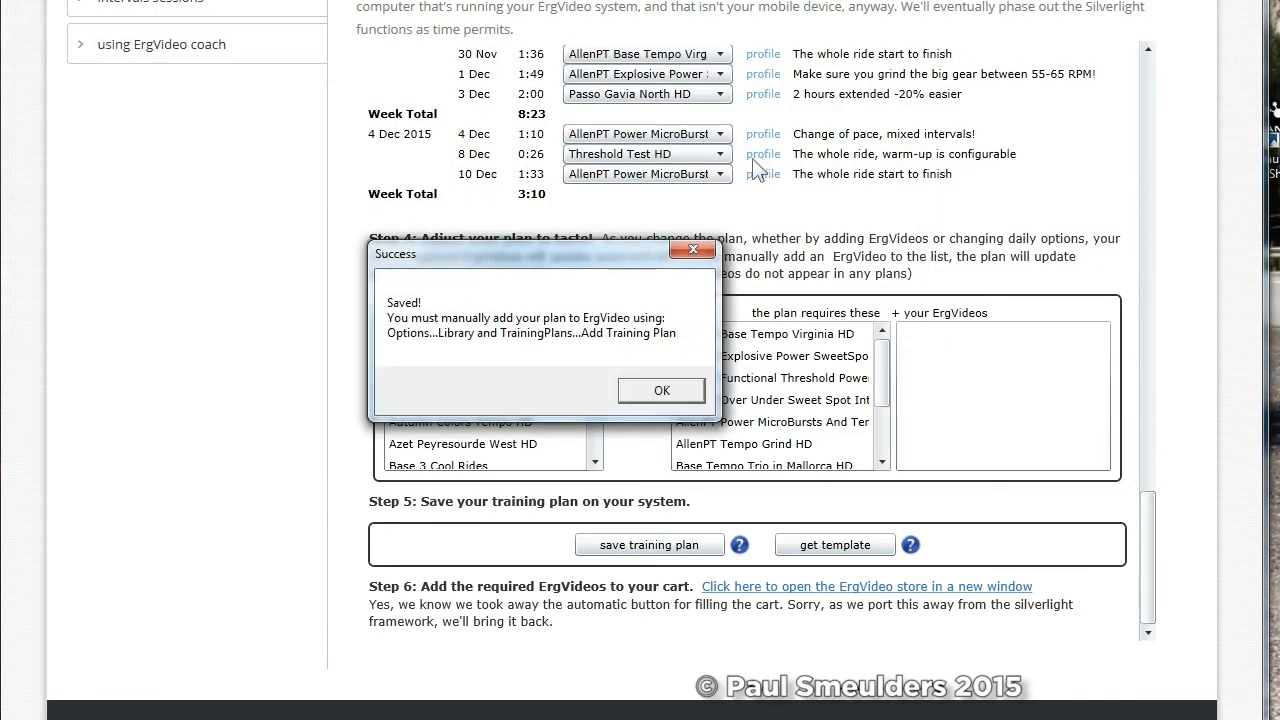
click(661, 390)
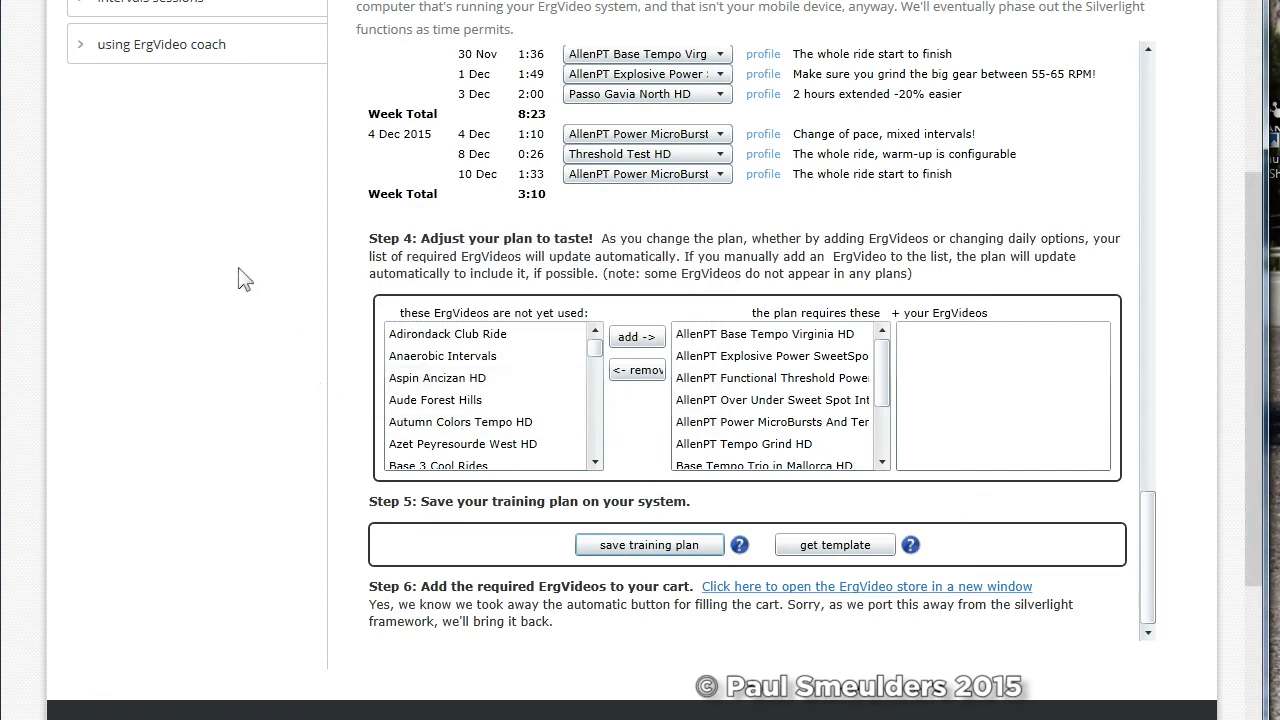
mouse_move(283, 368)
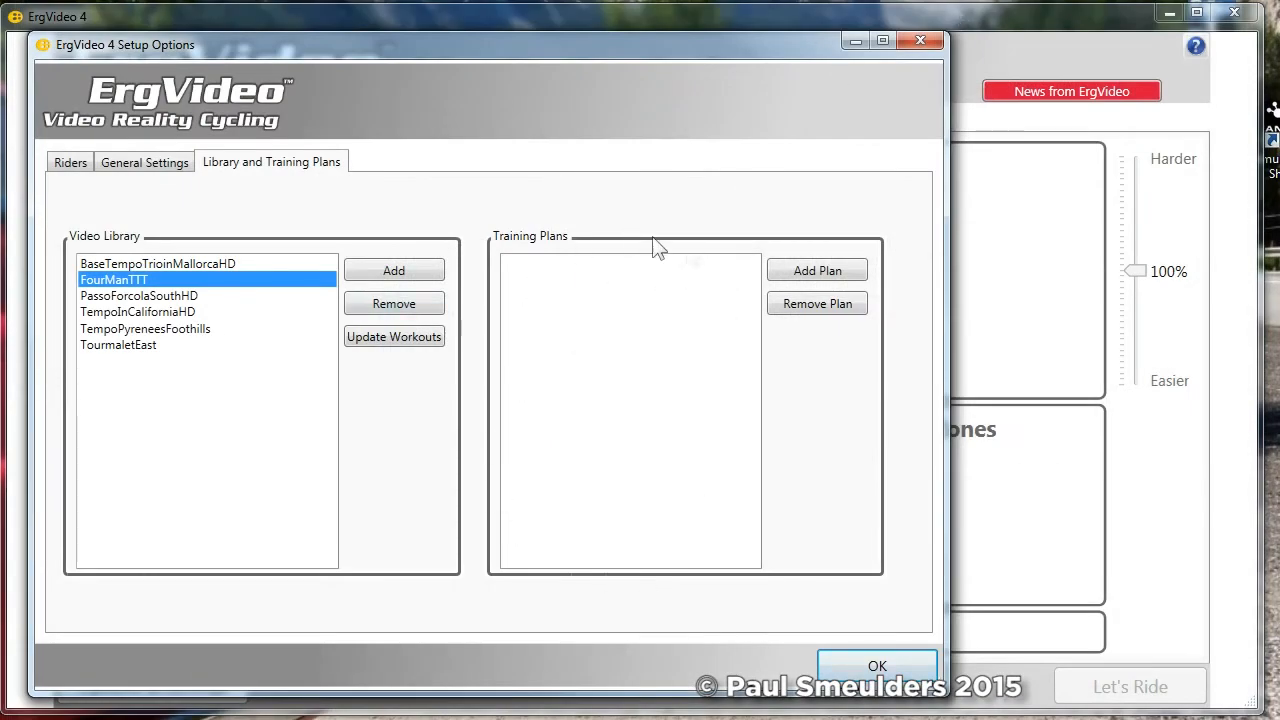
- Add the HunterAllenPowerTraining_18-9-2015 plan XML to the training plans list
click(817, 270)
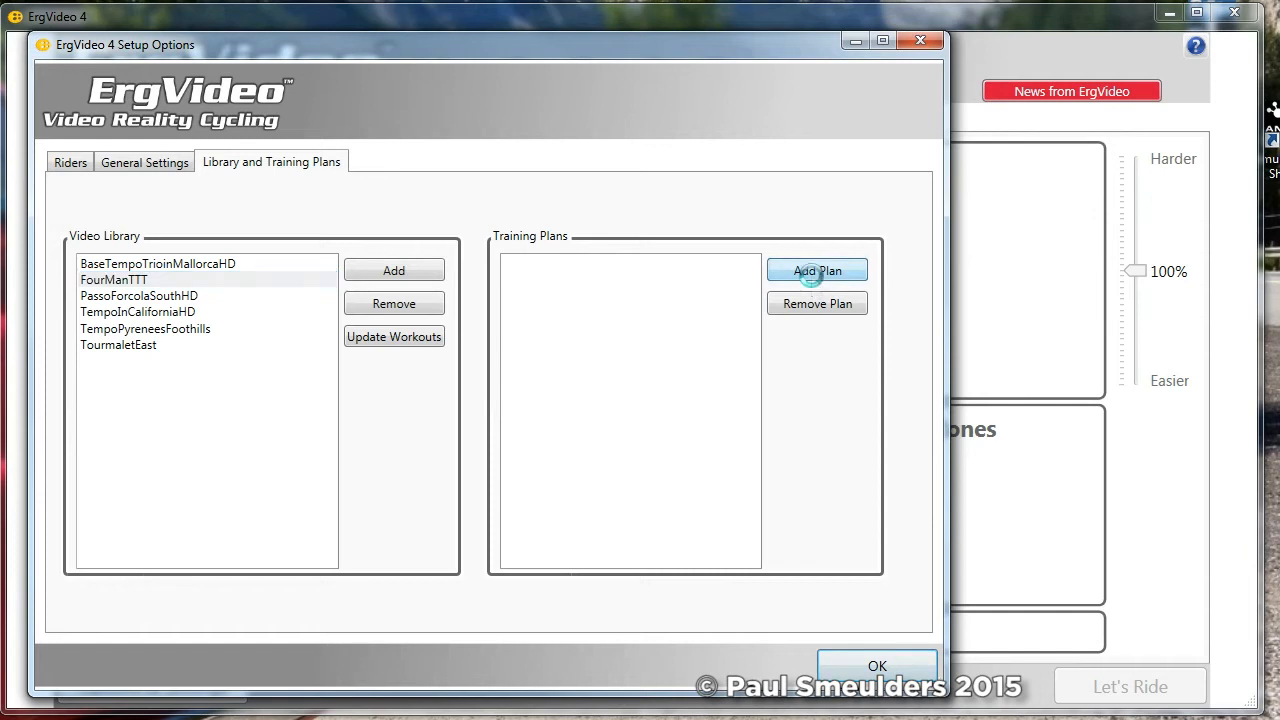
click(816, 270)
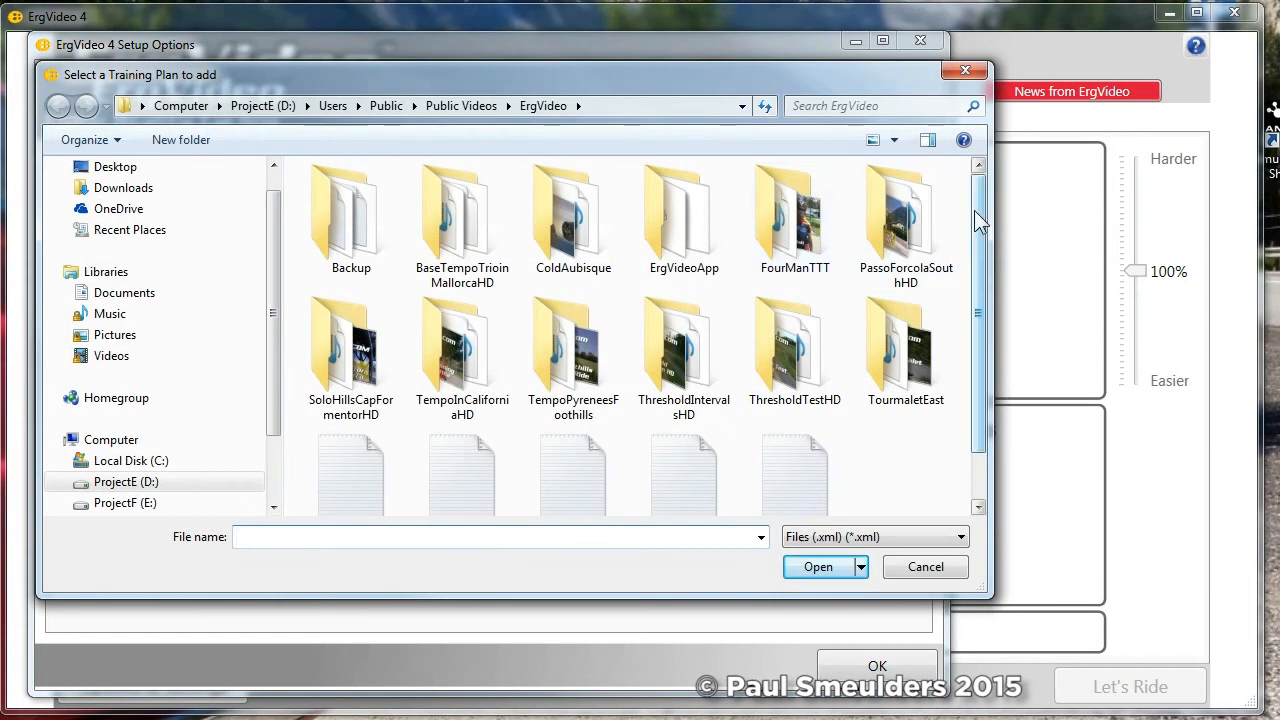
scroll(down, 3)
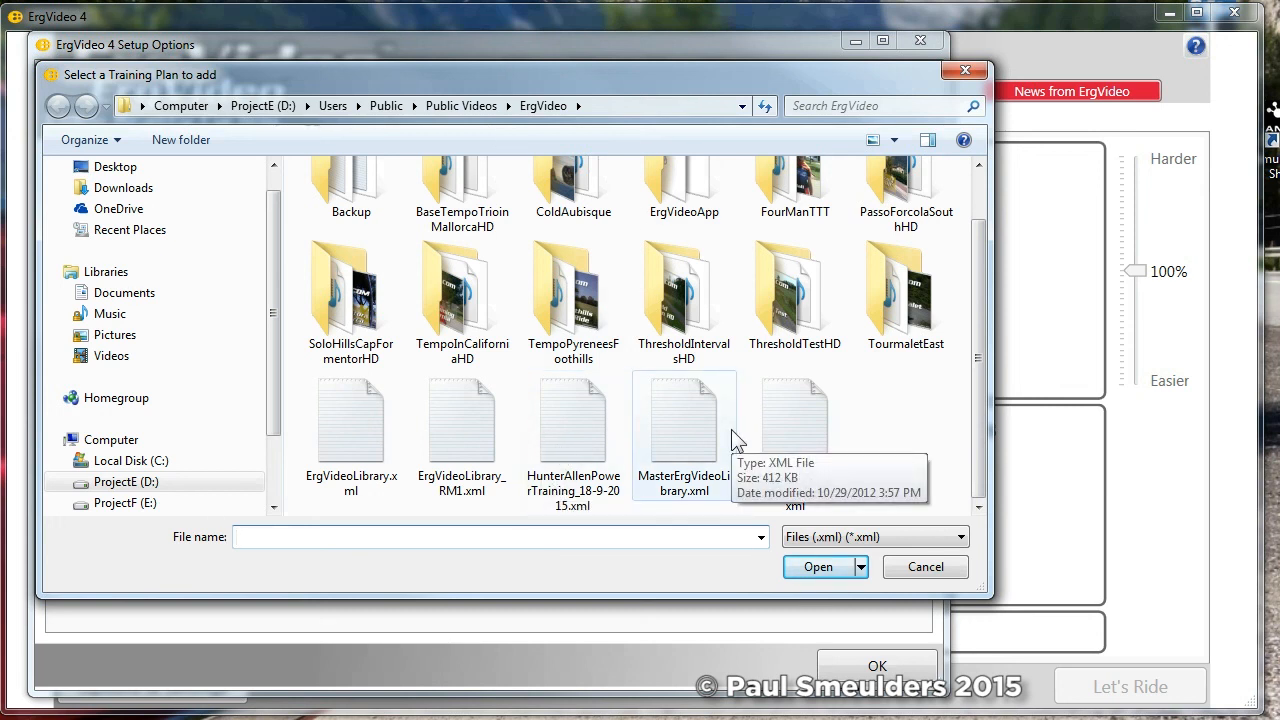
mouse_move(647, 513)
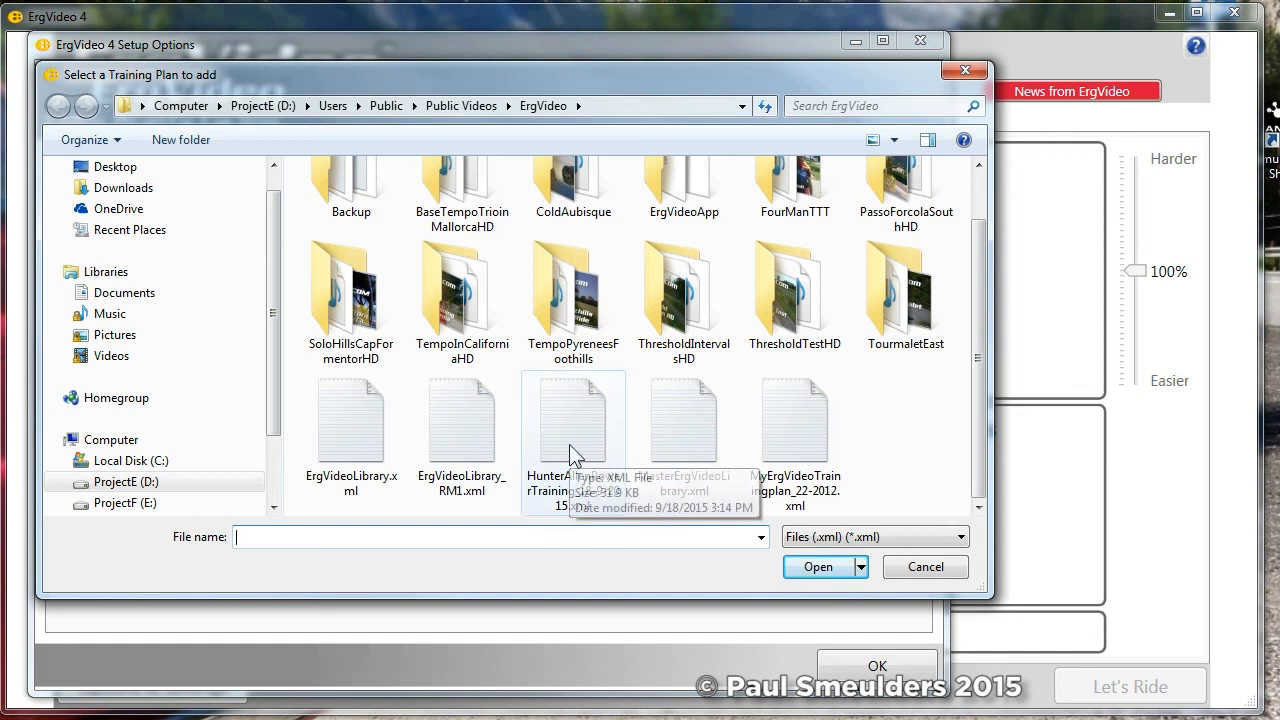
click(813, 566)
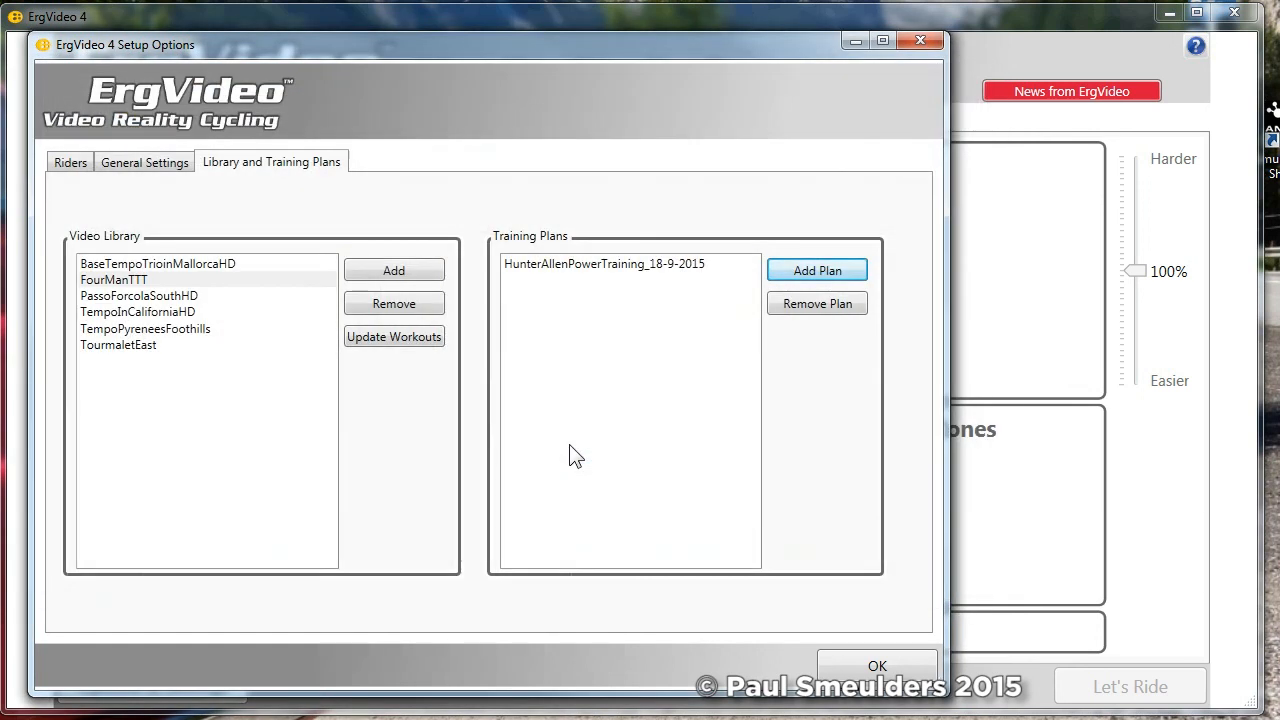
mouse_move(598, 282)
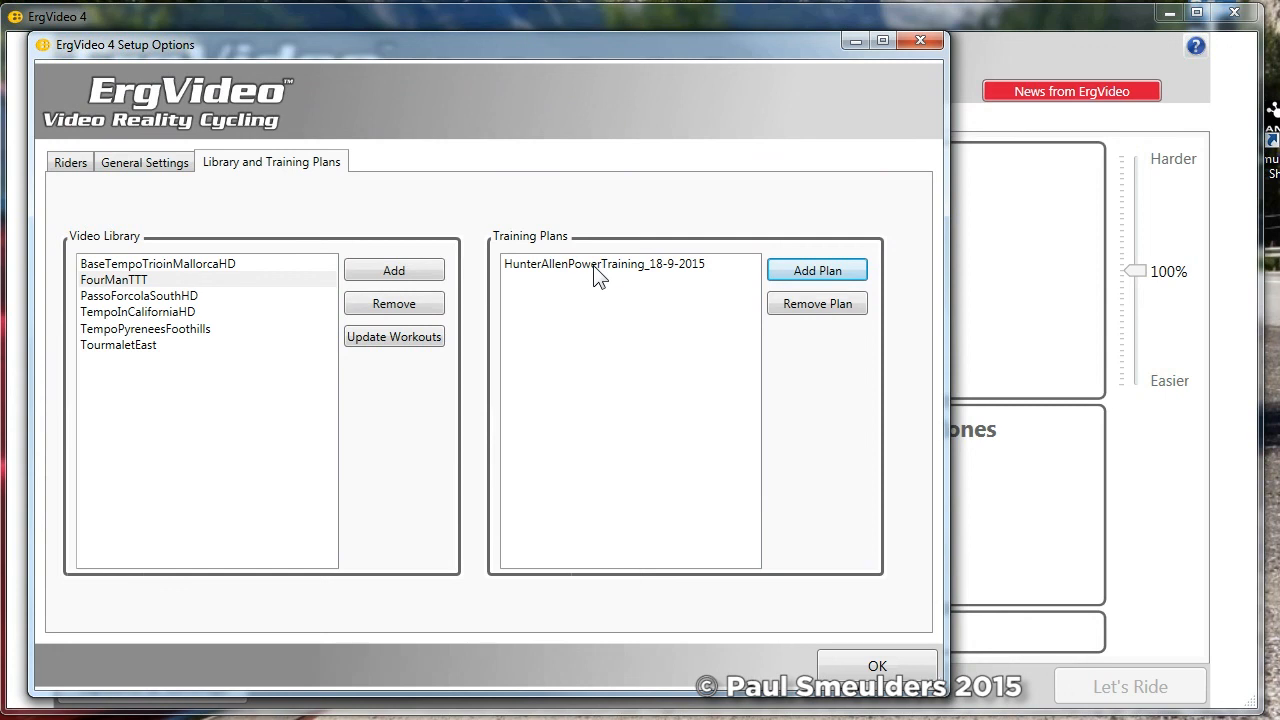
- Remove and re-add HunterAllenPowerTraining_18-9-2015, then close setup options
click(817, 270)
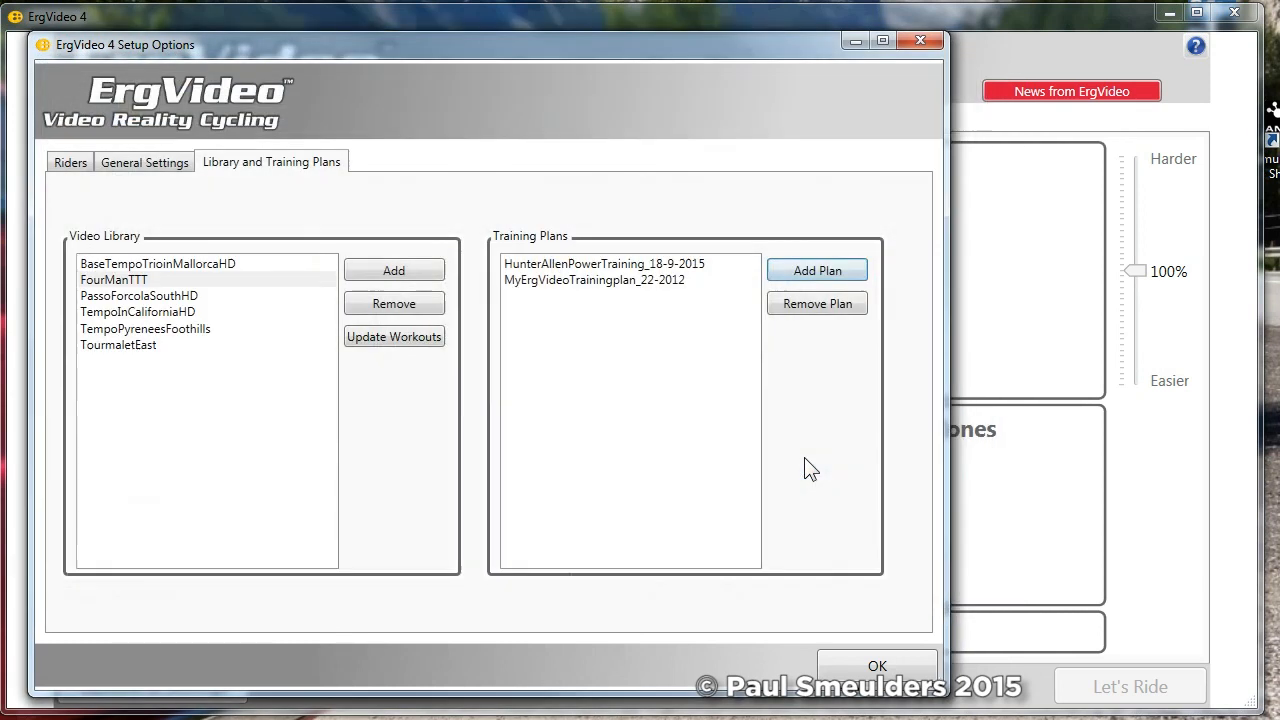
mouse_move(653, 292)
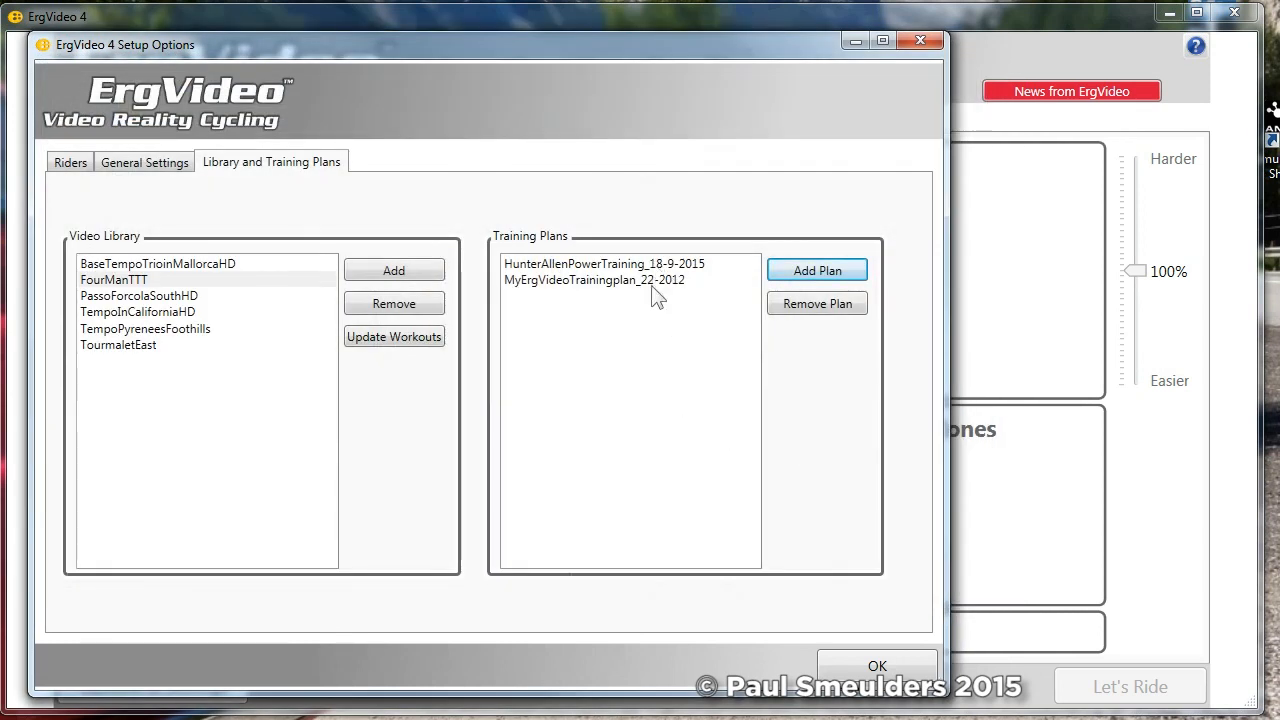
mouse_move(662, 280)
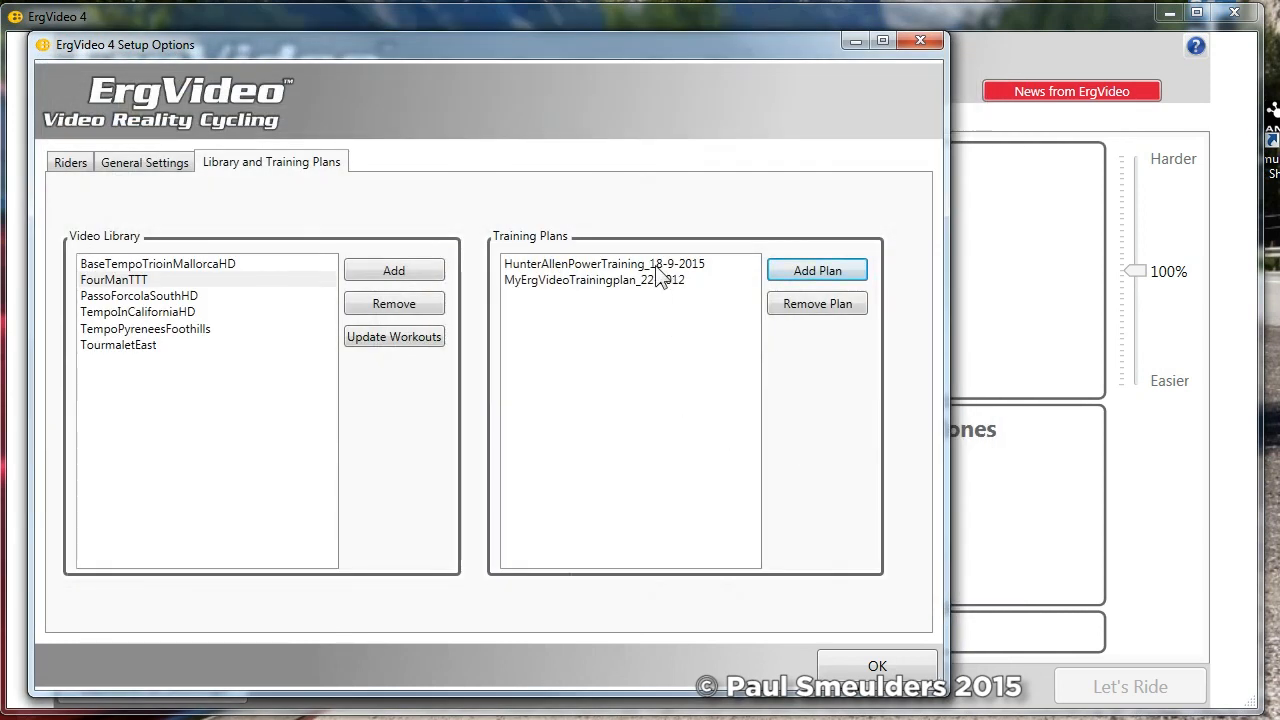
click(603, 263)
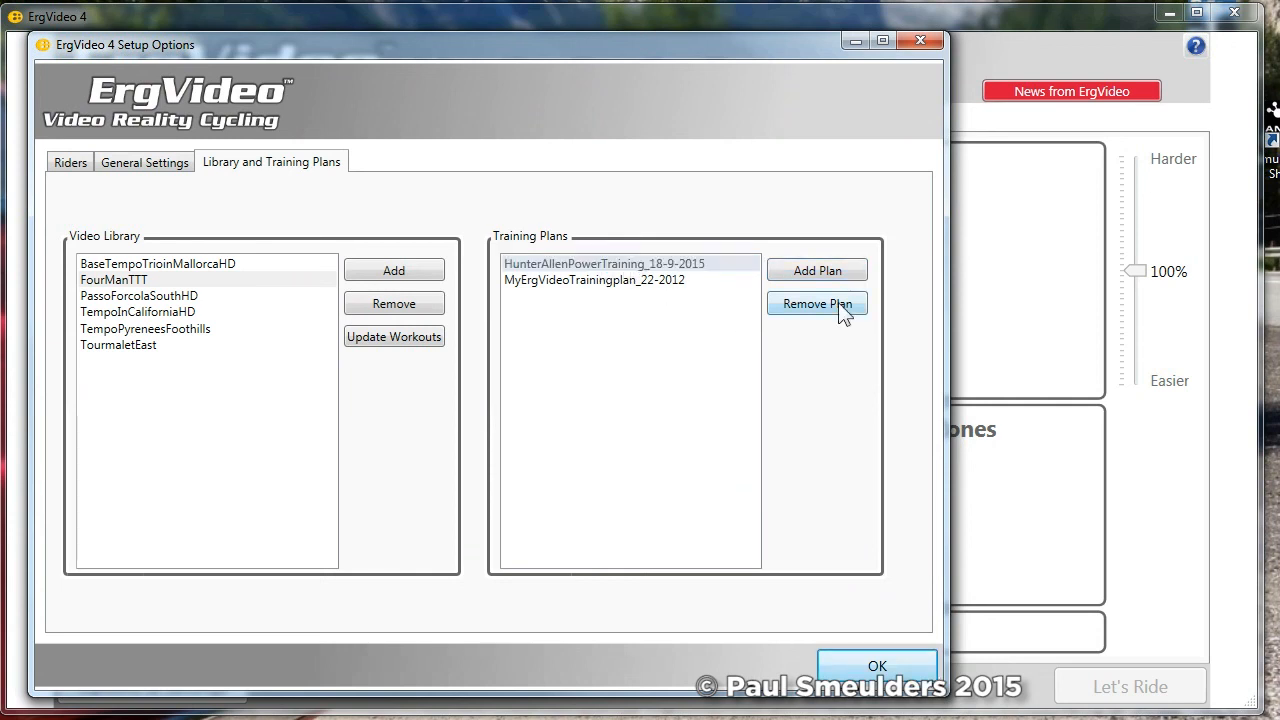
click(816, 270)
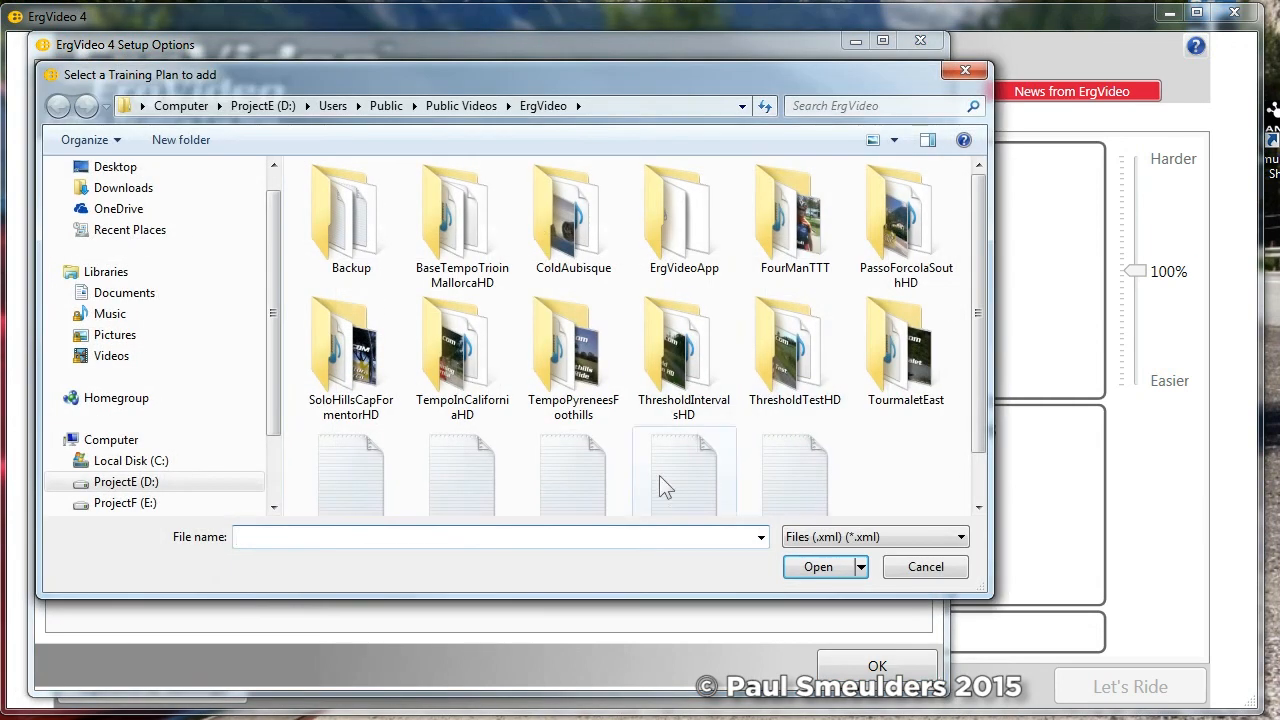
scroll(down, 3)
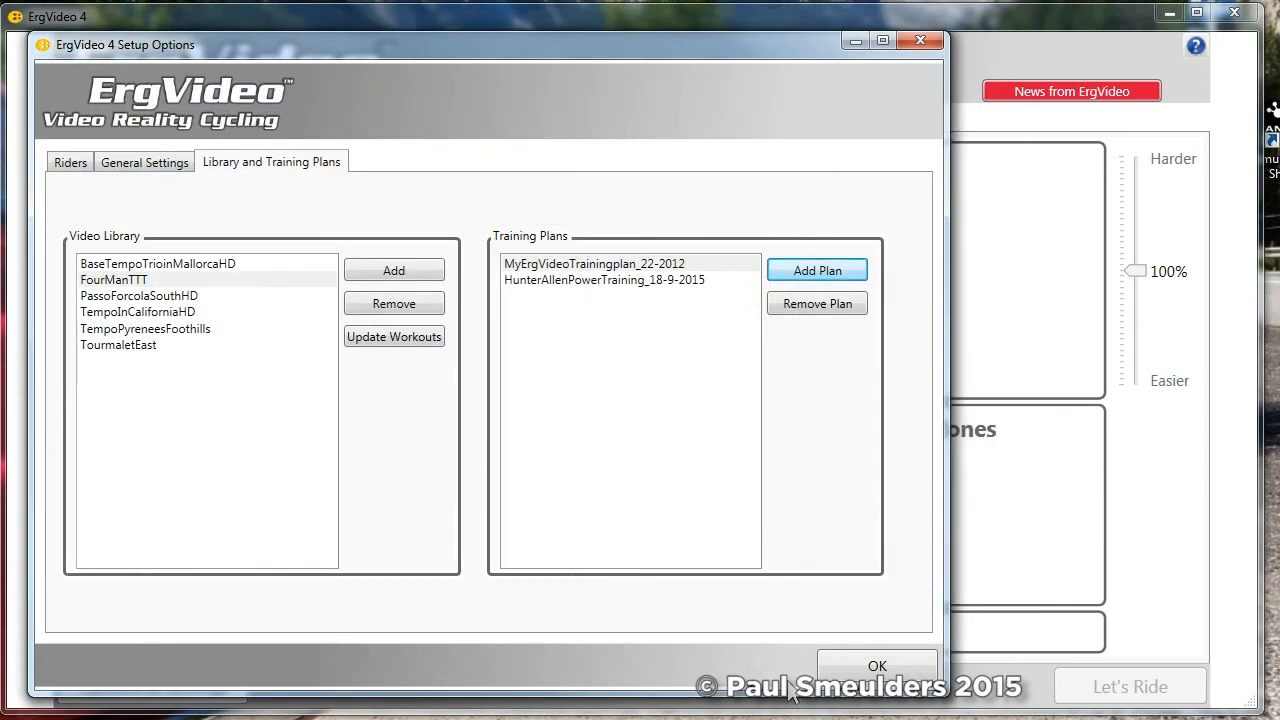
click(876, 666)
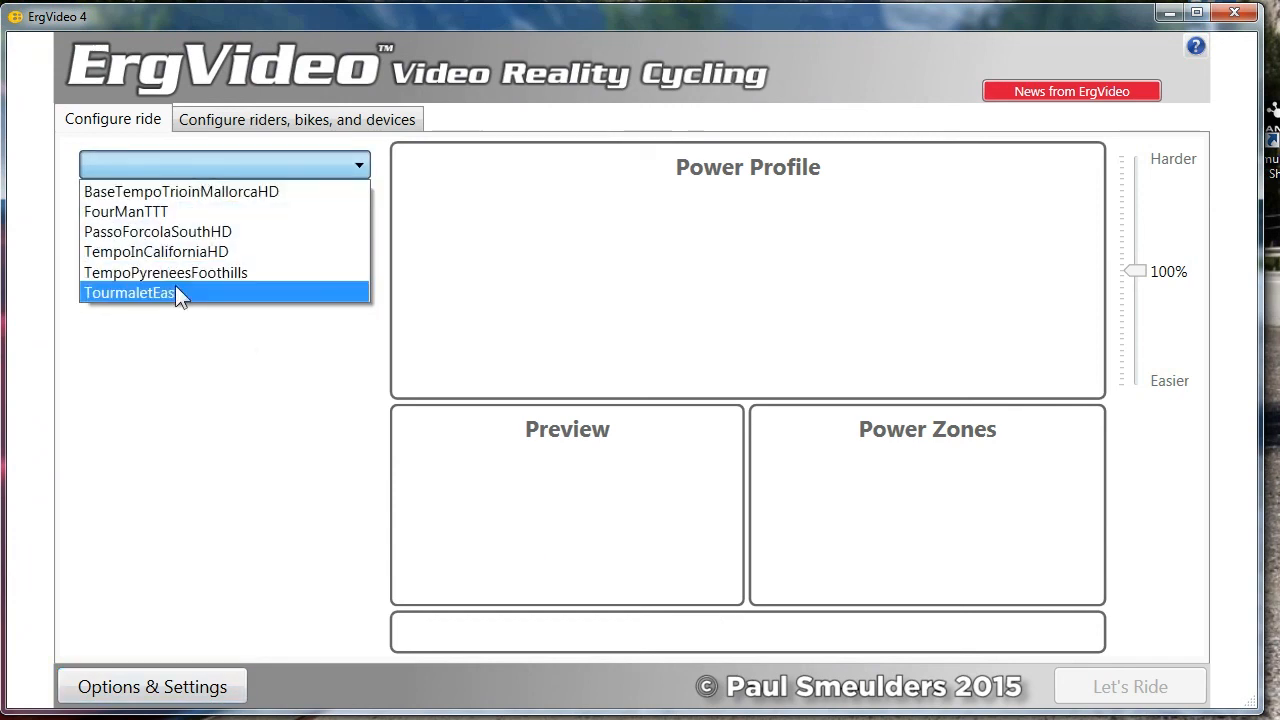
mouse_move(150, 272)
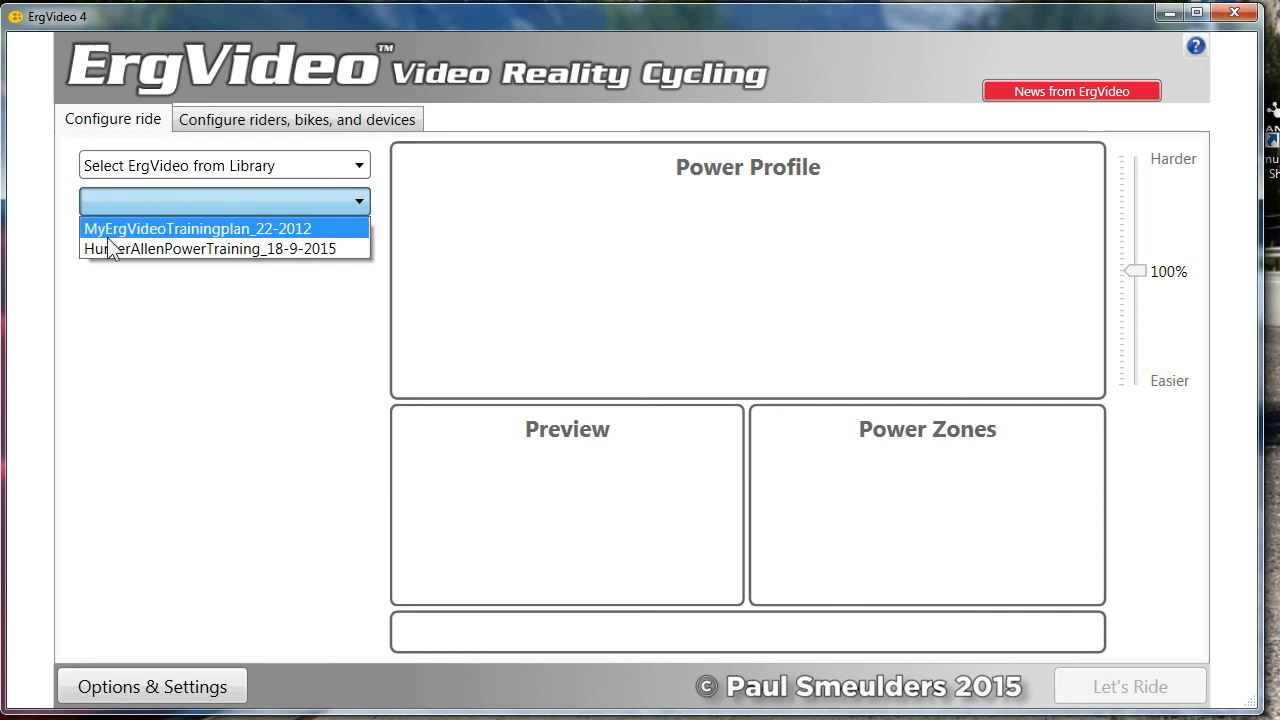
mouse_move(121, 242)
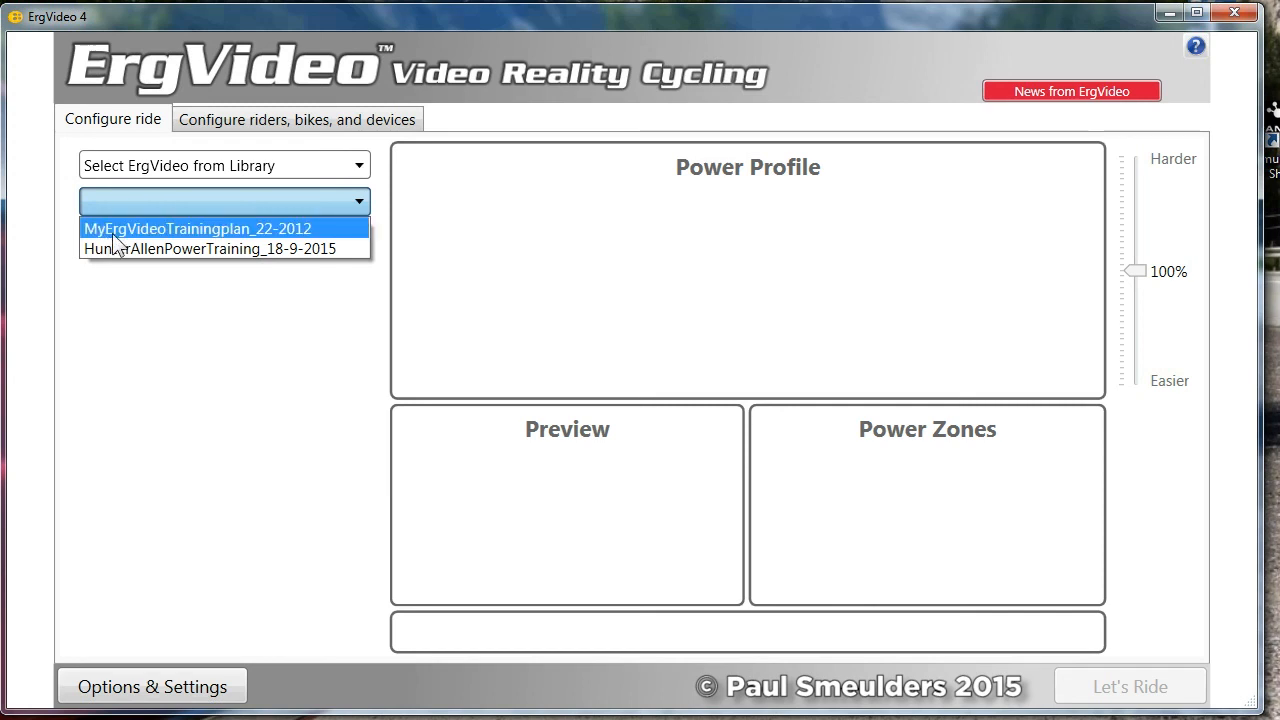
- Select BaseTempoTrioinMallorcaHD from the library with its '2 hrs -15%' preset ride
click(198, 228)
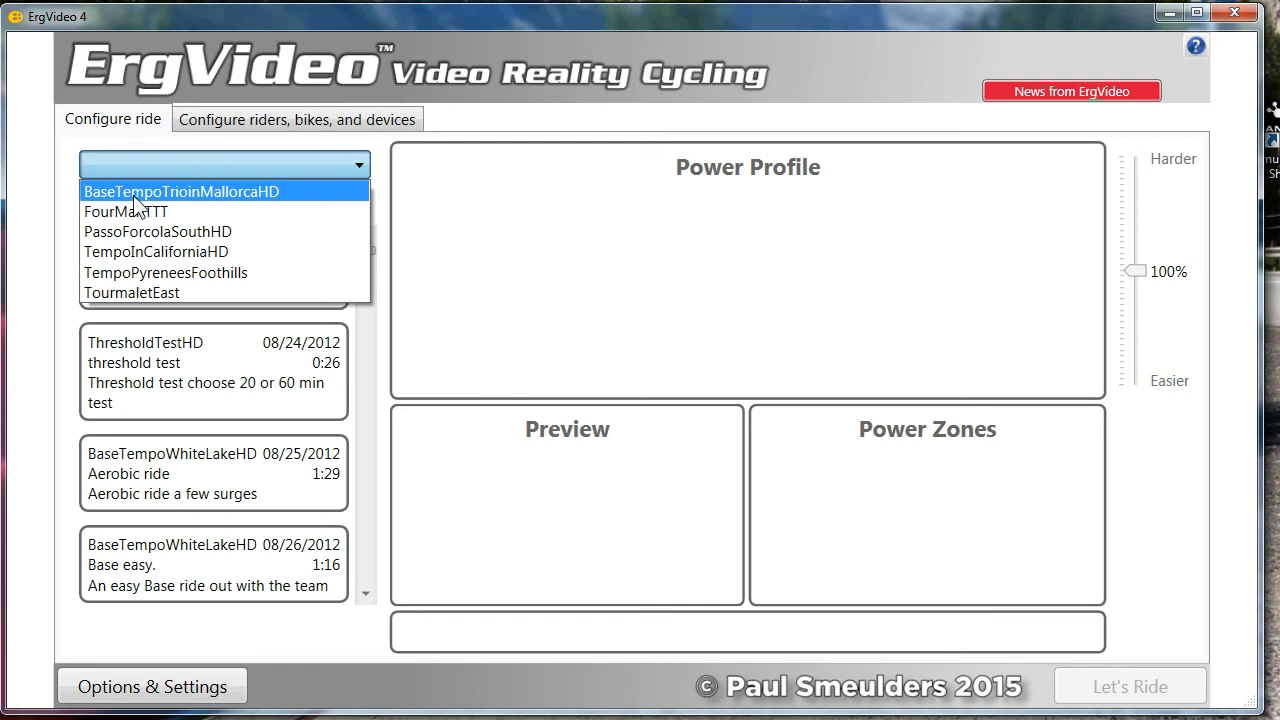
click(180, 191)
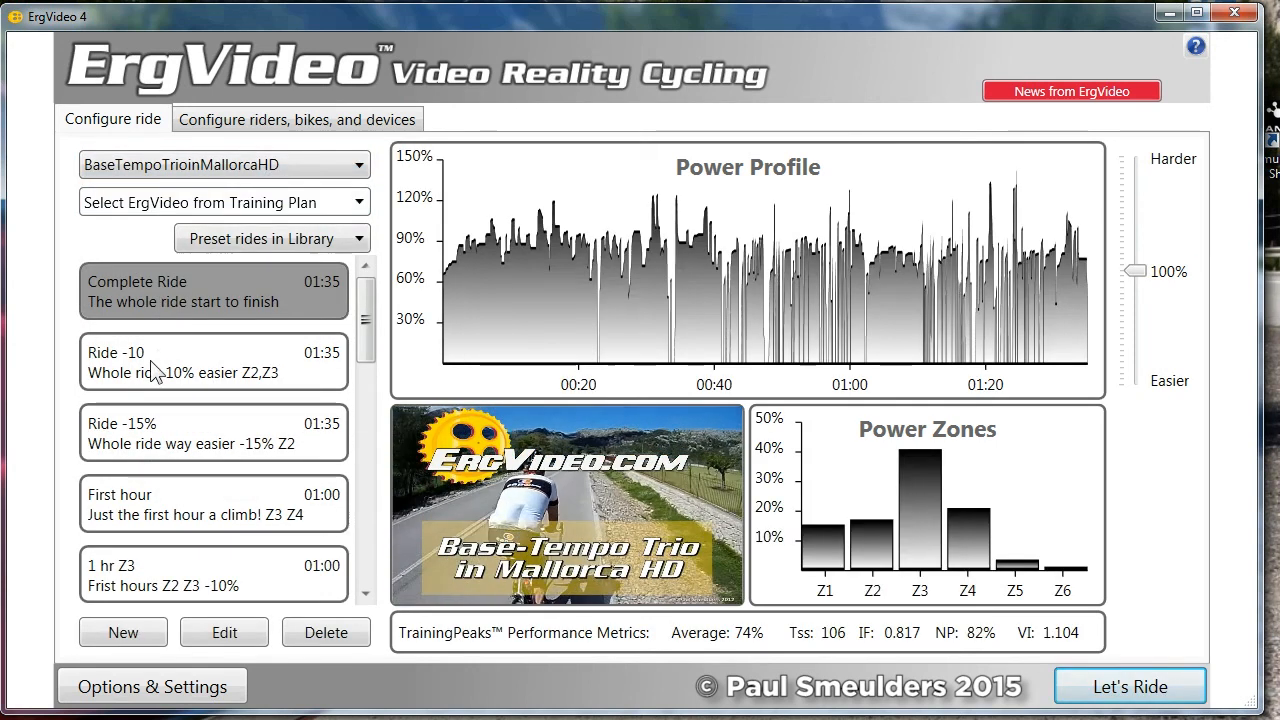
click(213, 504)
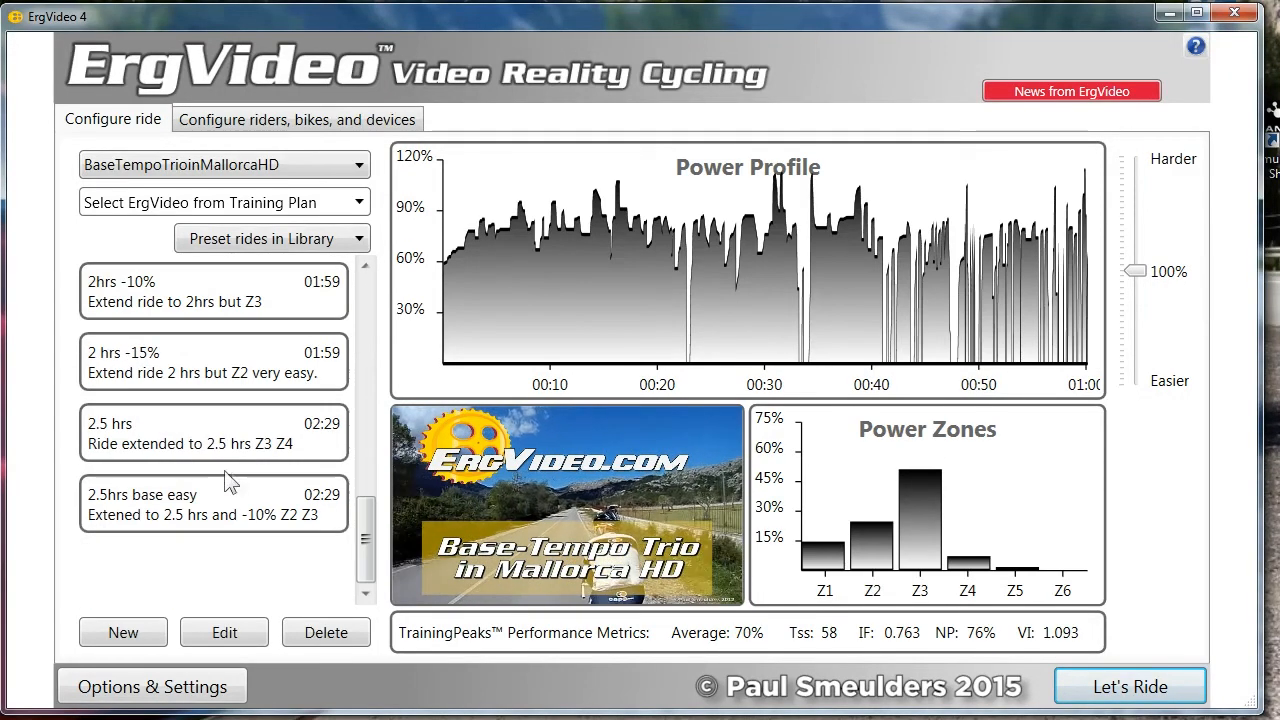
click(213, 363)
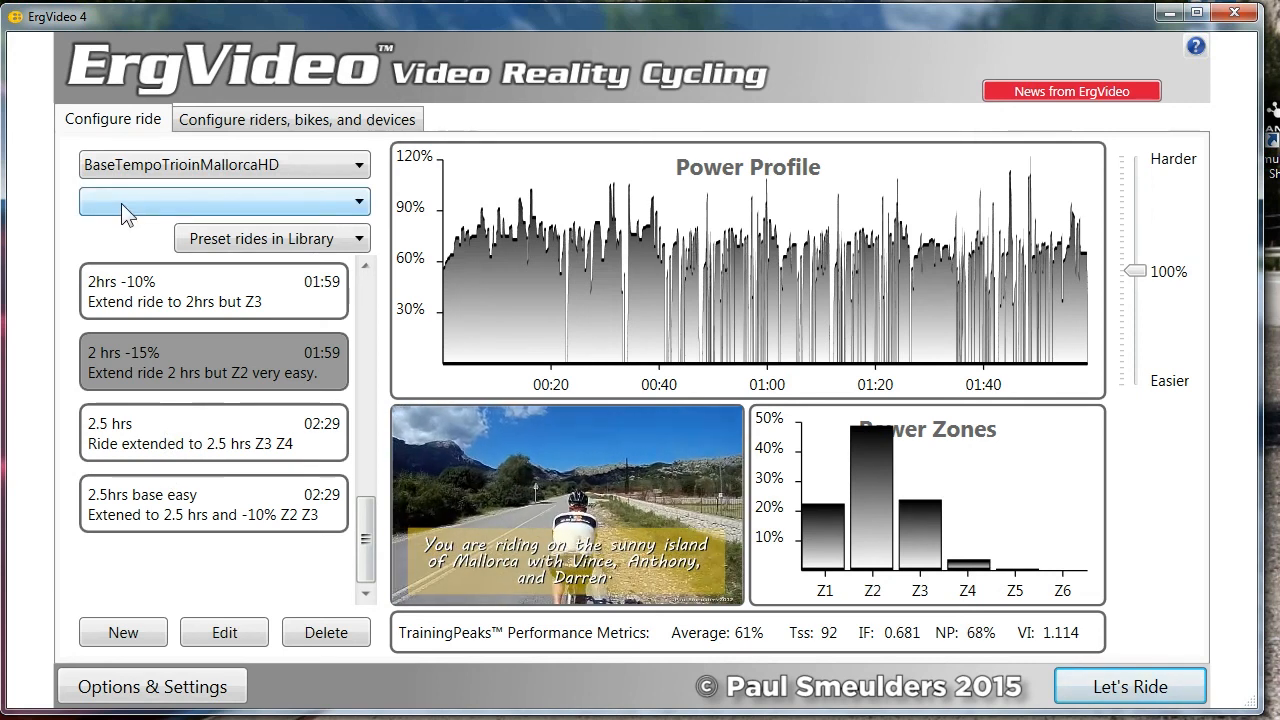
- Load HunterAllenPowerTraining_18-9-2015 and dismiss the 'ErgVideo not found' warning for ThresholdTestHD
click(223, 202)
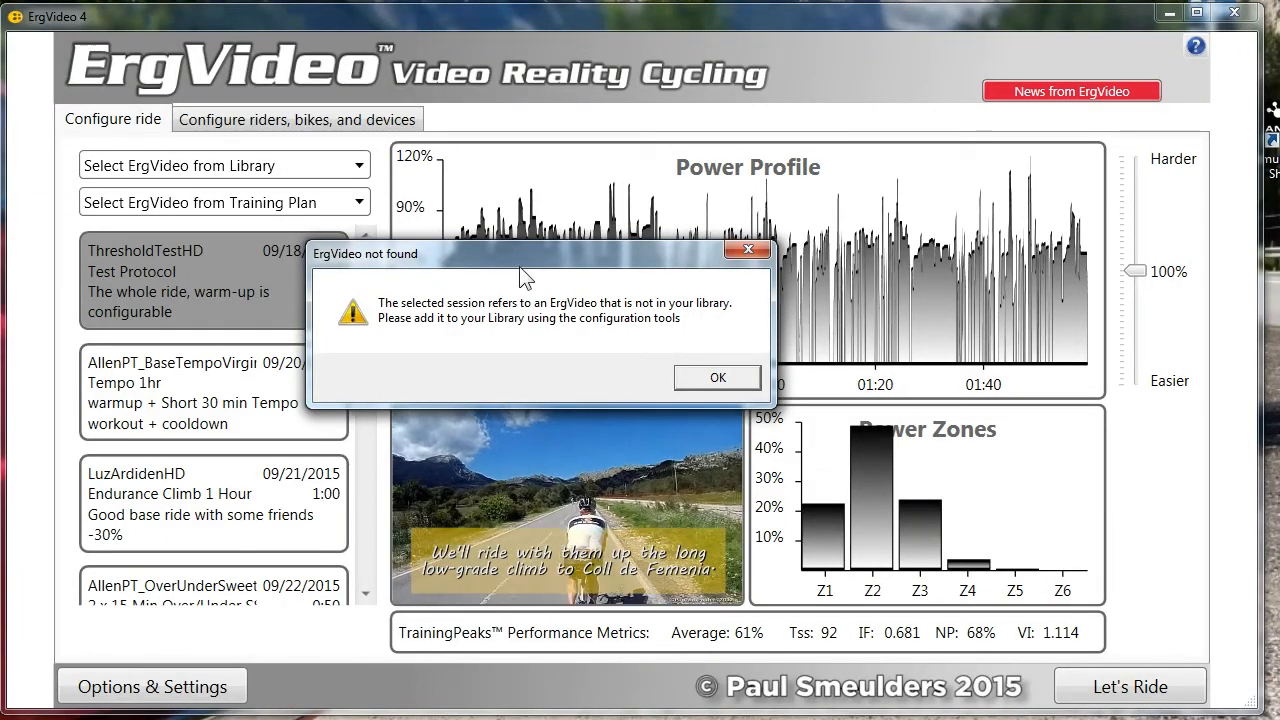
mouse_move(655, 348)
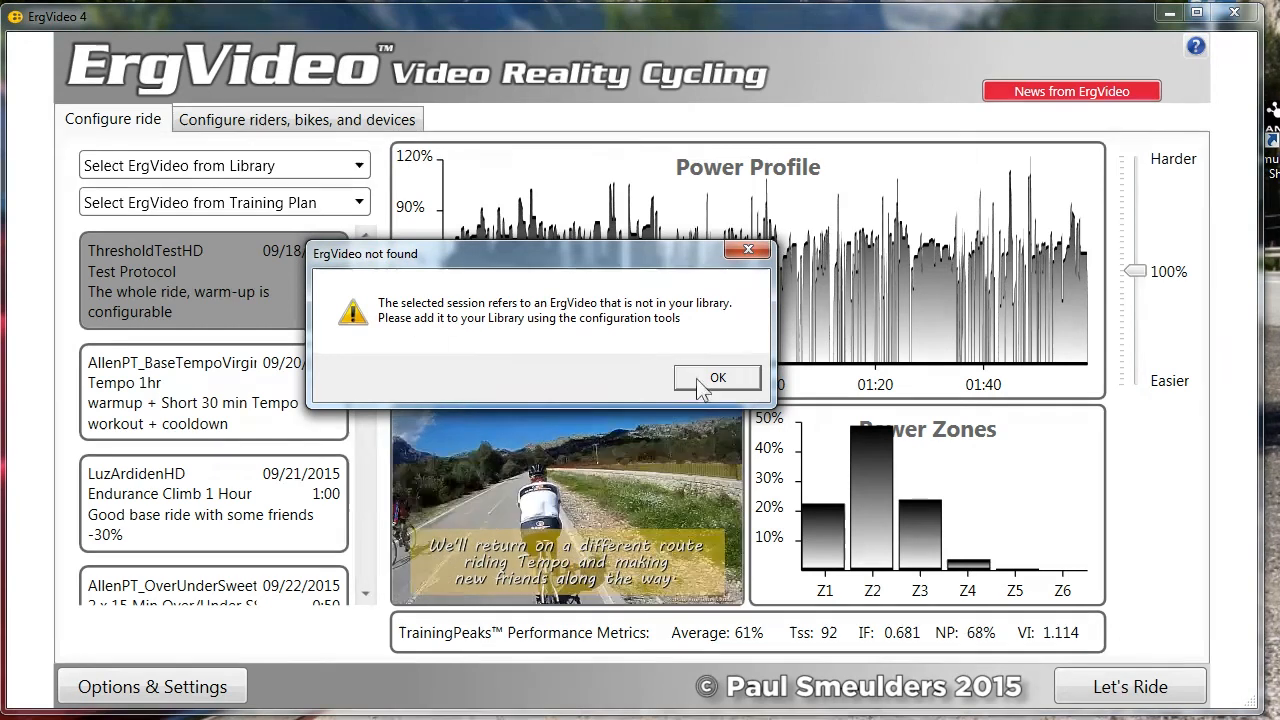
click(718, 378)
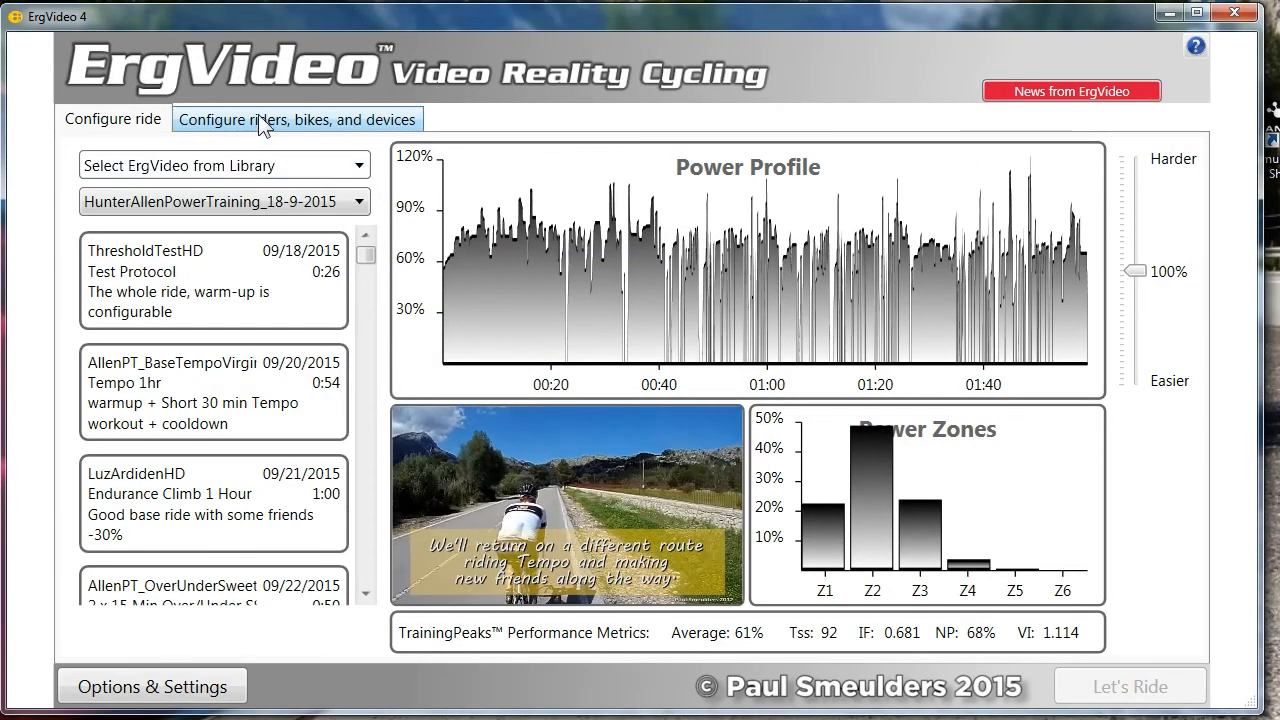
- Add the ThresholdTestHD folder to the video library and dismiss the features notice
click(300, 119)
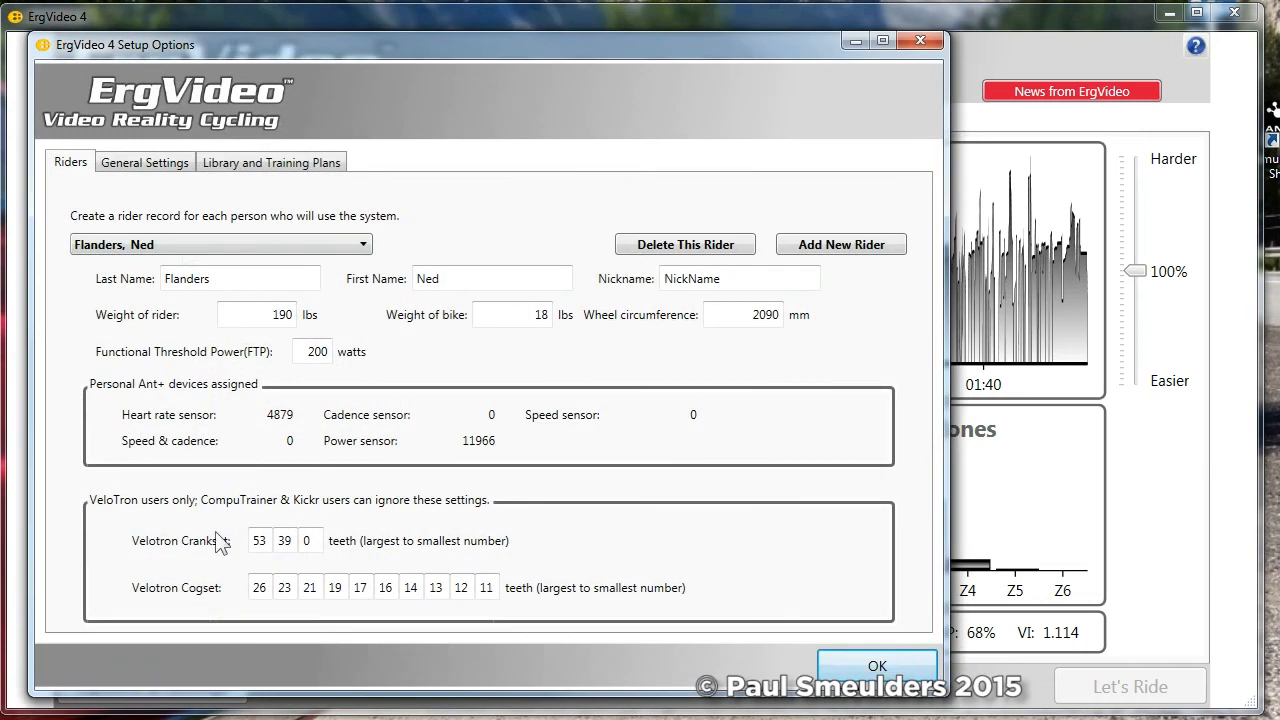
click(271, 161)
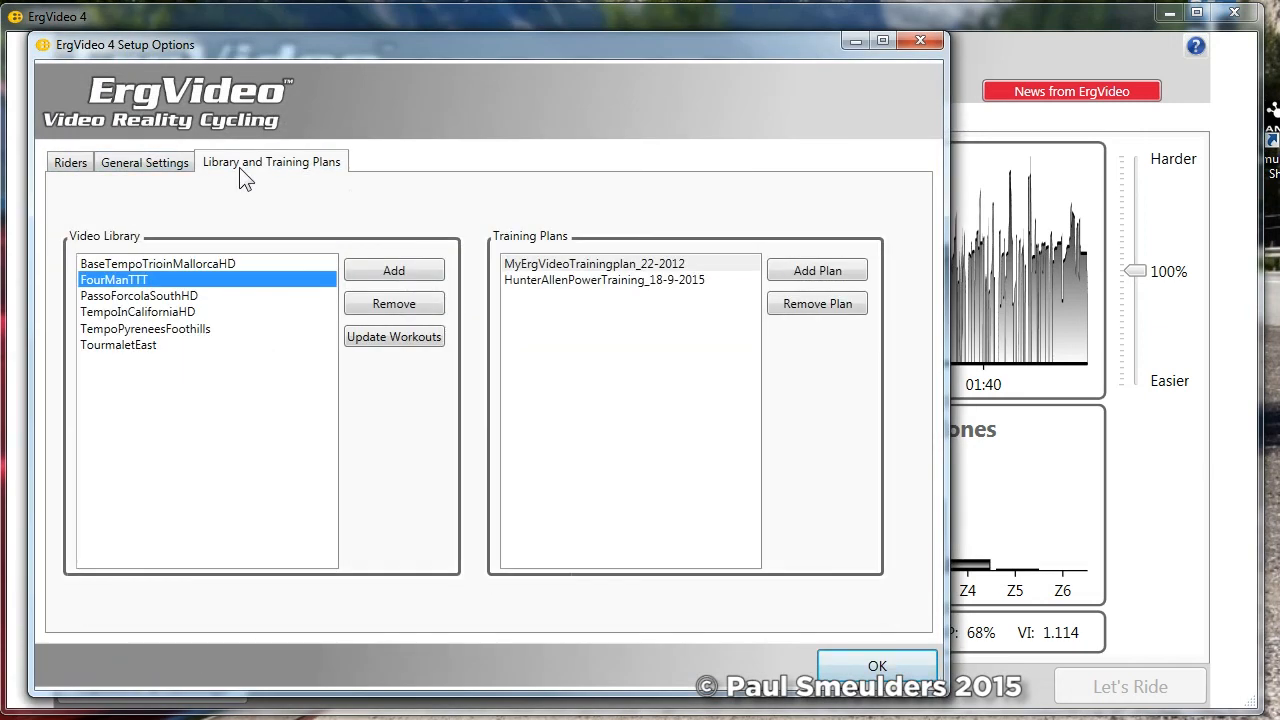
click(393, 270)
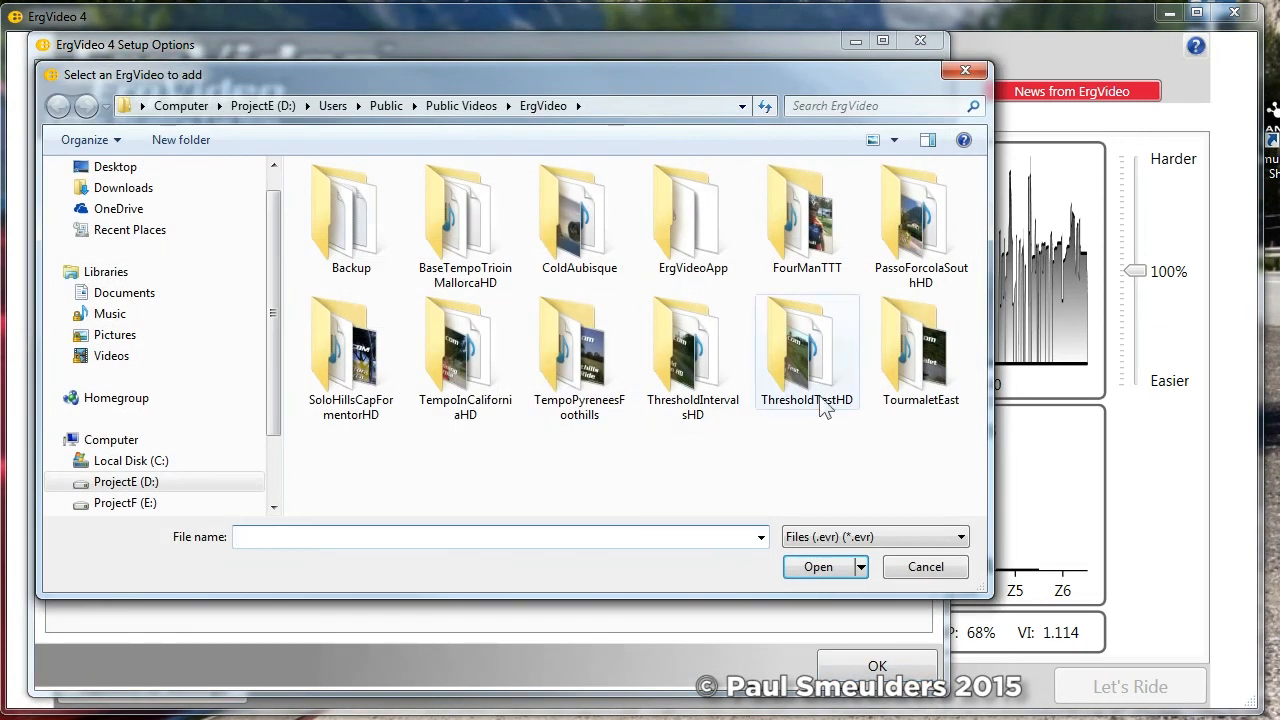
double_click(807, 350)
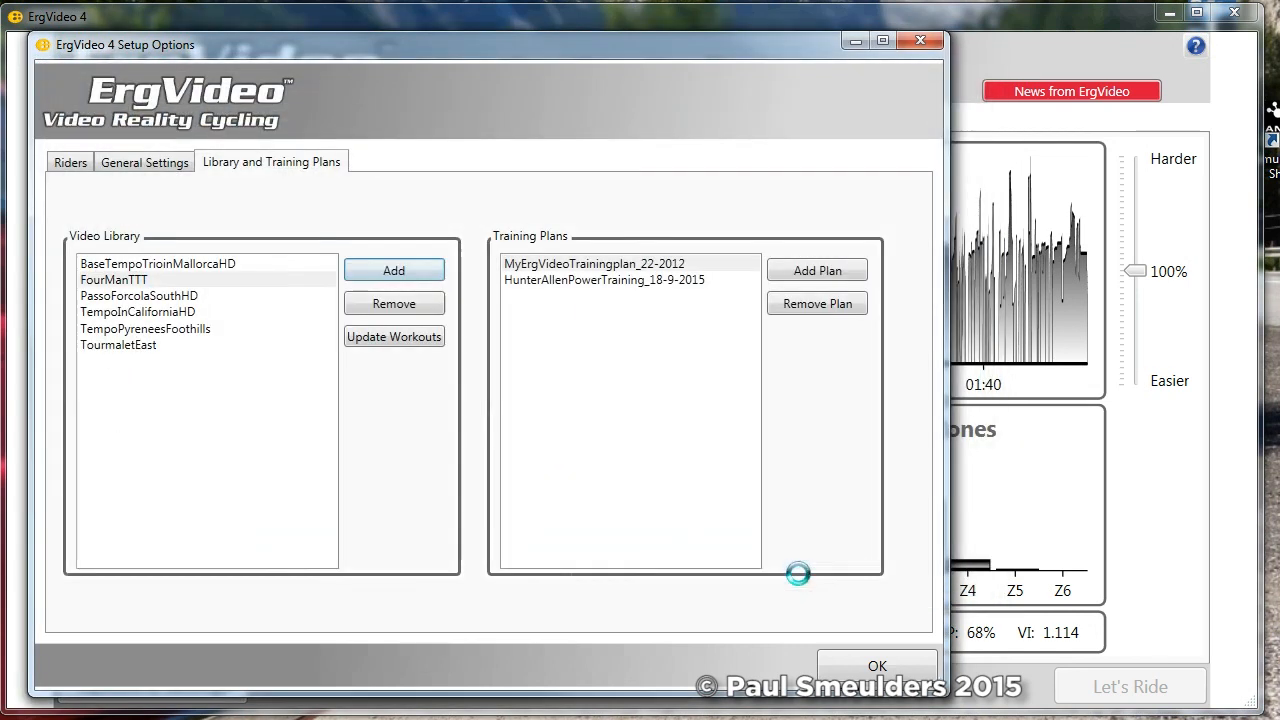
click(876, 665)
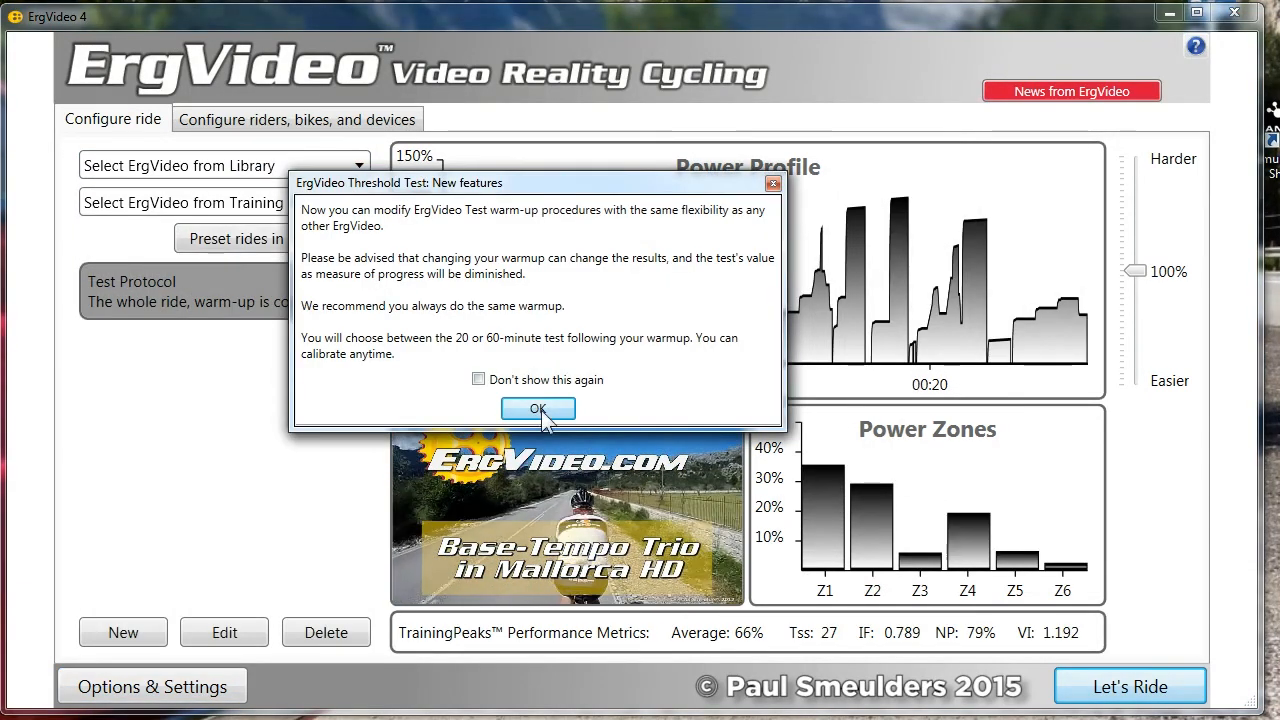
click(538, 408)
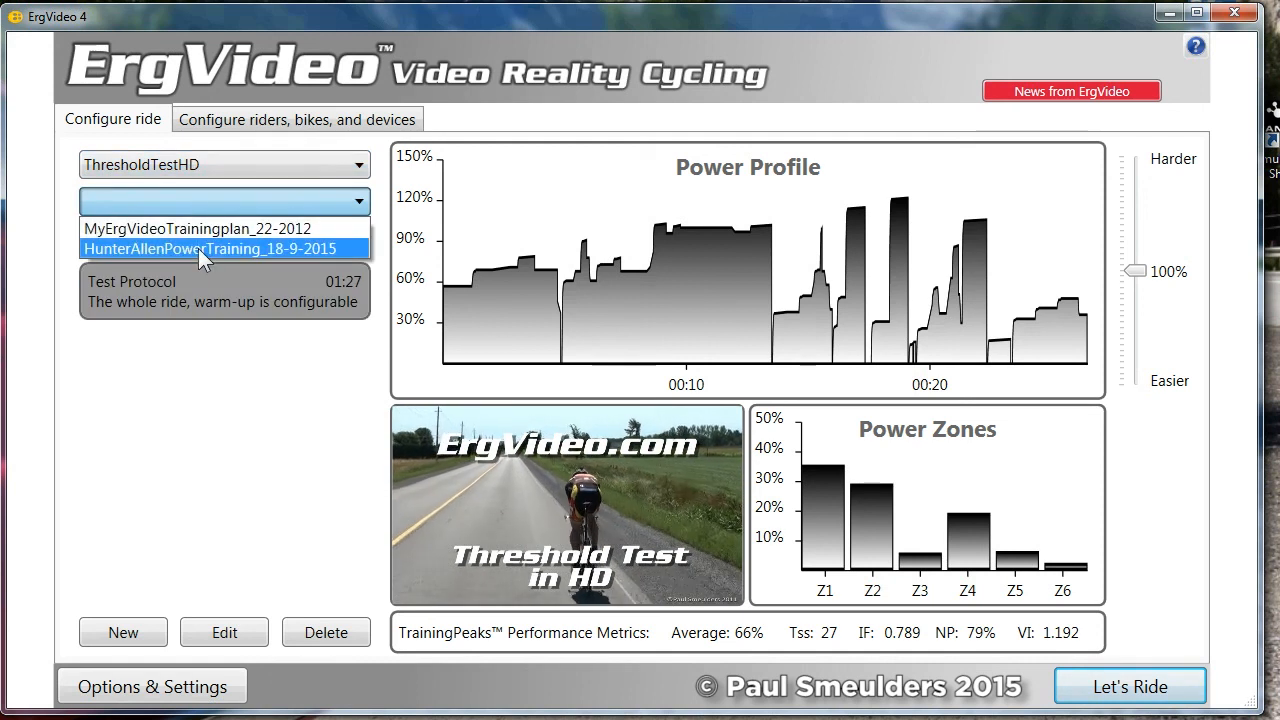
- Choose HunterAllenPowerTraining_18-9-2015 from the Training Plan dropdown
click(210, 248)
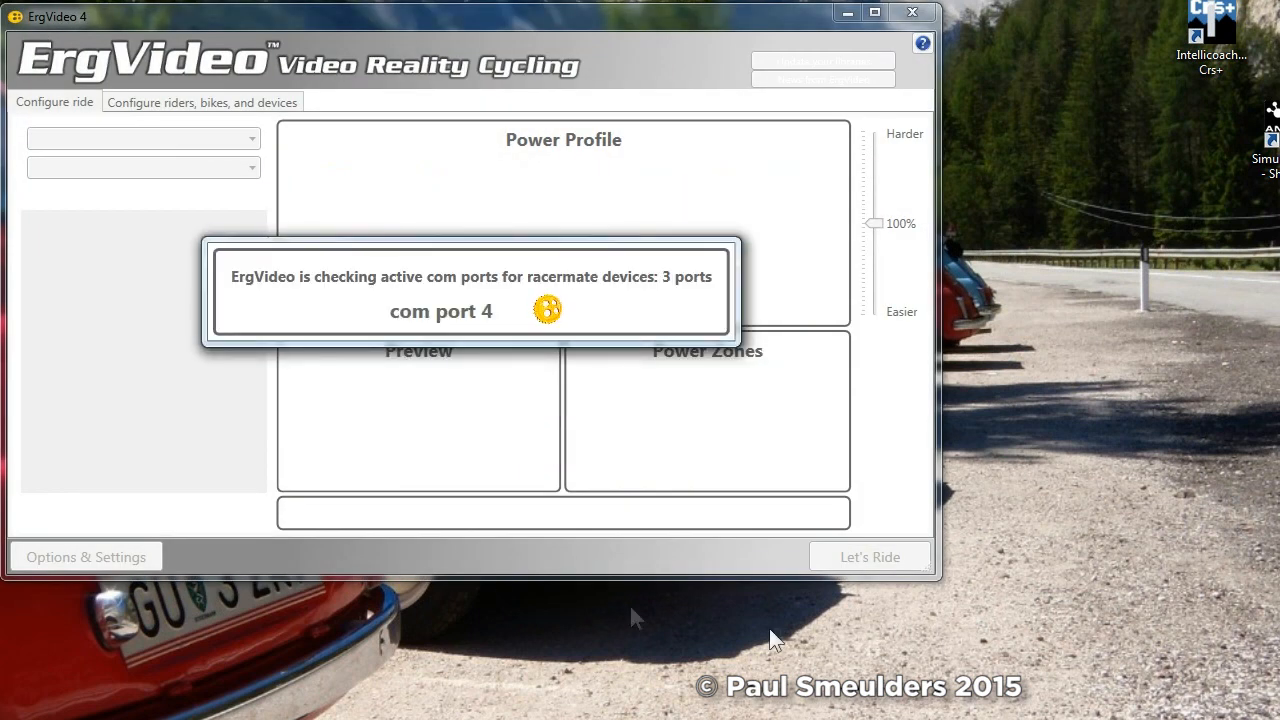
mouse_move(940, 592)
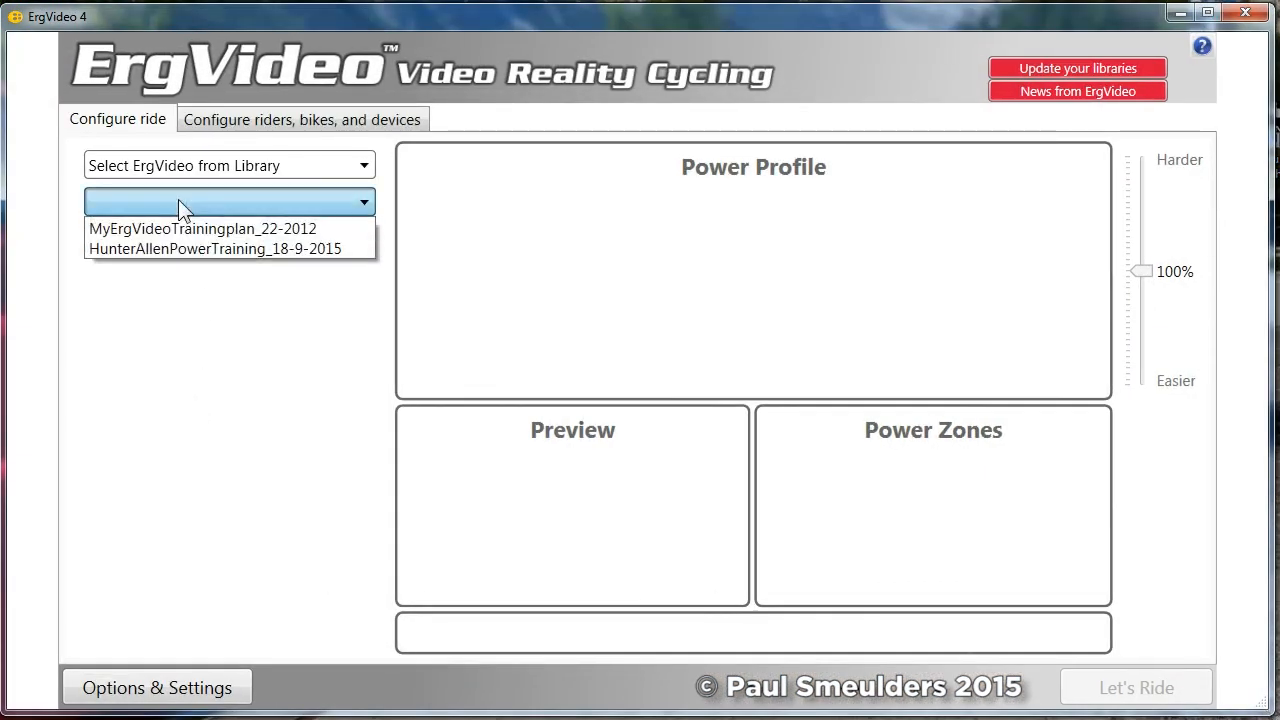
- Select TempoPyreneesFoothills 09/25/2012 from MyErgVideoTrainingplan_22-2012, then show riders, bikes and devices
click(213, 248)
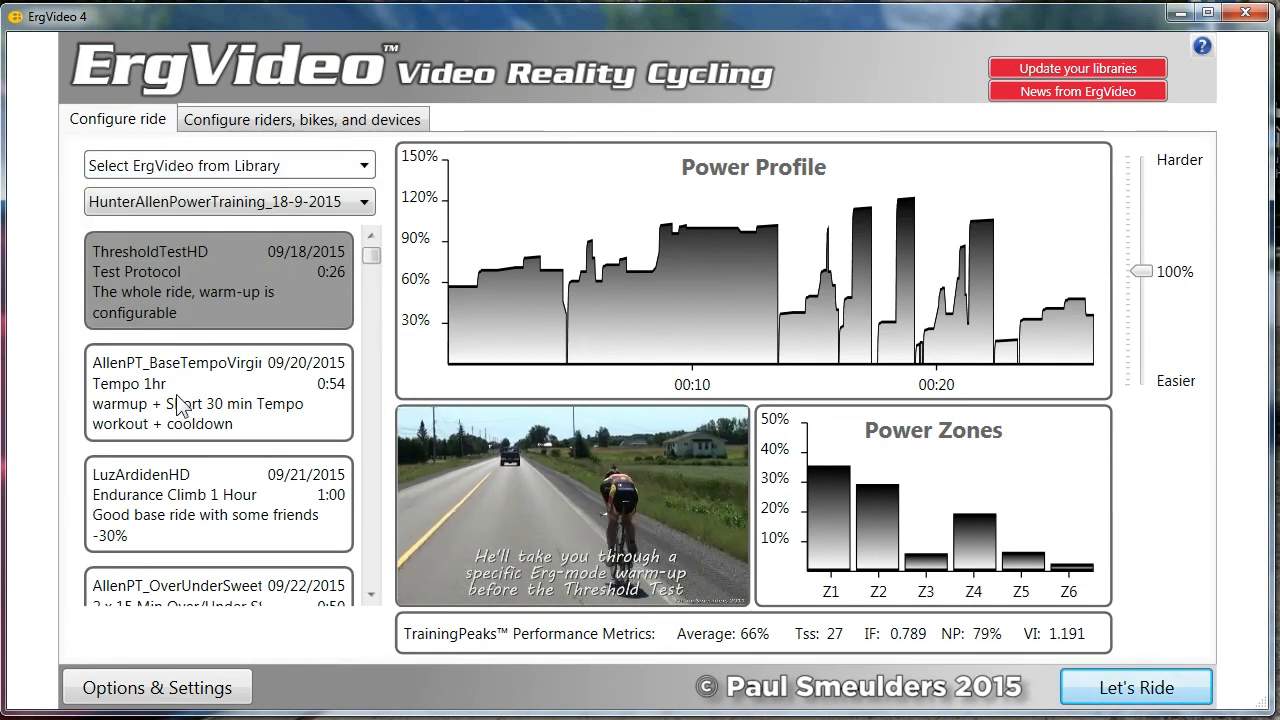
scroll(down, 3)
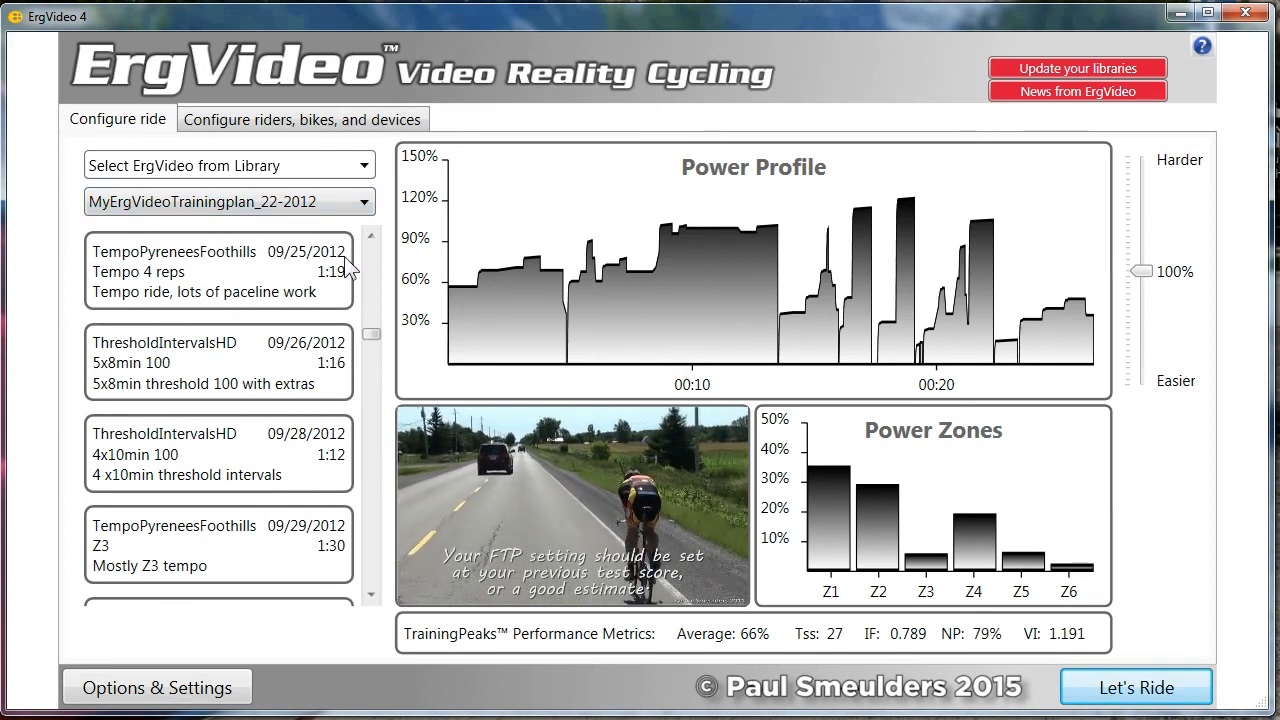
click(217, 272)
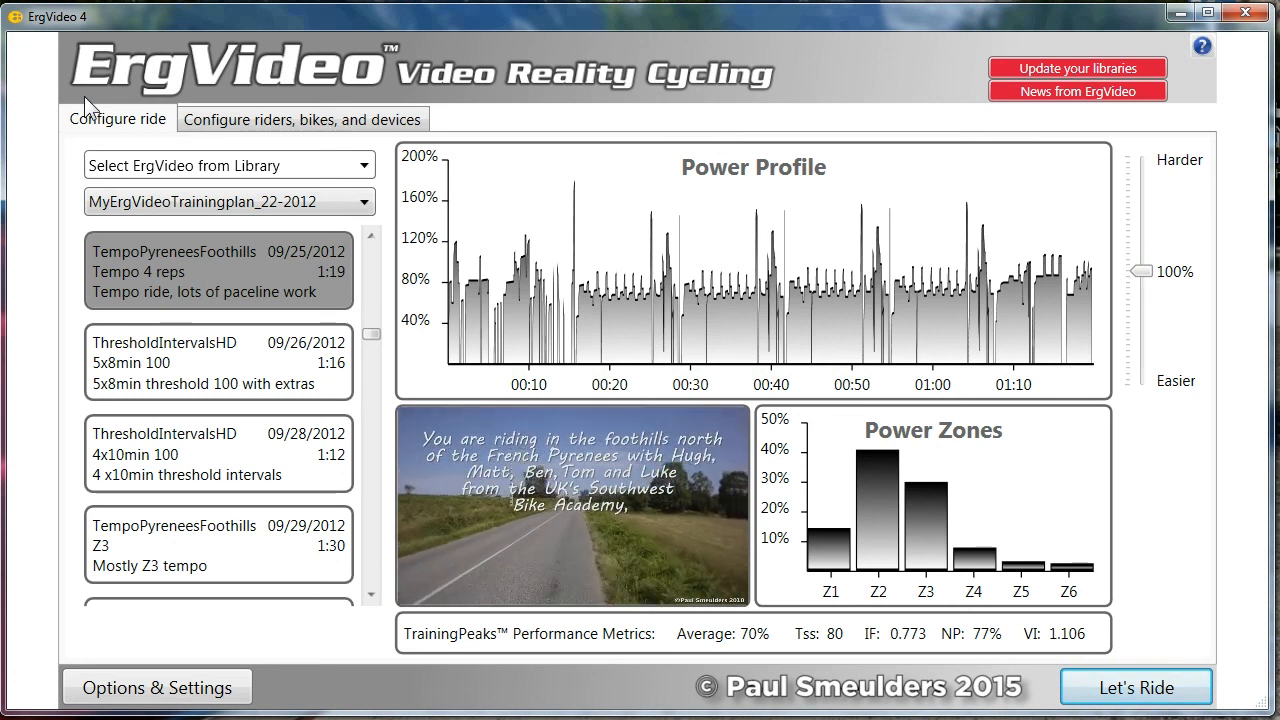
click(302, 119)
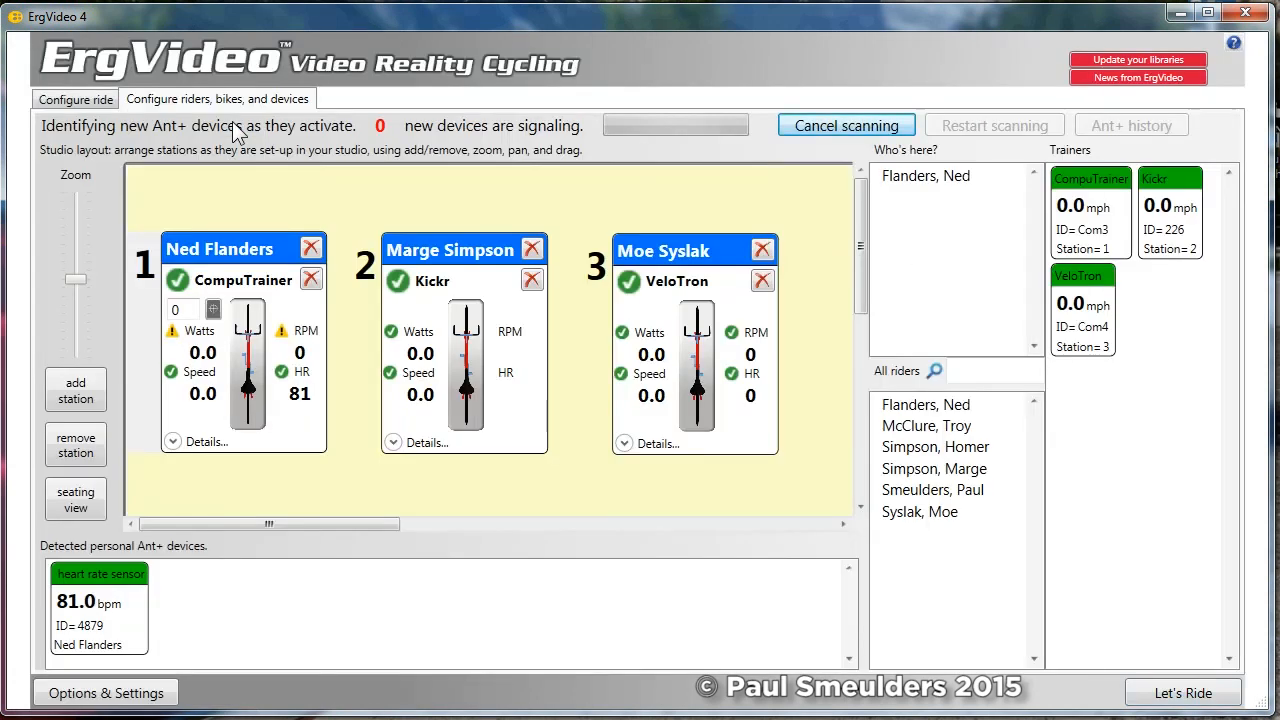